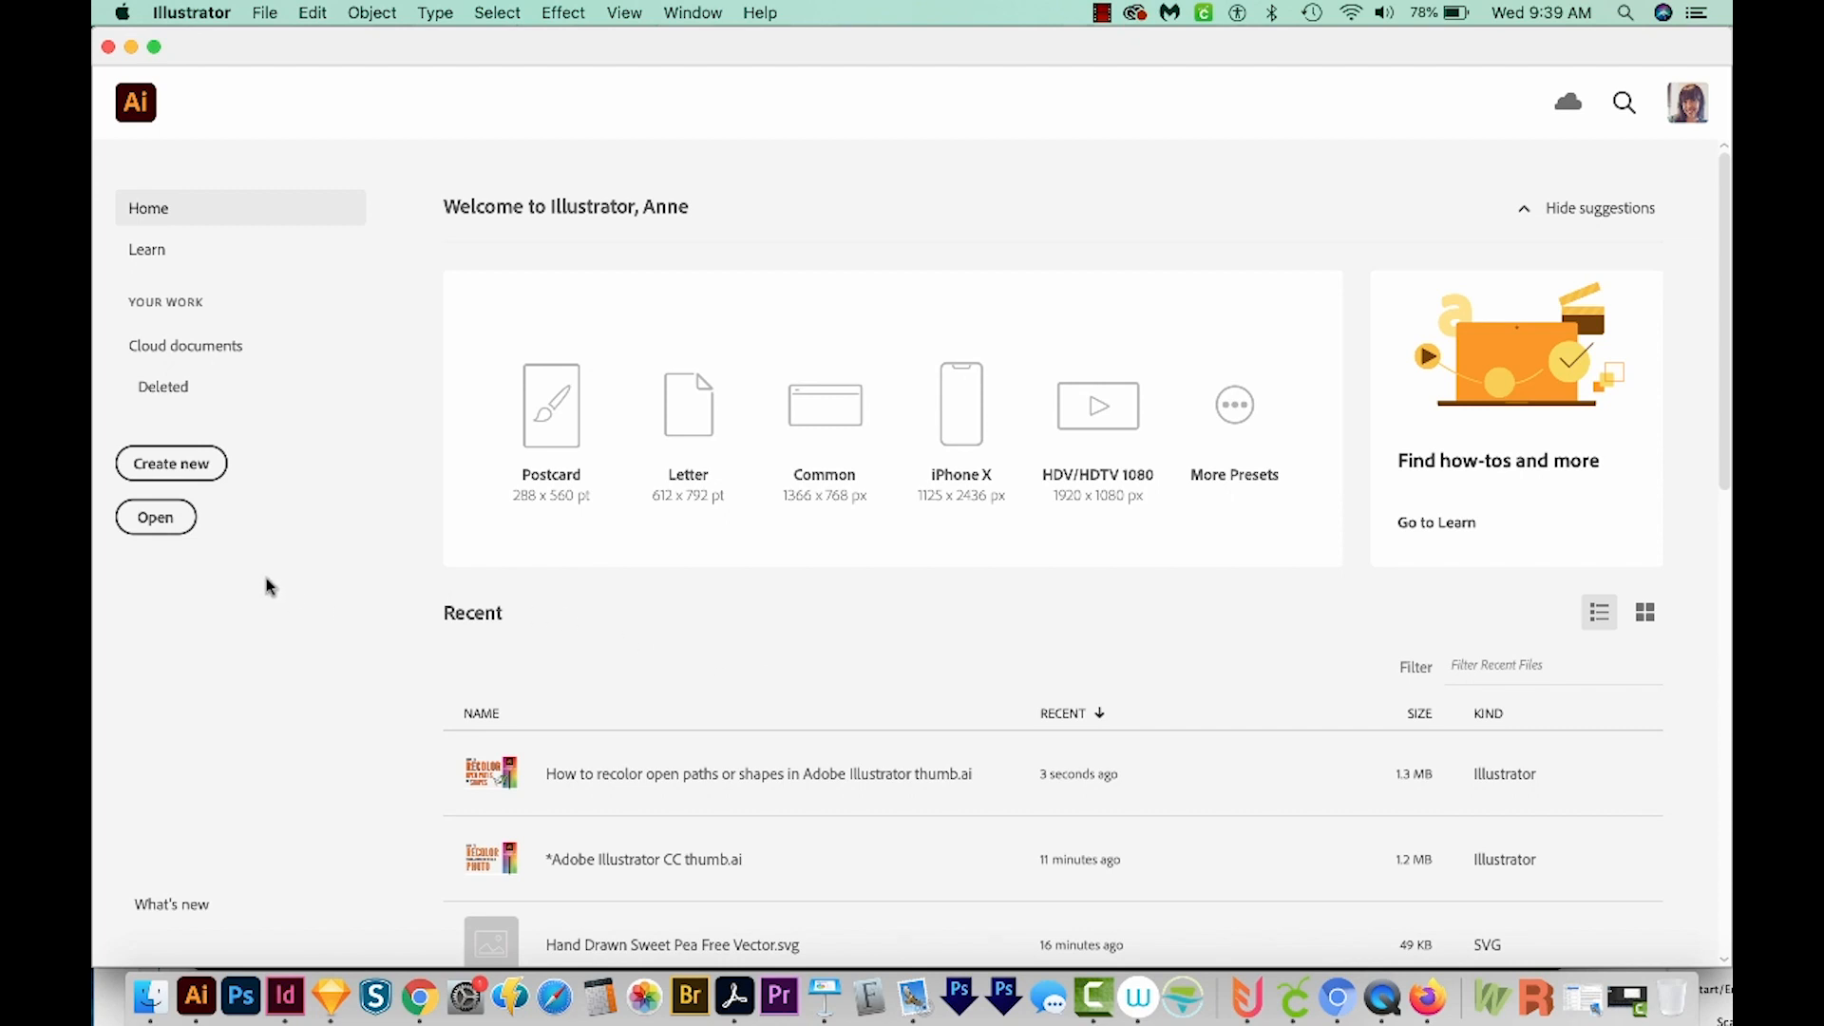
- Open PalomaDrawingsFreeVectorPack4.ai and place one pigeon on the artboard with a duplicate beside it
{"action": "left_click", "coordinate": [154, 517]}
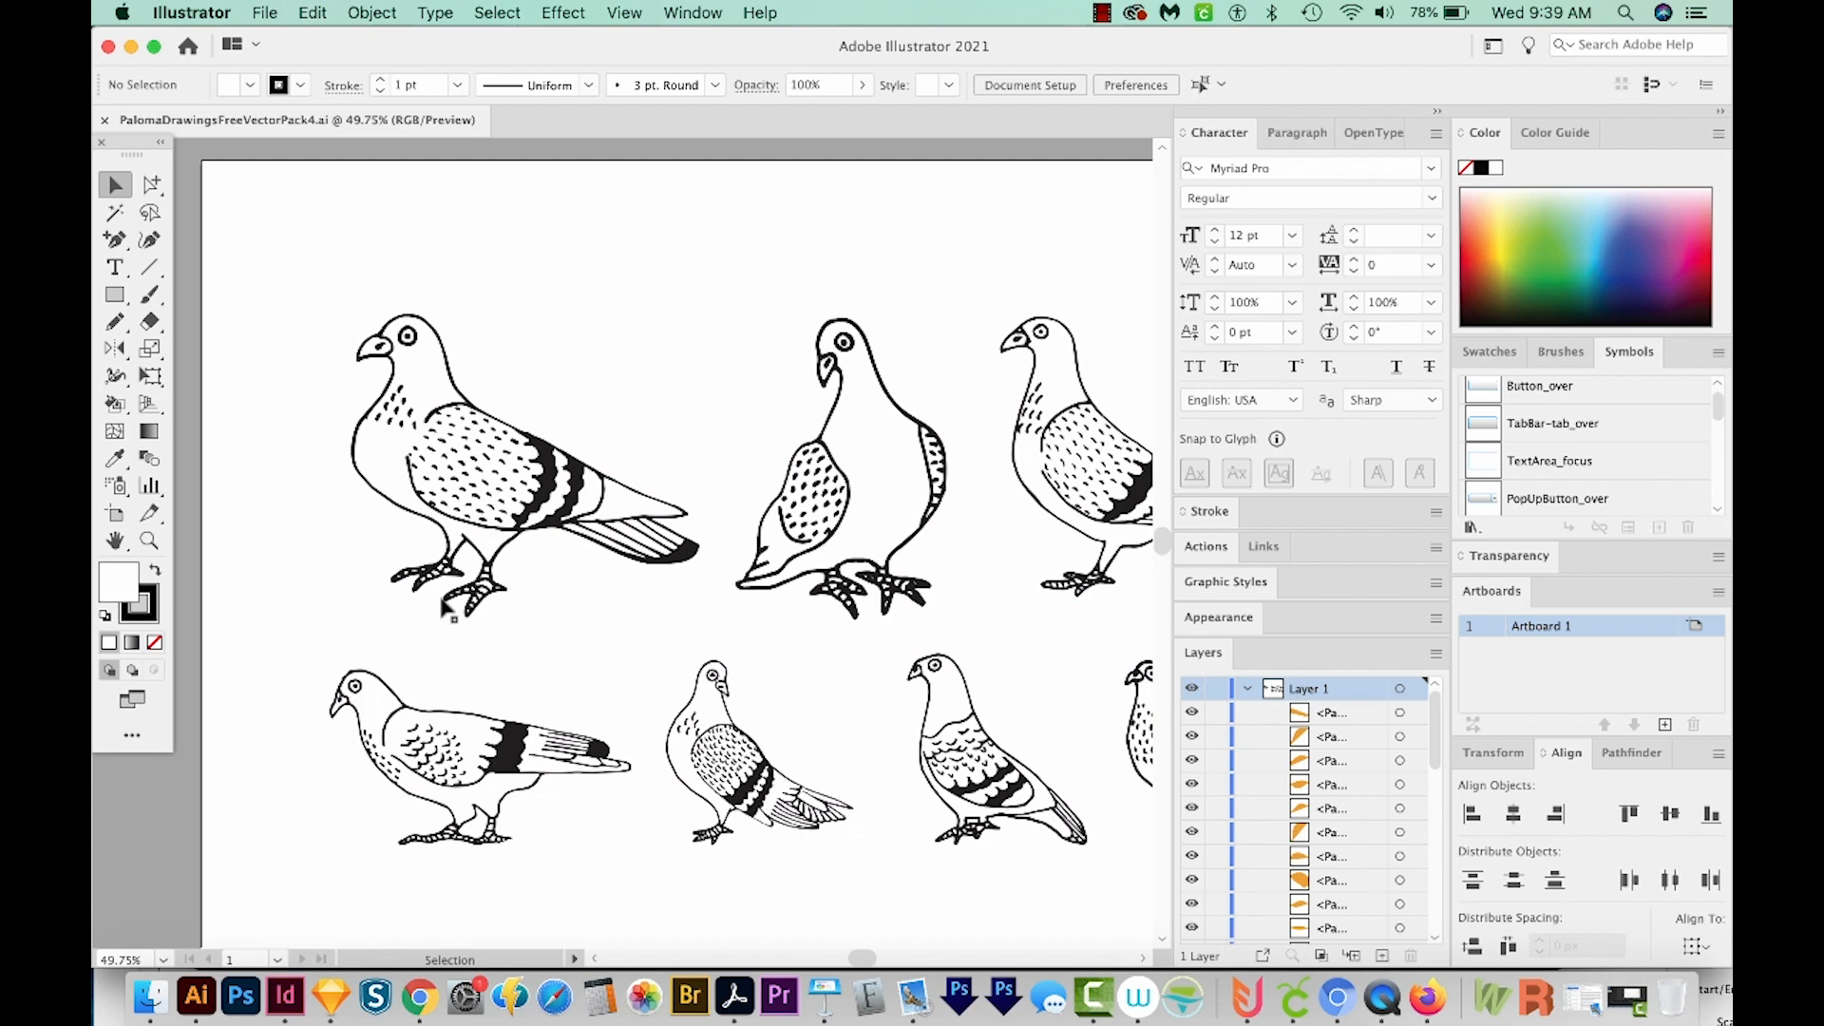
{"action": "mouse_move", "coordinate": [494, 614]}
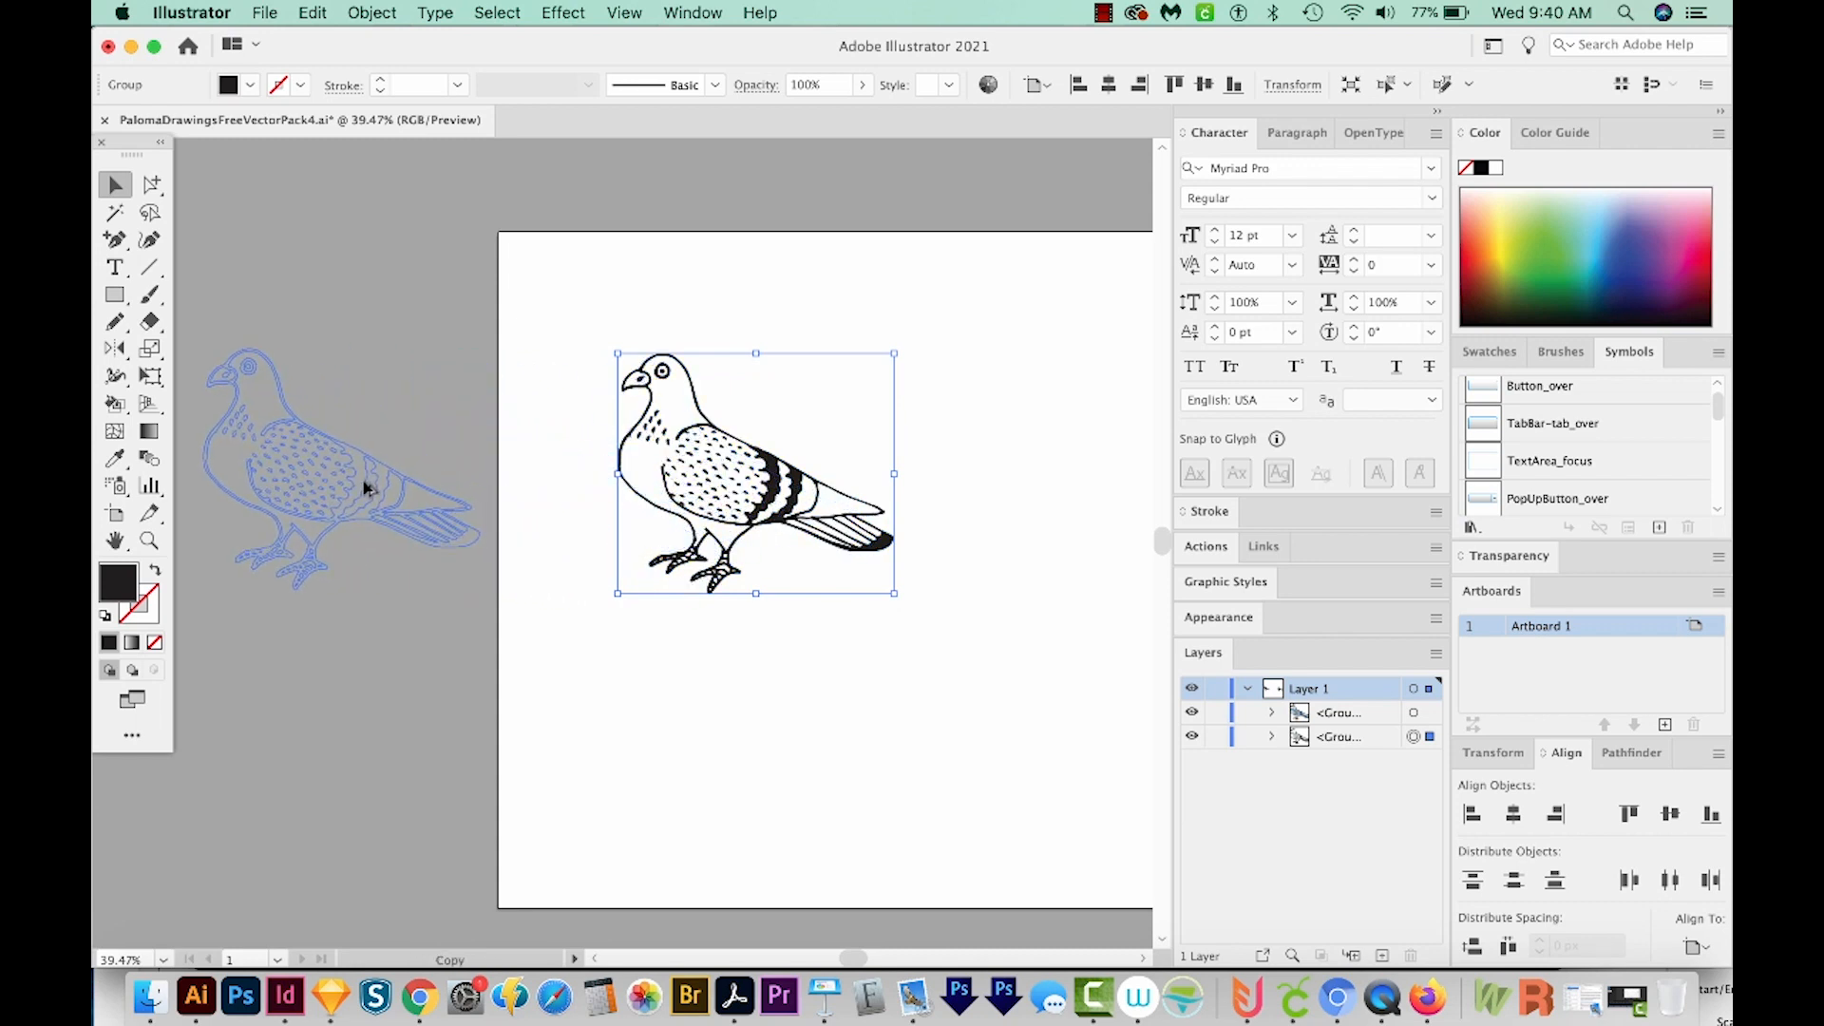
{"action": "left_click", "coordinate": [338, 466]}
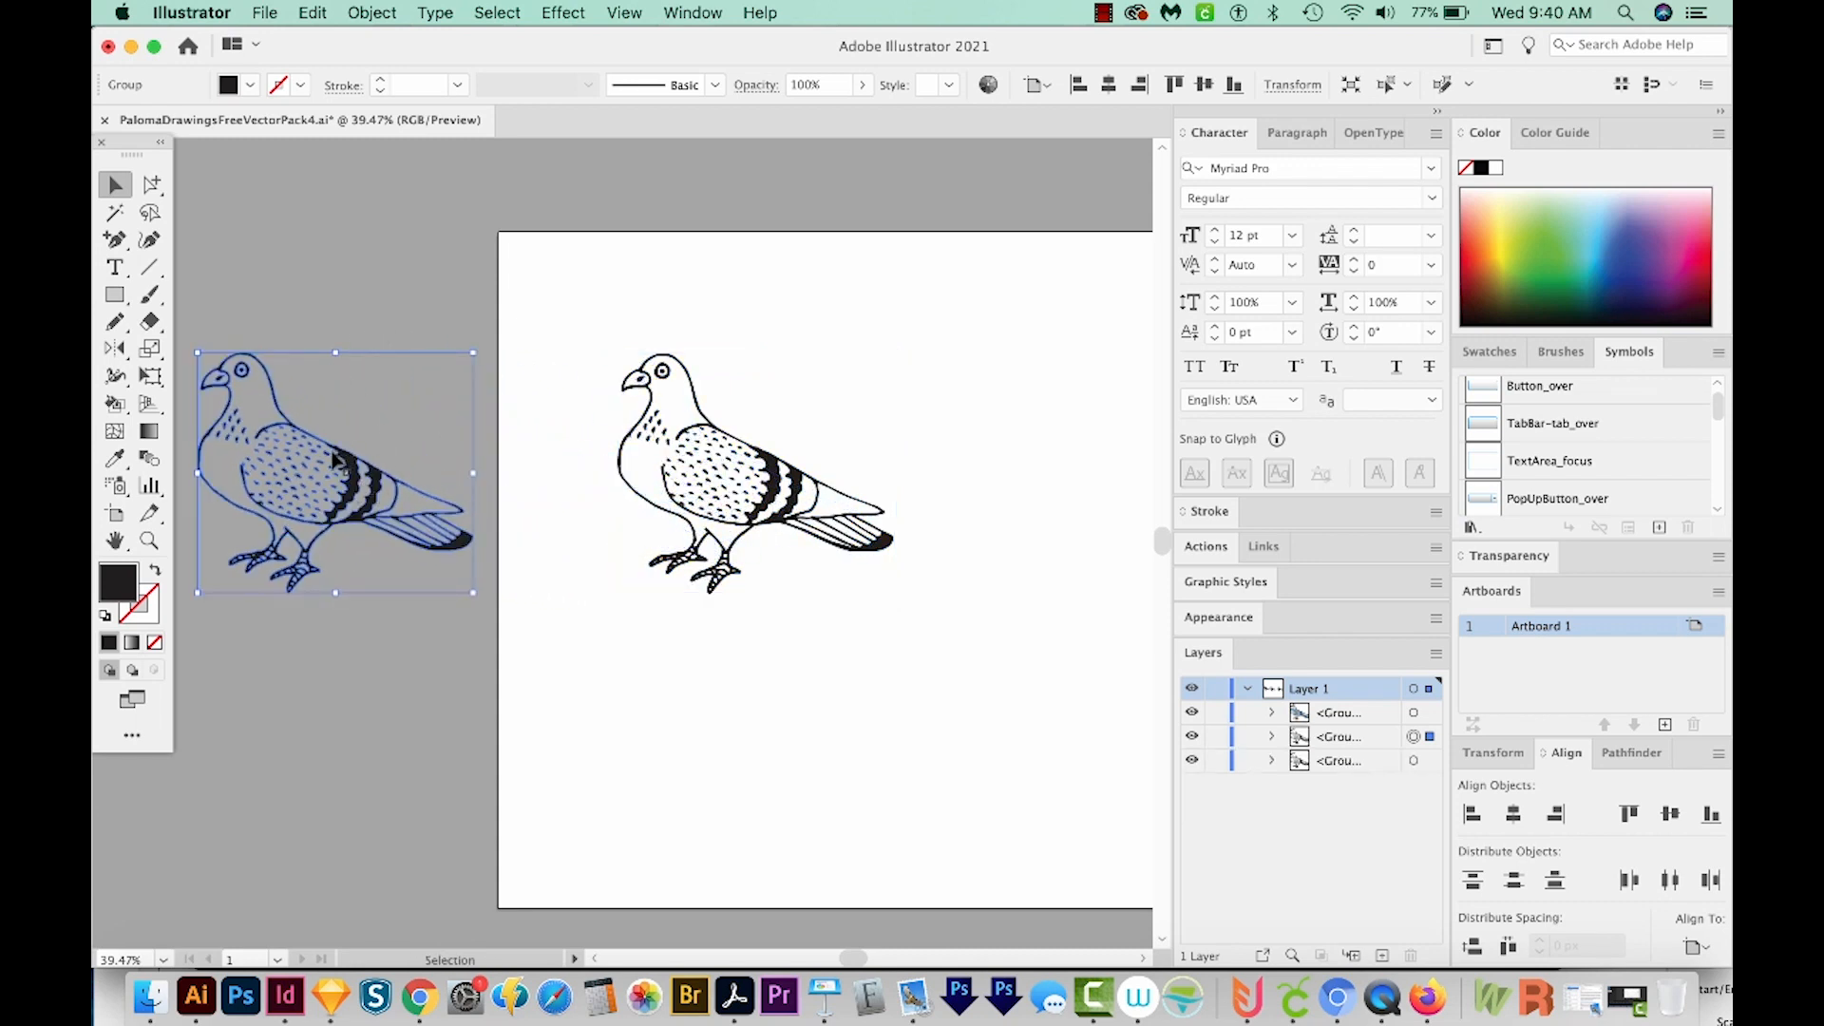
{"action": "mouse_move", "coordinate": [850, 541]}
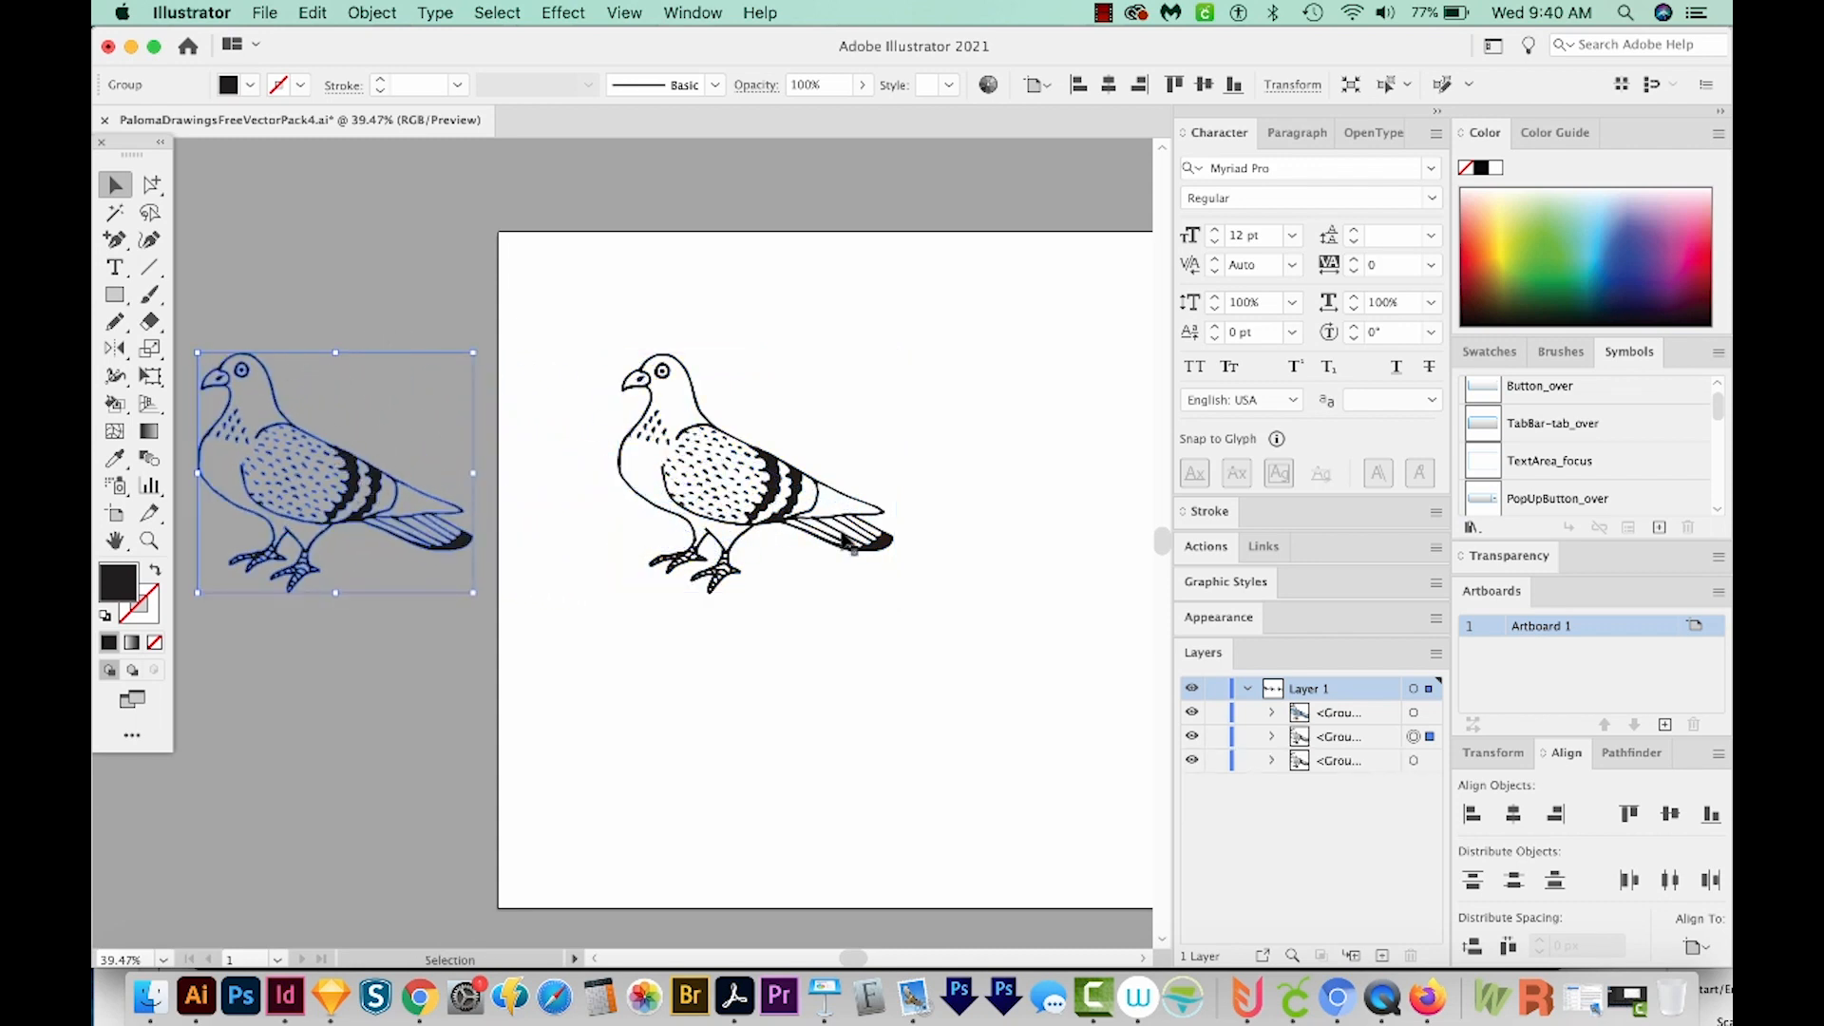
{"action": "left_click", "coordinate": [838, 640]}
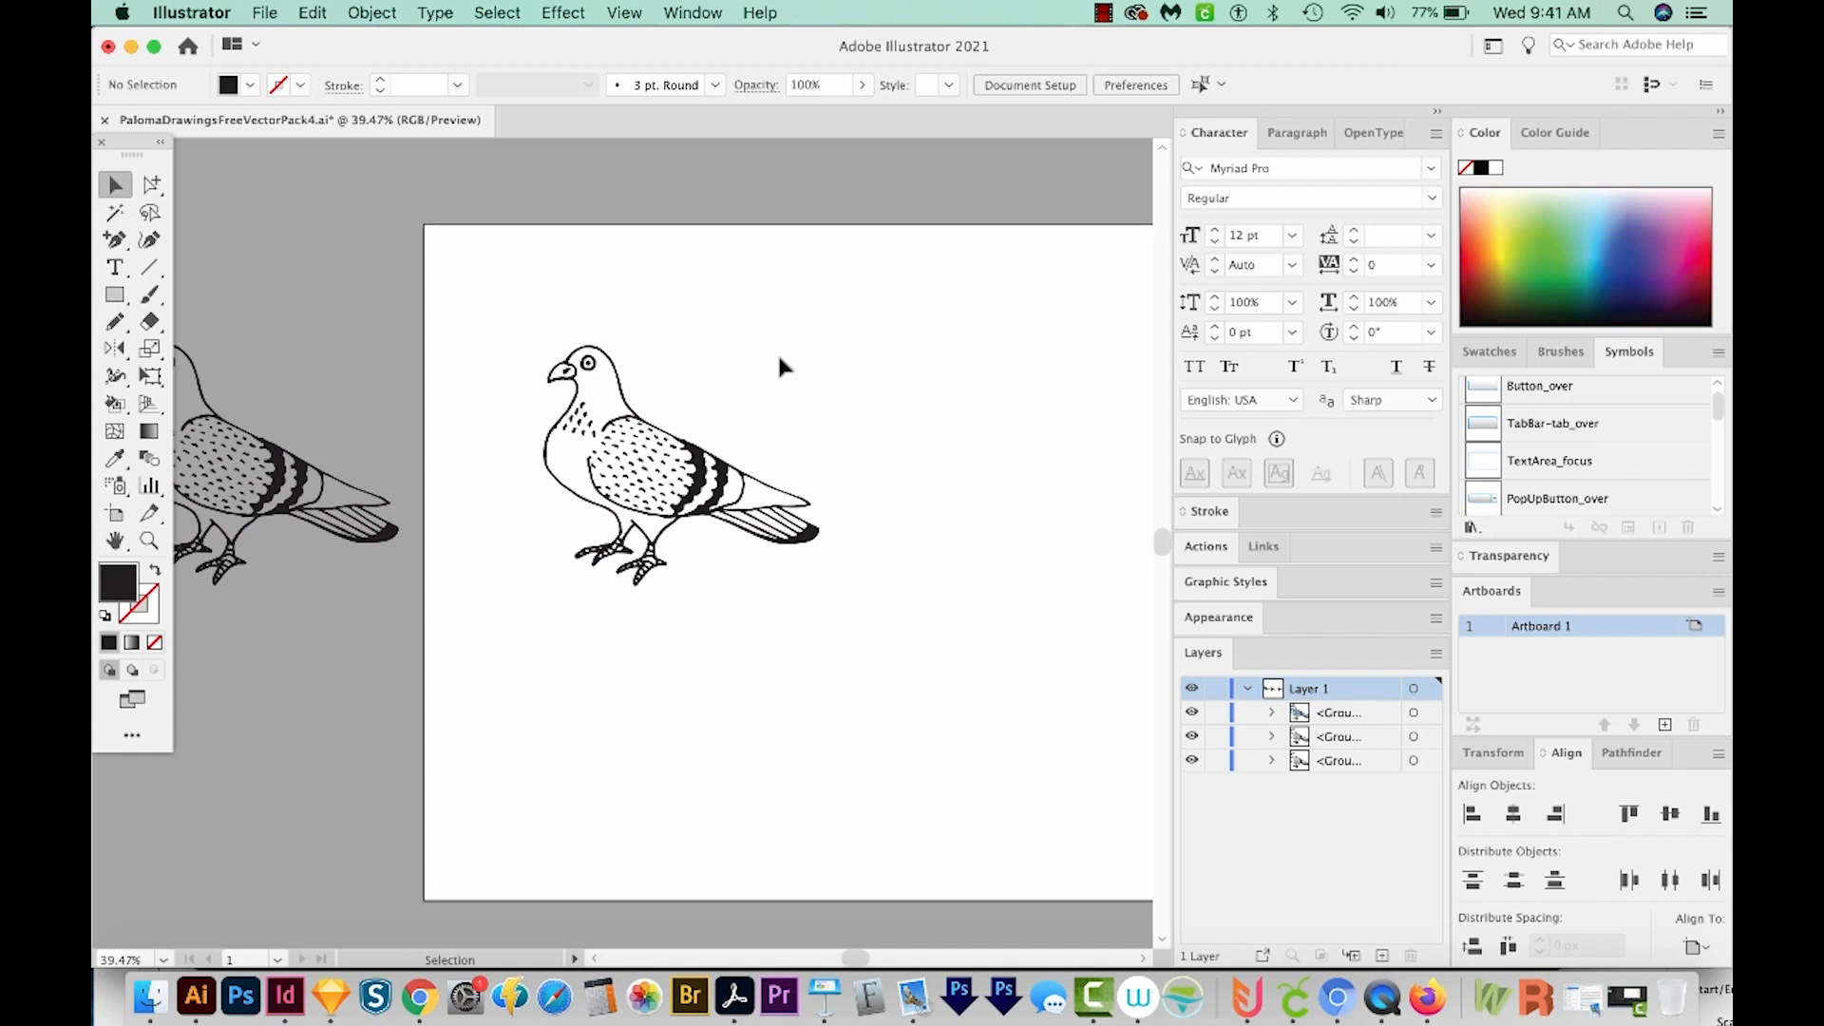
{"action": "mouse_move", "coordinate": [739, 395]}
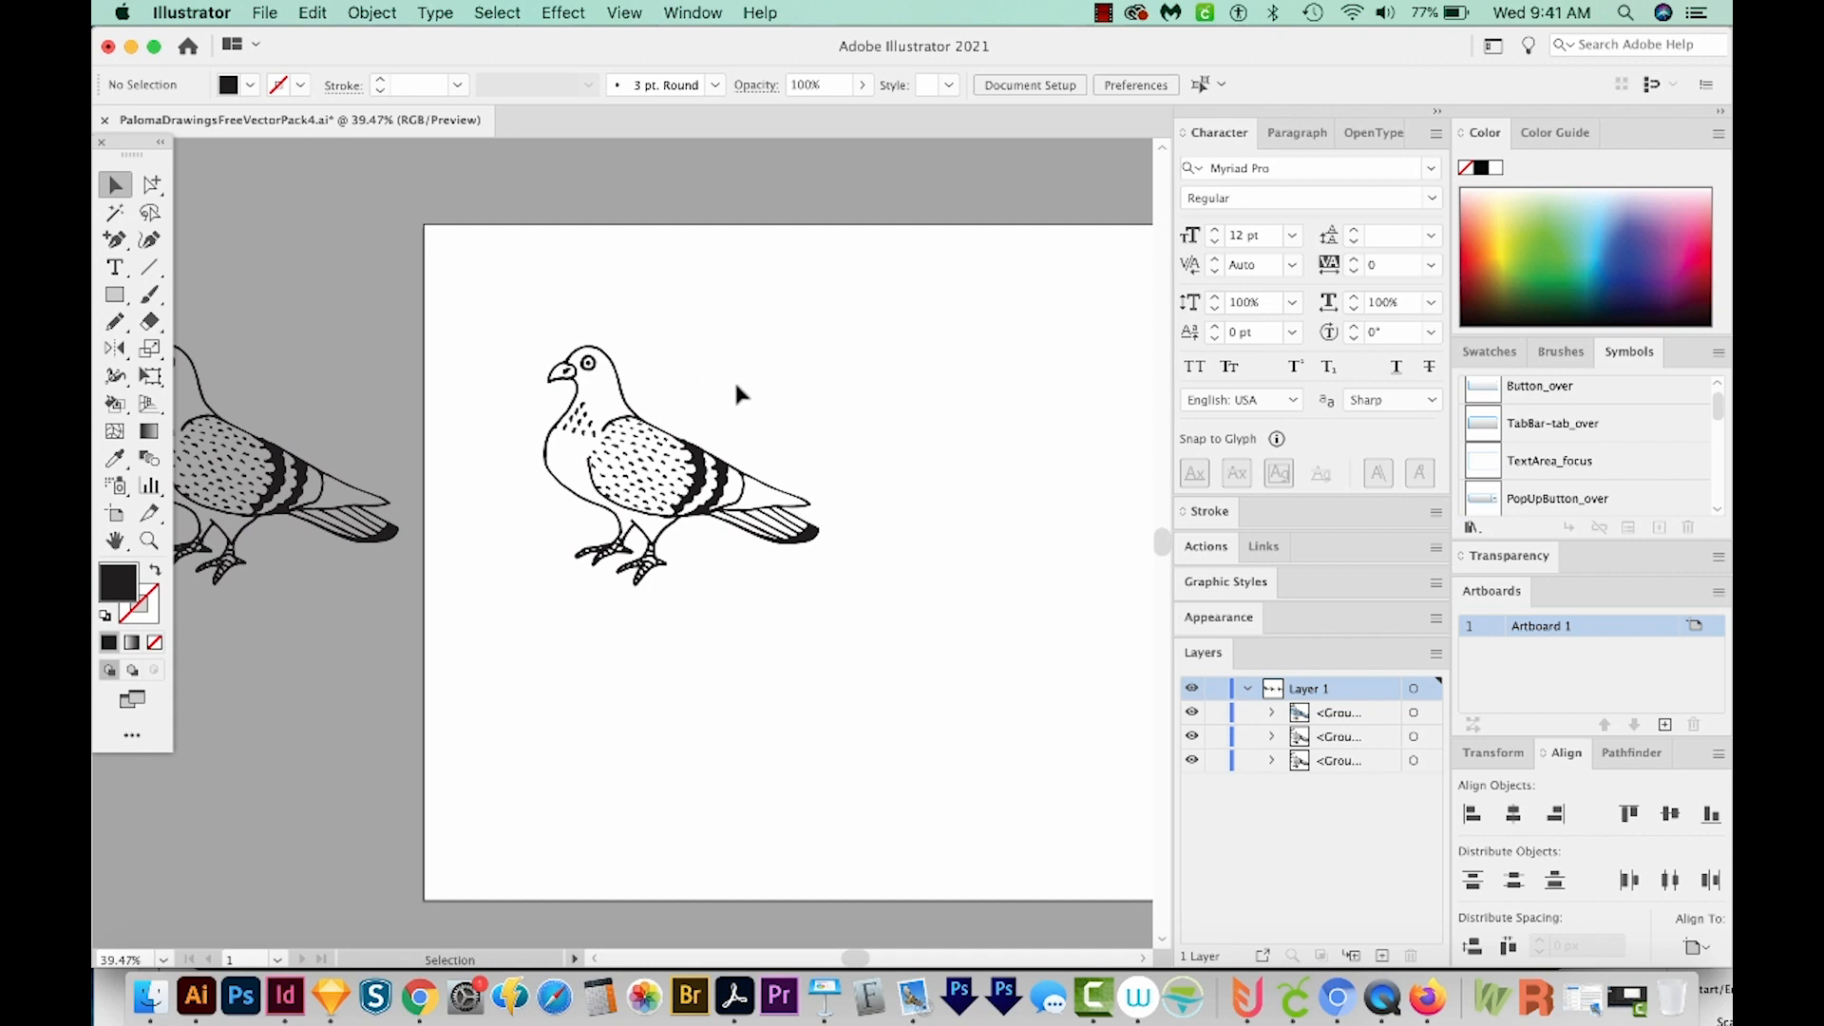
{"action": "mouse_move", "coordinate": [779, 368]}
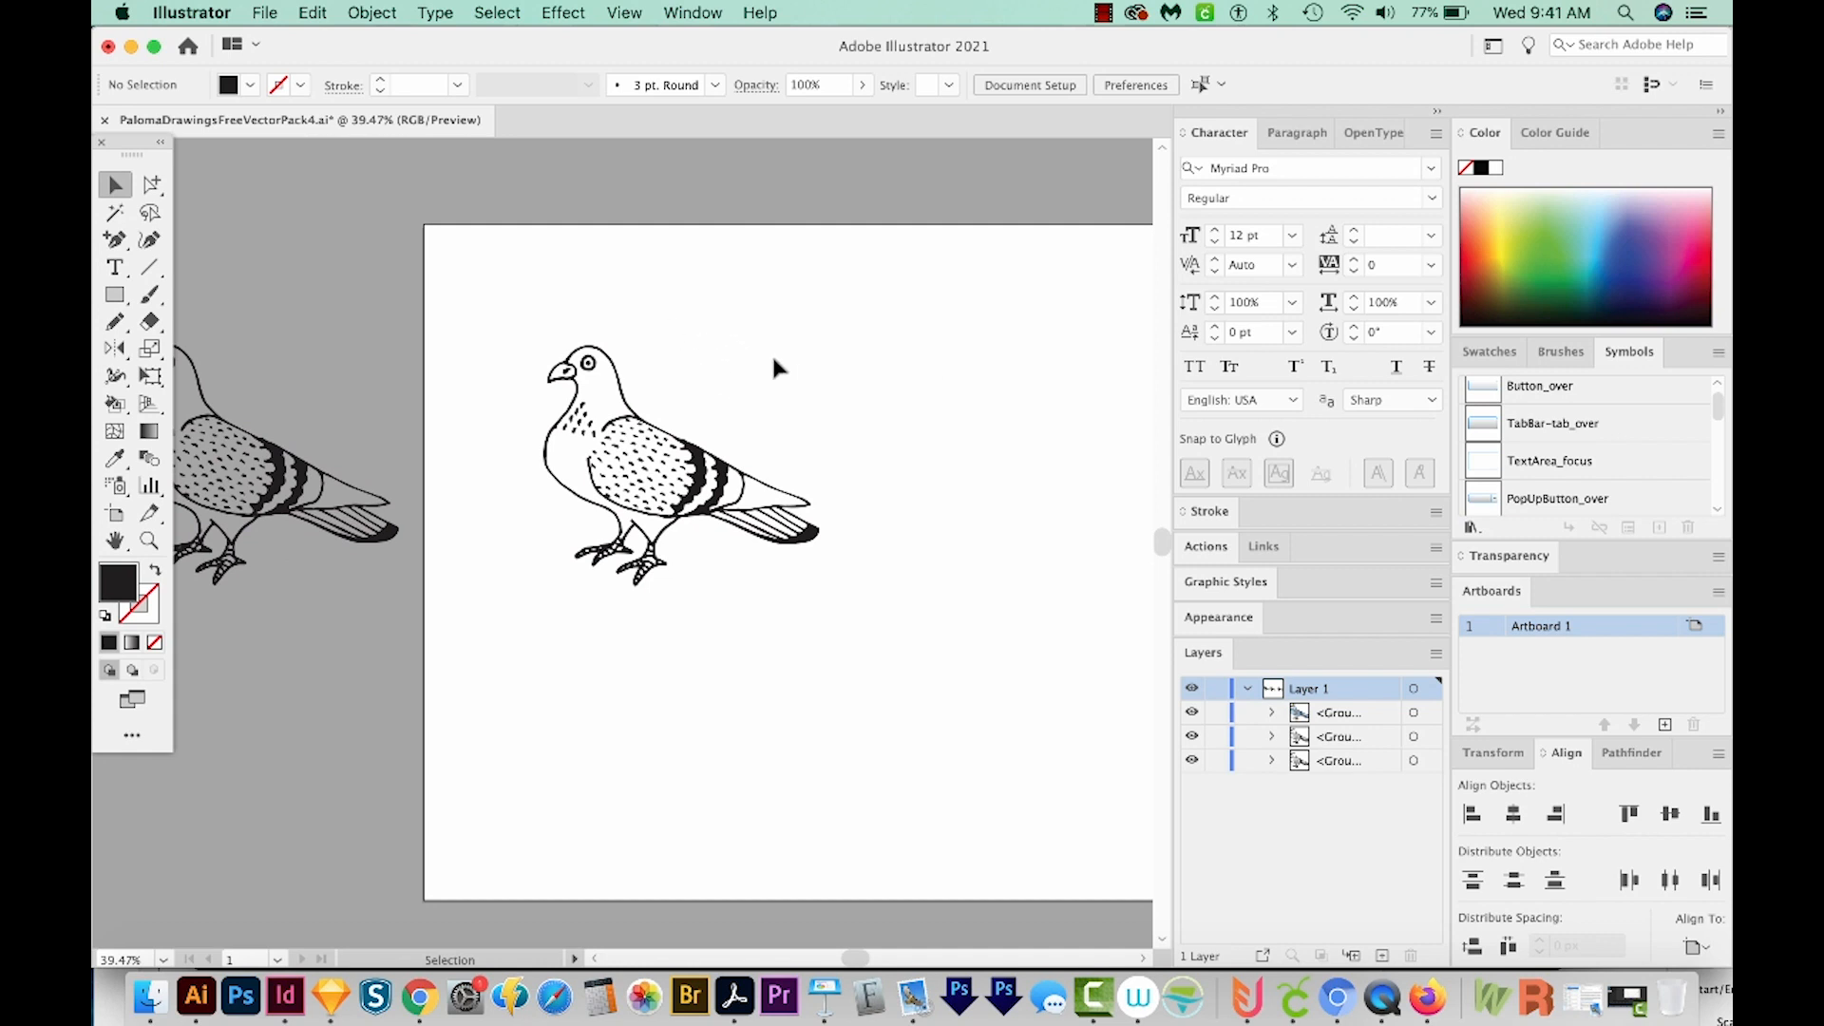
- Select the pigeon, show the Pathfinder shape modes from the Align panel group, then deselect
{"action": "left_click", "coordinate": [681, 465]}
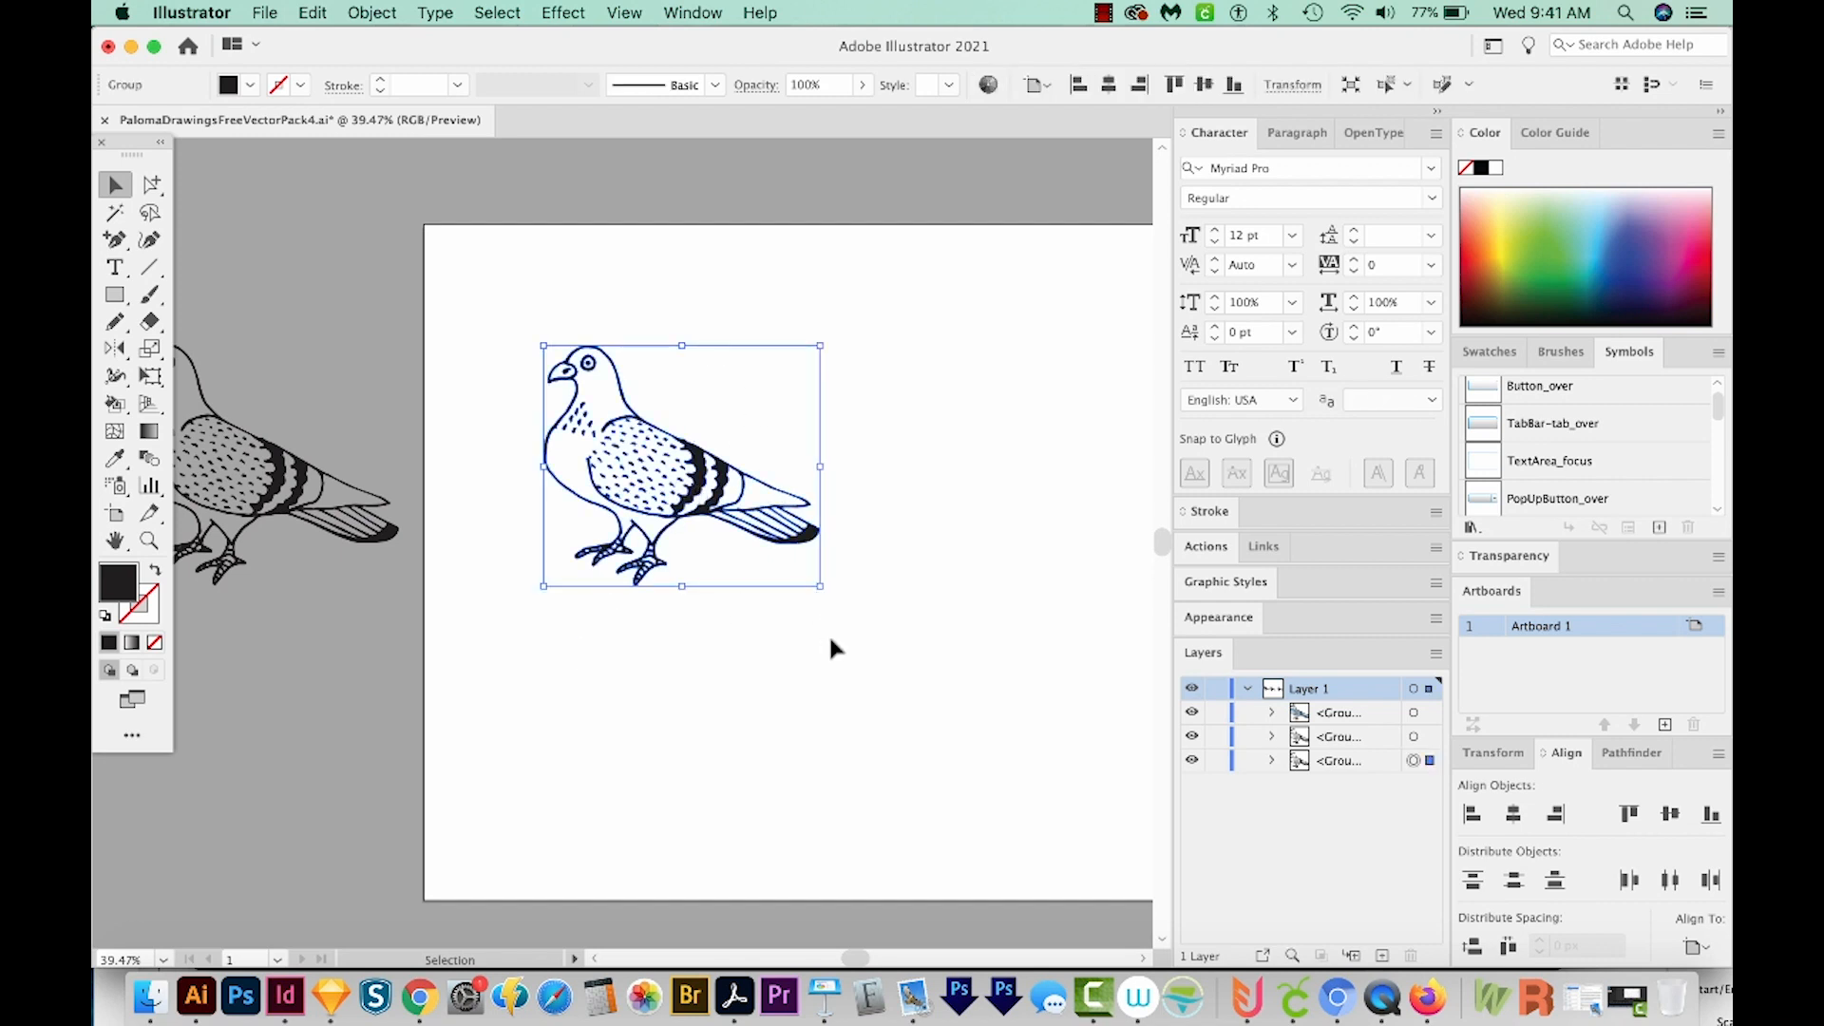
{"action": "mouse_move", "coordinate": [838, 648]}
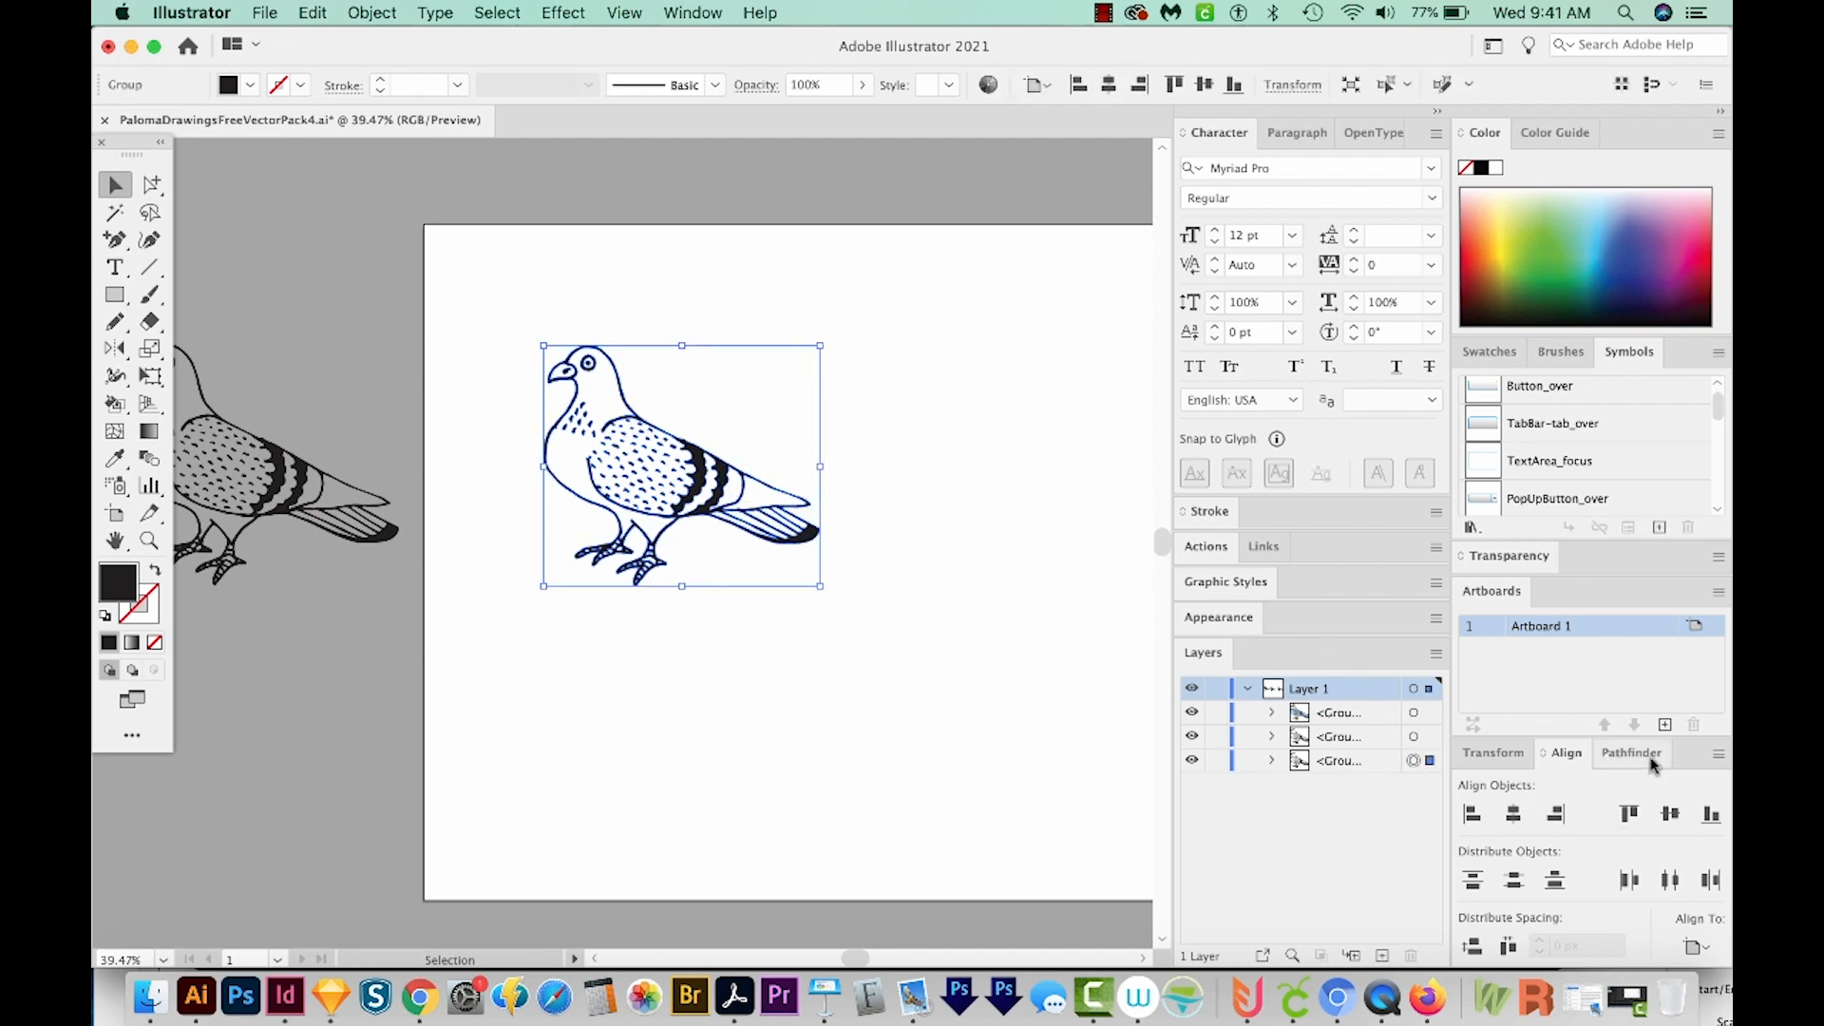
{"action": "left_click", "coordinate": [1631, 752]}
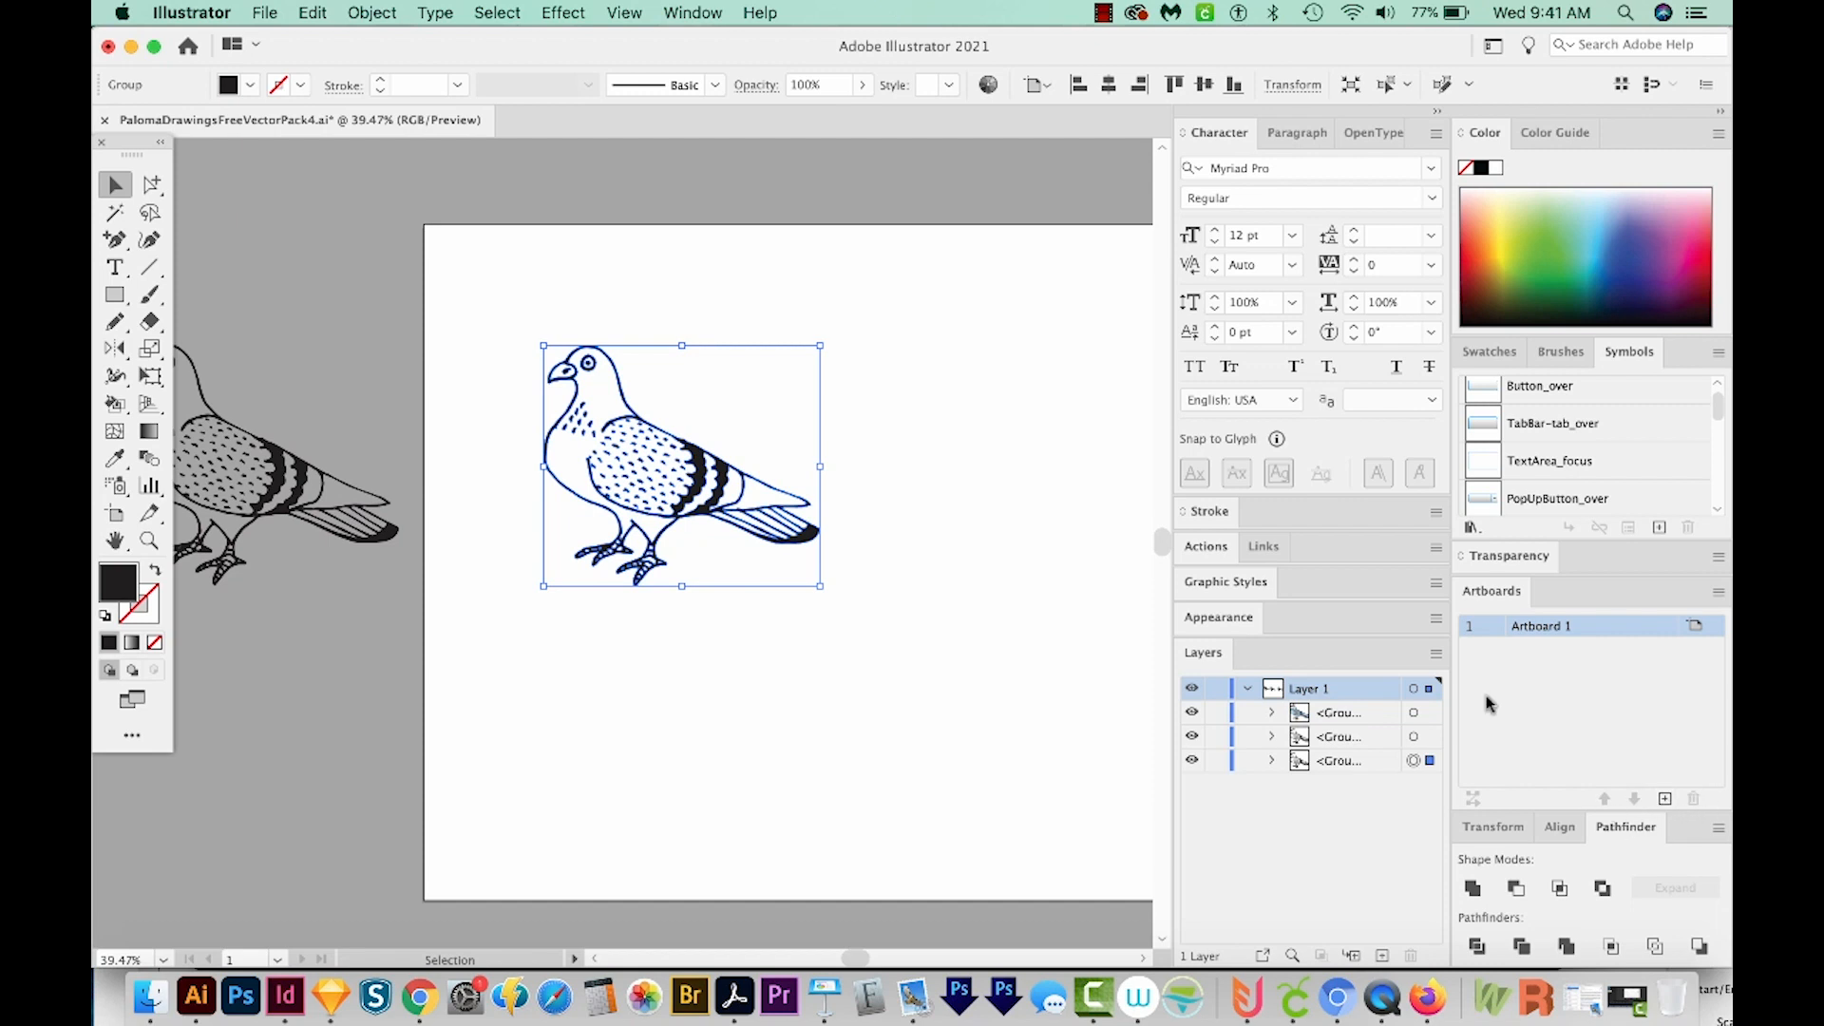
{"action": "left_click", "coordinate": [692, 14]}
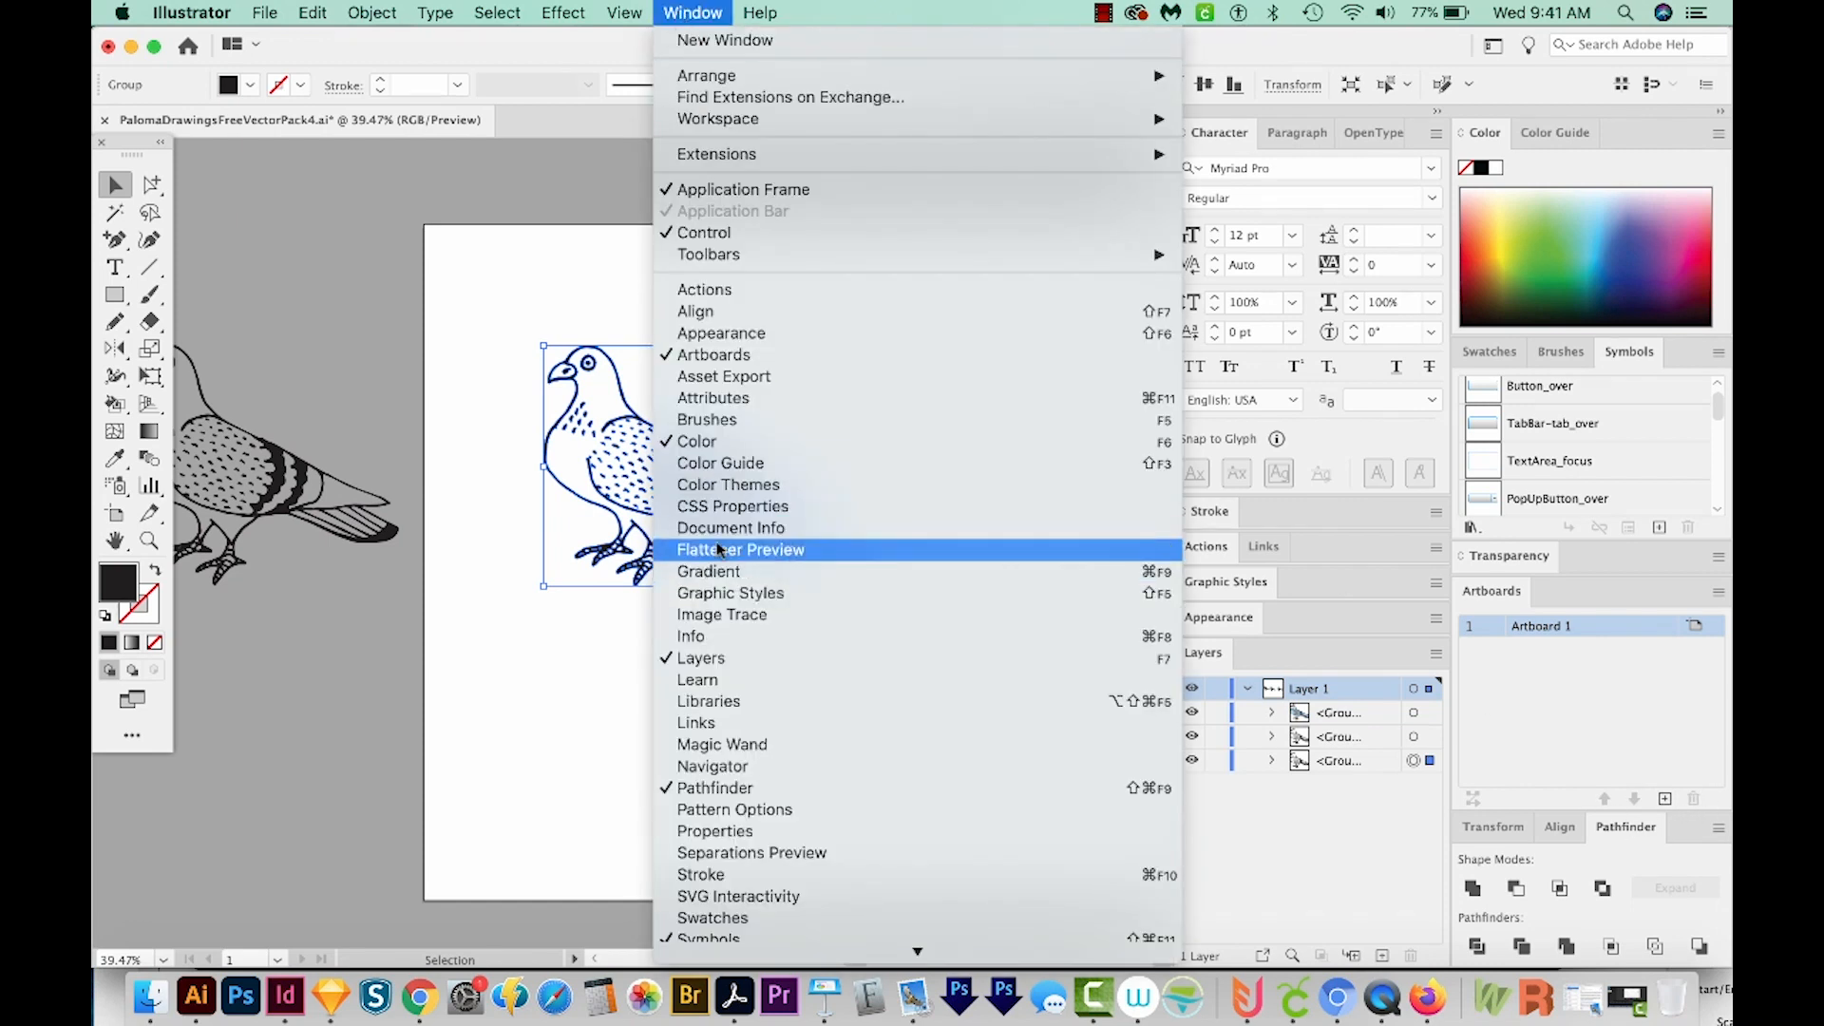
{"action": "mouse_move", "coordinate": [707, 418]}
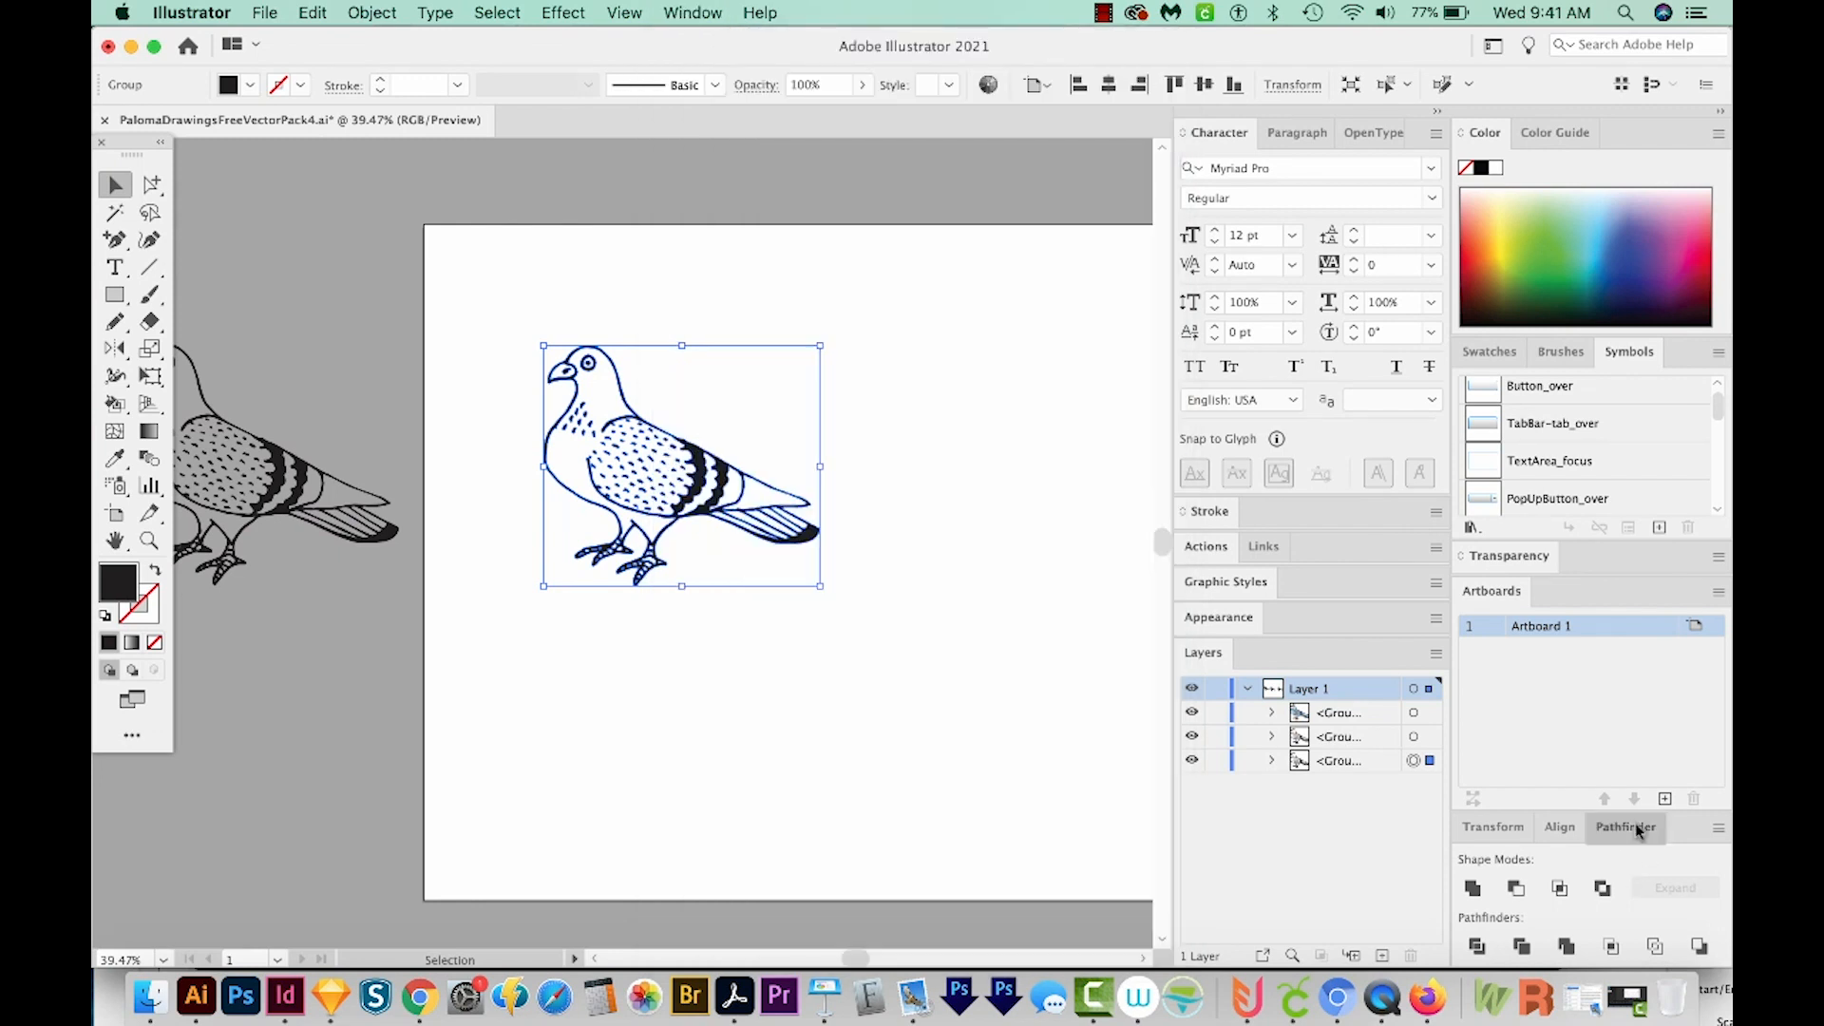
{"action": "mouse_move", "coordinate": [1478, 946]}
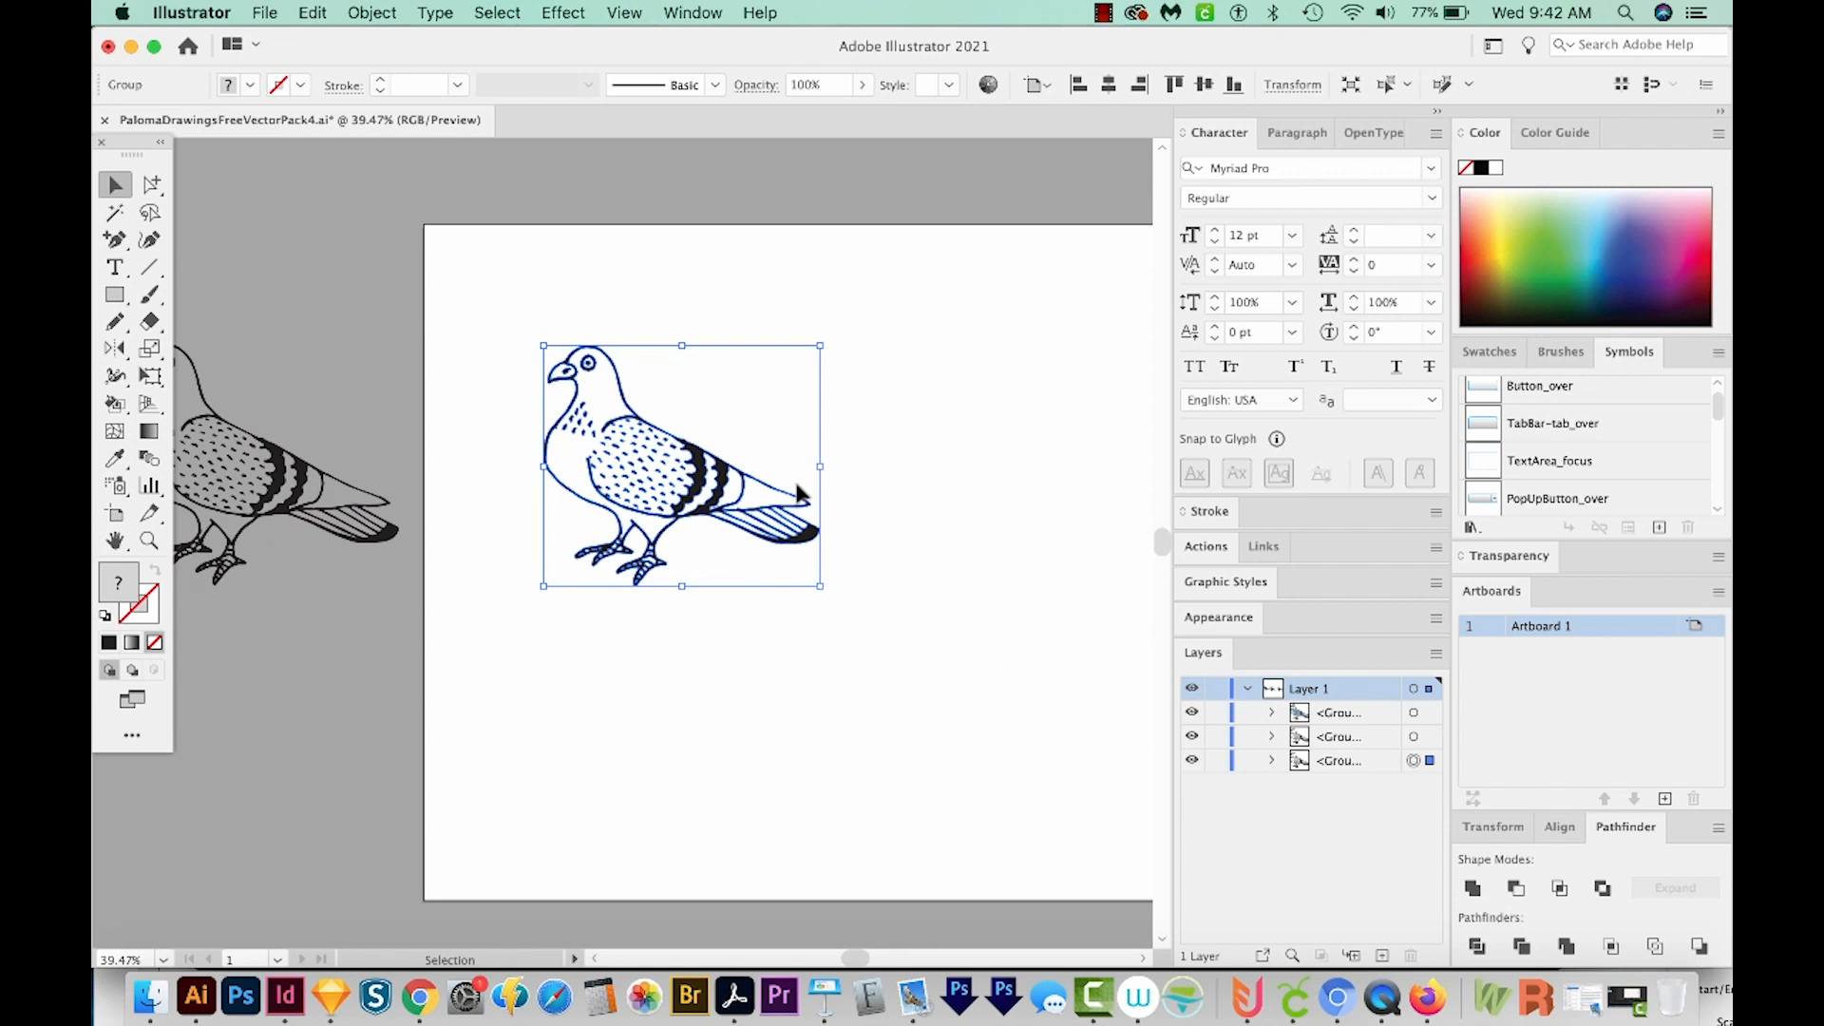
{"action": "mouse_move", "coordinate": [652, 344]}
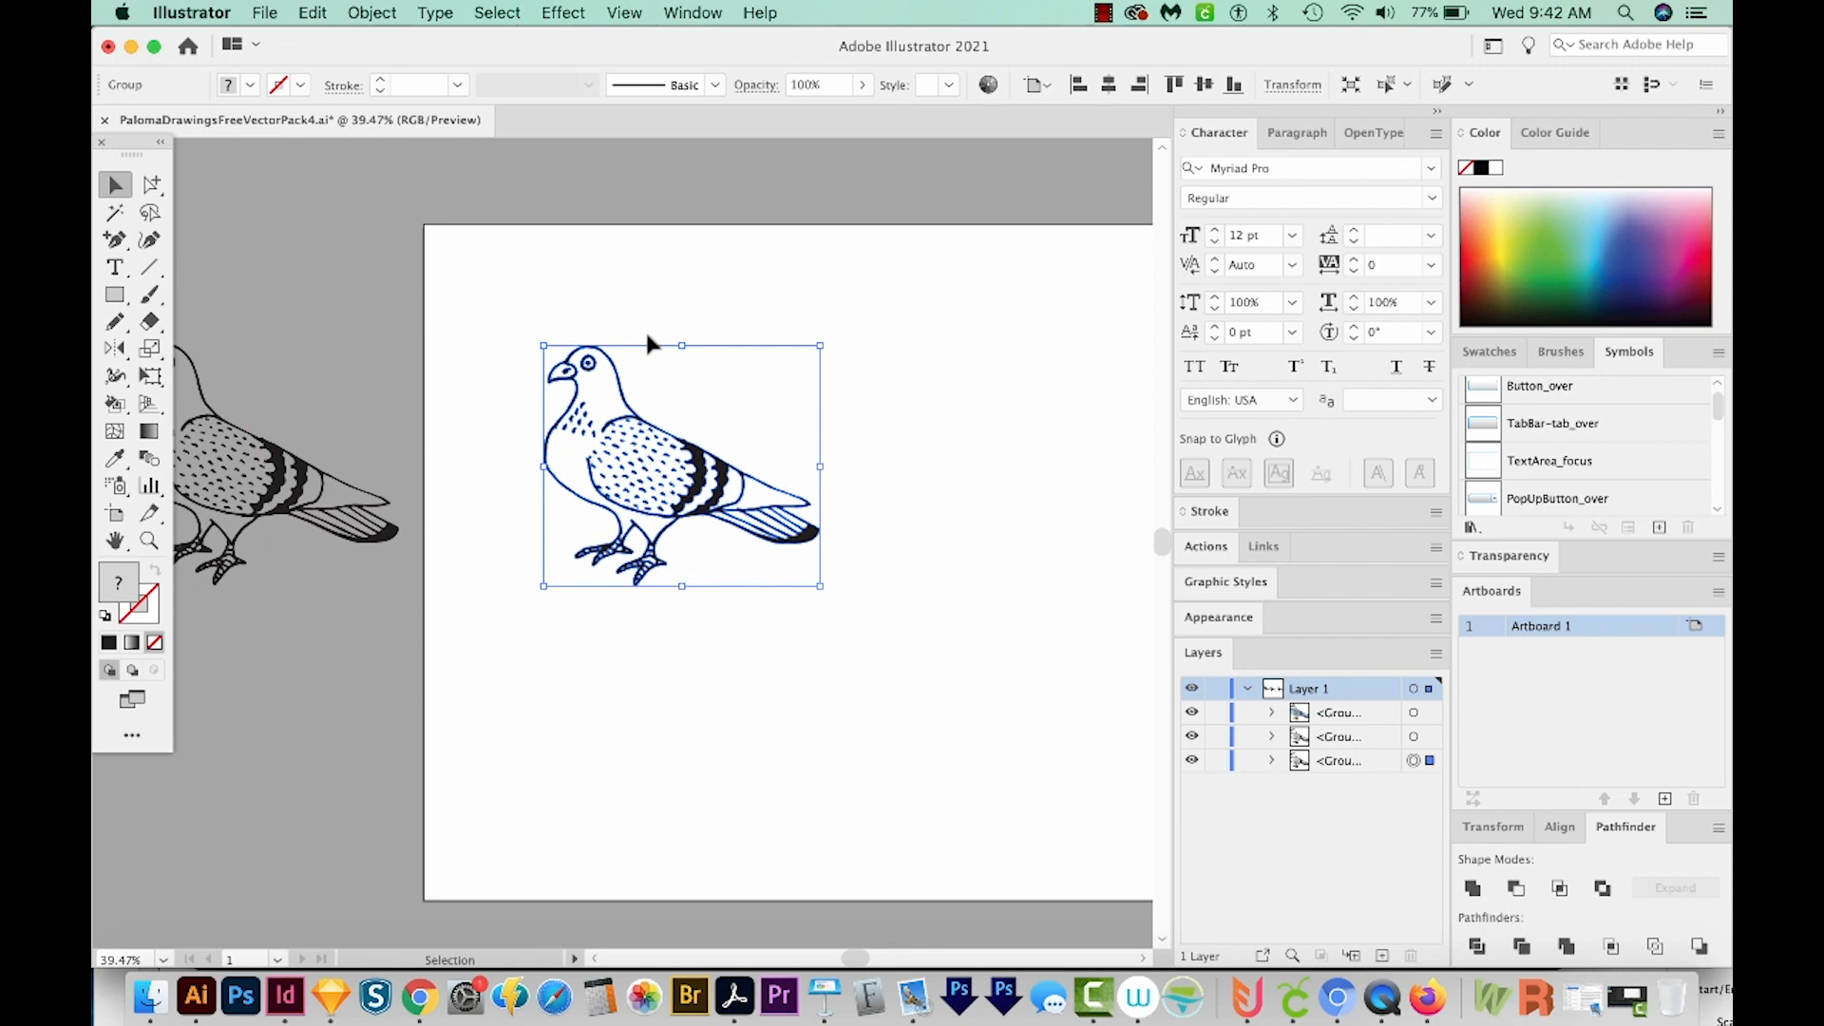
{"action": "left_click", "coordinate": [149, 185]}
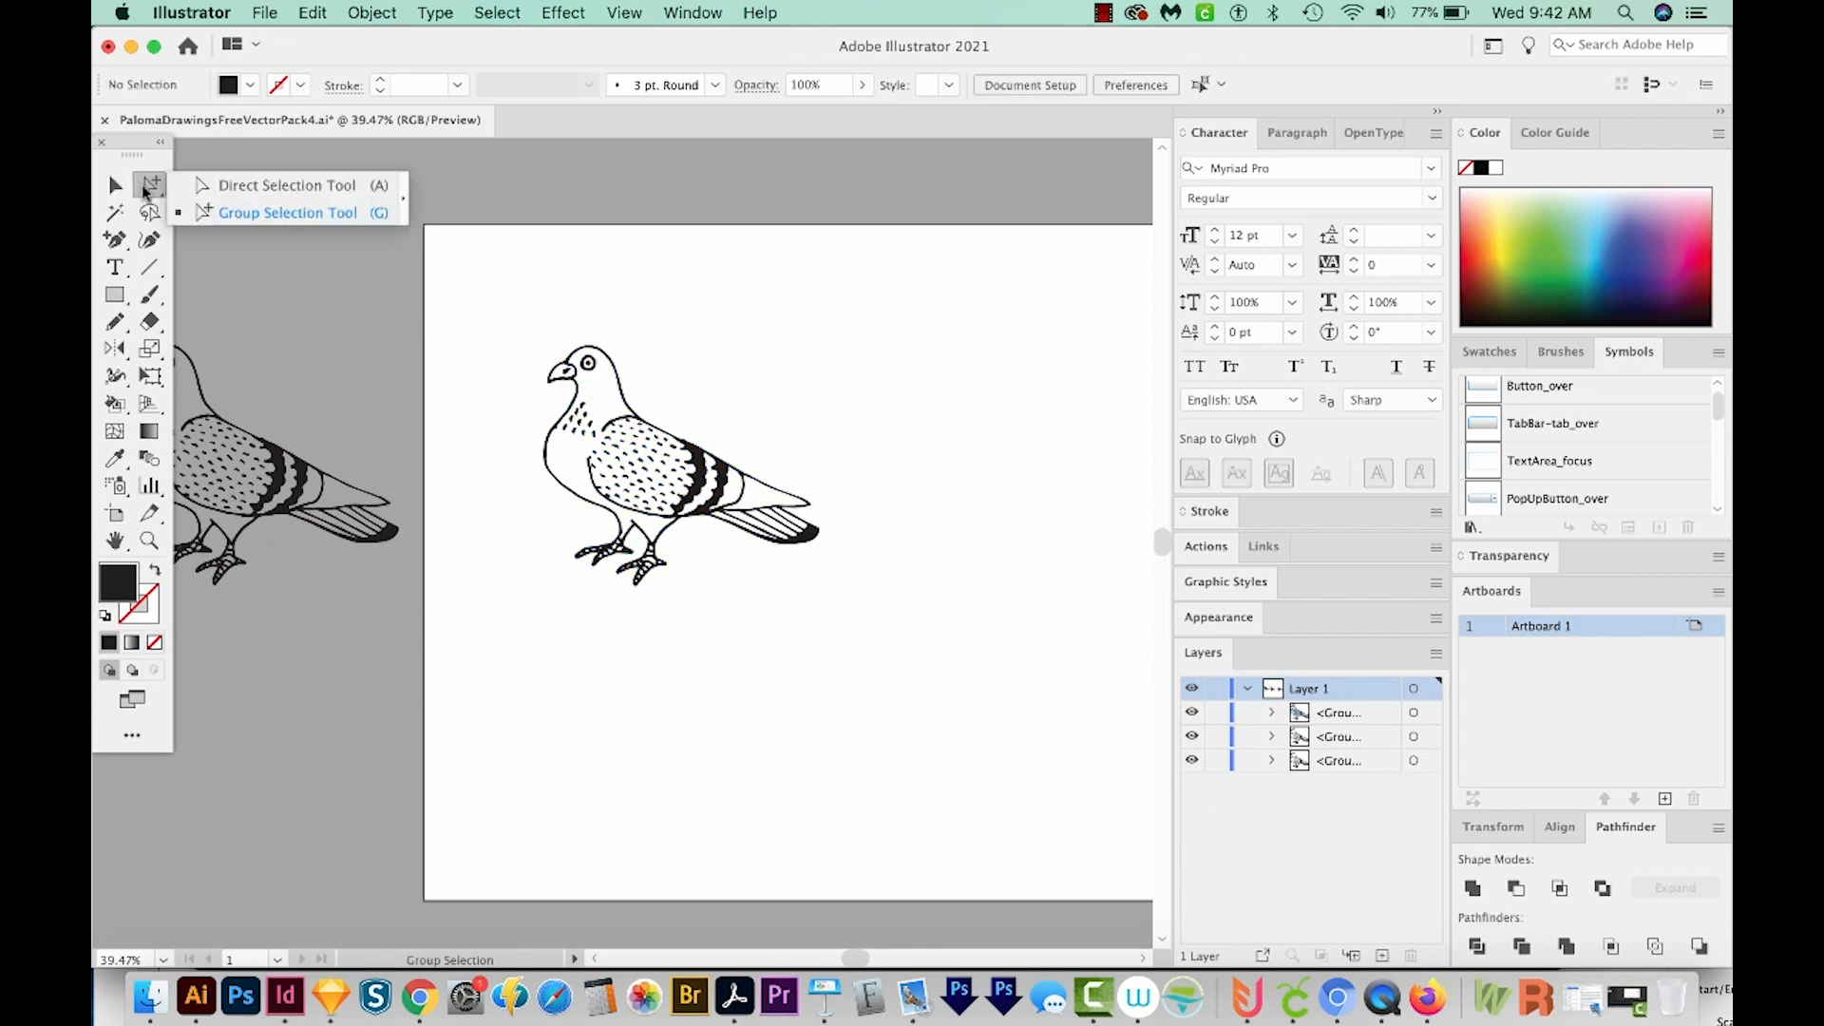
- Select every pigeon shape with the same fill and stroke via Select > Same > Fill & Stroke
{"action": "left_click", "coordinate": [287, 211]}
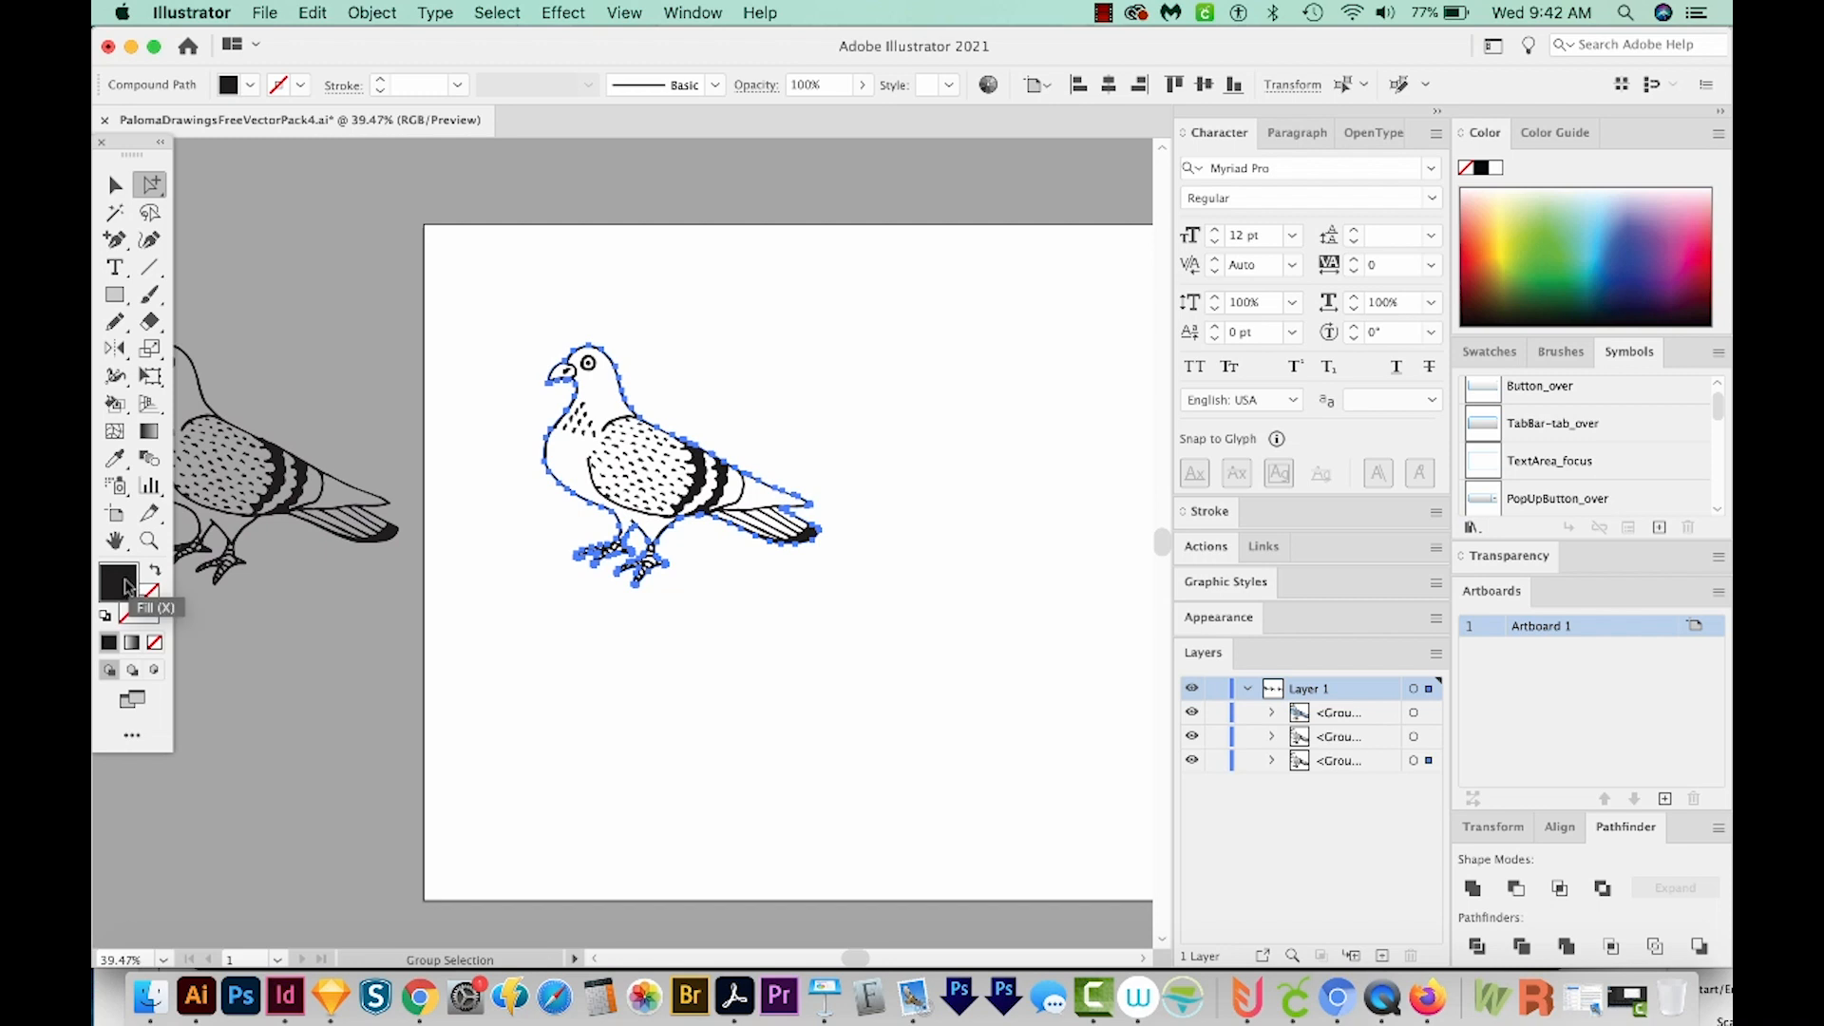
{"action": "left_click", "coordinate": [496, 13]}
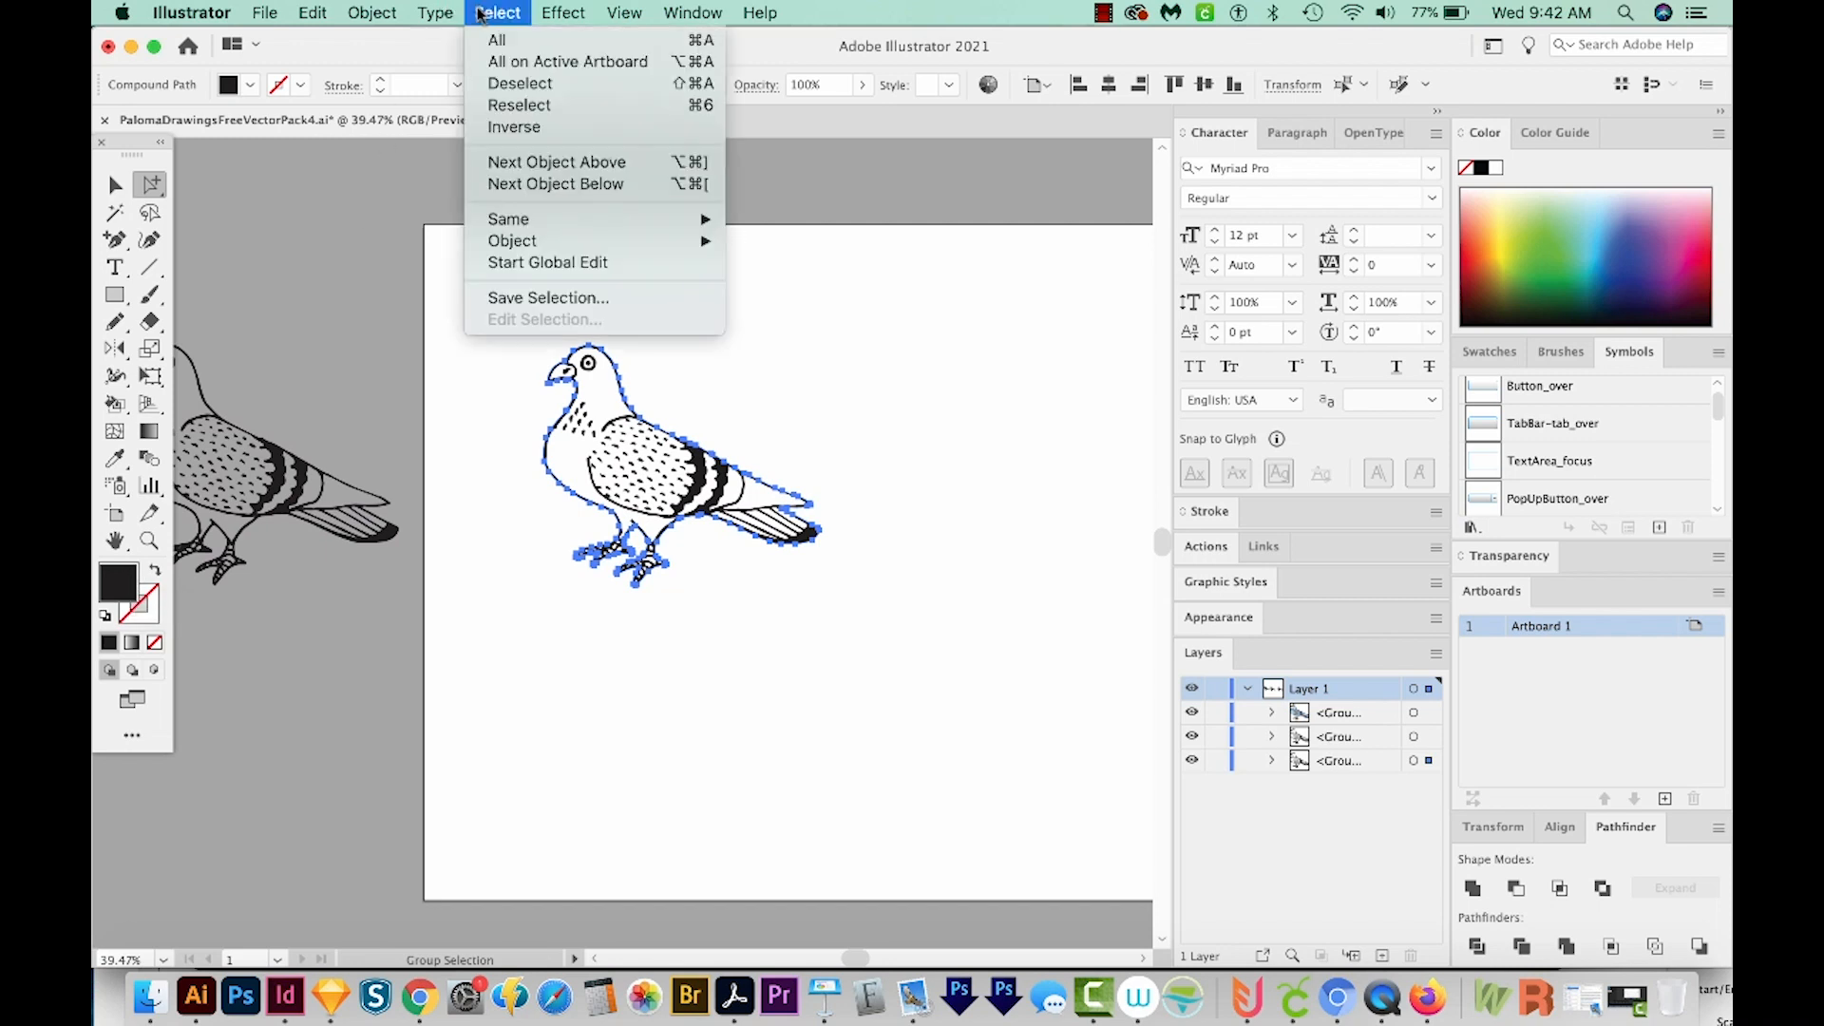
{"action": "mouse_move", "coordinate": [509, 218]}
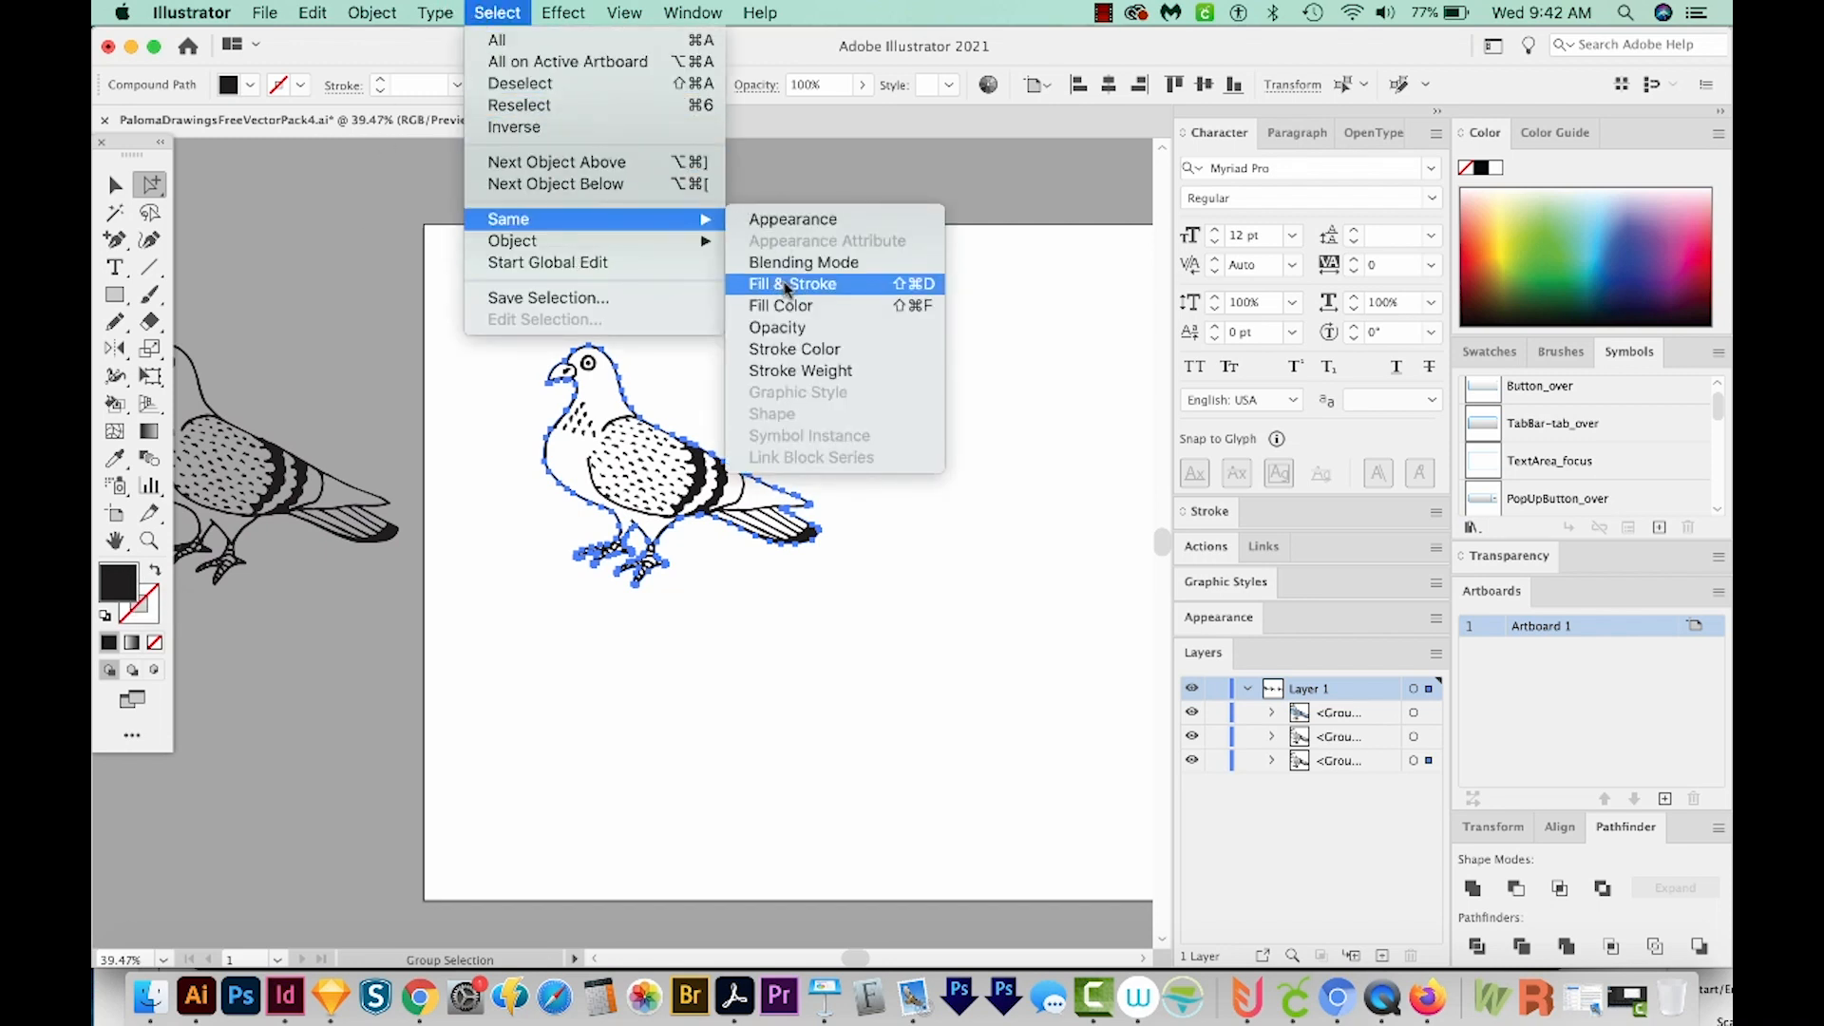
{"action": "left_click", "coordinate": [790, 283]}
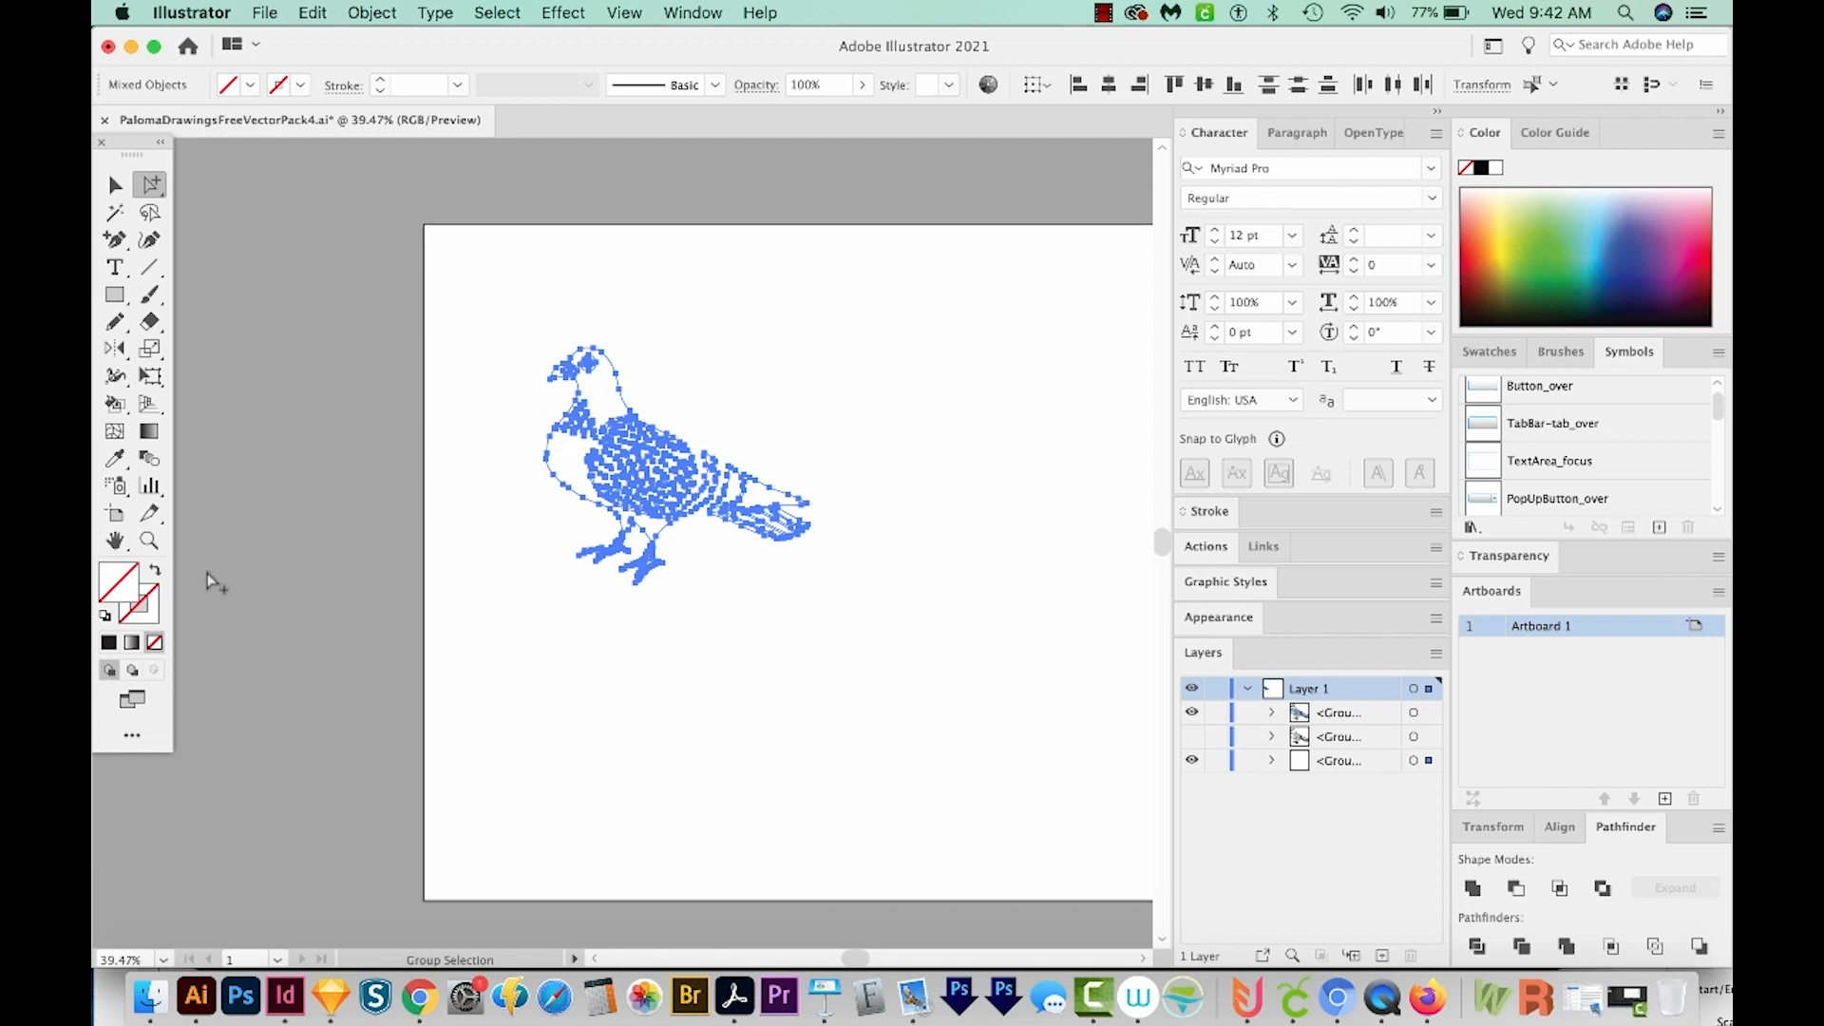
{"action": "mouse_move", "coordinate": [829, 661]}
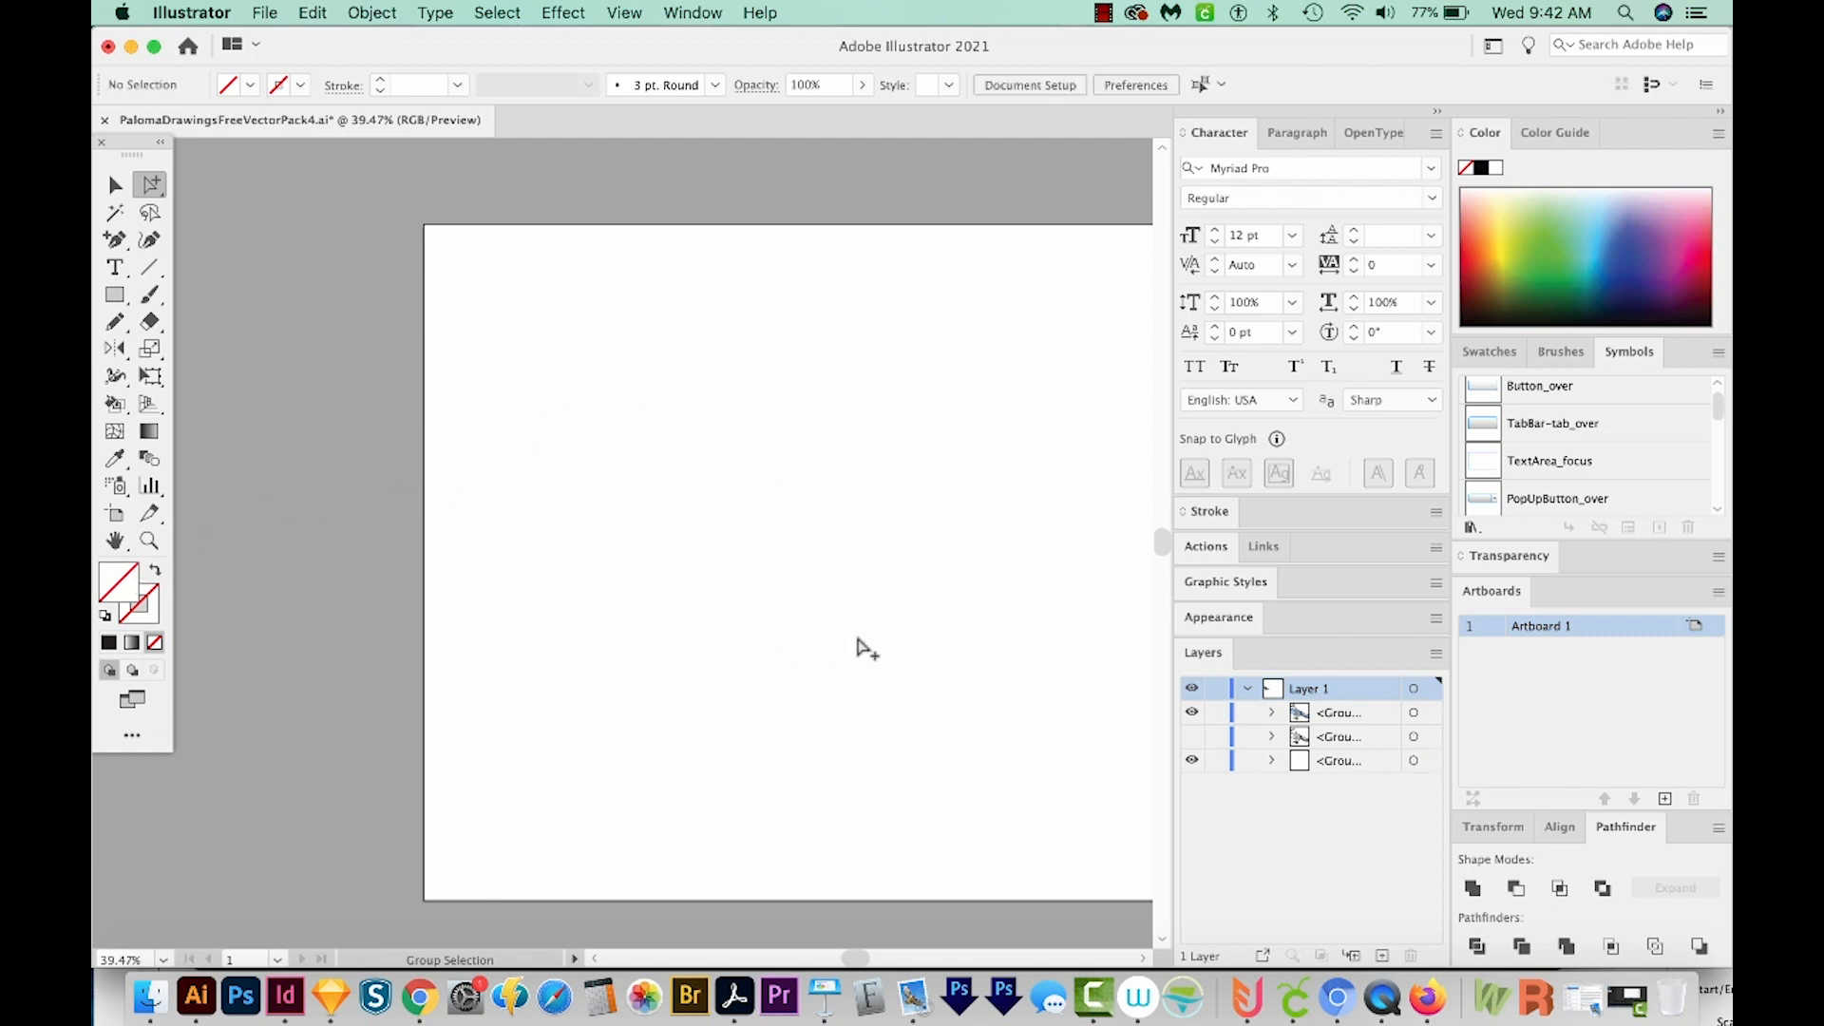
- Undo the fill change to restore the black line pigeon and zoom in on it
{"action": "left_click", "coordinate": [370, 13]}
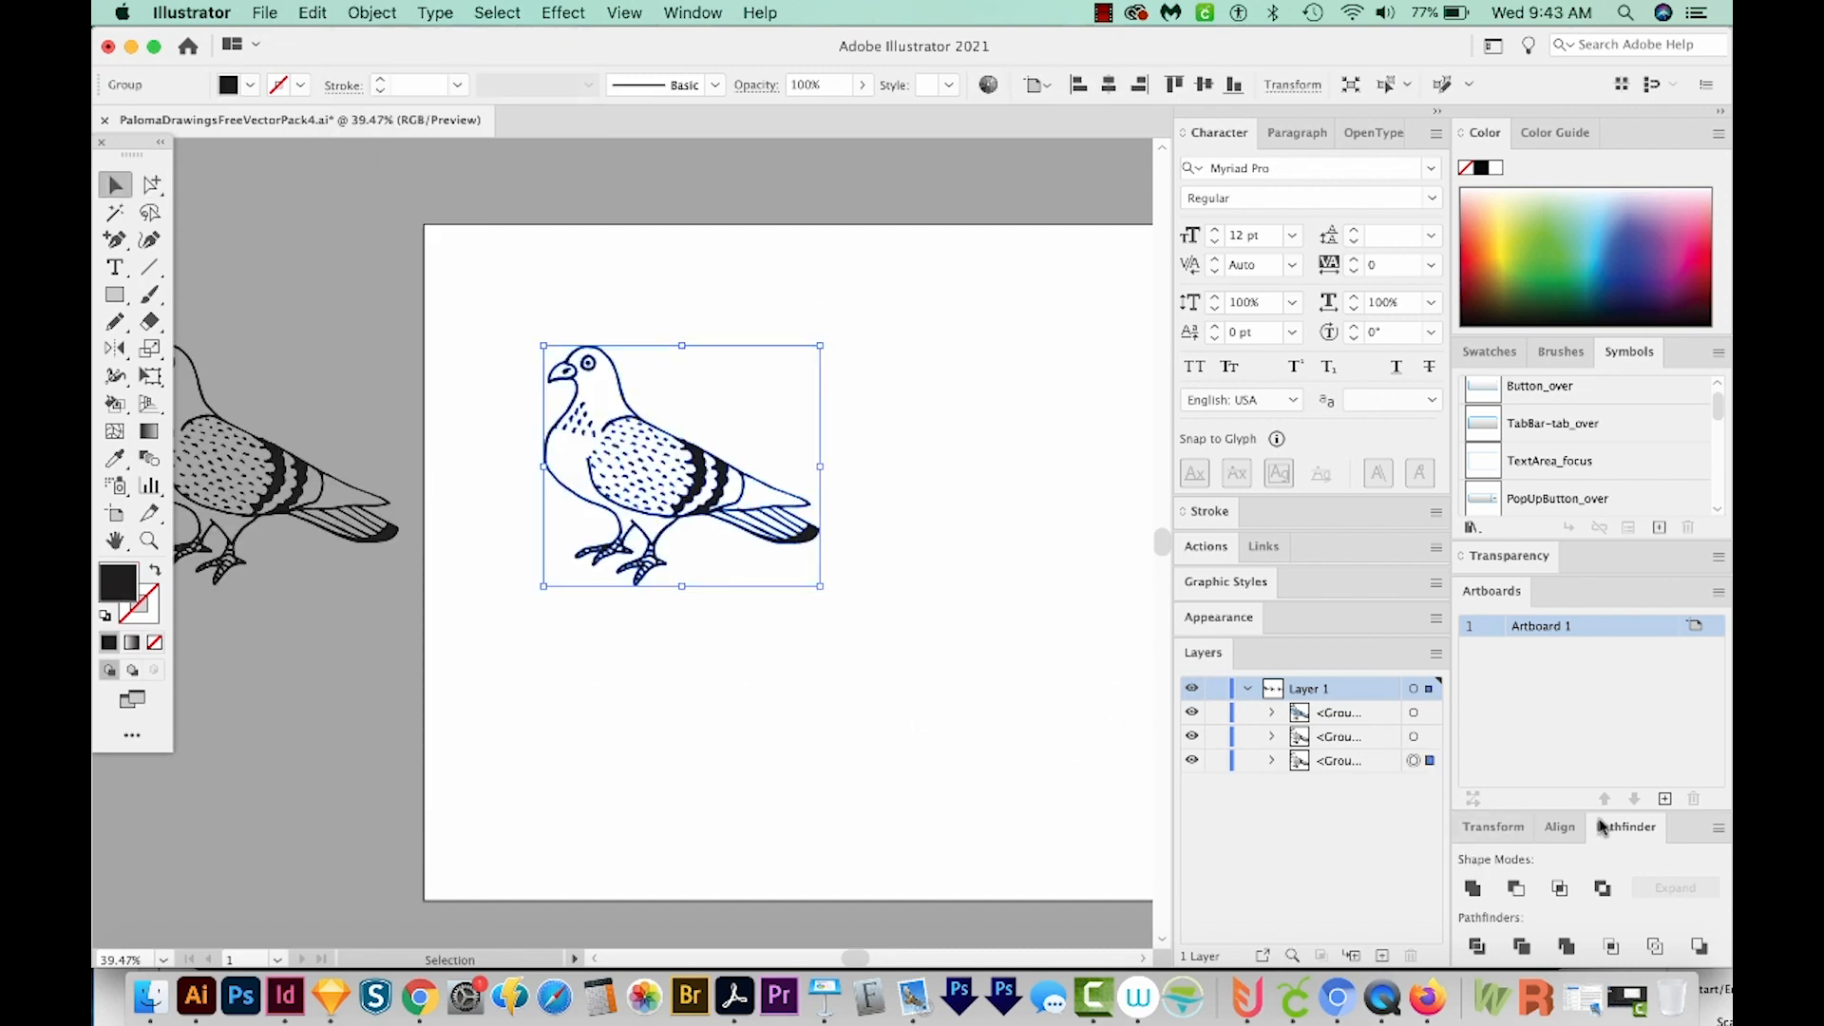
{"action": "mouse_move", "coordinate": [1474, 888]}
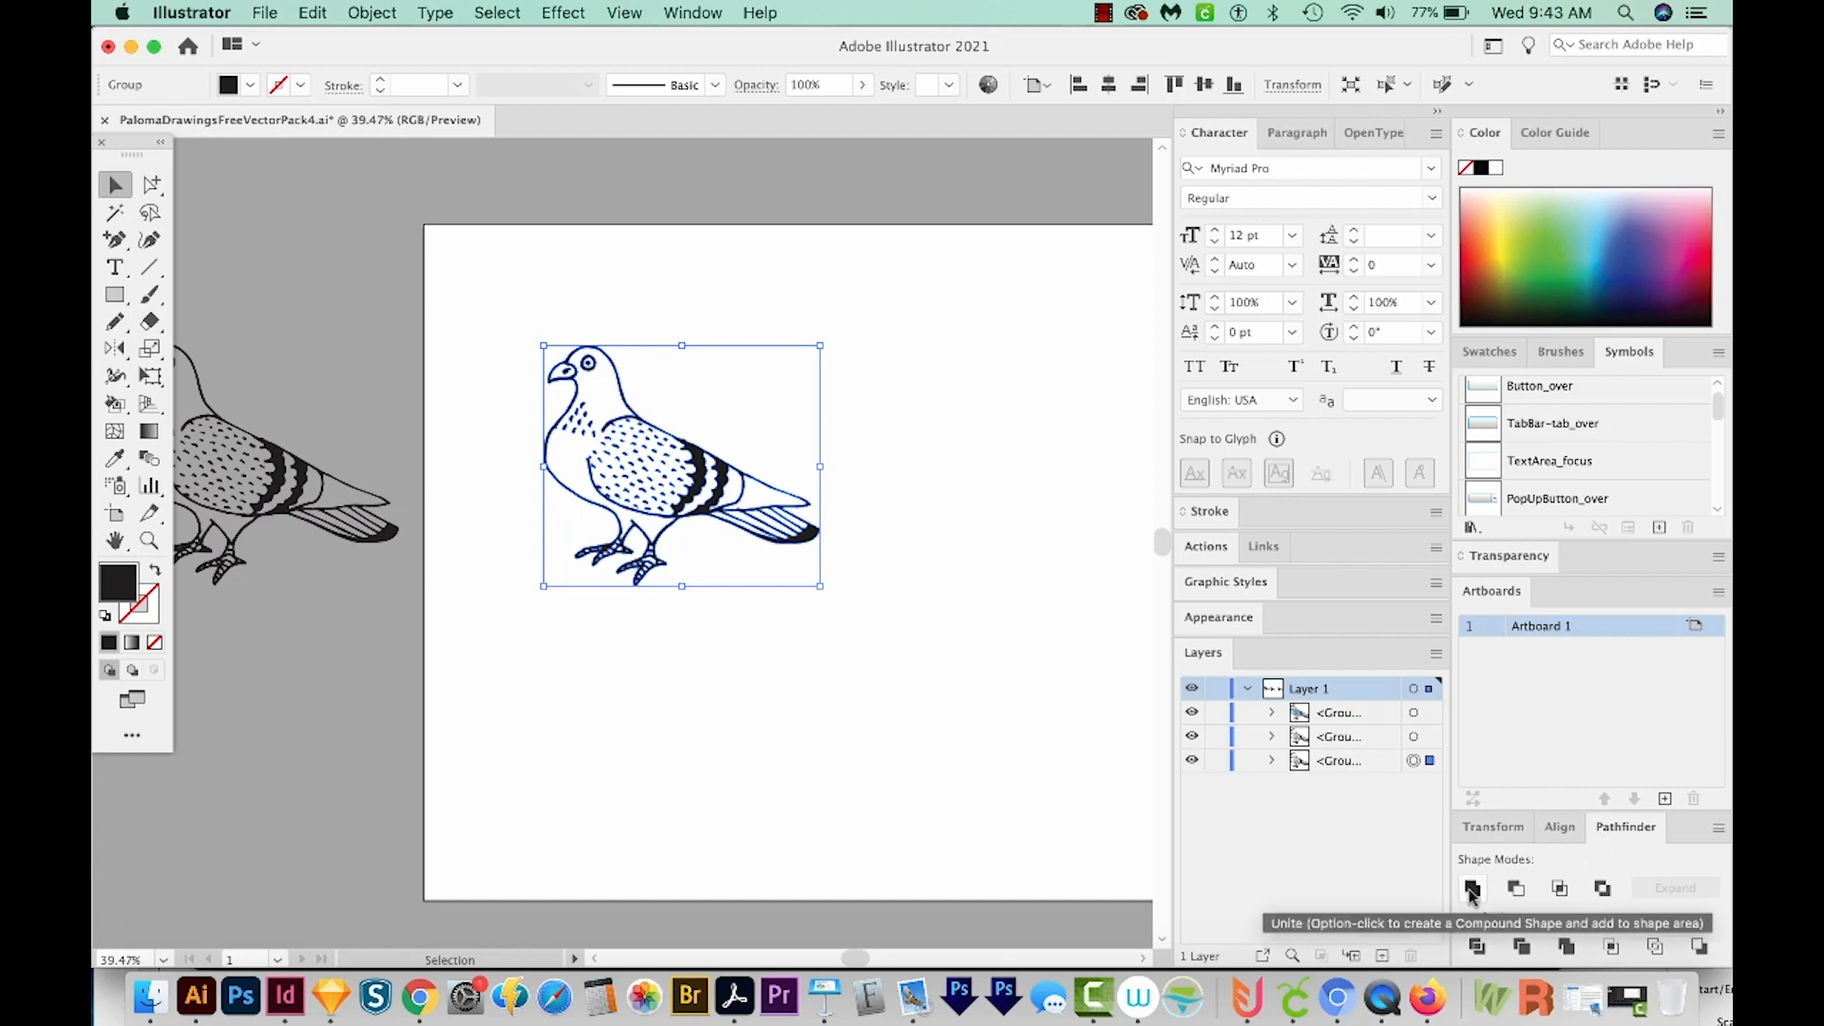
{"action": "mouse_move", "coordinate": [1479, 898]}
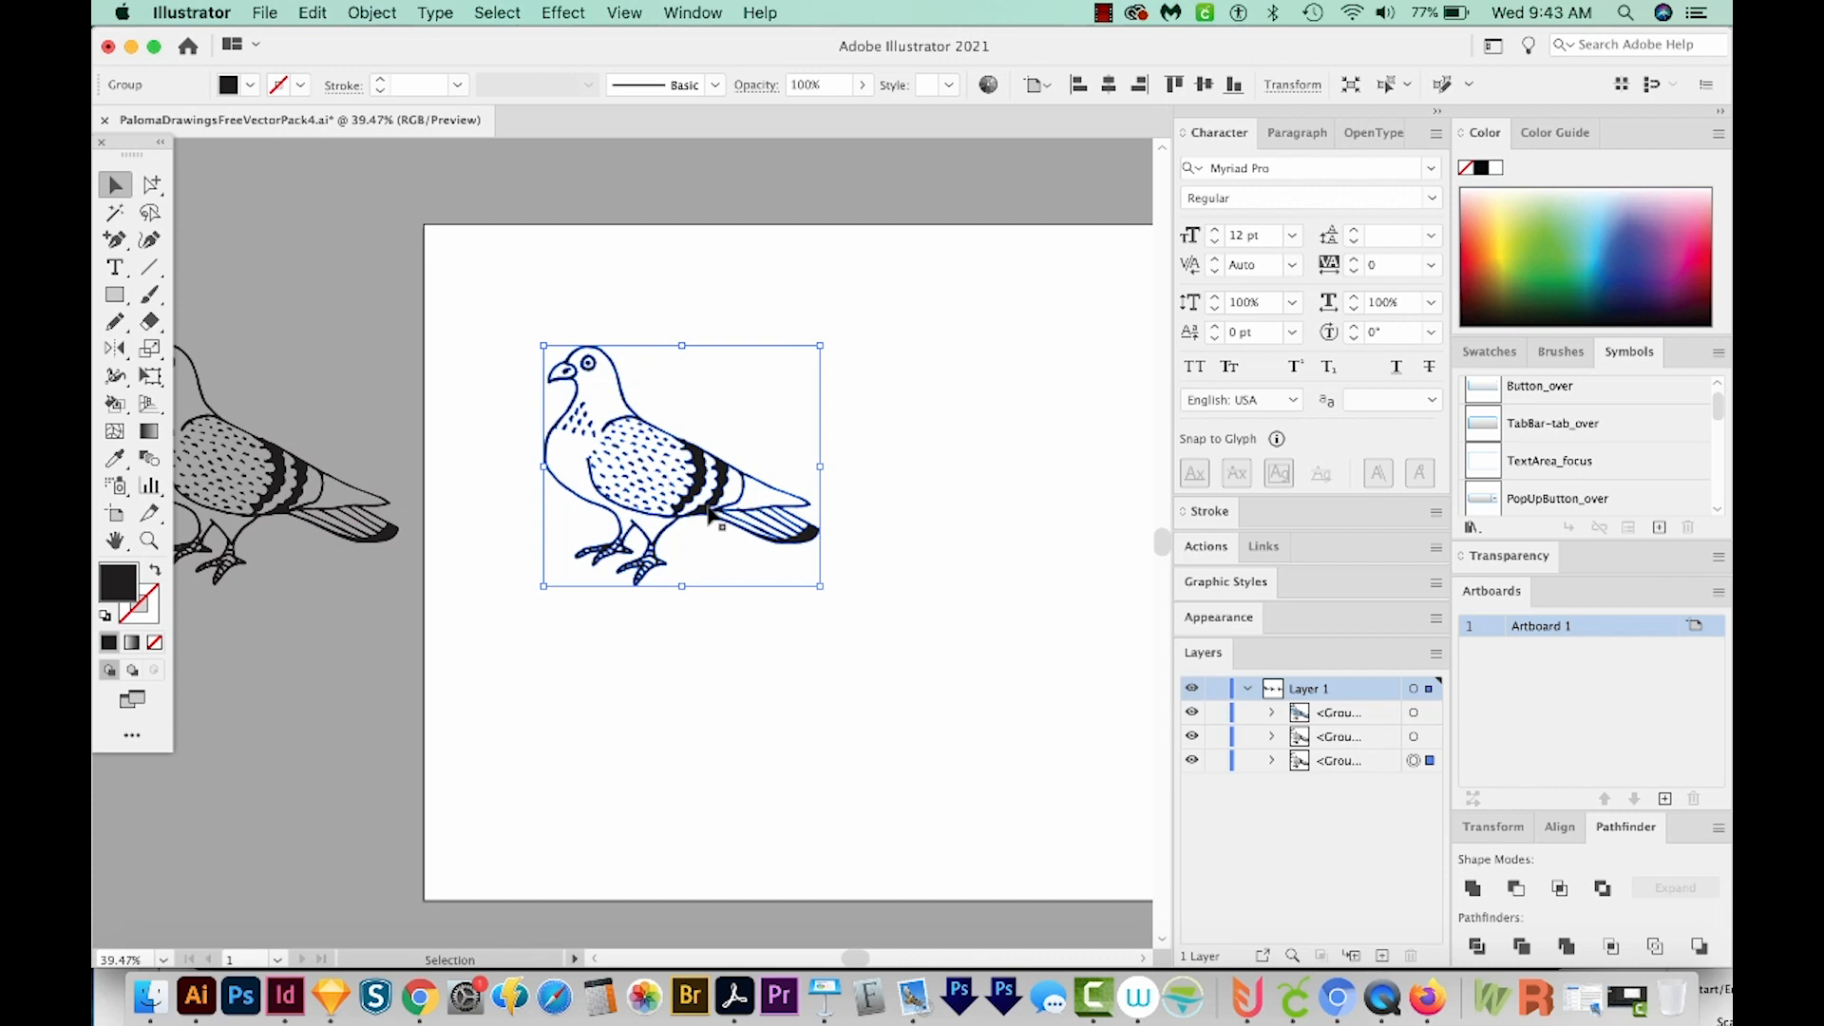
{"action": "mouse_move", "coordinate": [125, 579]}
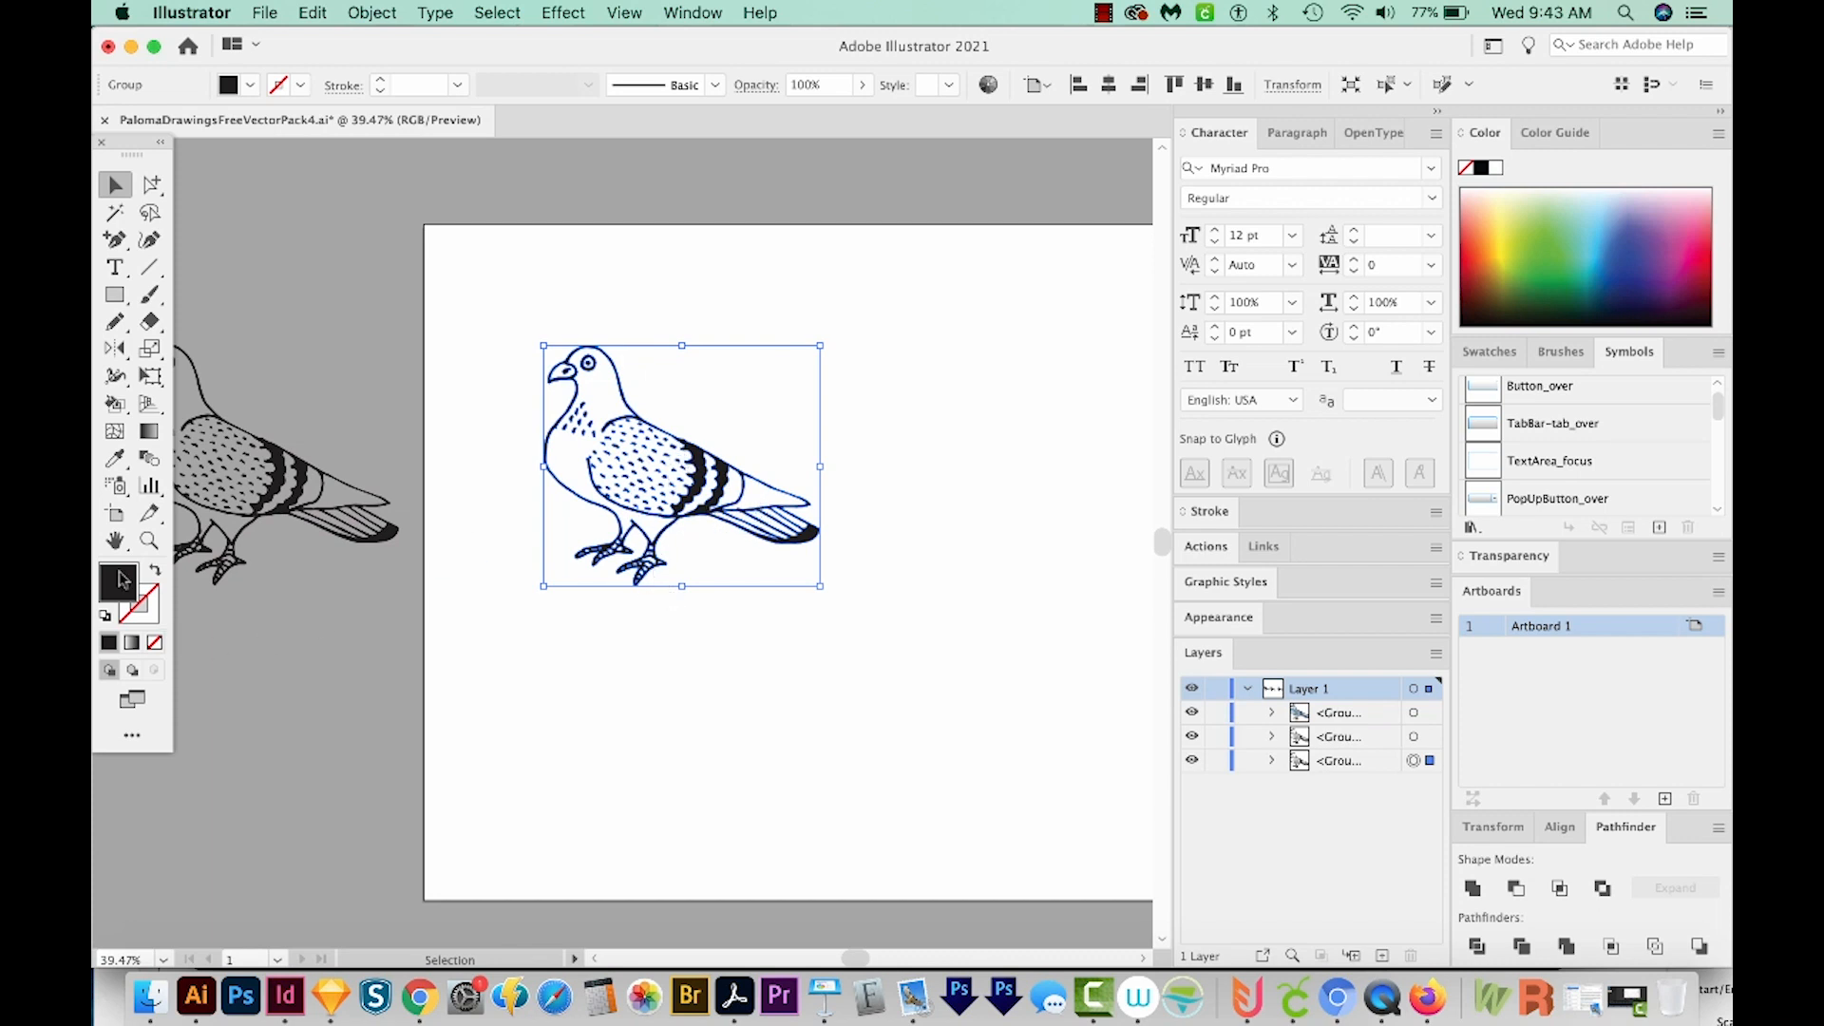
{"action": "mouse_move", "coordinate": [118, 582]}
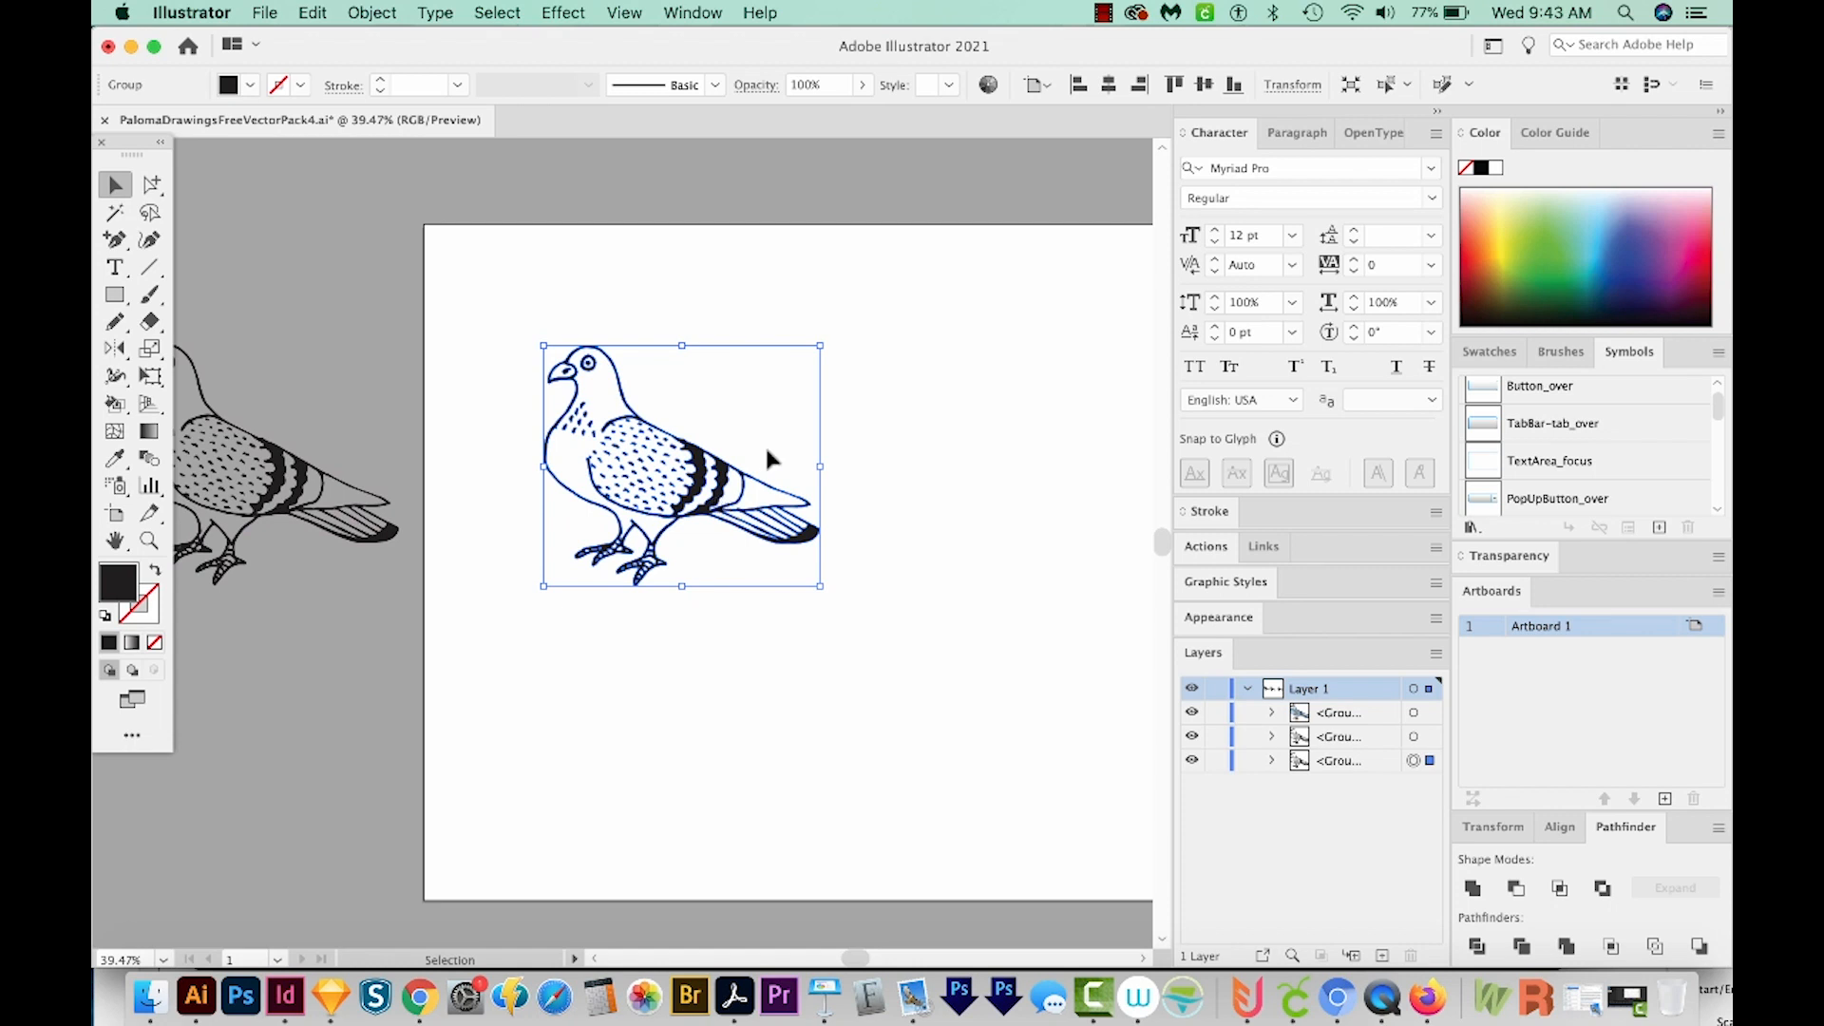
{"action": "left_click", "coordinate": [148, 540]}
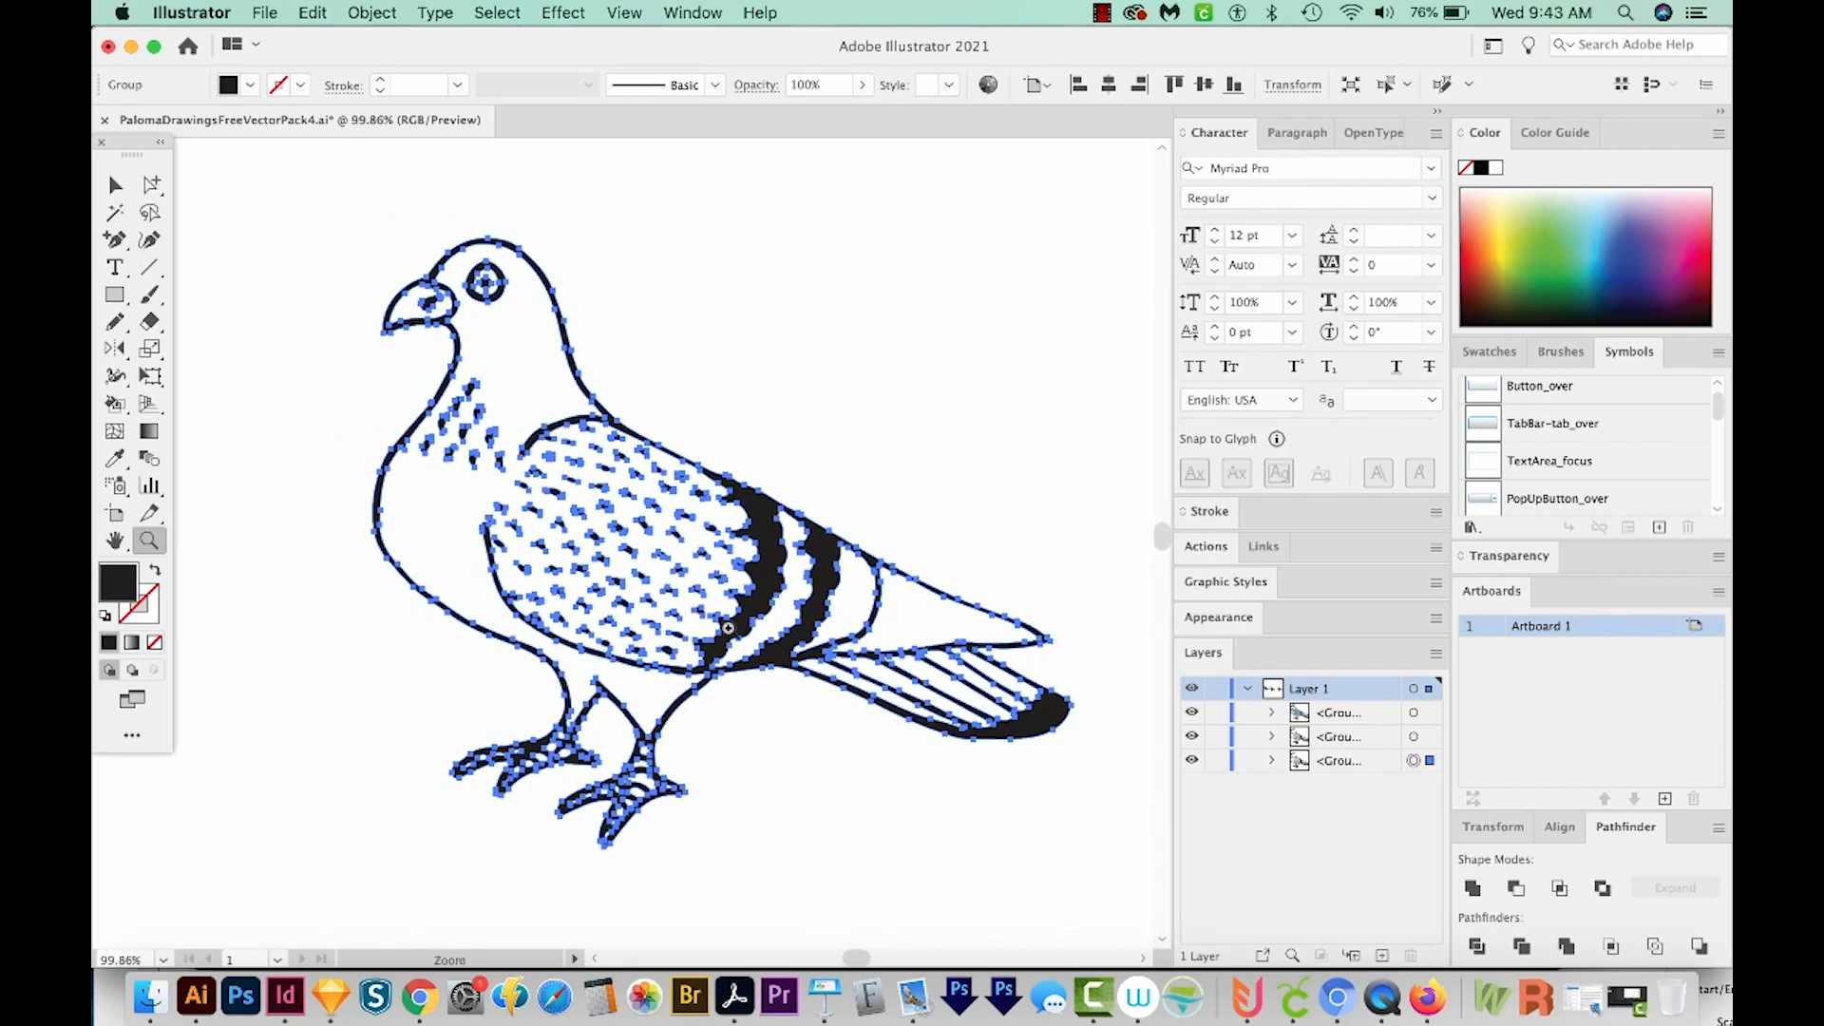
{"action": "mouse_move", "coordinate": [114, 403]}
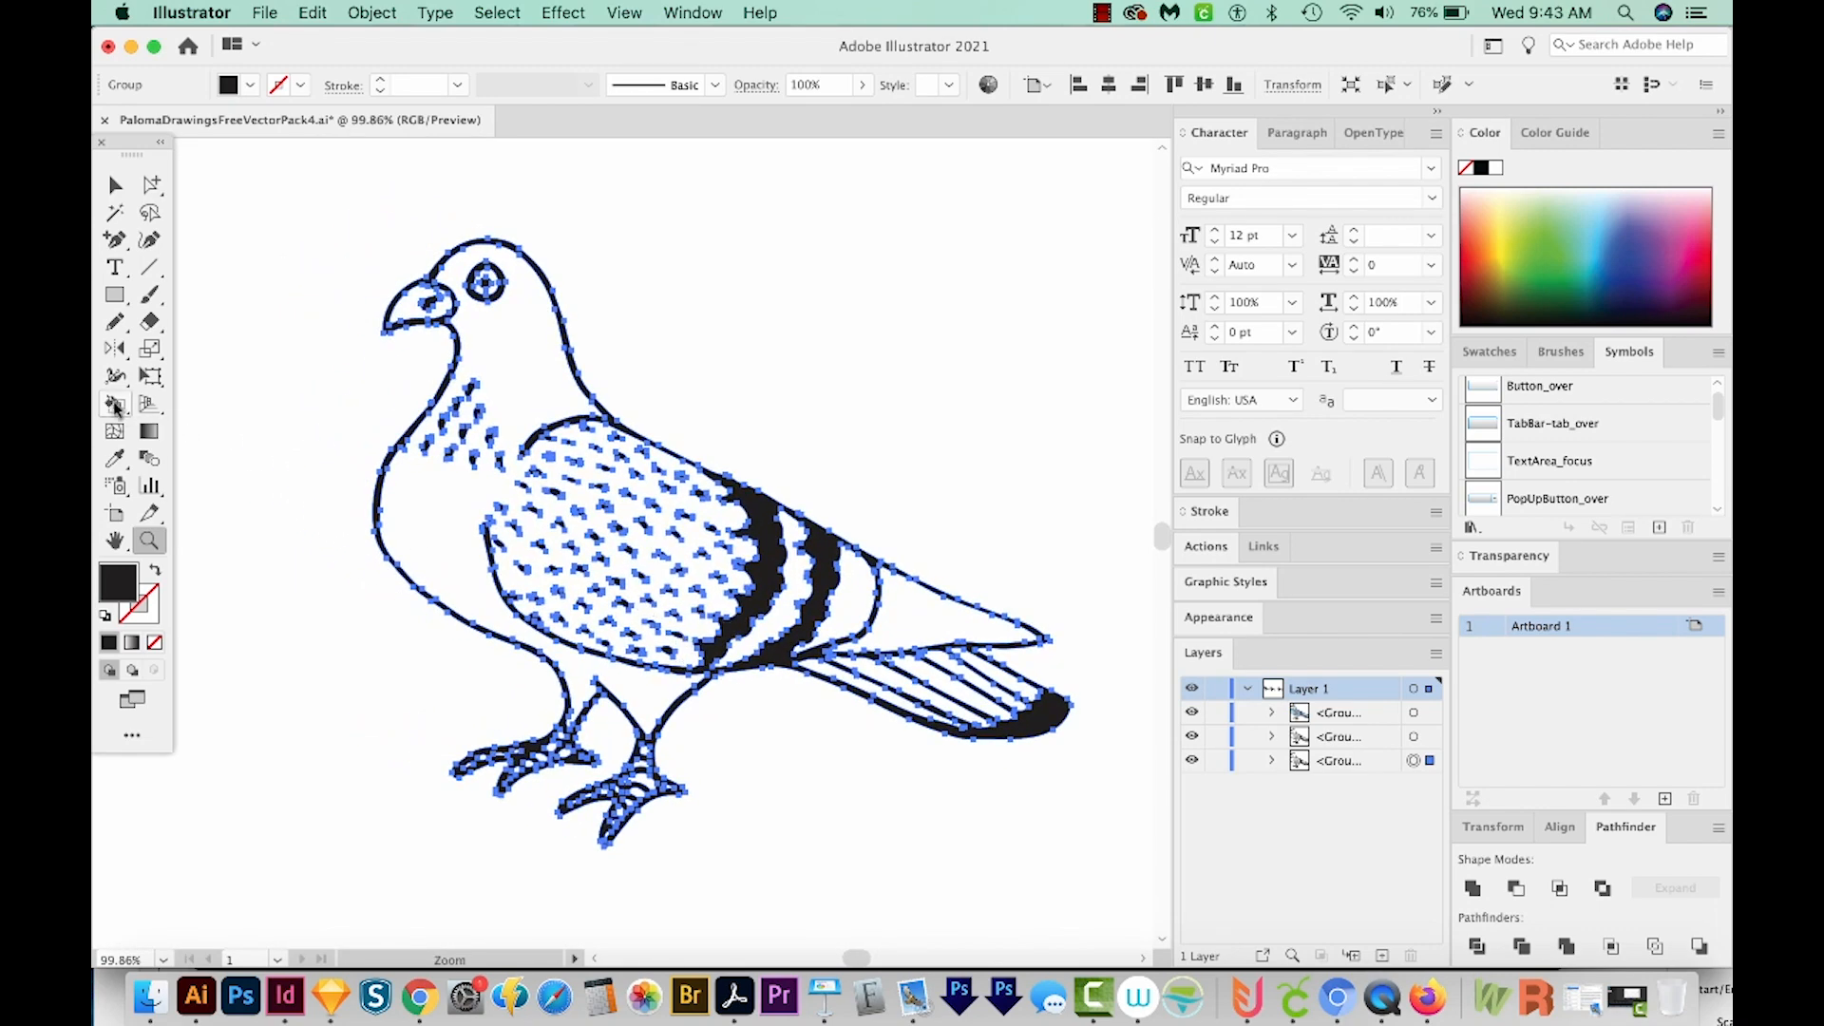
- Fill the pigeon's body and tail feathers light blue with the Live Paint Bucket
{"action": "left_click", "coordinate": [115, 403]}
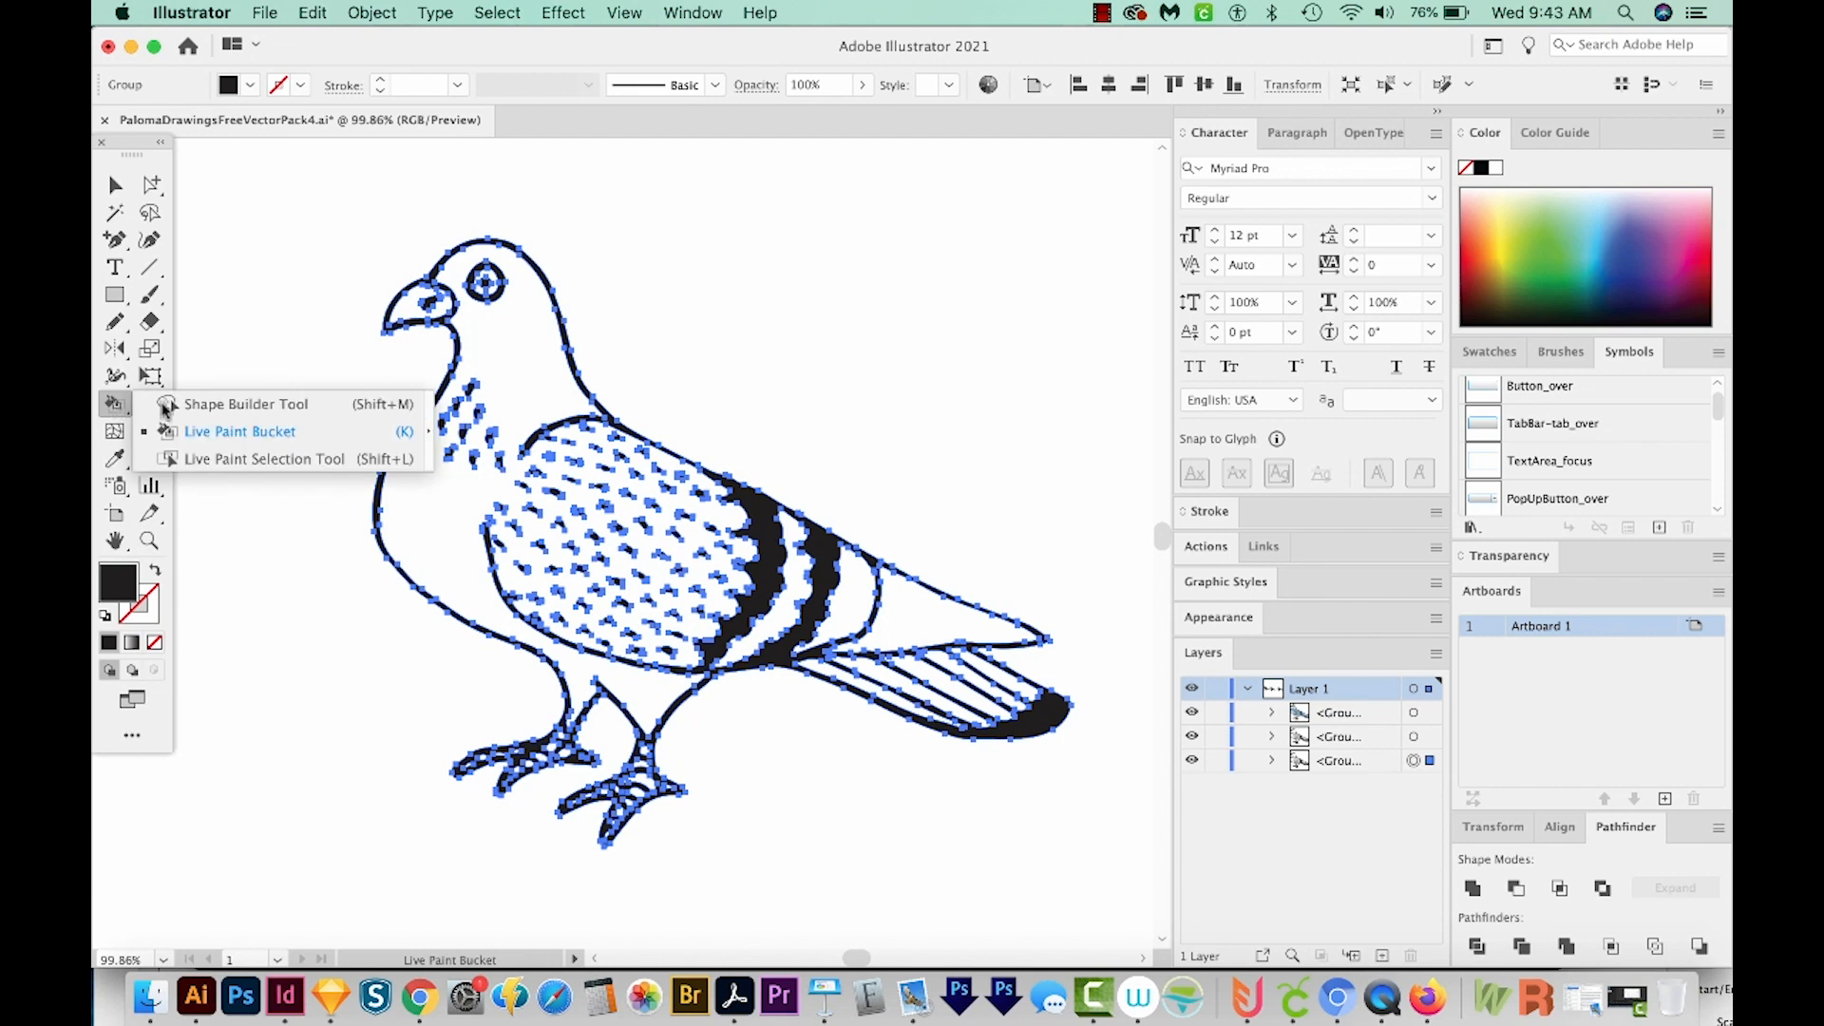
{"action": "left_click", "coordinate": [239, 432]}
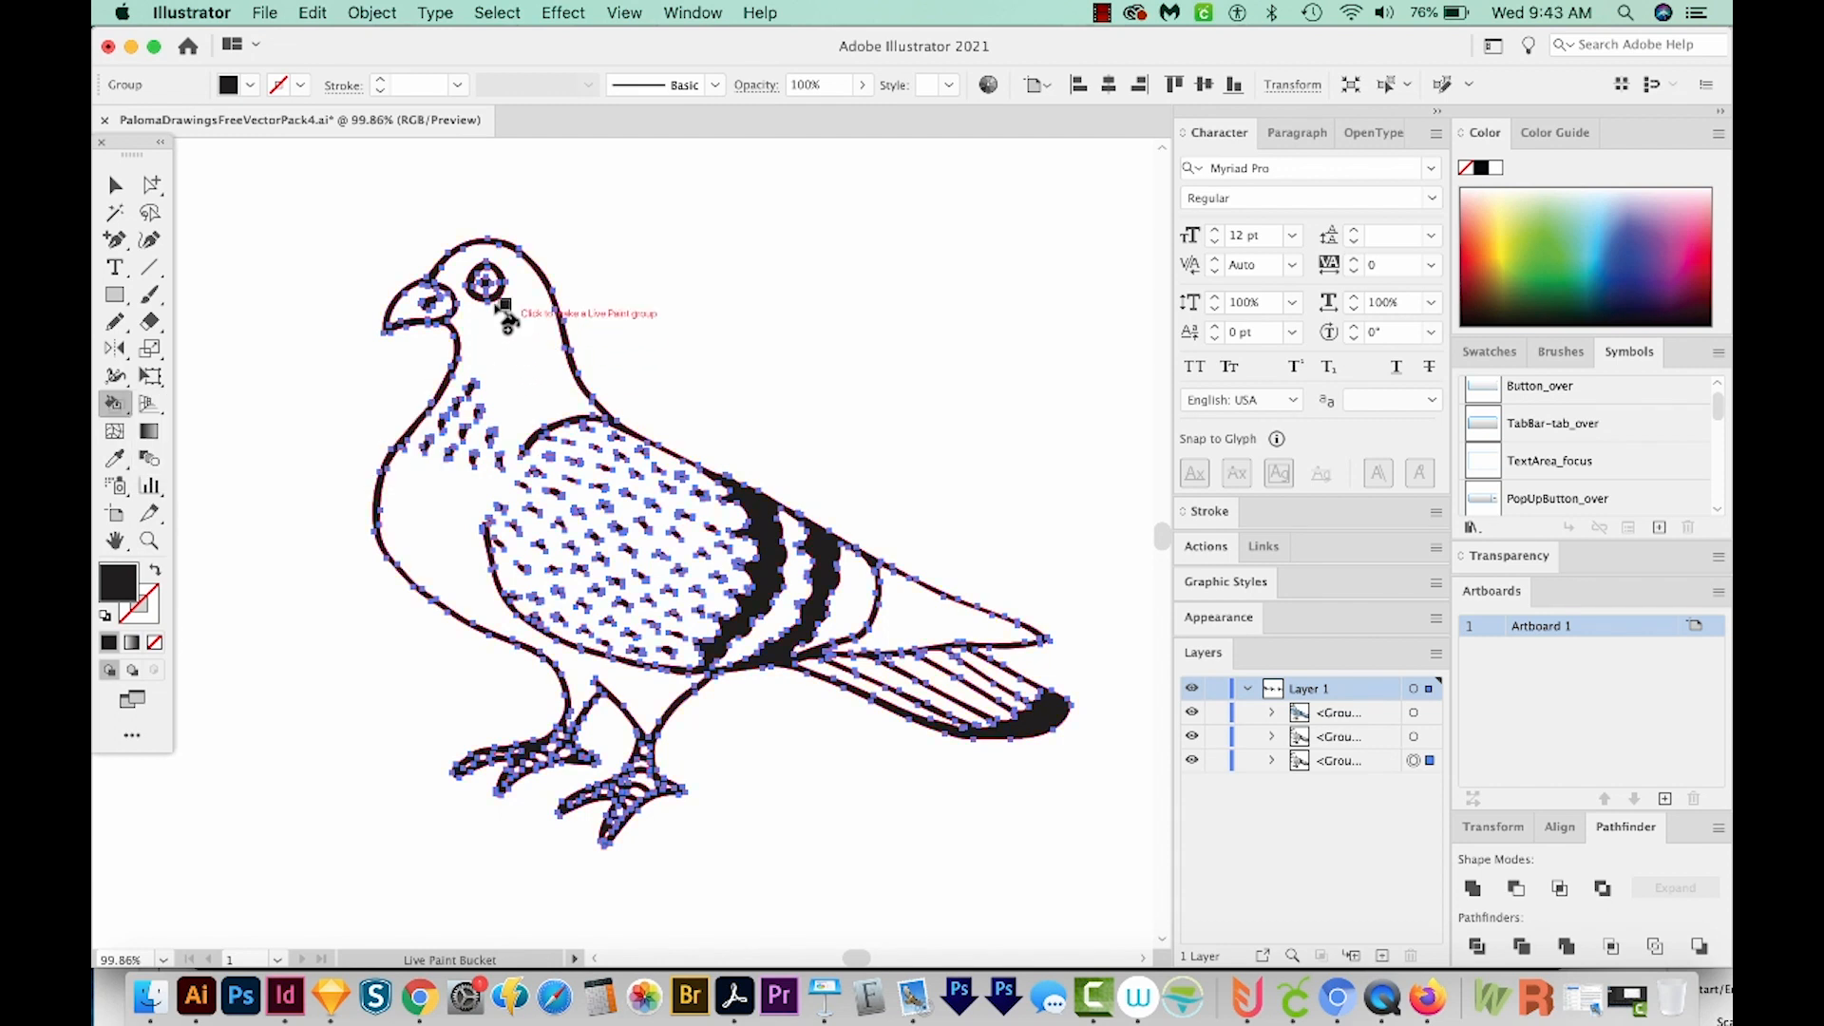
{"action": "mouse_move", "coordinate": [530, 384]}
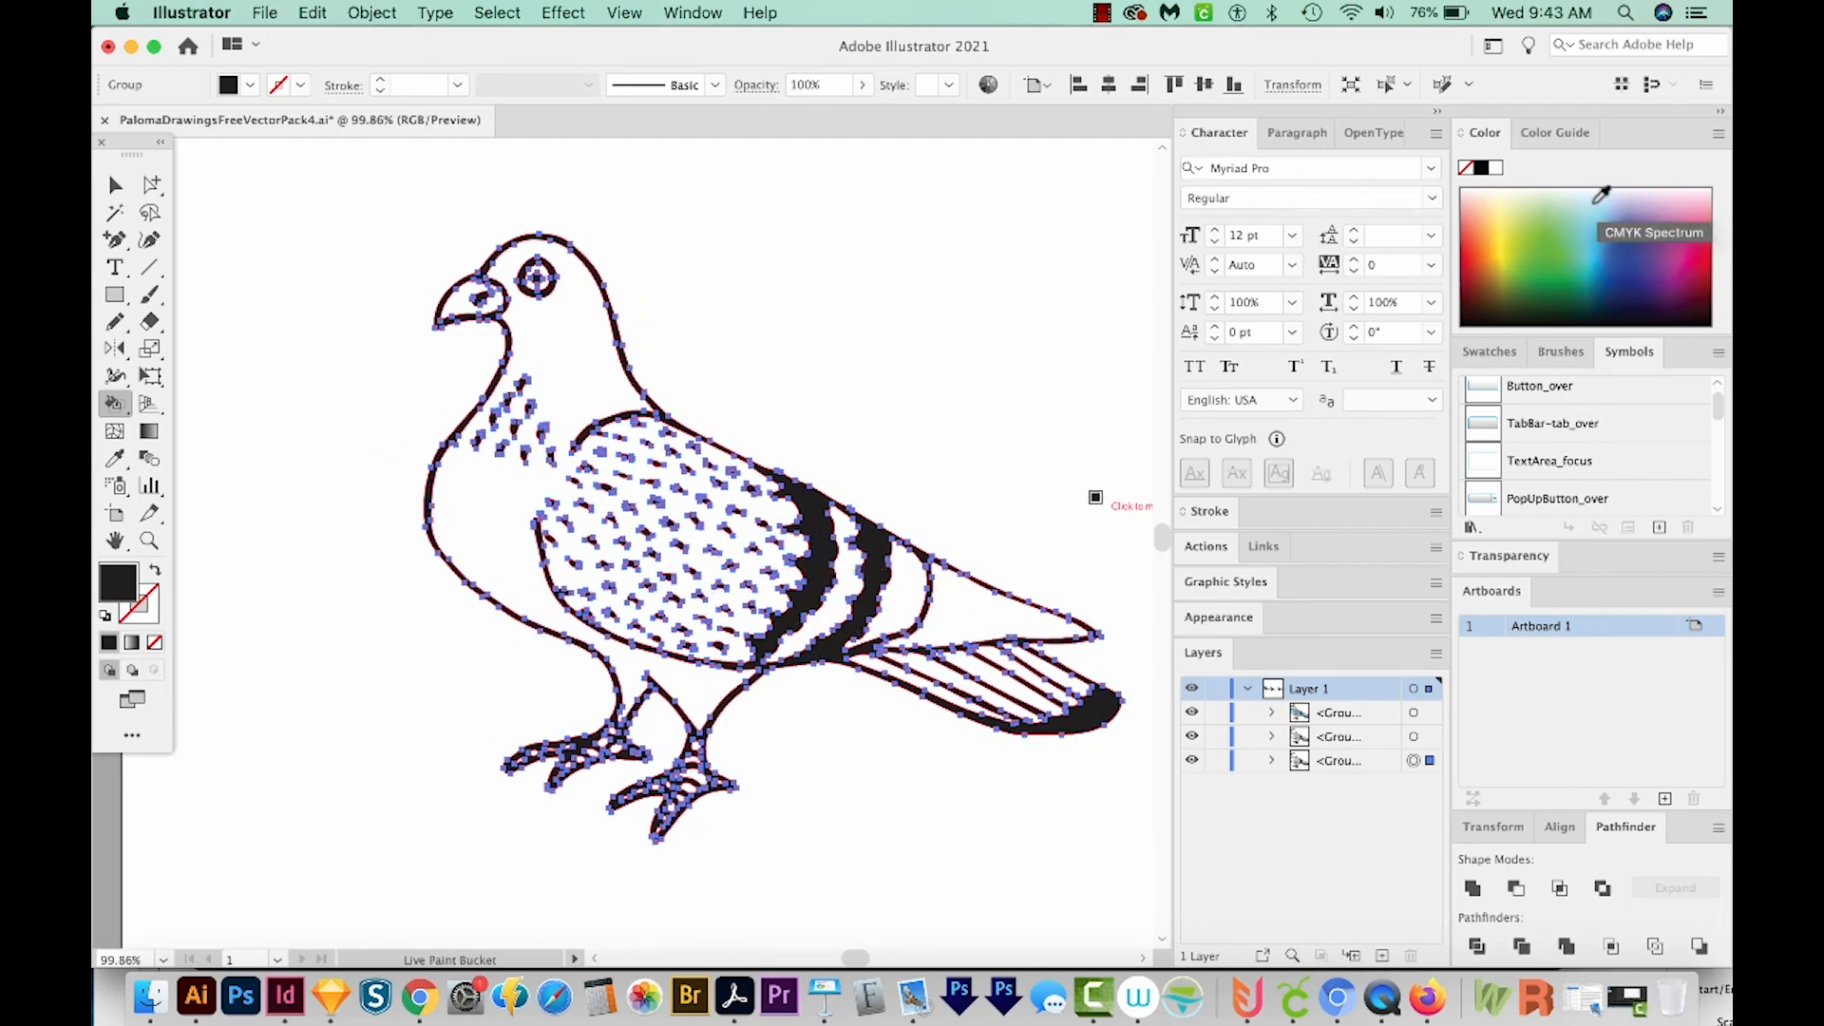
{"action": "left_click", "coordinate": [117, 583]}
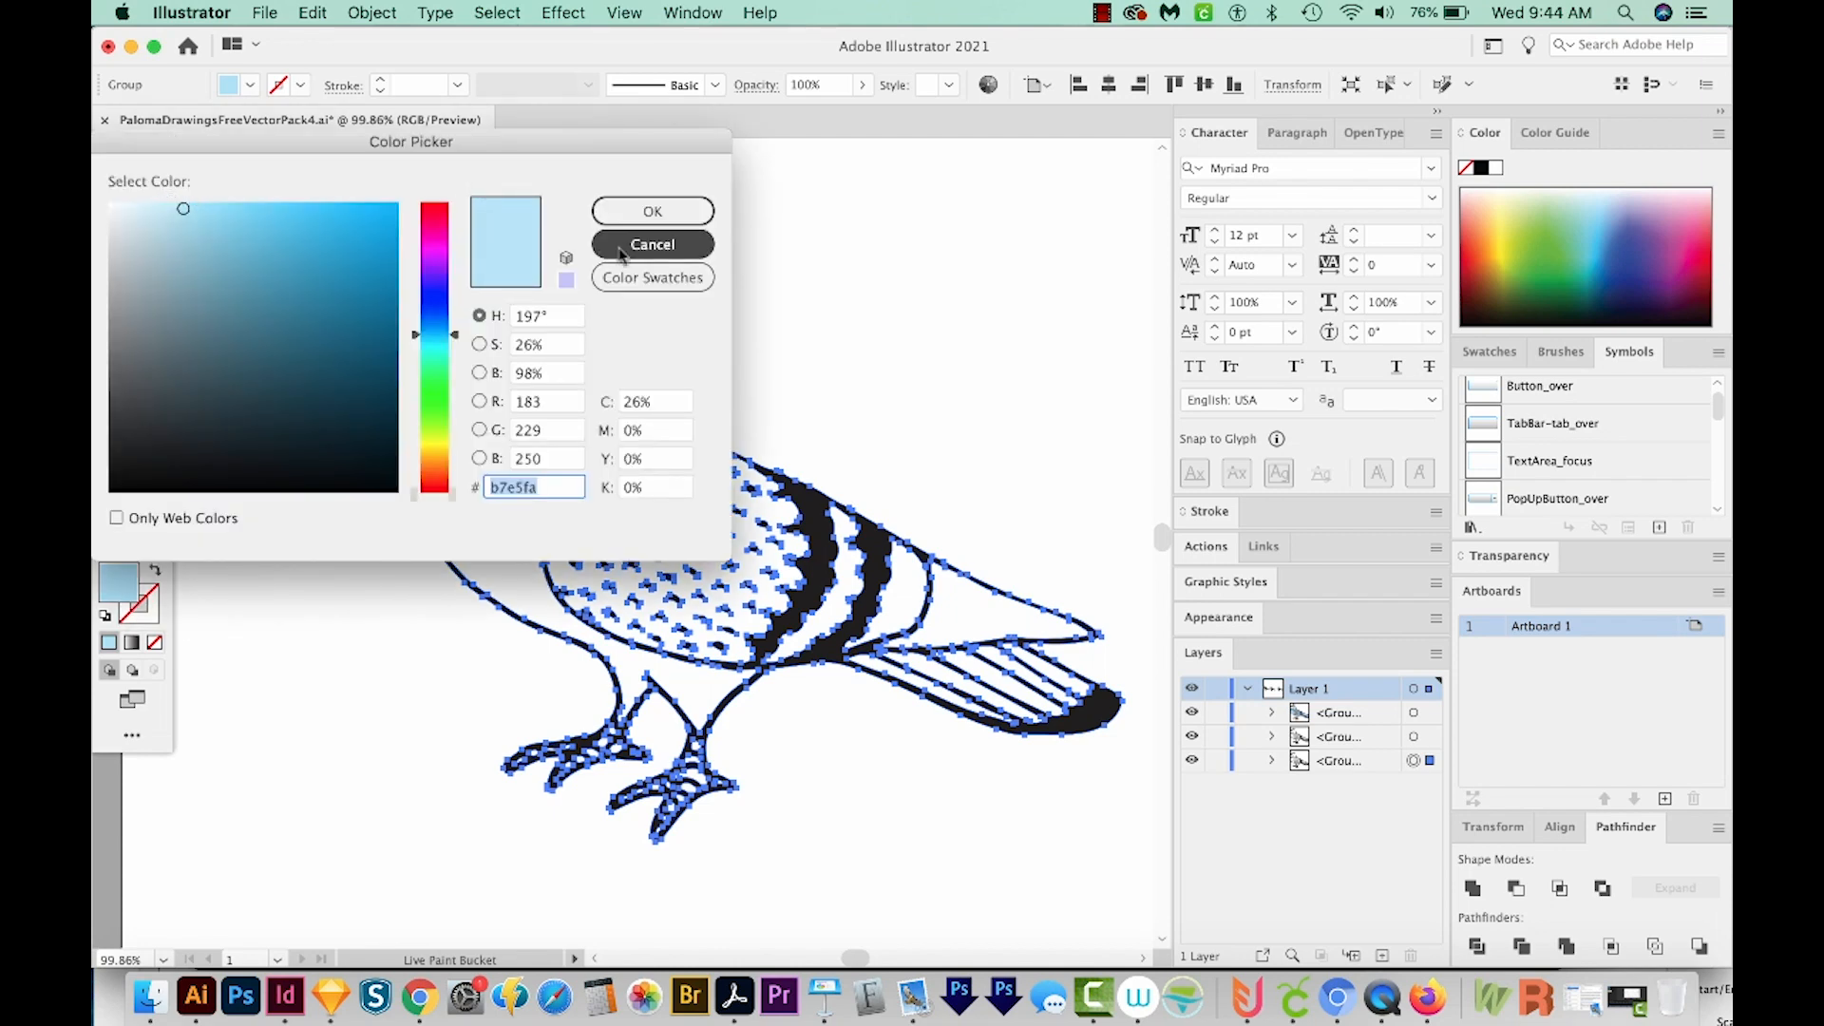
{"action": "left_click", "coordinate": [652, 245]}
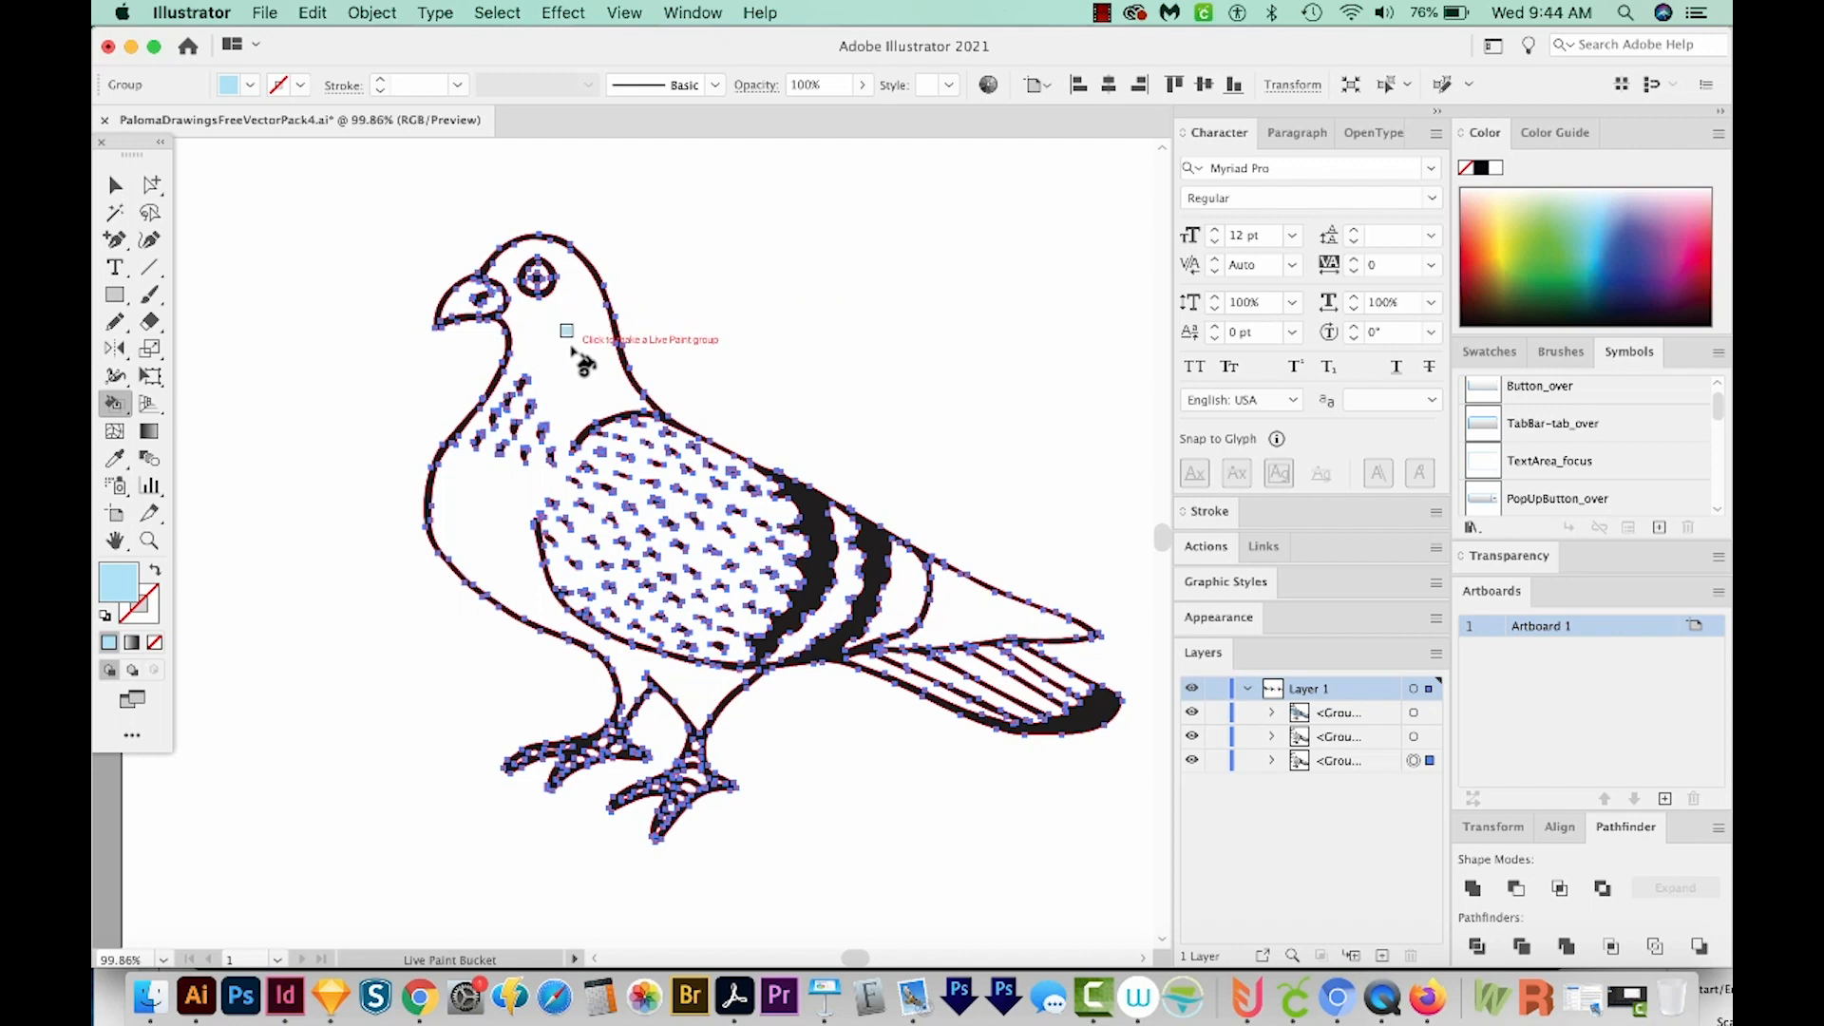
{"action": "left_click", "coordinate": [564, 349]}
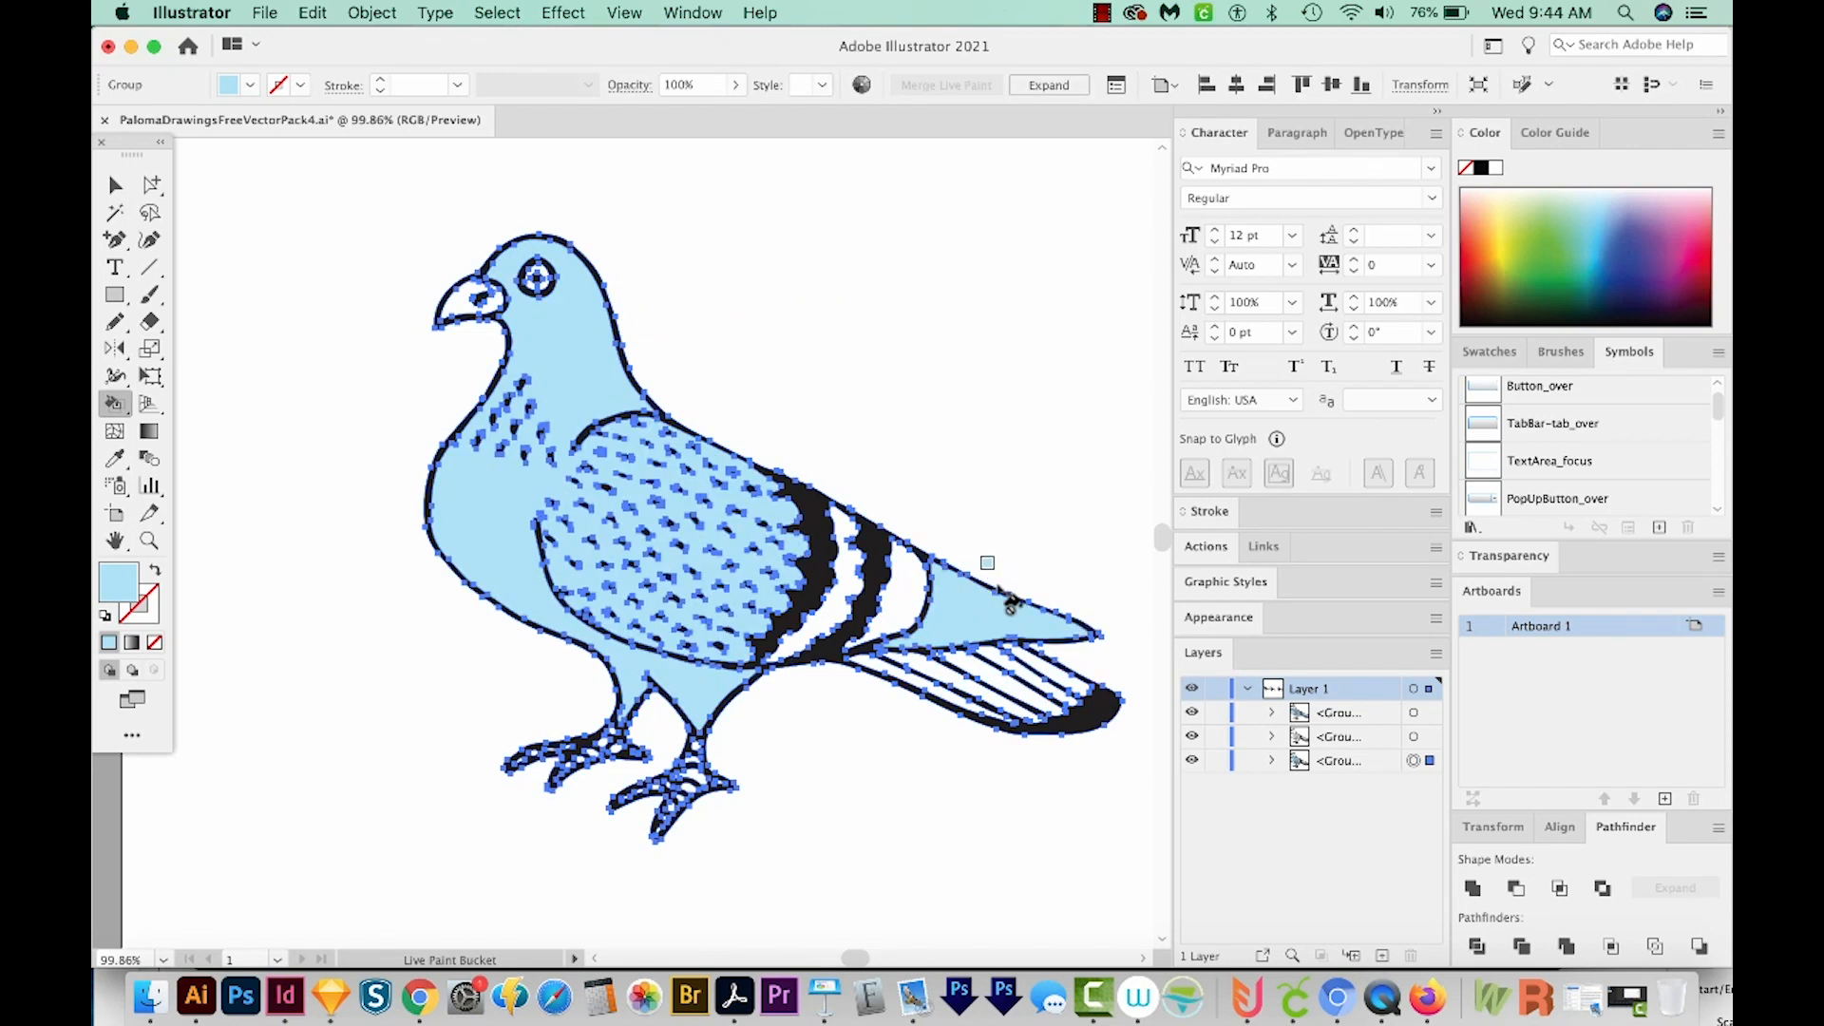
{"action": "left_click", "coordinate": [988, 664]}
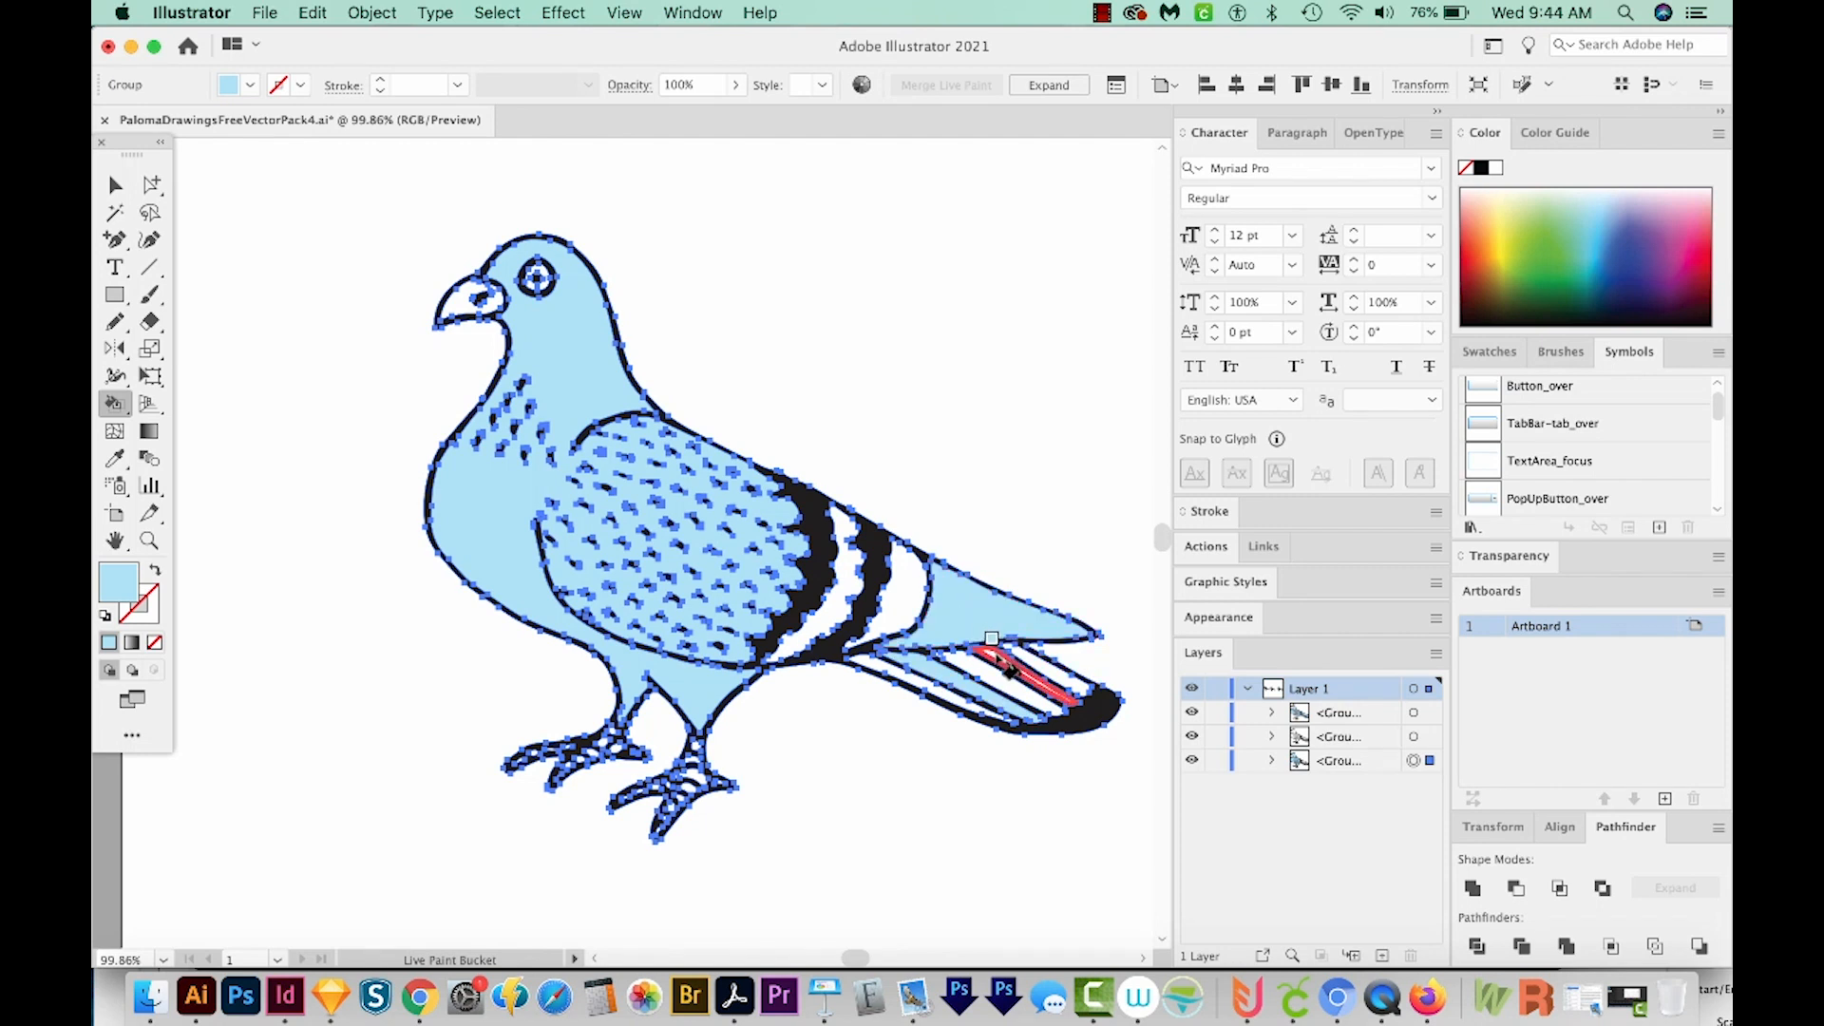
- Set the fill to medium blue #49a7db and paint the tail and wing stripes with it
{"action": "left_click", "coordinate": [1002, 669]}
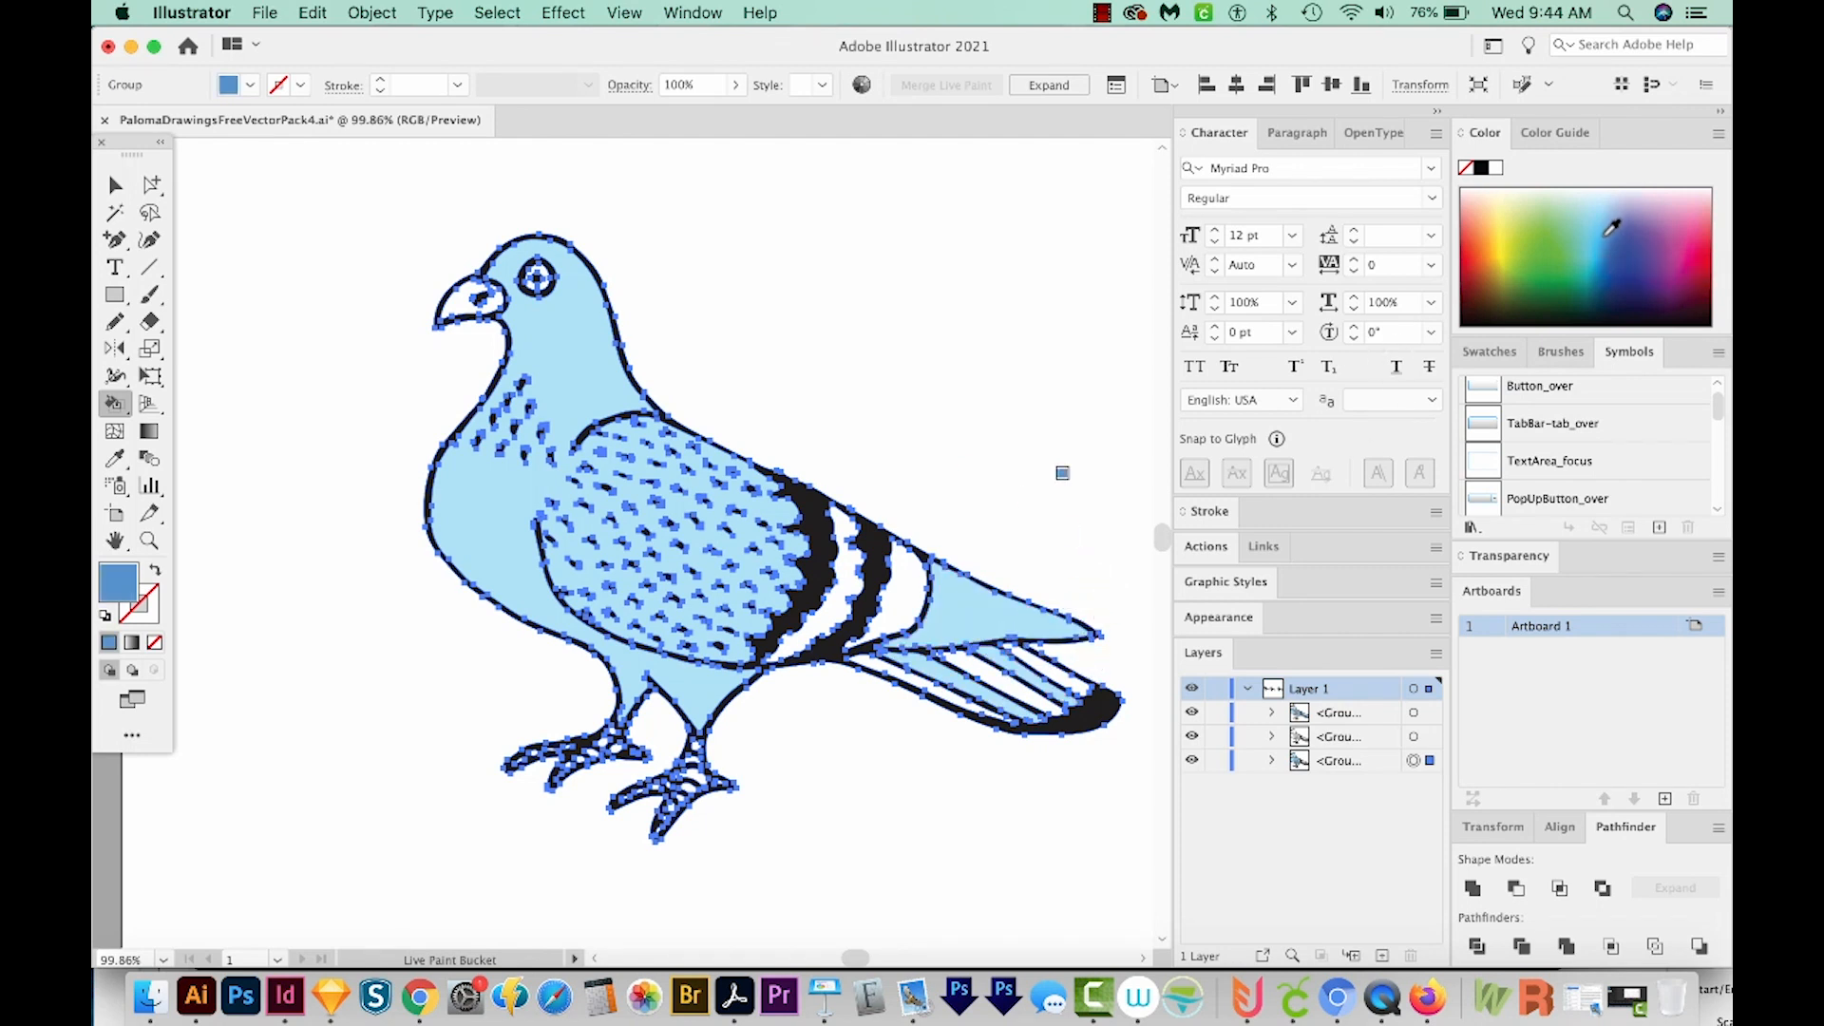
{"action": "double_click", "coordinate": [118, 582]}
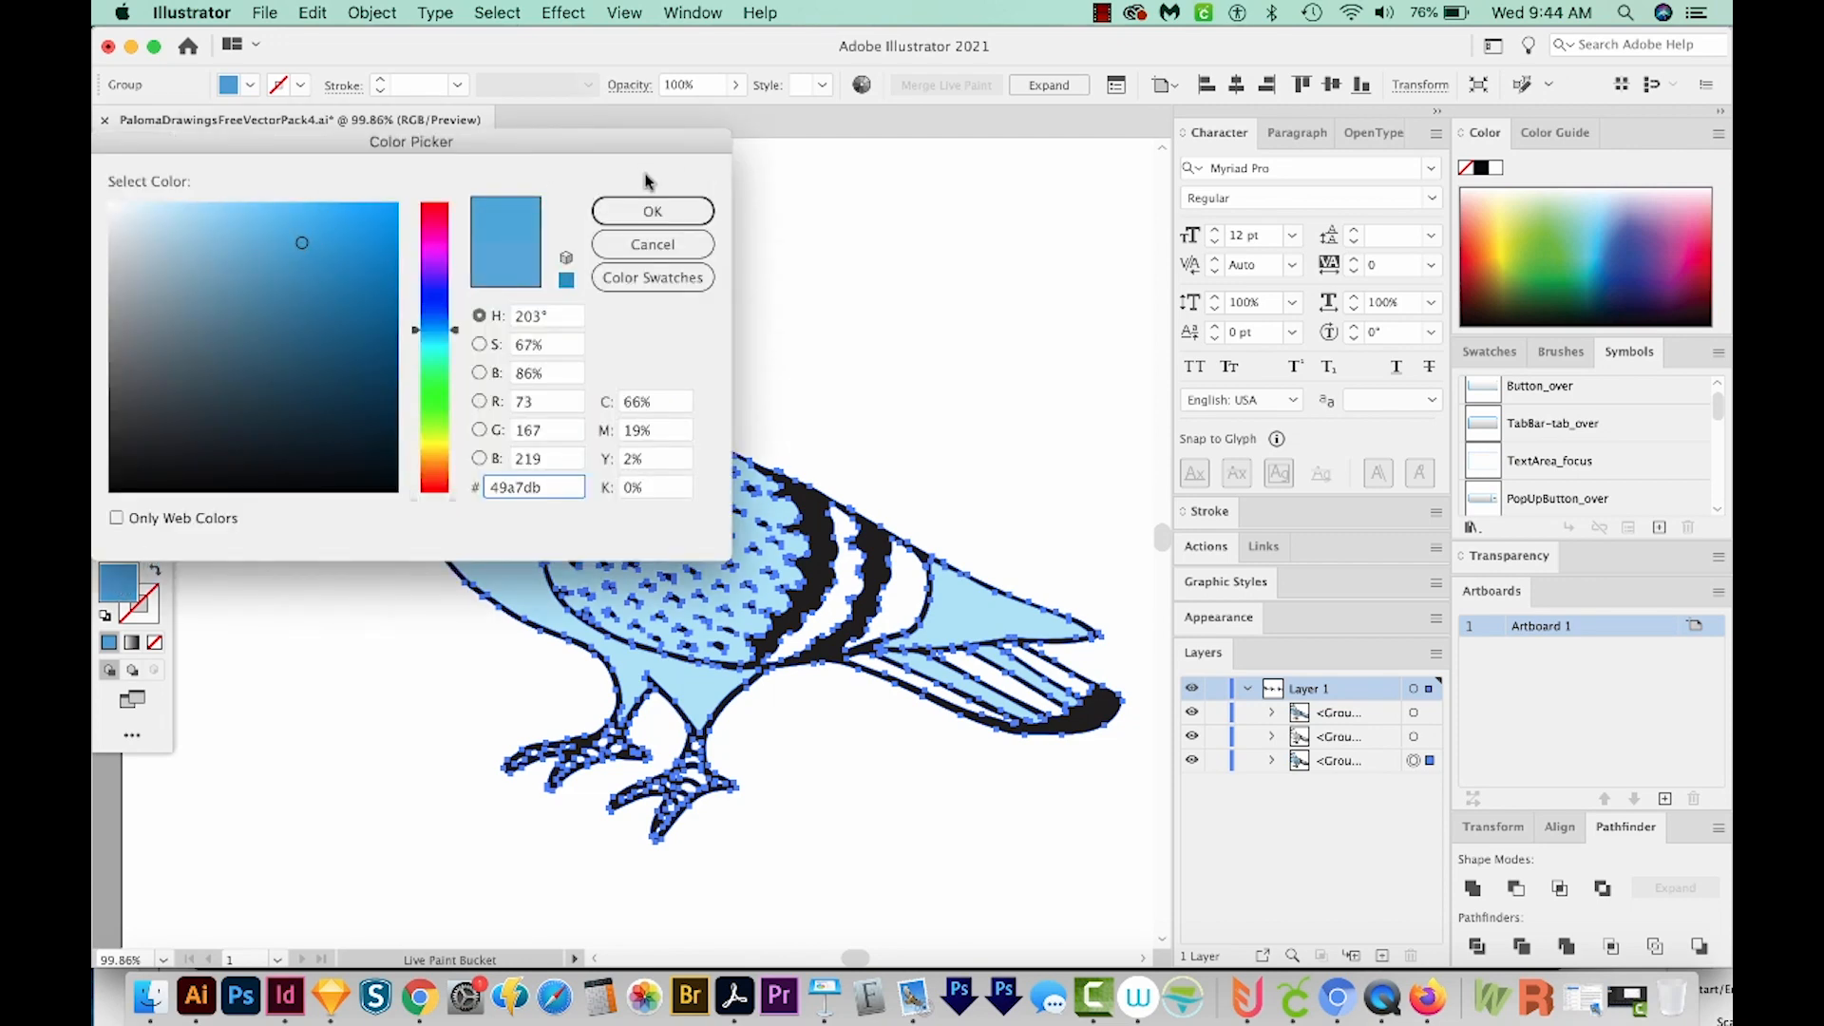
{"action": "left_click", "coordinate": [652, 211]}
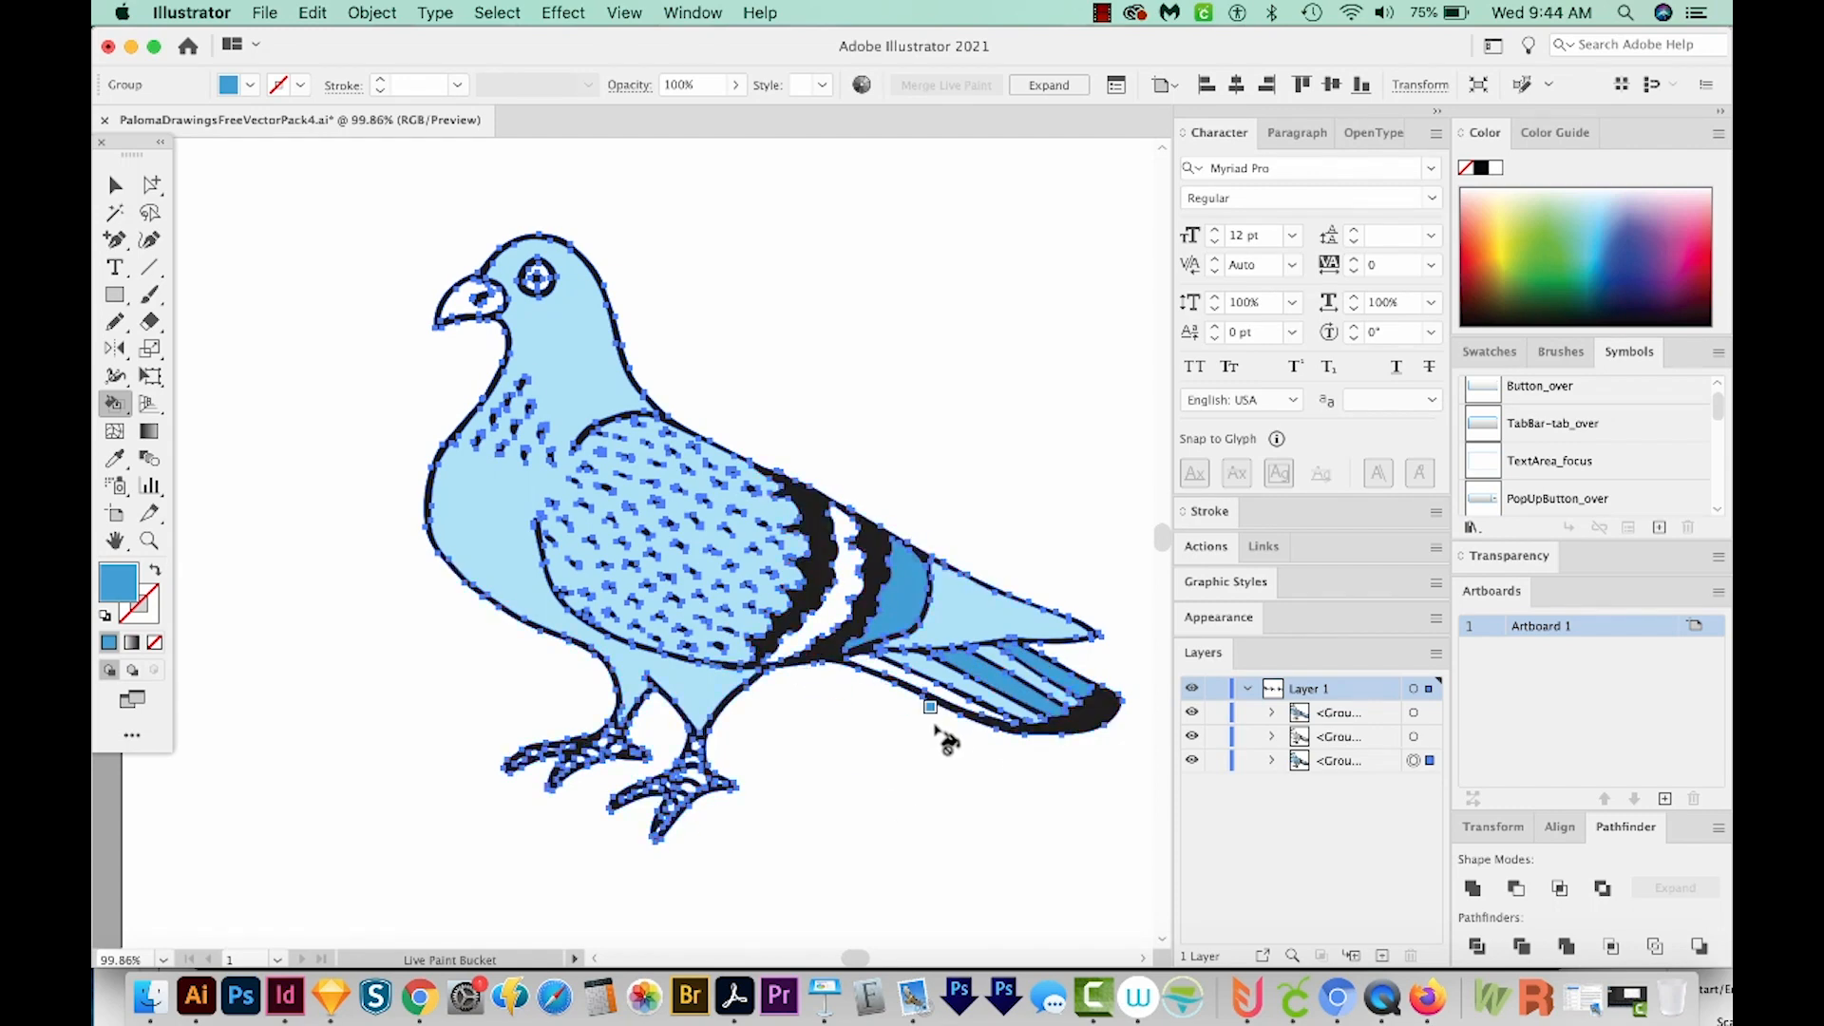
{"action": "left_click", "coordinate": [850, 570]}
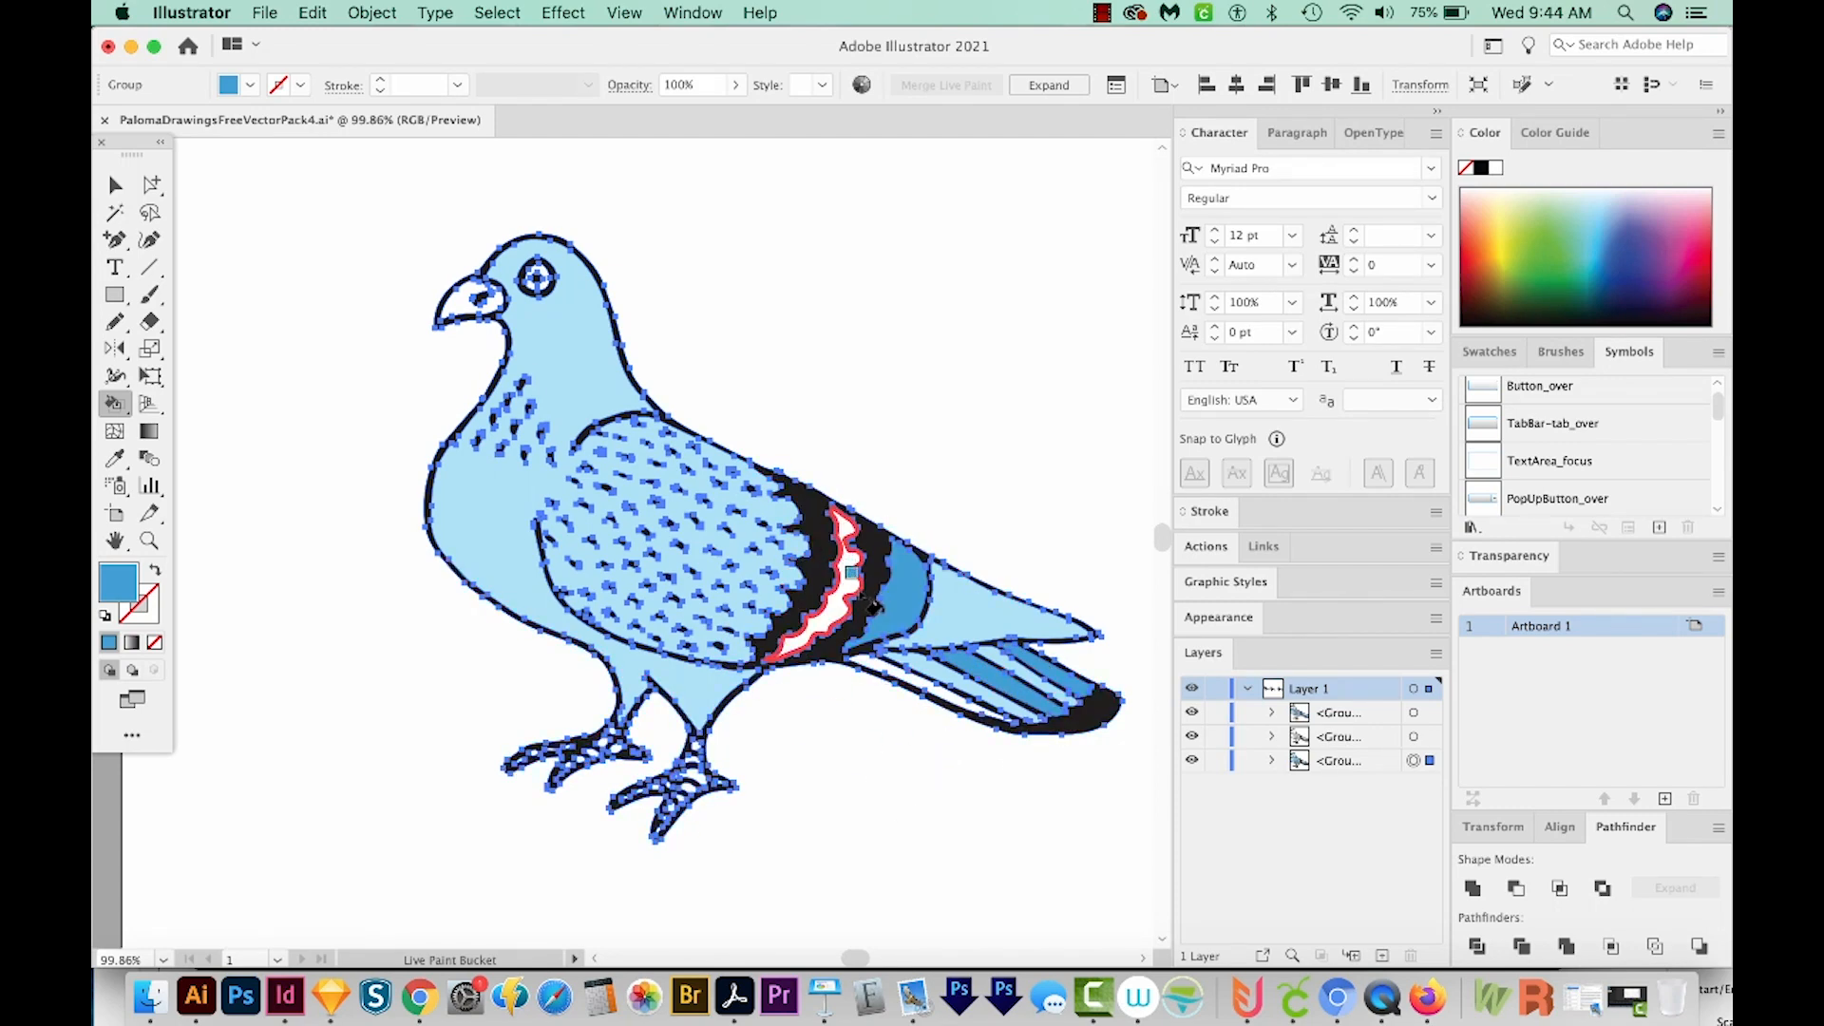
{"action": "left_click", "coordinate": [838, 593]}
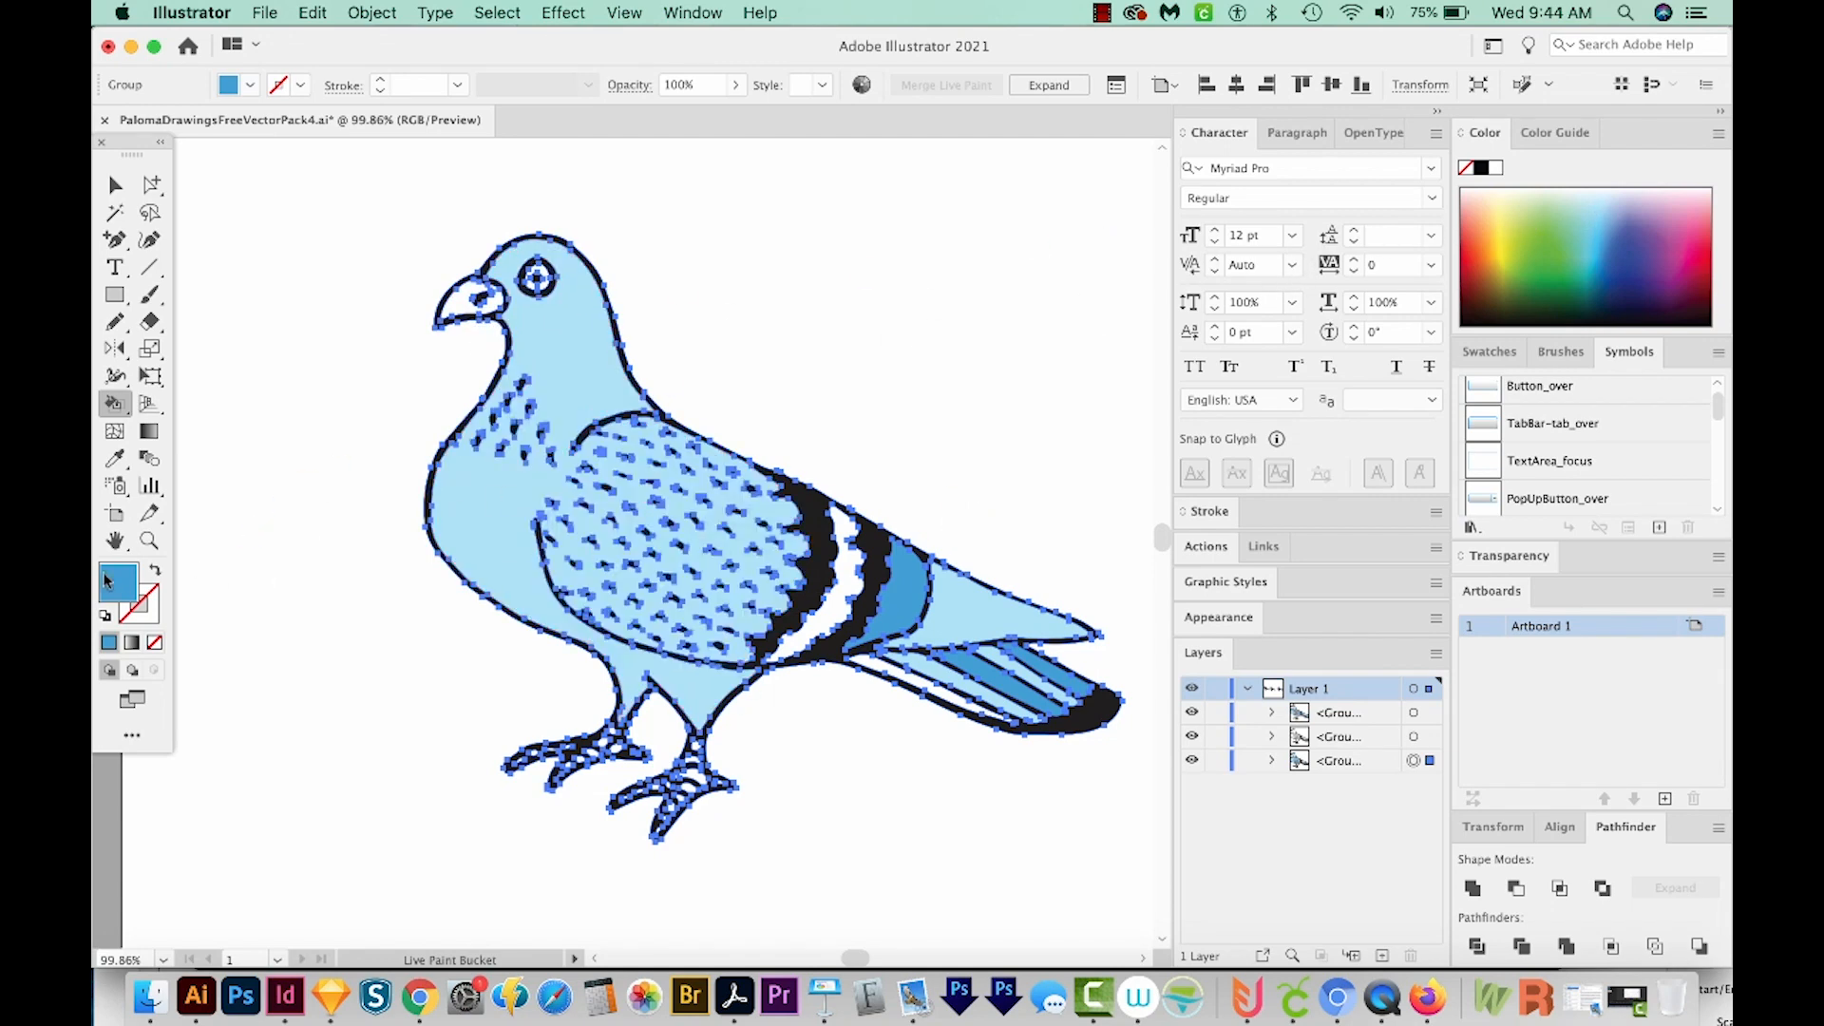
- Fill the beak orange #f4b414, then paint the eye and wing stripe white
{"action": "double_click", "coordinate": [110, 574]}
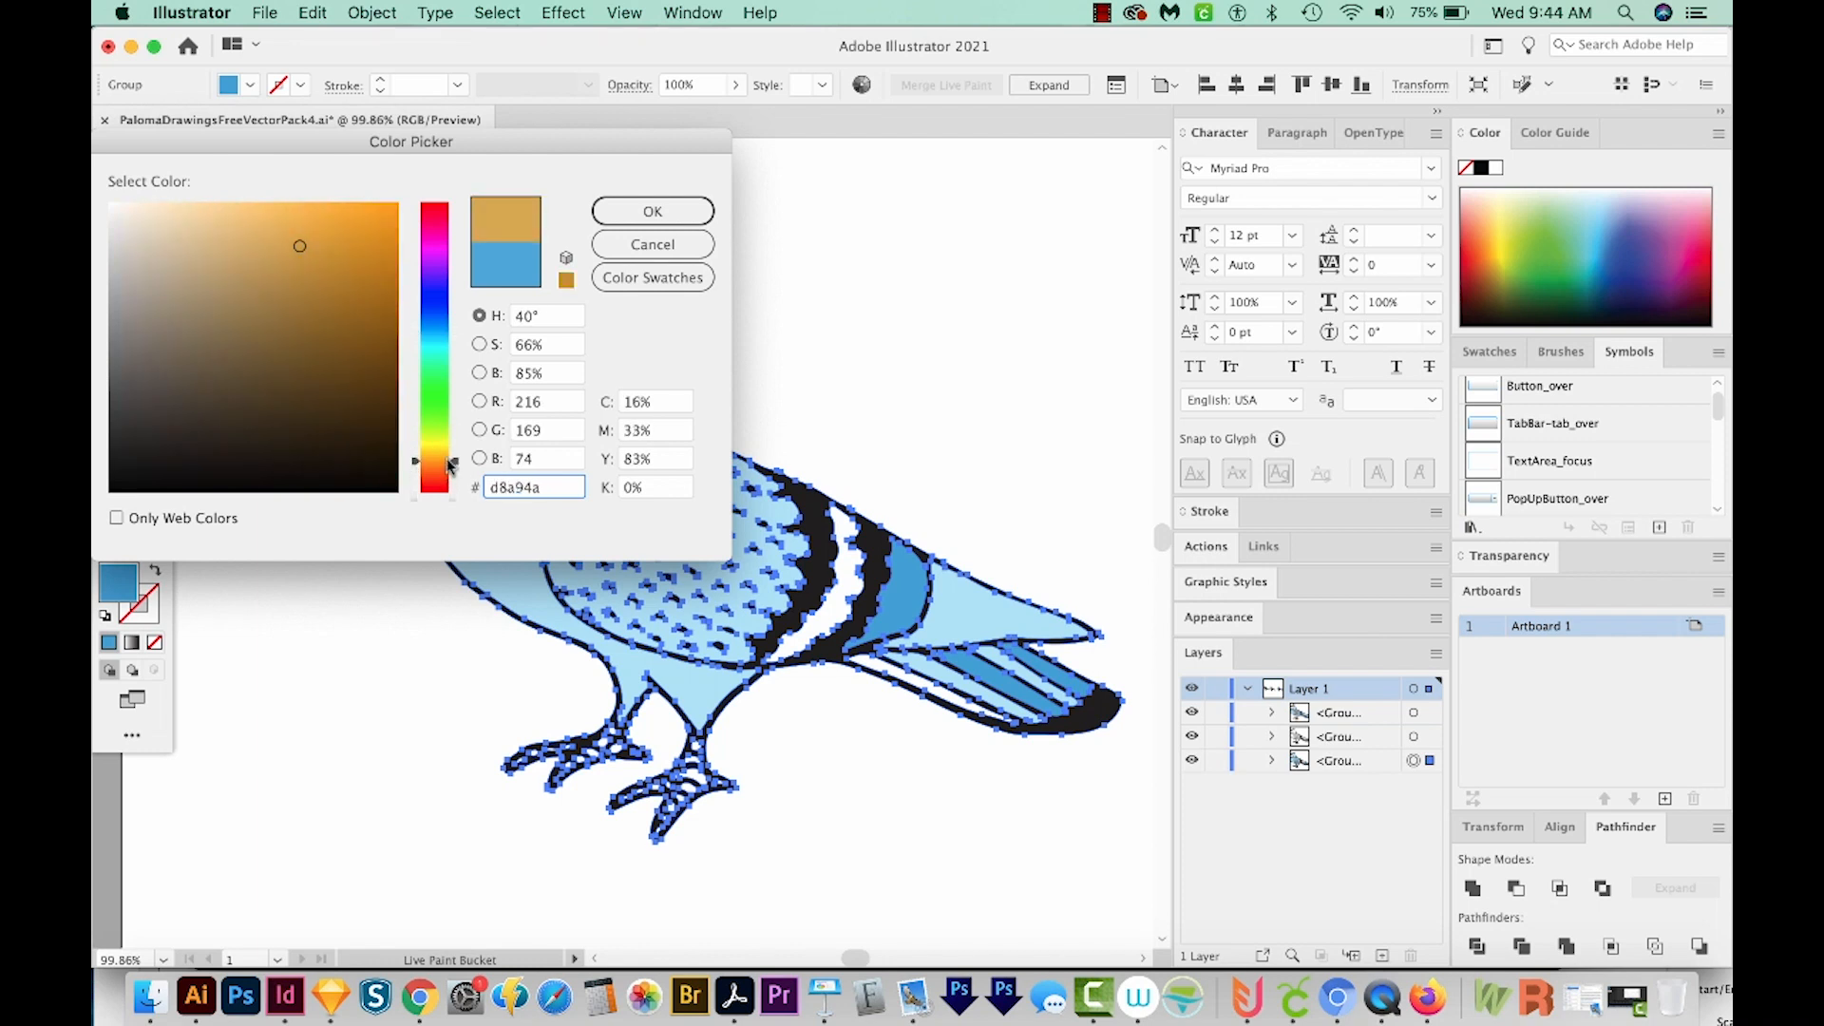
{"action": "left_click", "coordinate": [387, 215]}
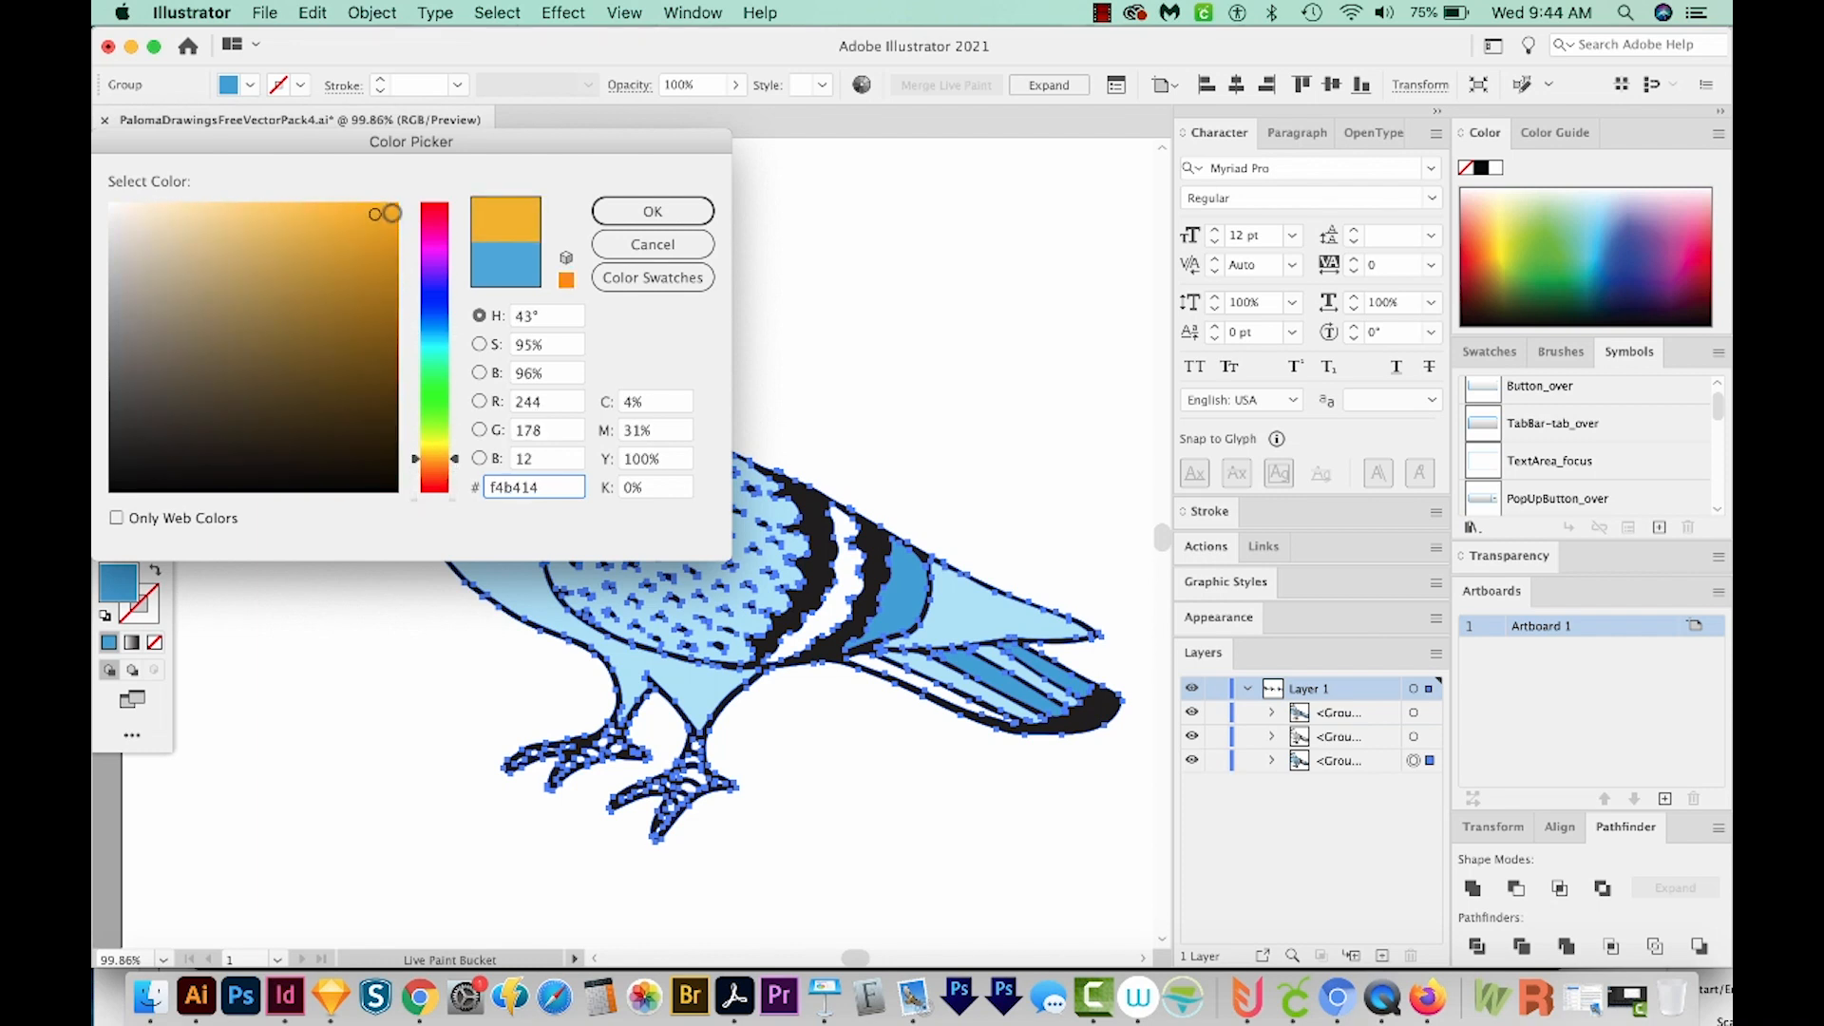
{"action": "left_click", "coordinate": [651, 211]}
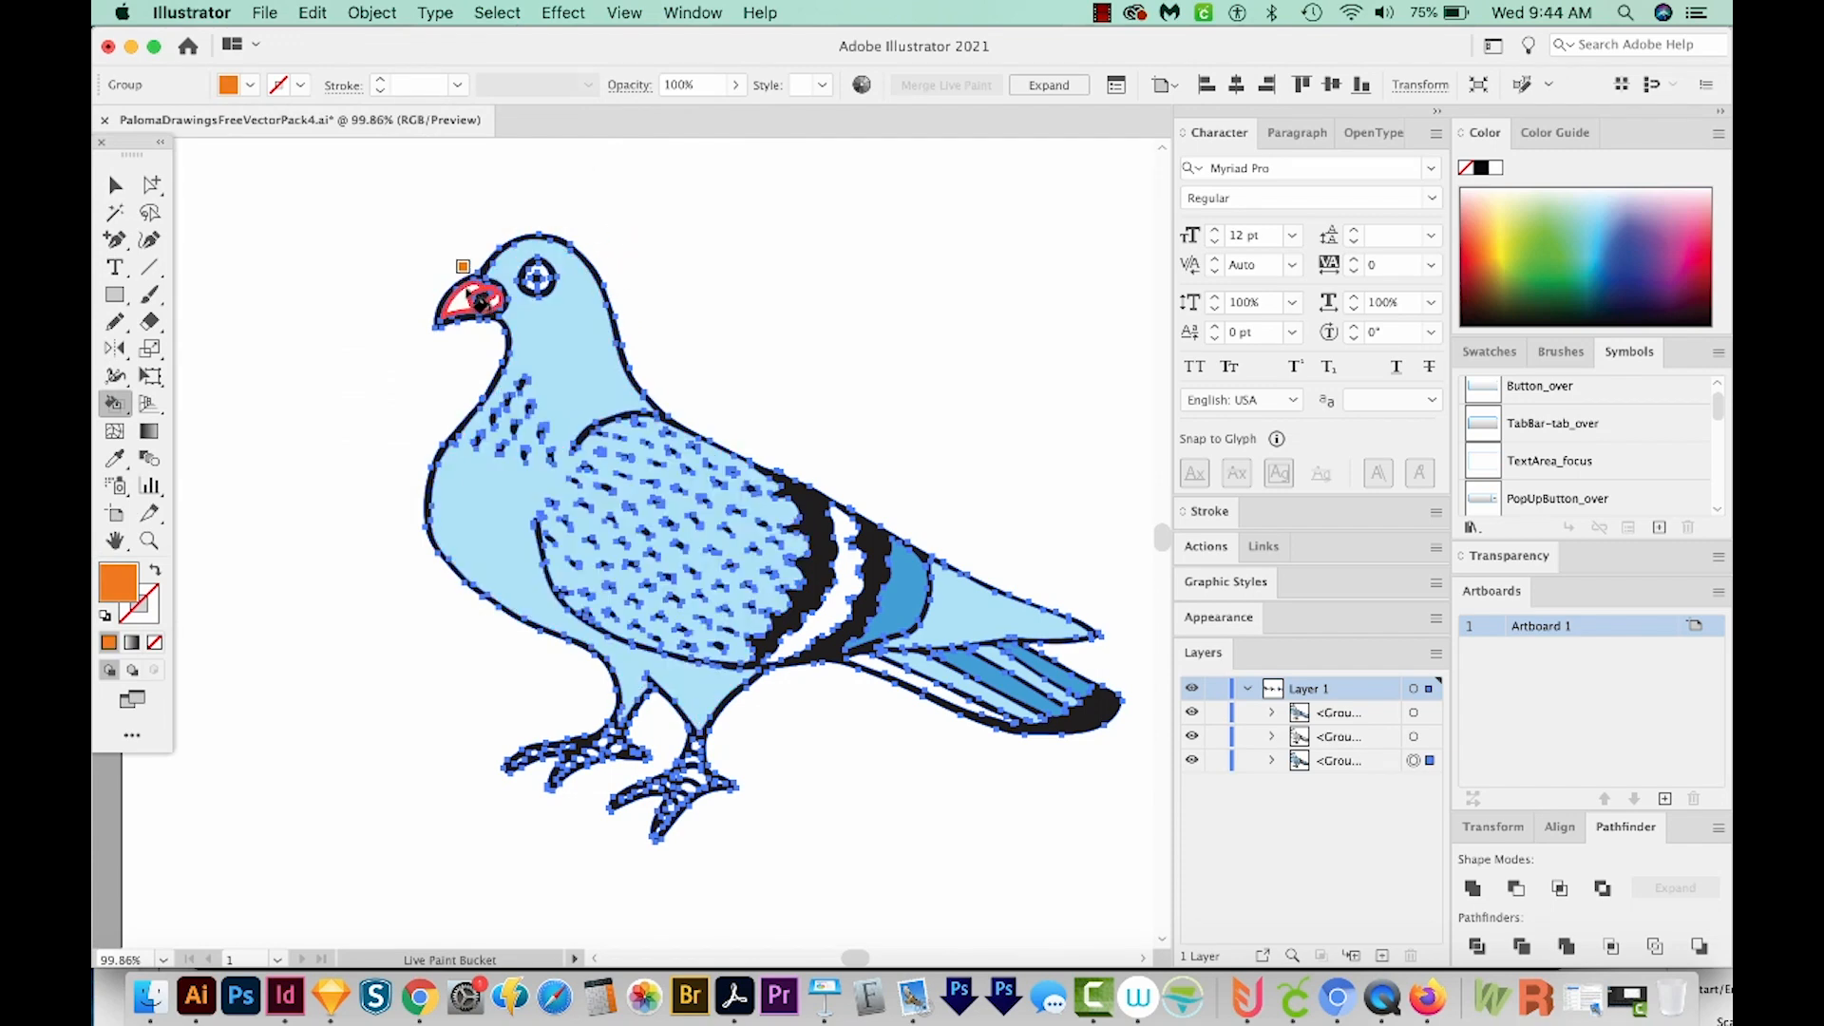
{"action": "left_click", "coordinate": [477, 296]}
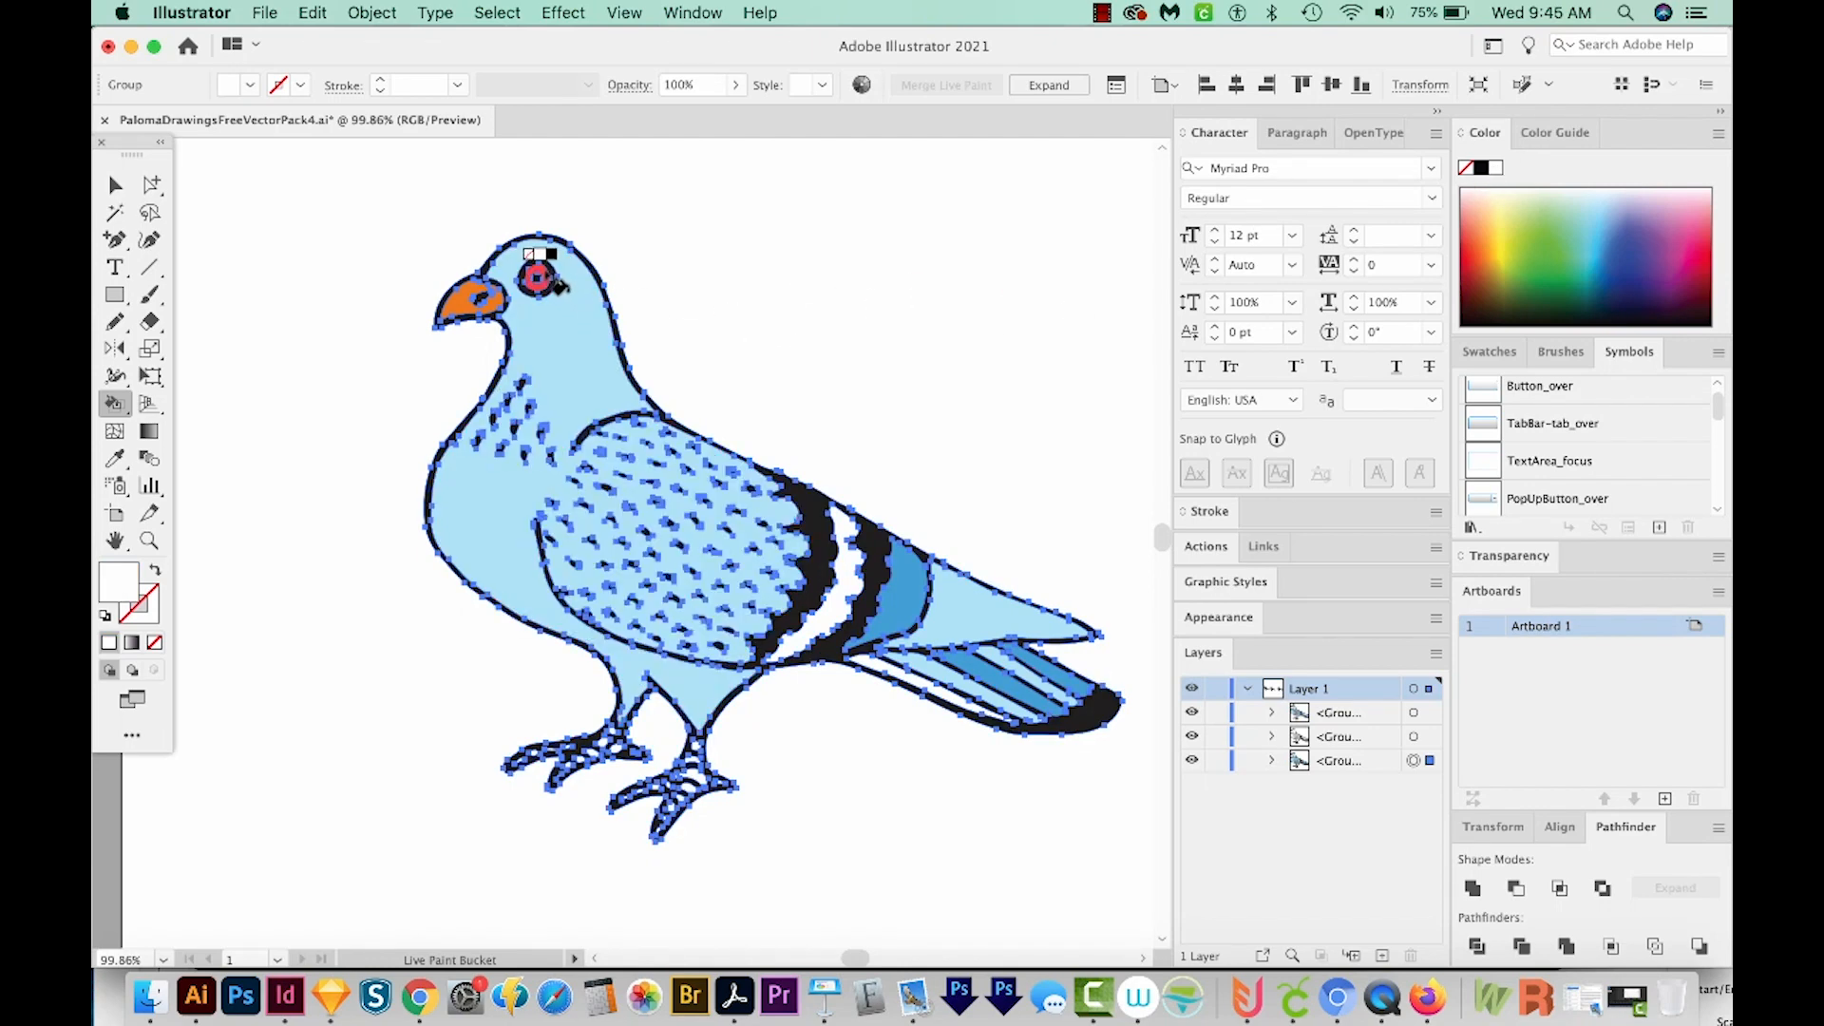
{"action": "left_click", "coordinate": [538, 277]}
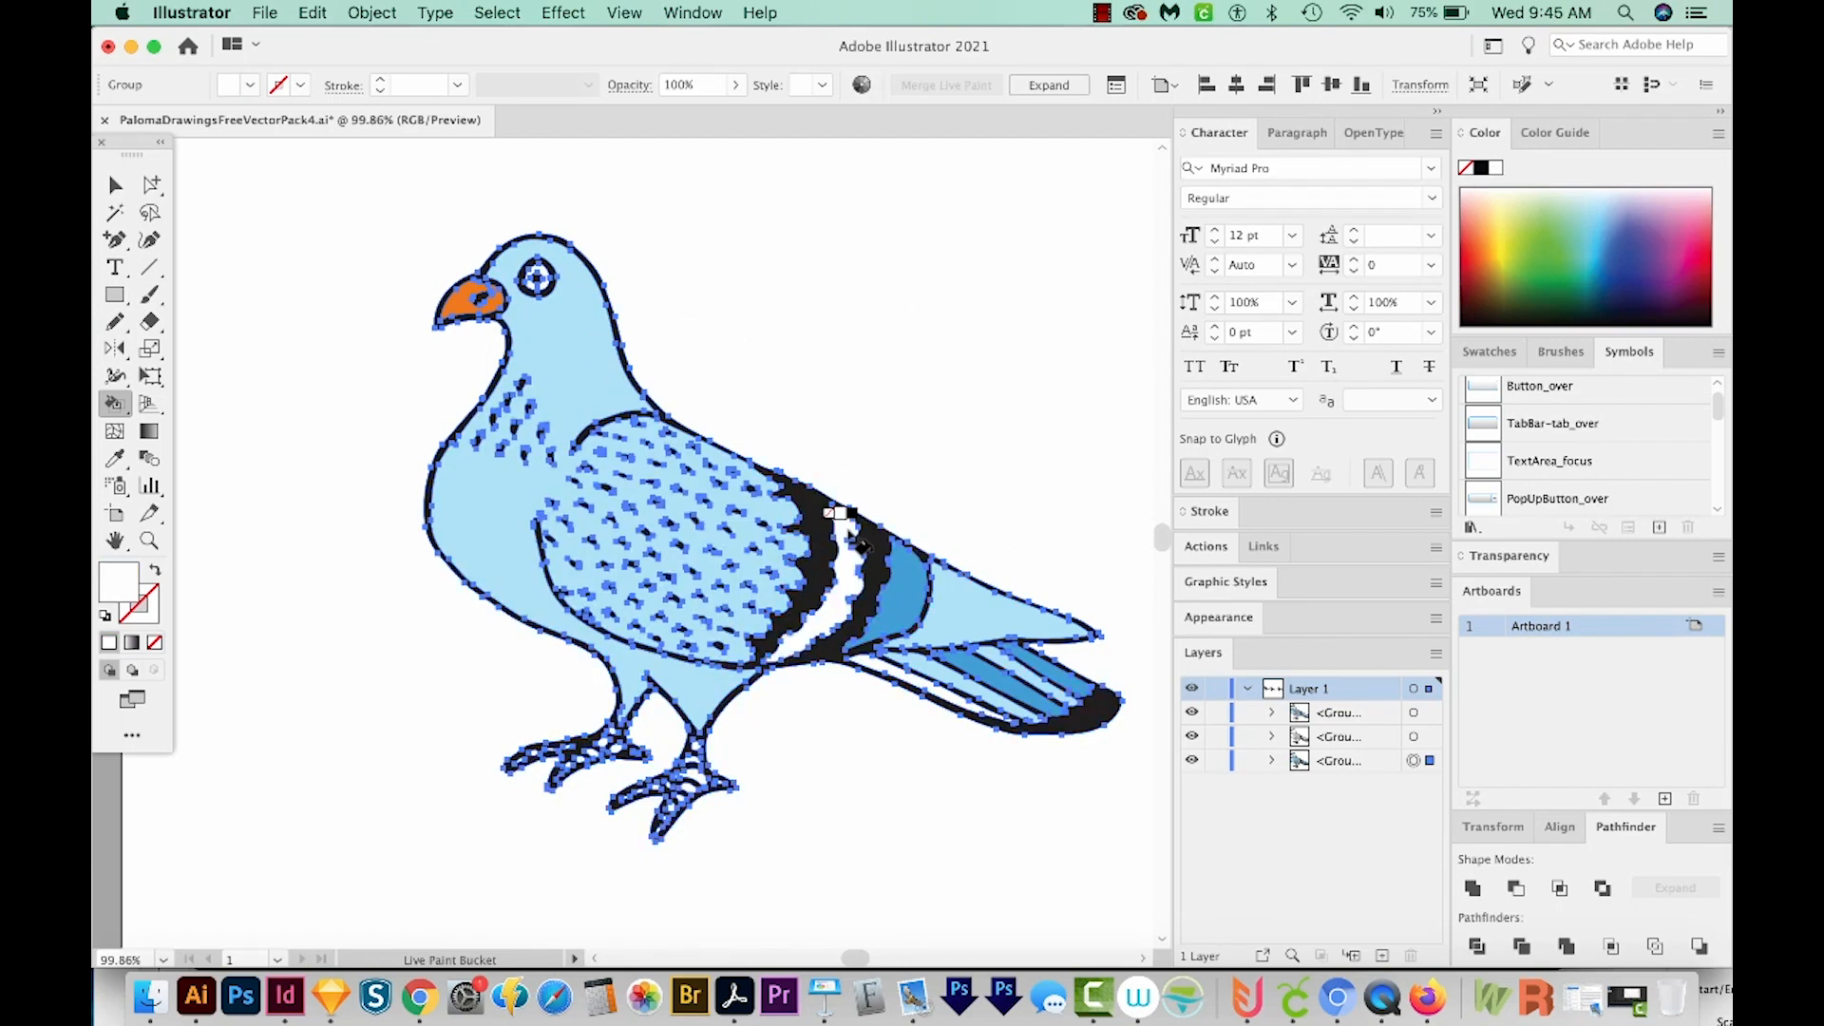
{"action": "left_click", "coordinate": [994, 680]}
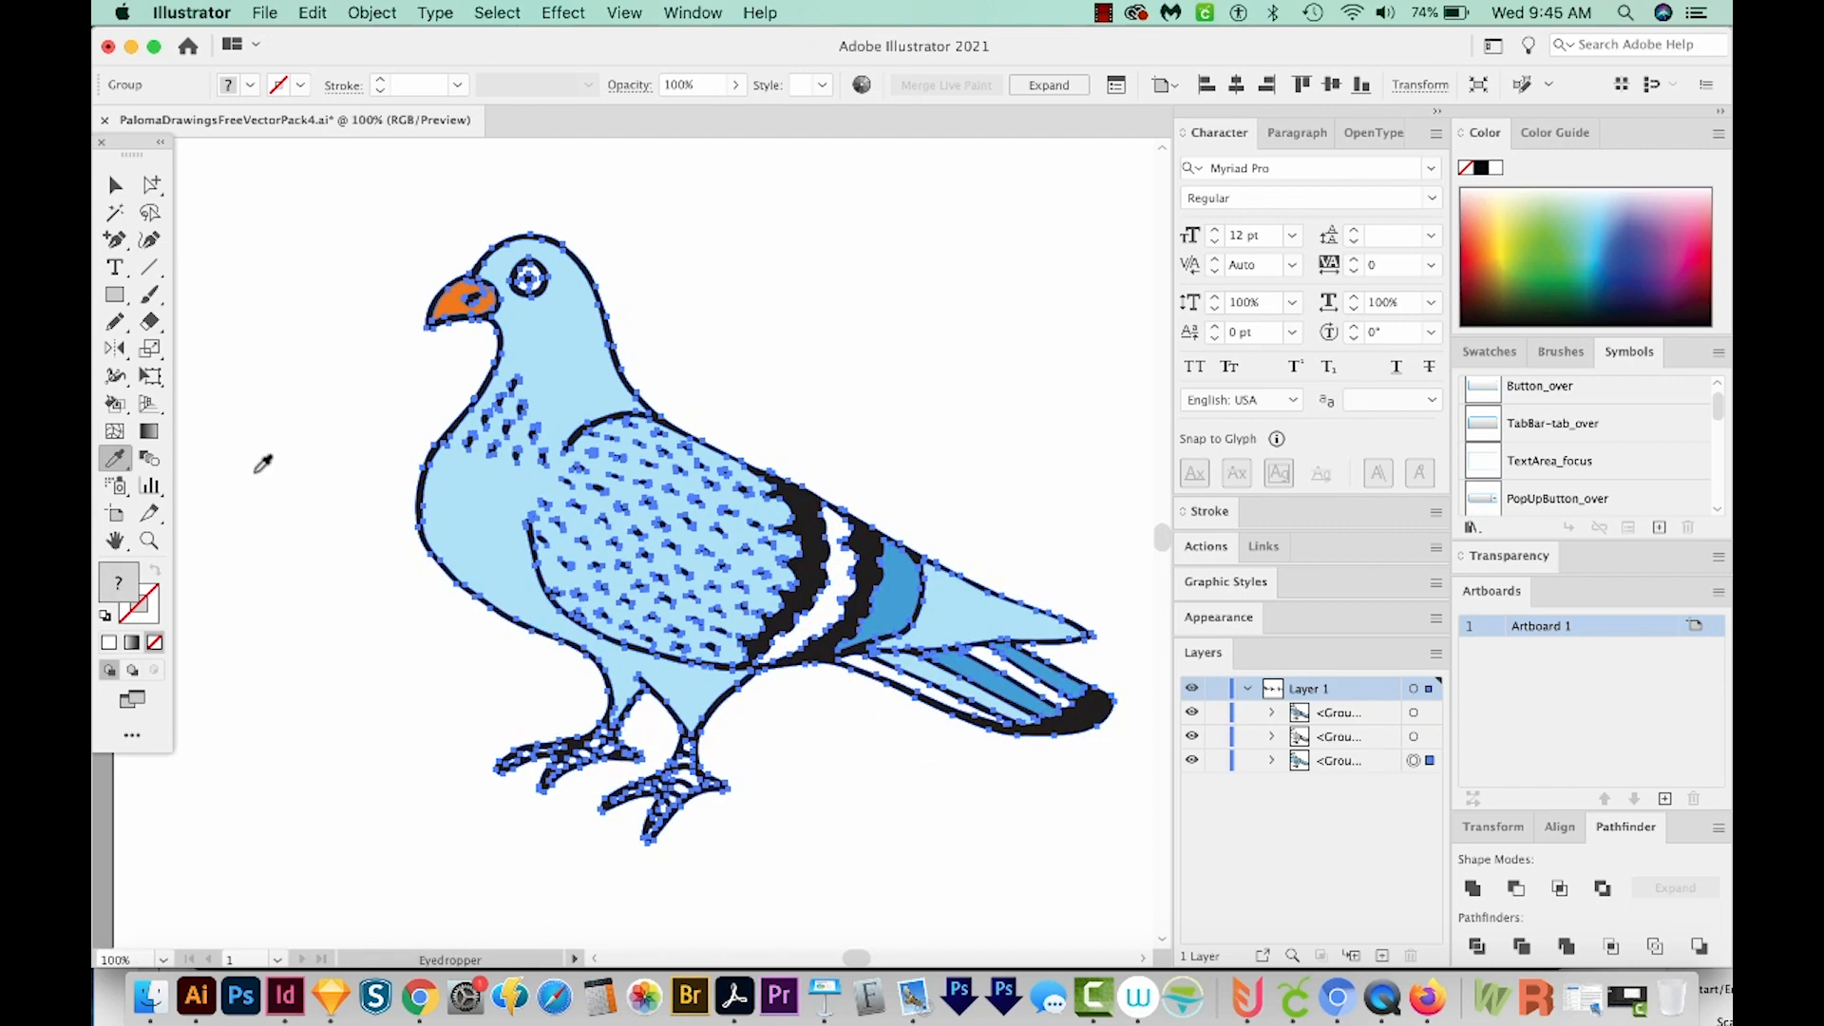
{"action": "left_click", "coordinate": [116, 405]}
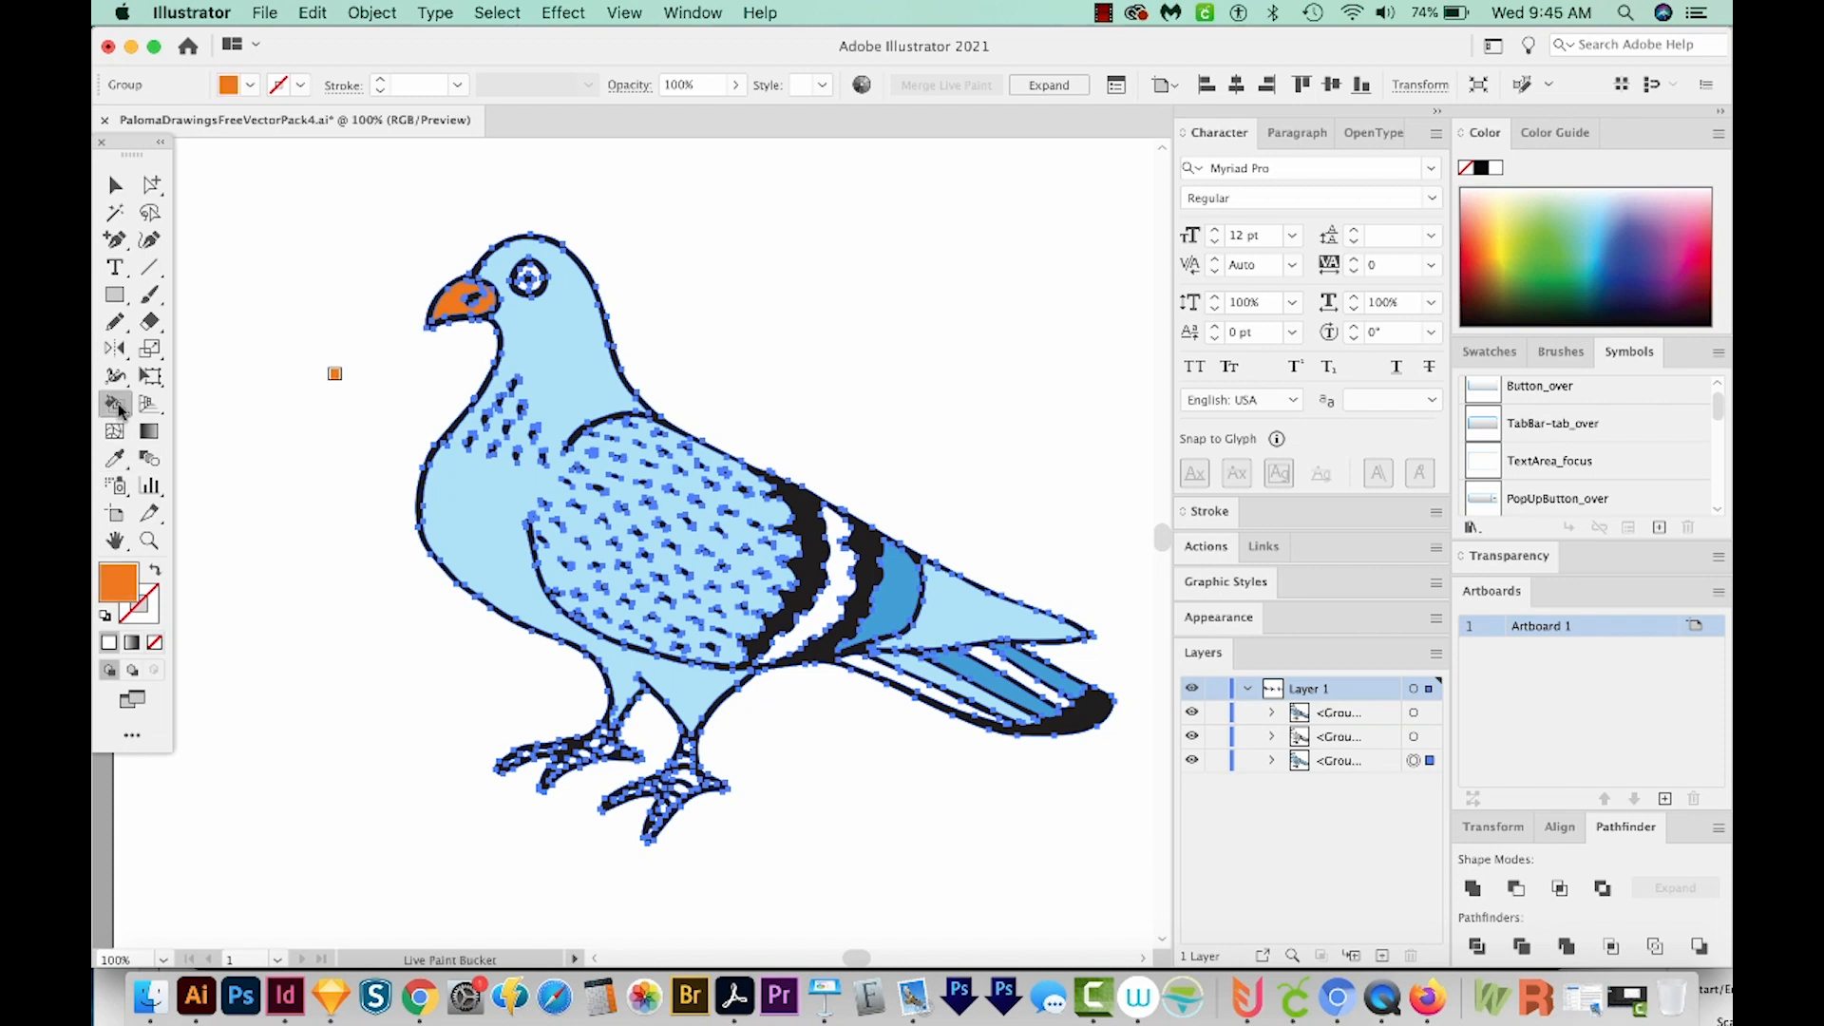
{"action": "left_click", "coordinate": [466, 296]}
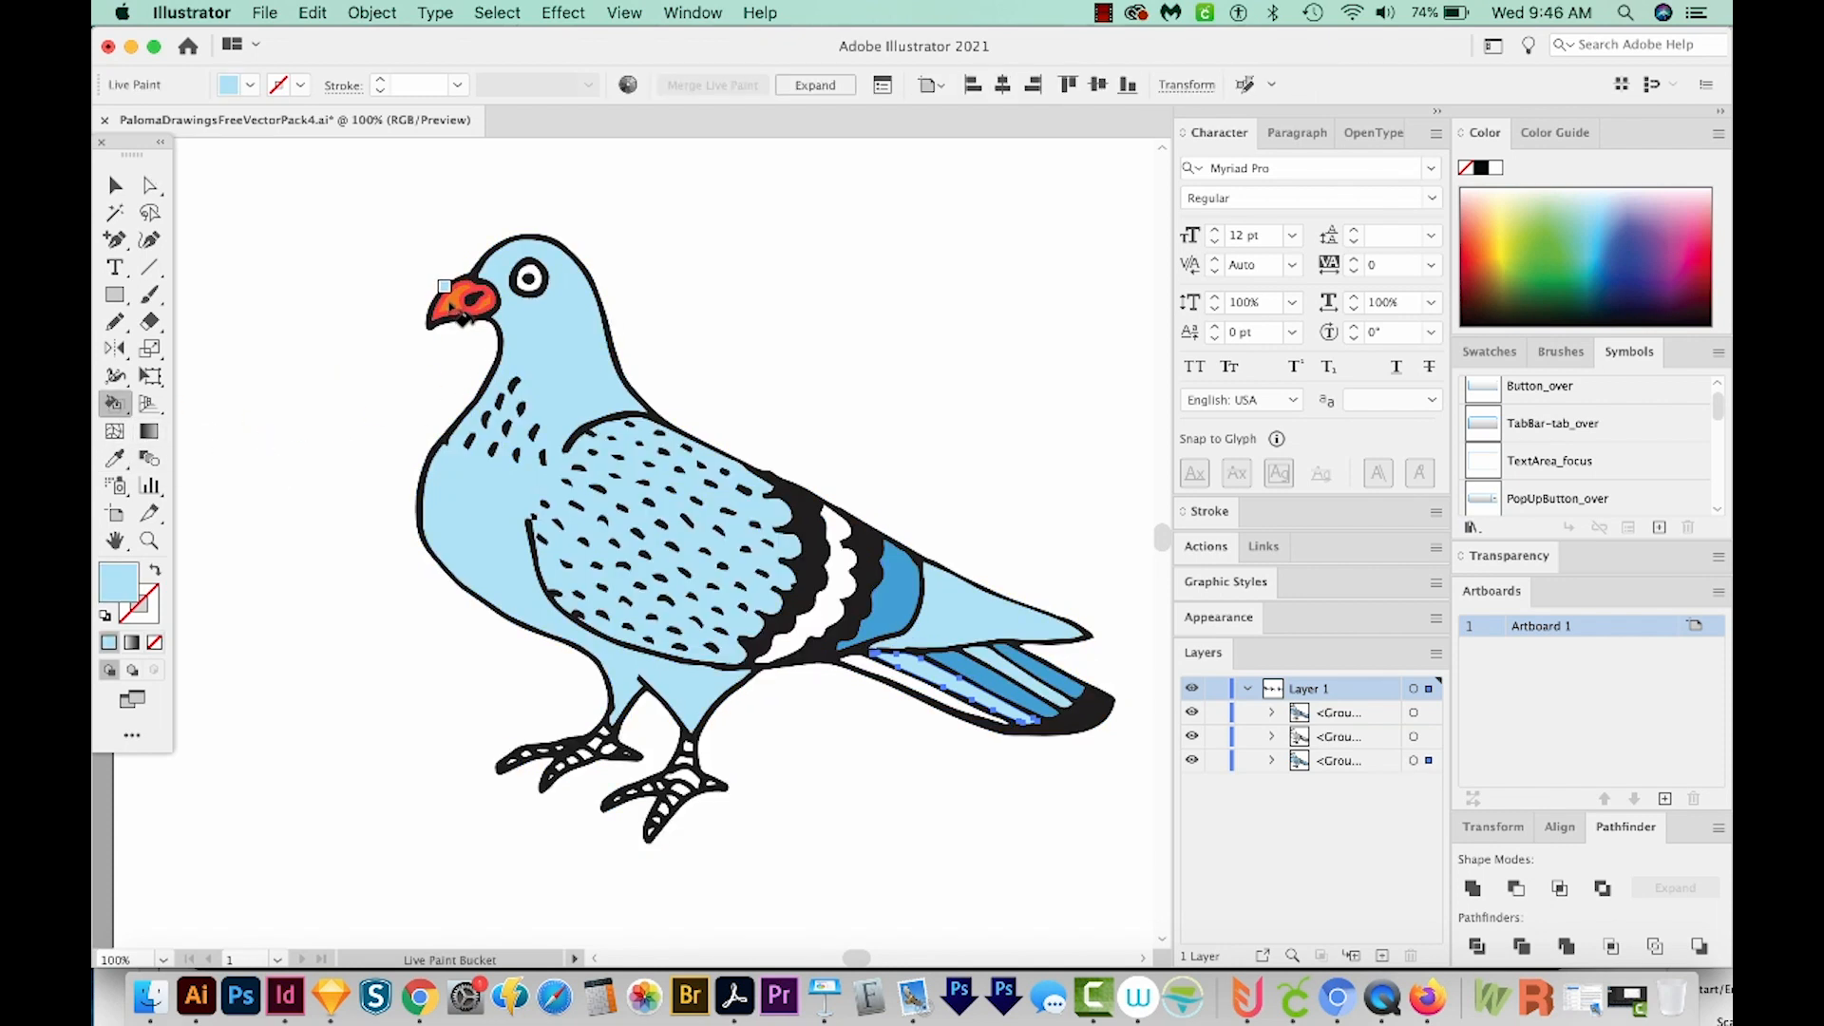
{"action": "left_click", "coordinate": [465, 300]}
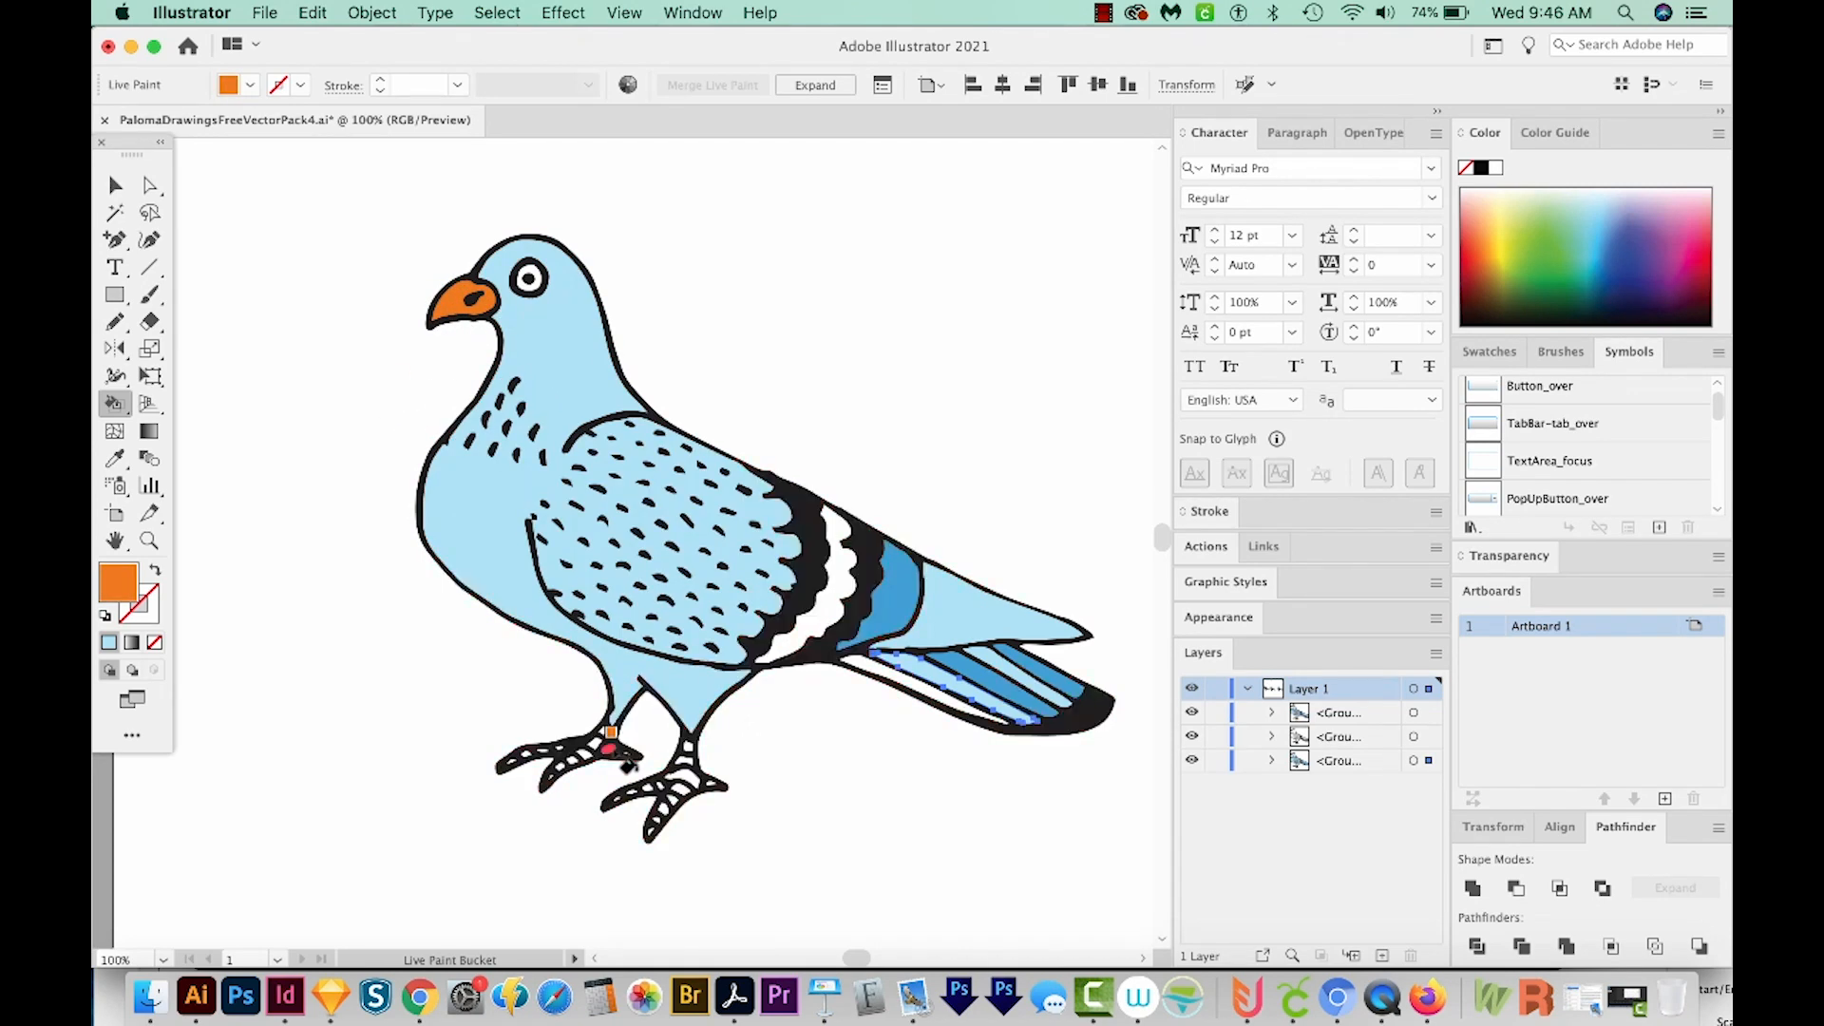
{"action": "left_click", "coordinate": [598, 739]}
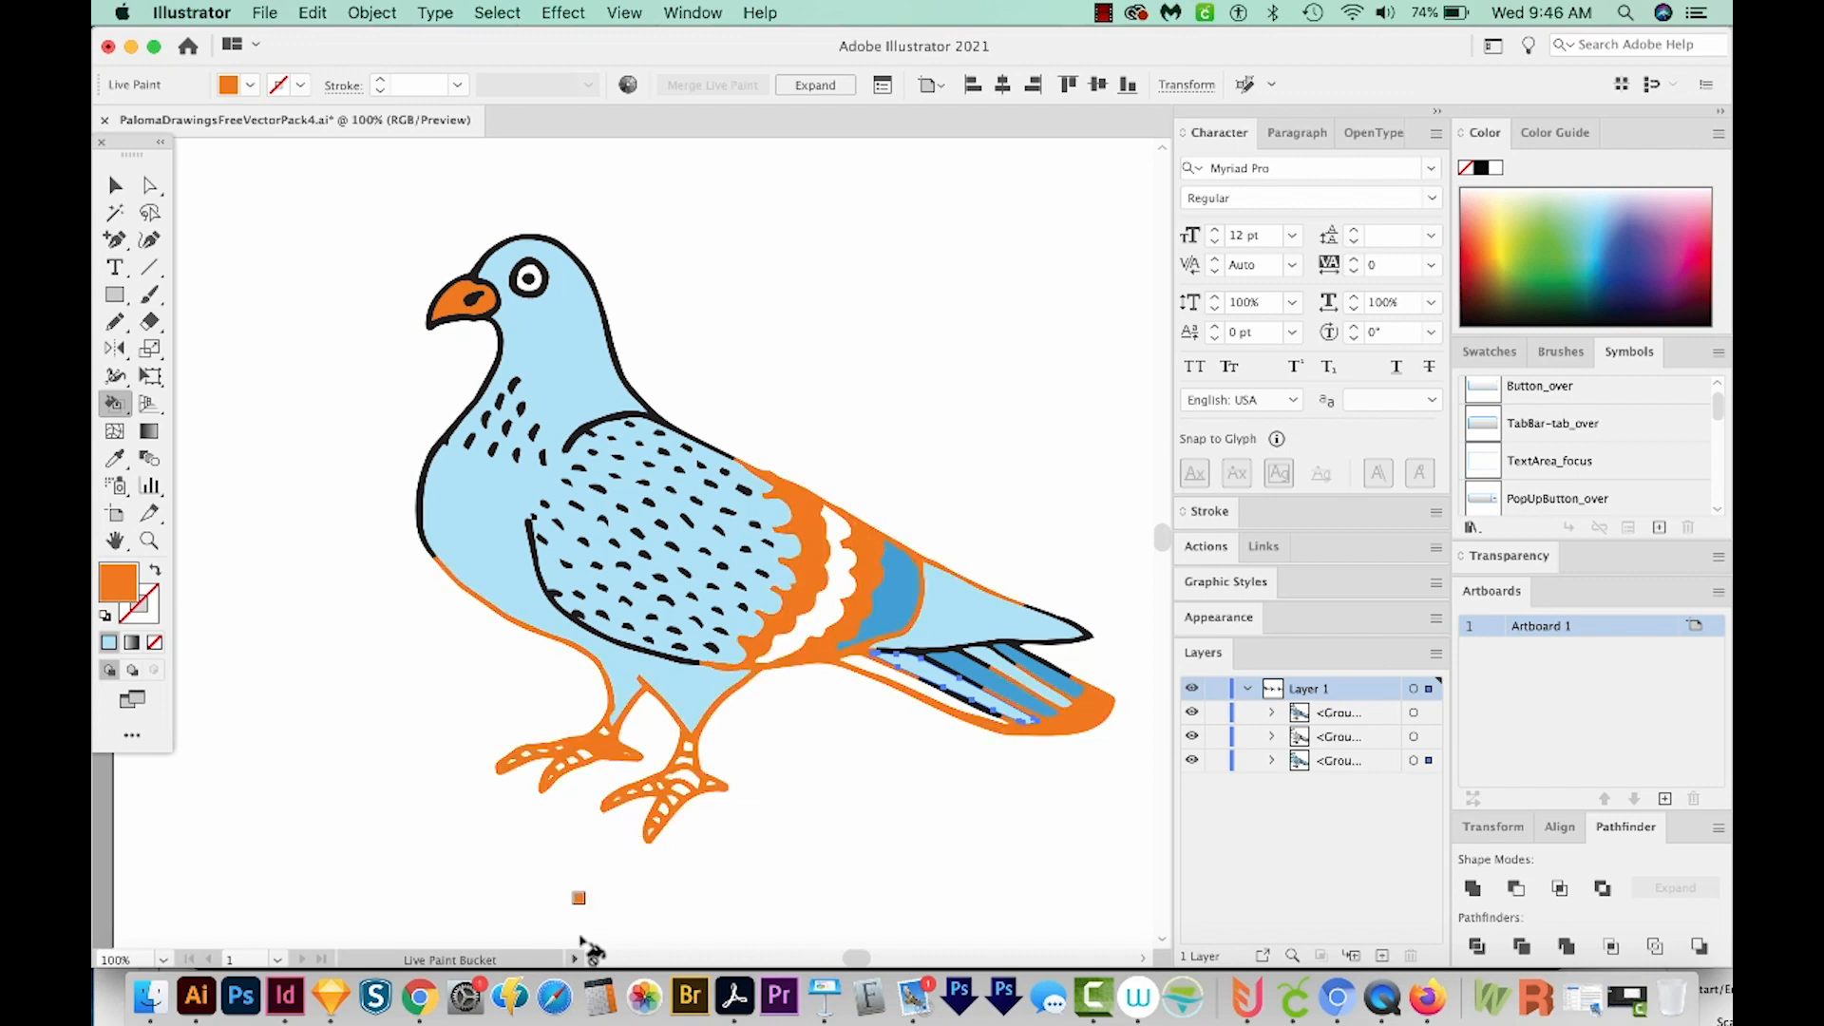
{"action": "mouse_move", "coordinate": [756, 865]}
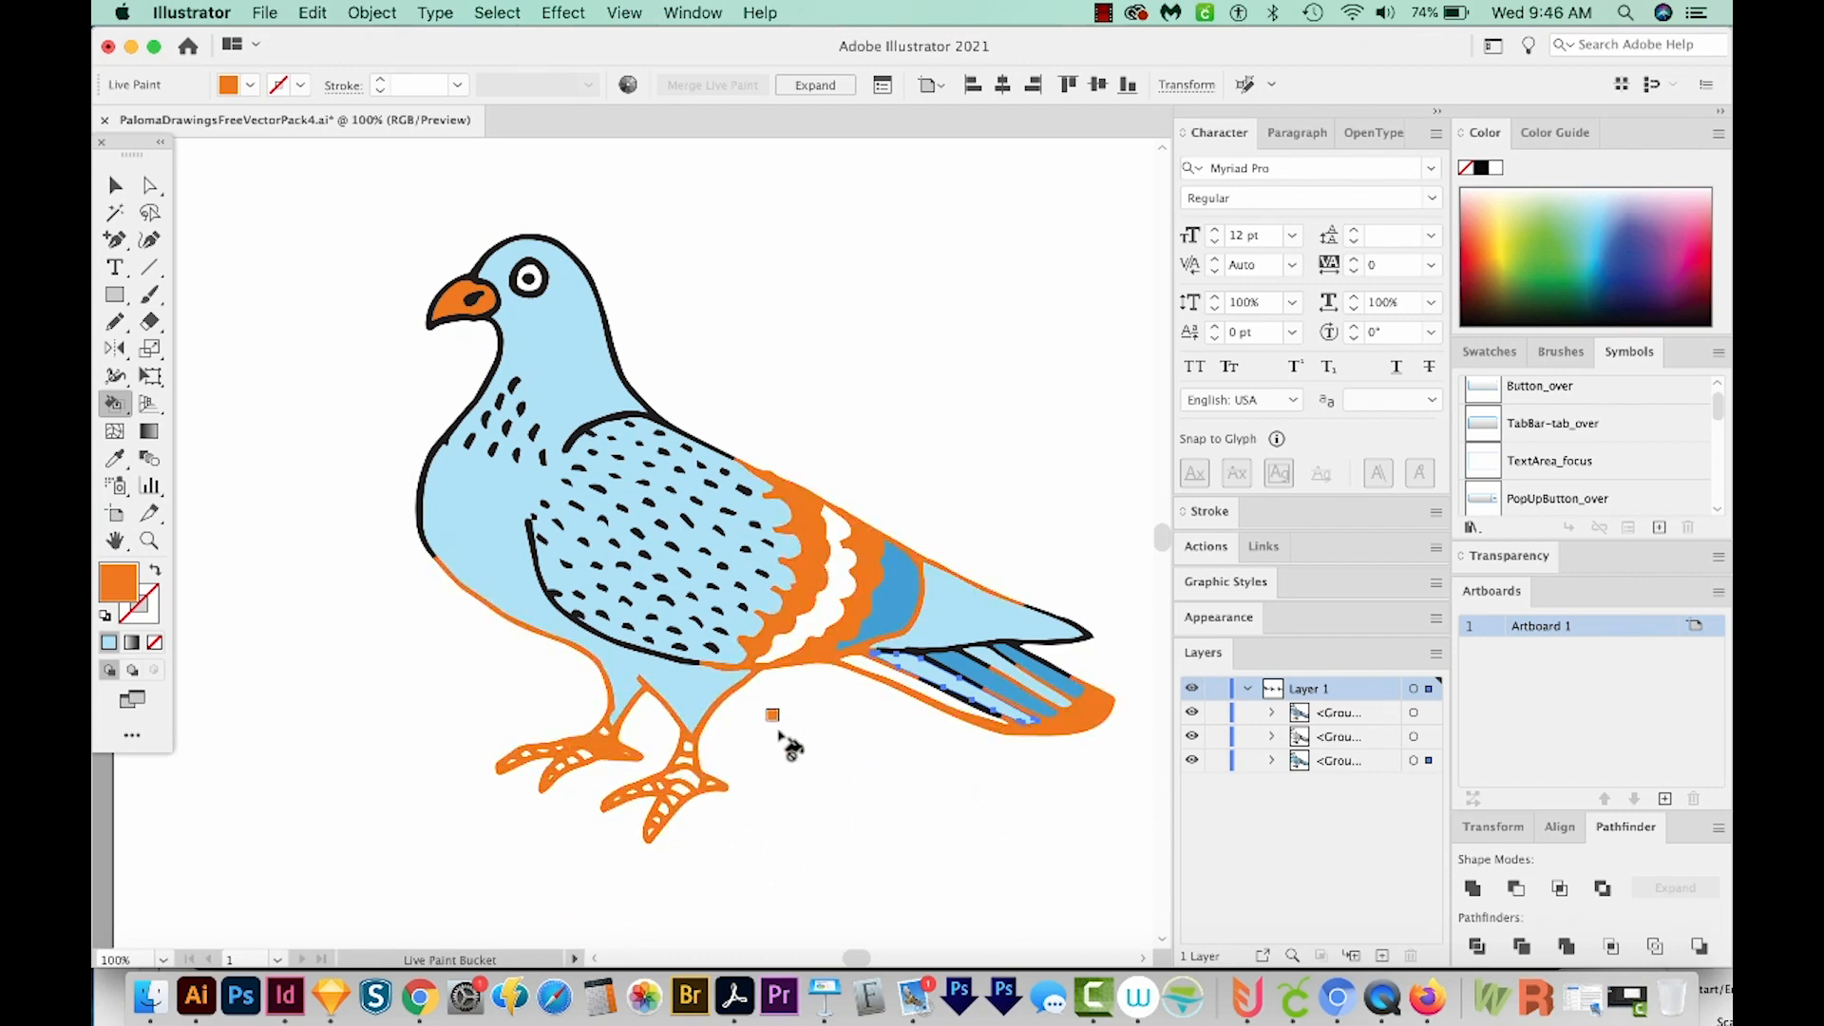
{"action": "mouse_move", "coordinate": [887, 762]}
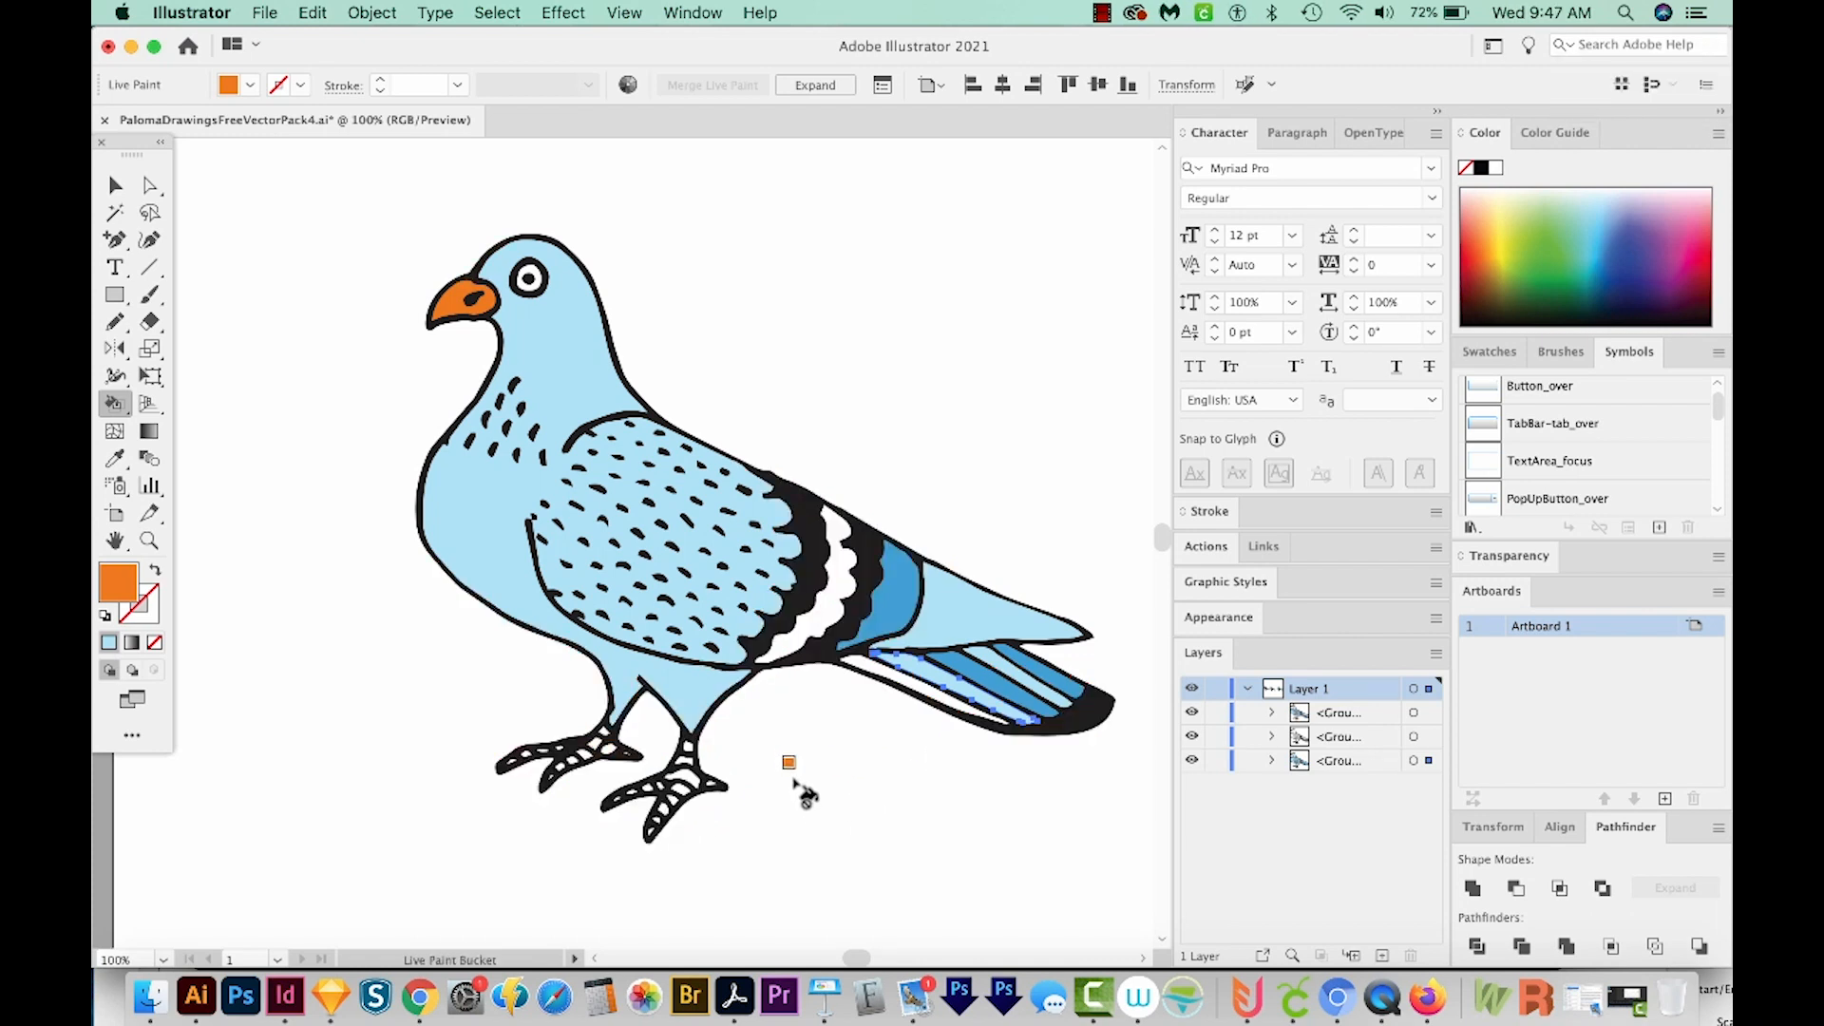
- Expand the Live Paint pigeon into ordinary shapes with Object, Fill and Stroke kept
{"action": "left_click", "coordinate": [114, 185]}
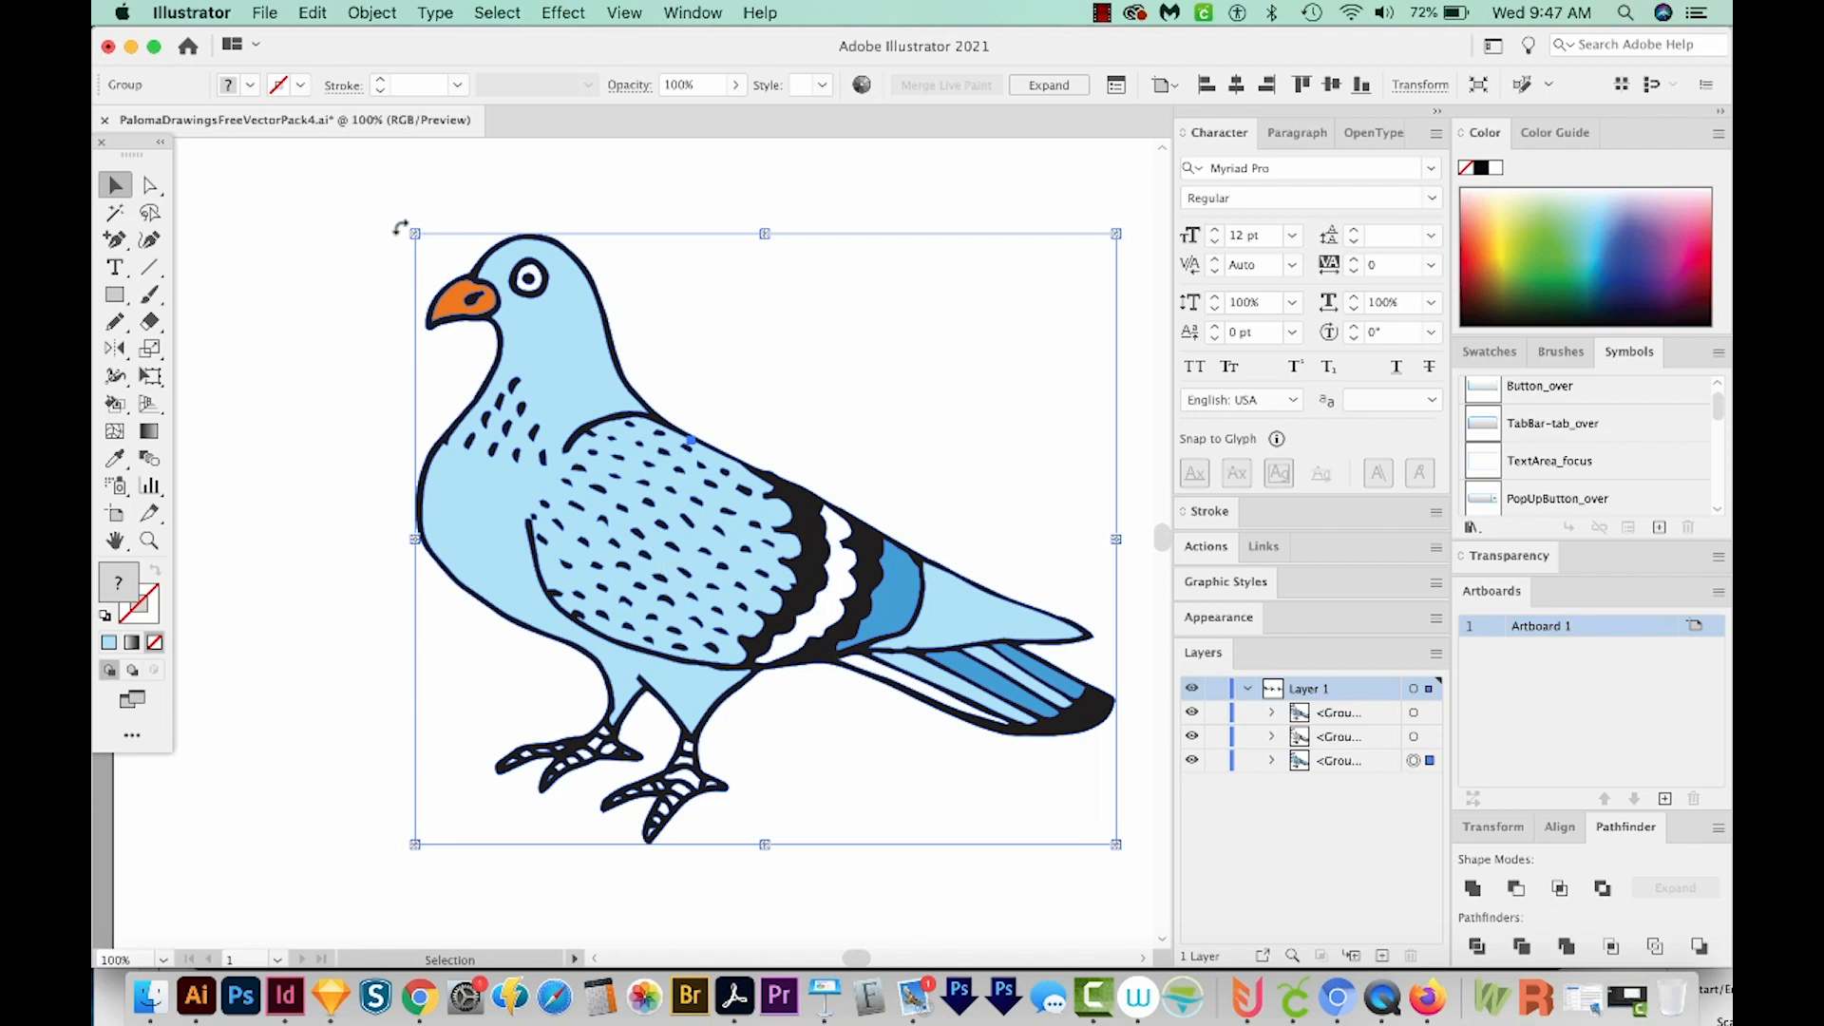
{"action": "mouse_move", "coordinate": [1041, 534]}
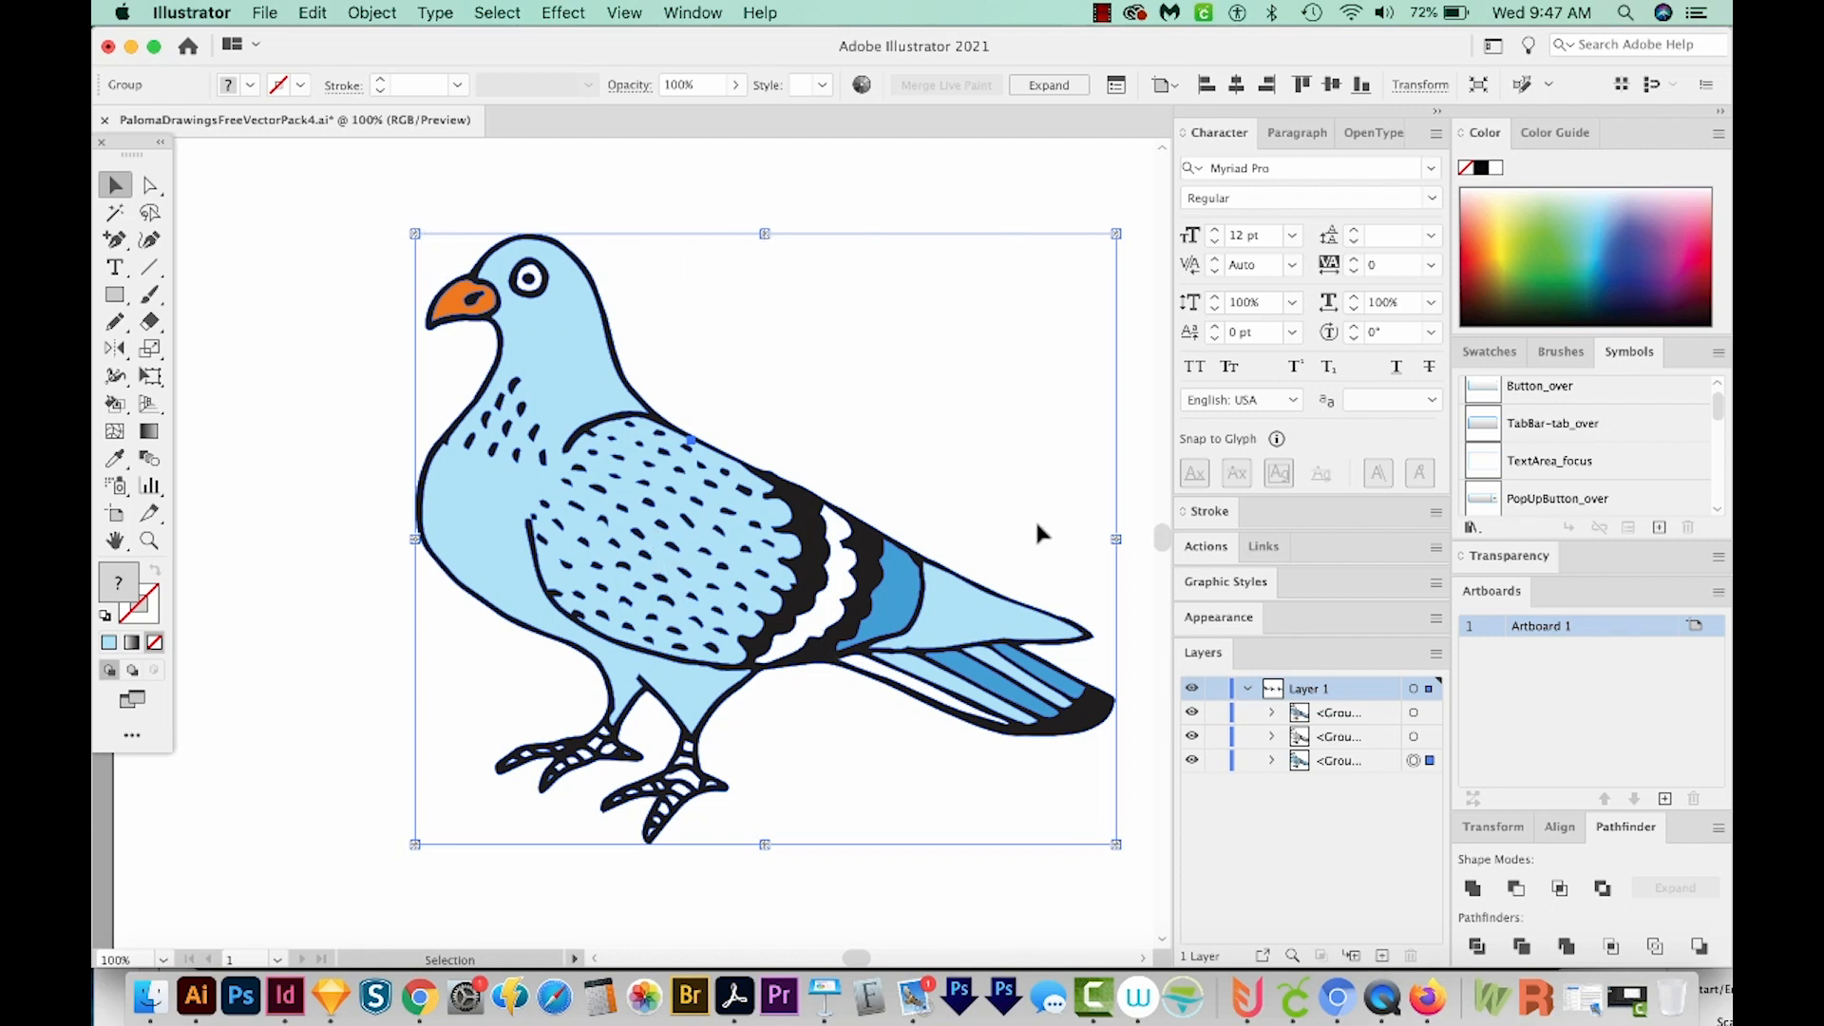
{"action": "mouse_move", "coordinate": [911, 527]}
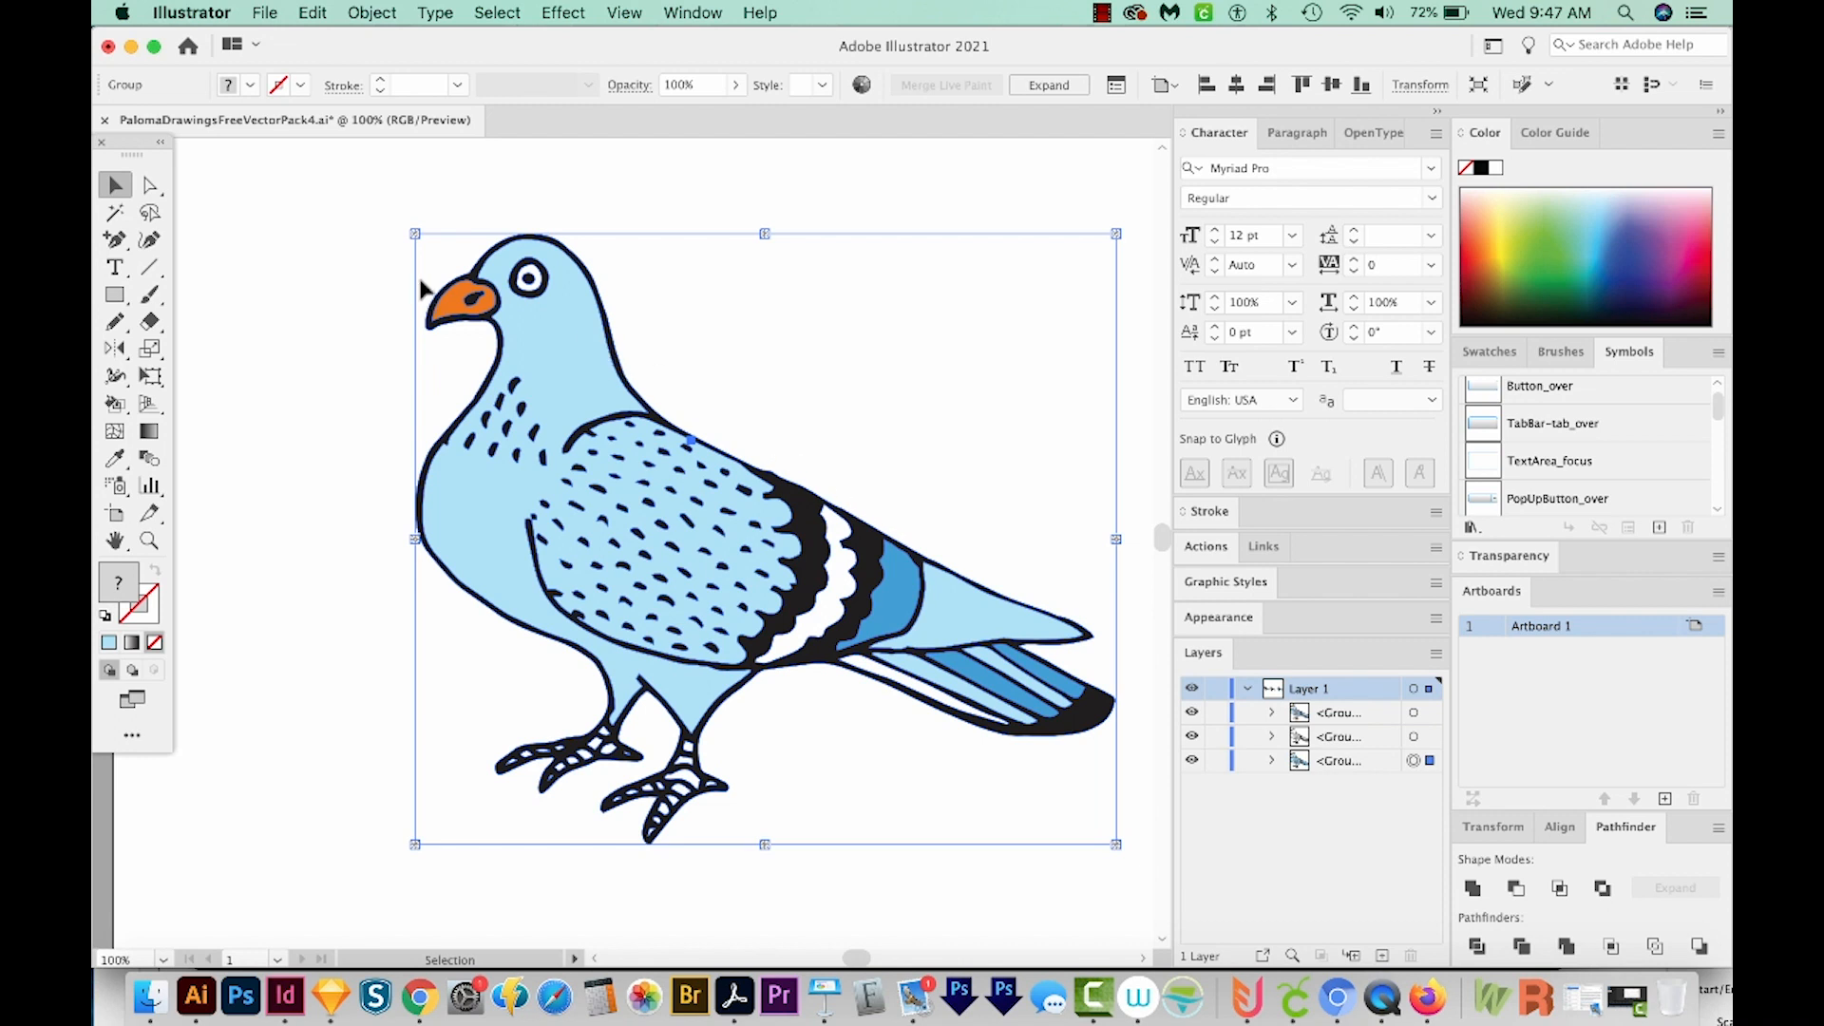
{"action": "mouse_move", "coordinate": [604, 363]}
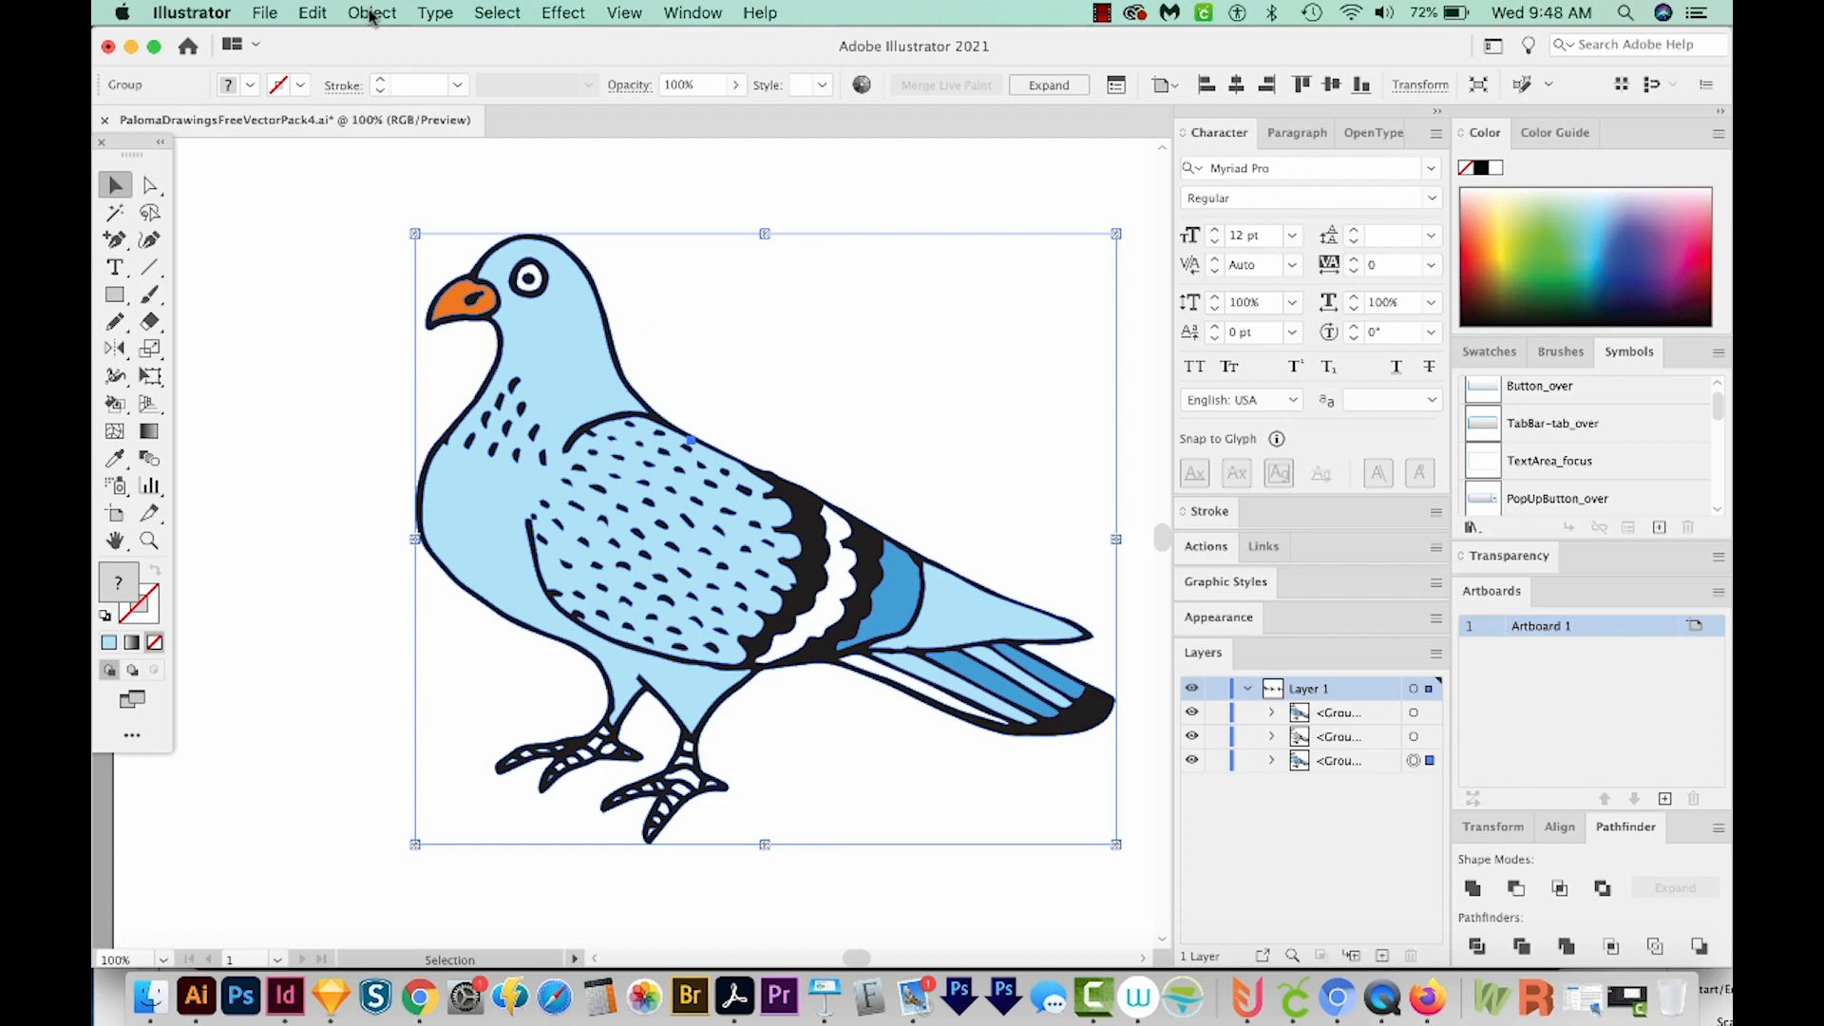
{"action": "left_click", "coordinate": [371, 14]}
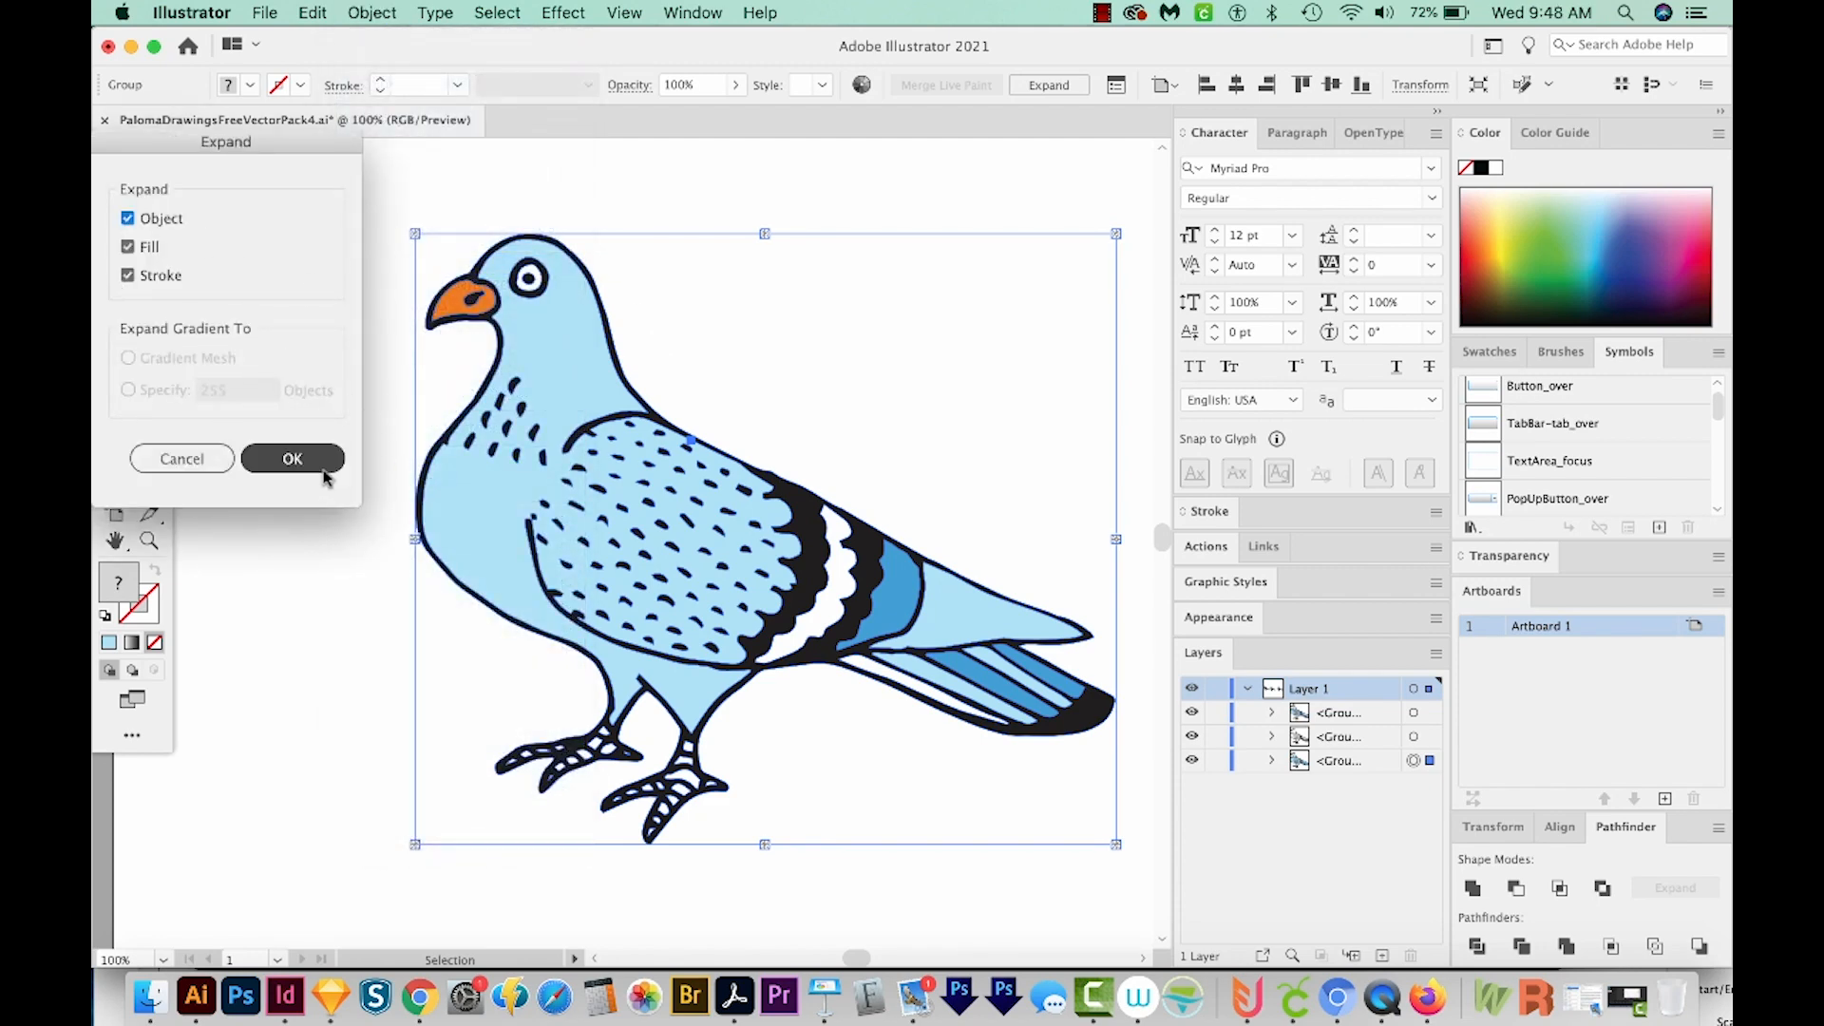
{"action": "left_click", "coordinate": [293, 458]}
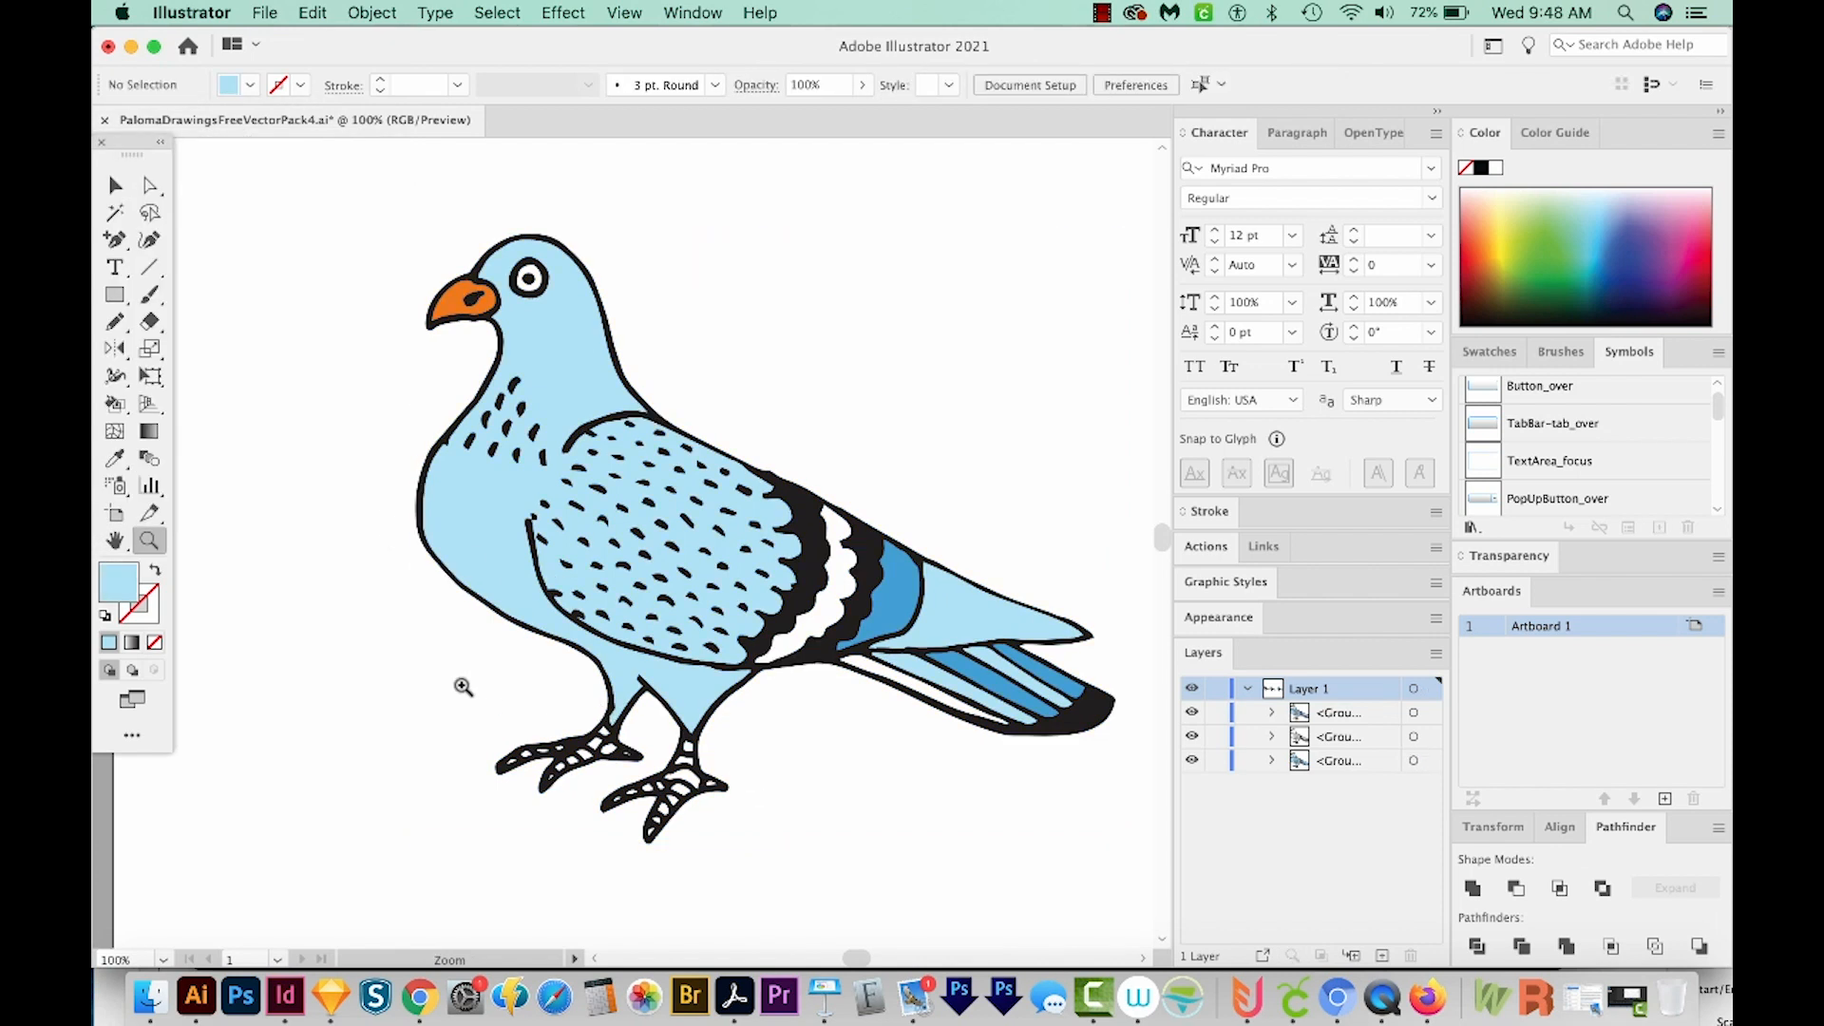
- Select the pigeon's feet compound path with its white toe gaps using the Group Selection tool
{"action": "left_click", "coordinate": [463, 686]}
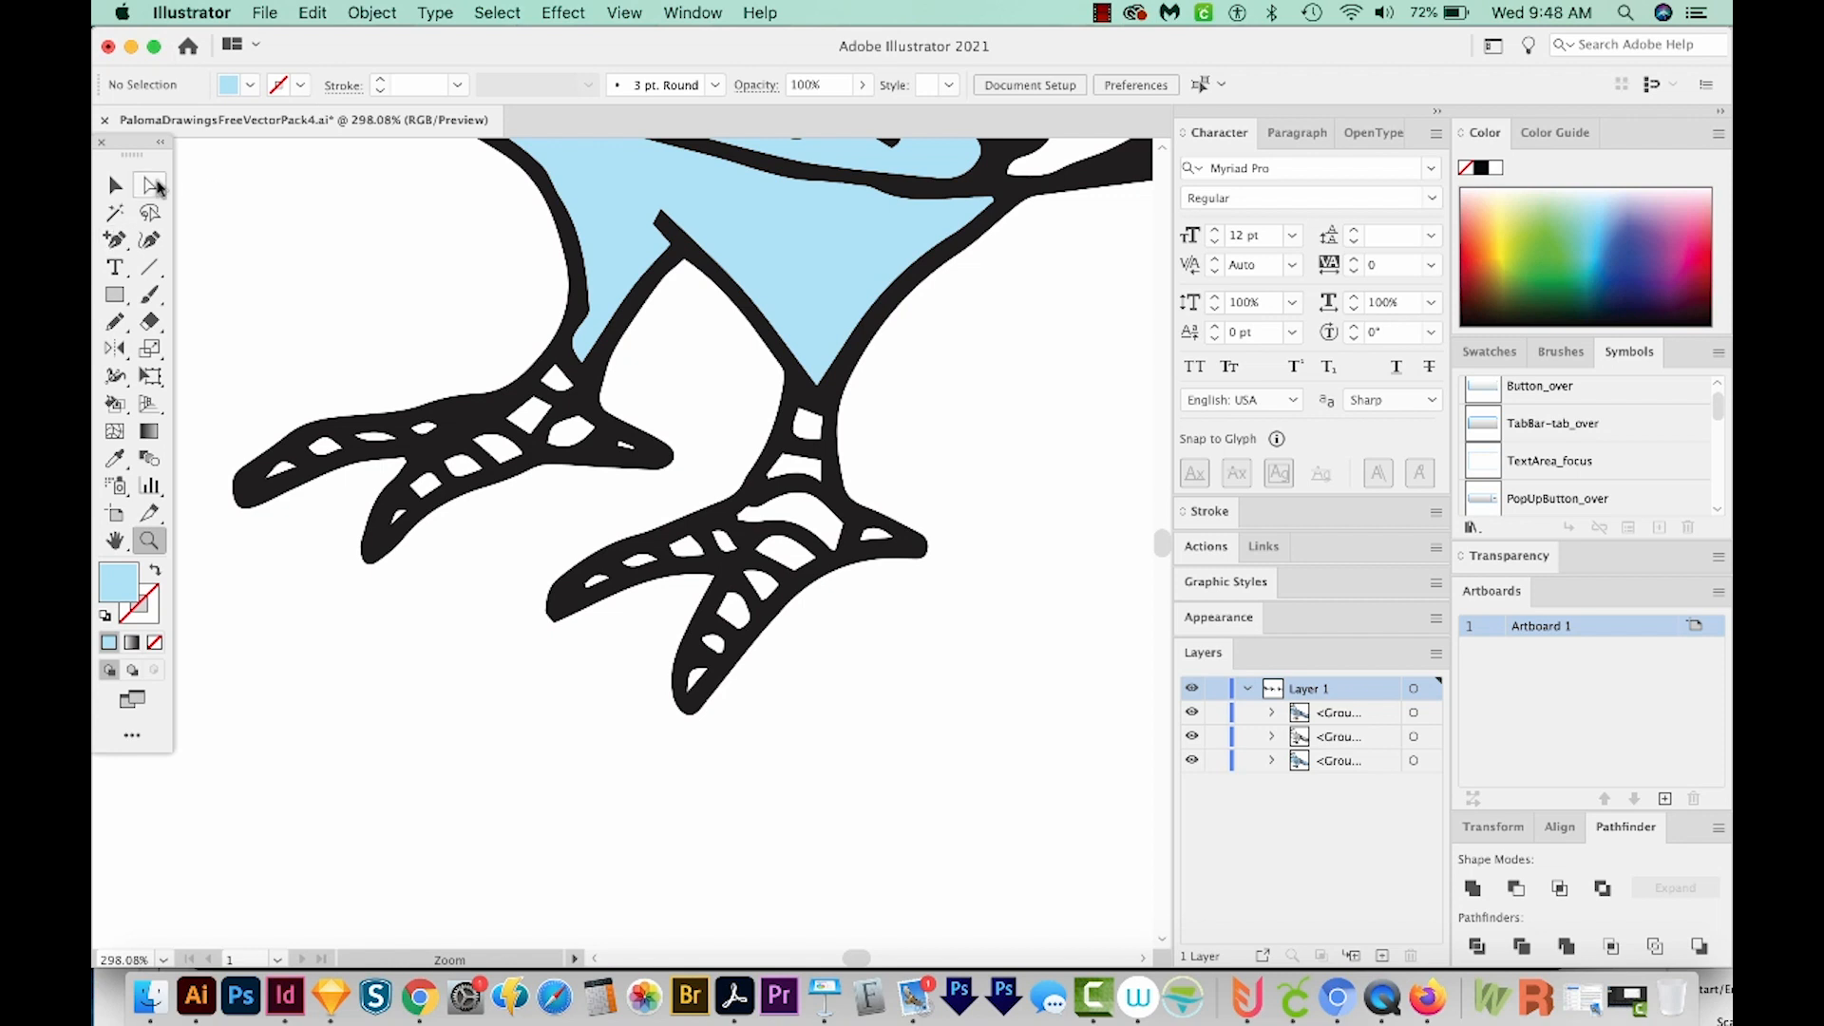
{"action": "left_click", "coordinate": [150, 184]}
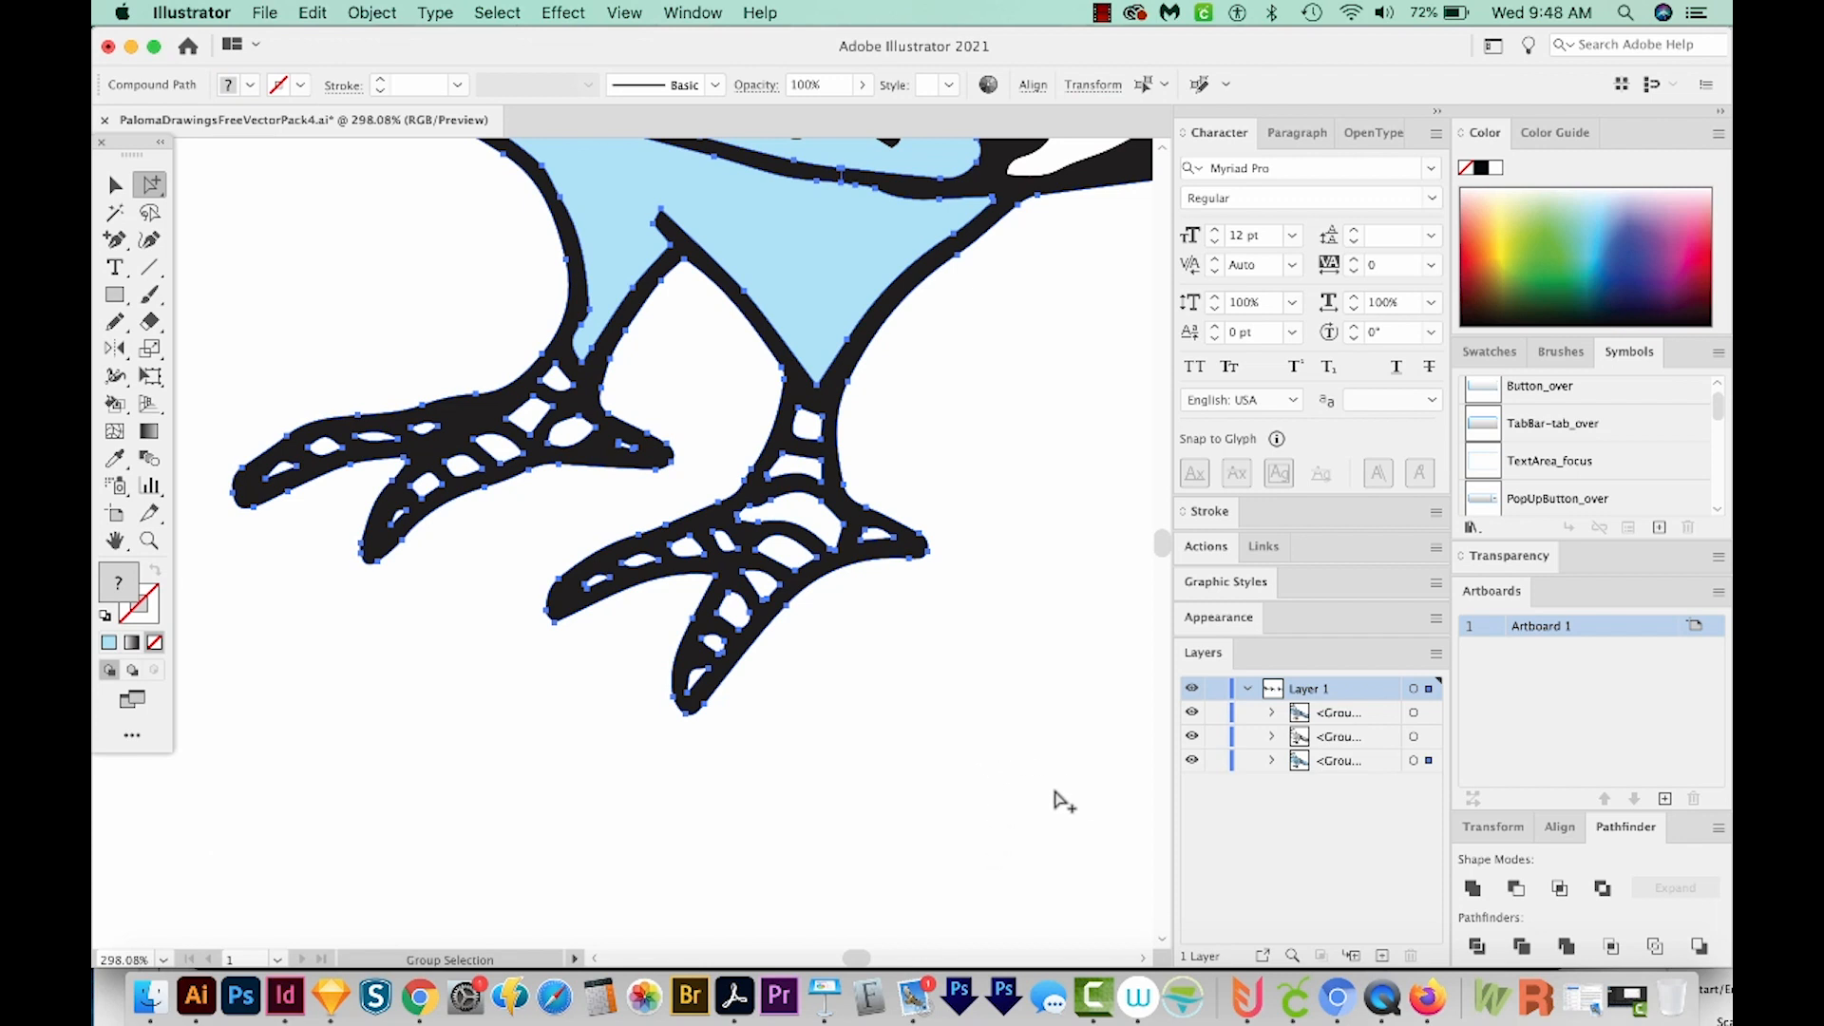
{"action": "left_click", "coordinate": [850, 389]}
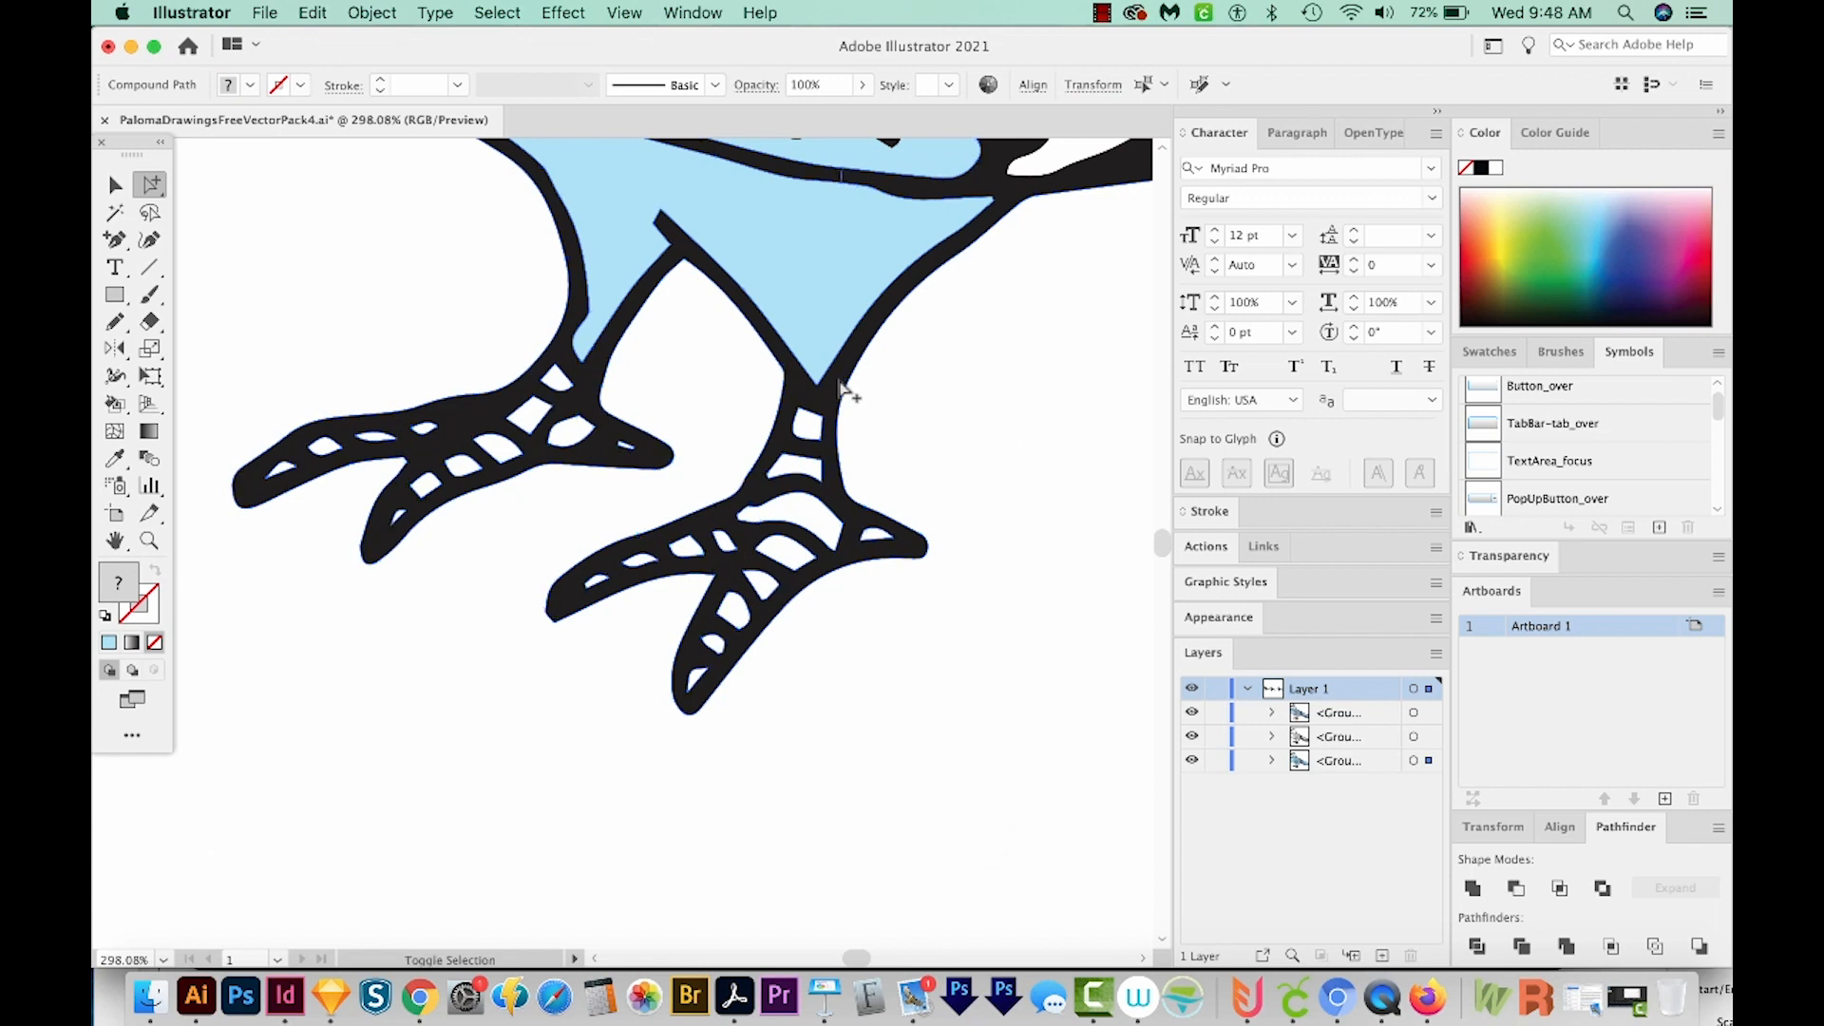
{"action": "left_click", "coordinate": [768, 349]}
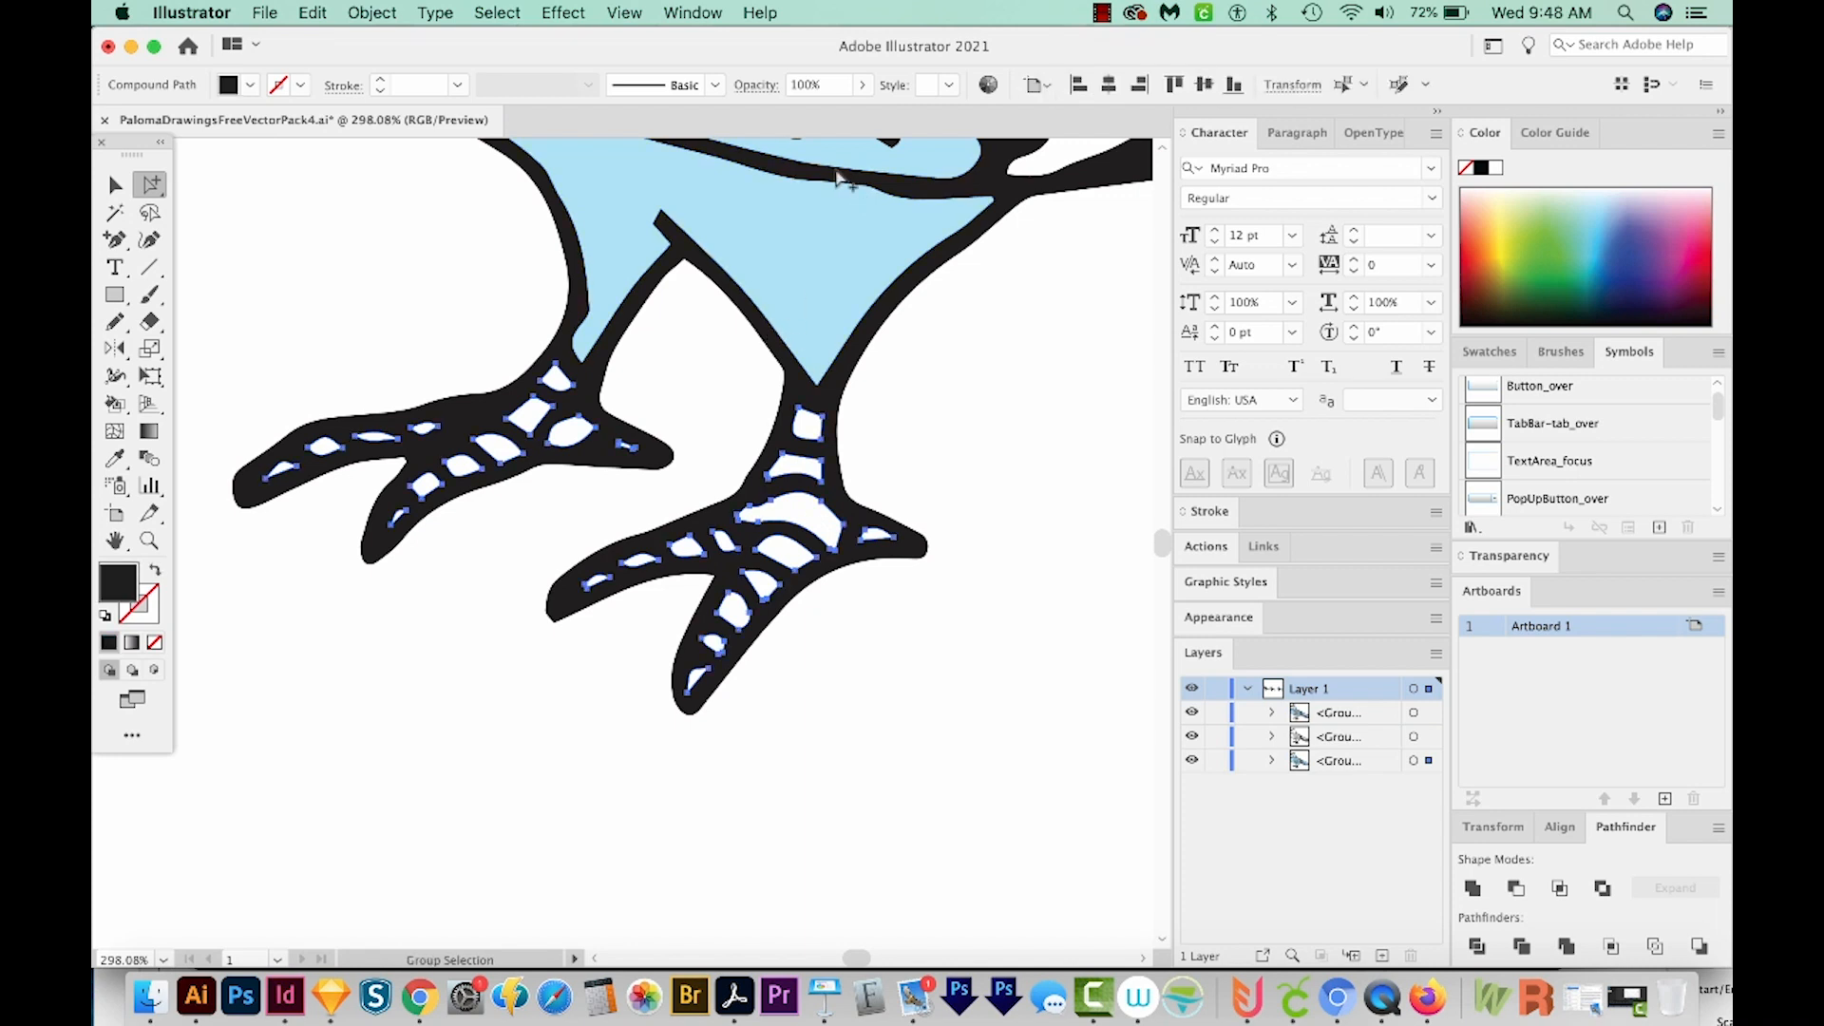
{"action": "mouse_move", "coordinate": [593, 365]}
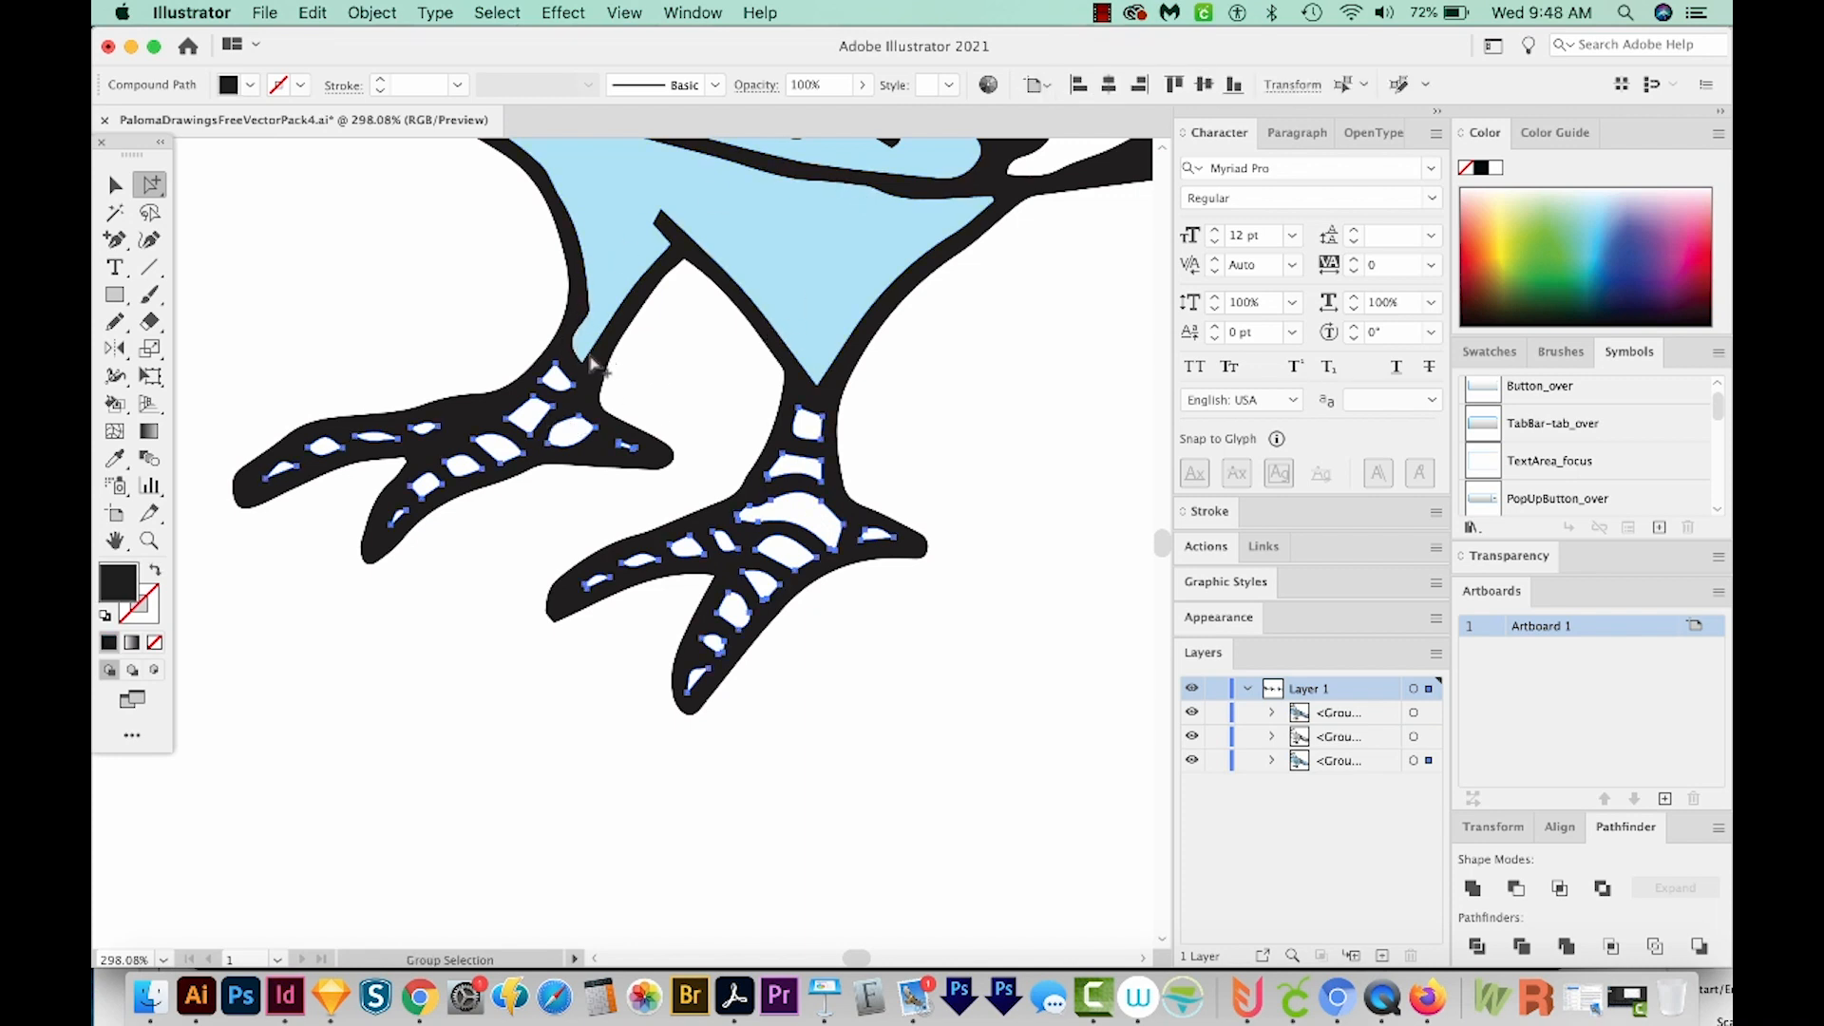
{"action": "mouse_move", "coordinate": [598, 362]}
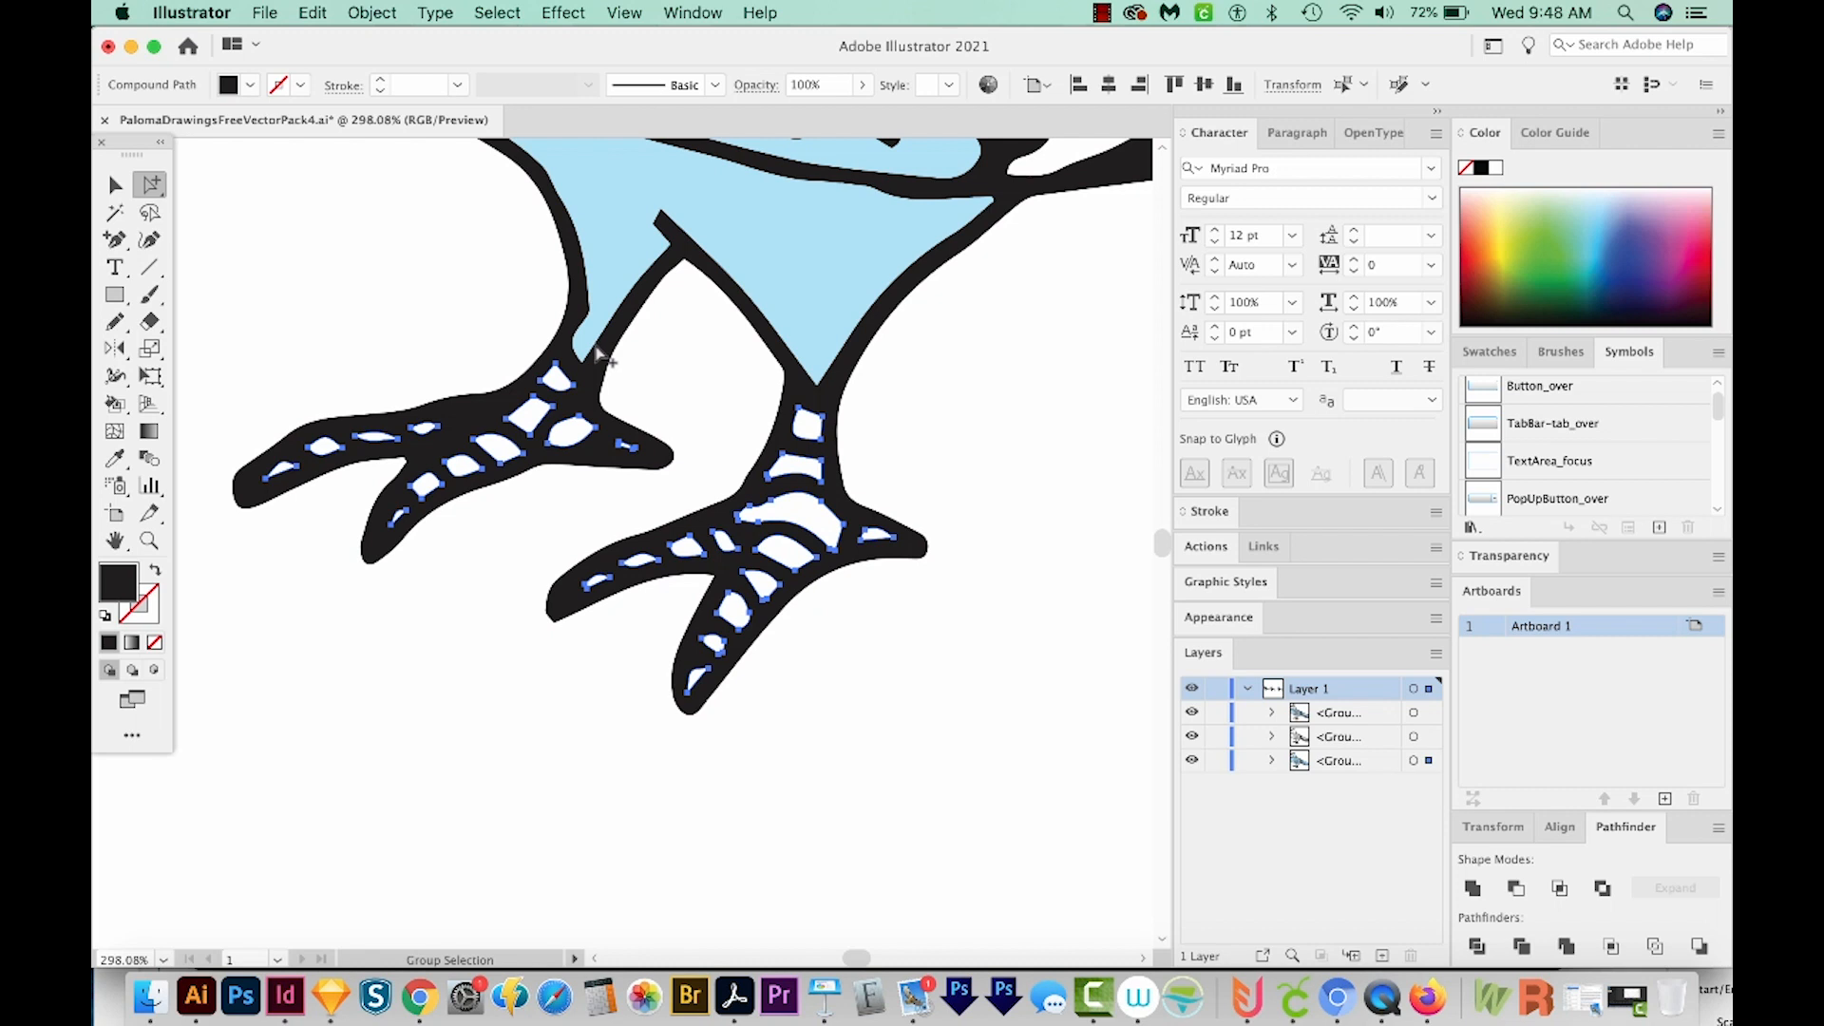
{"action": "mouse_move", "coordinate": [823, 384]}
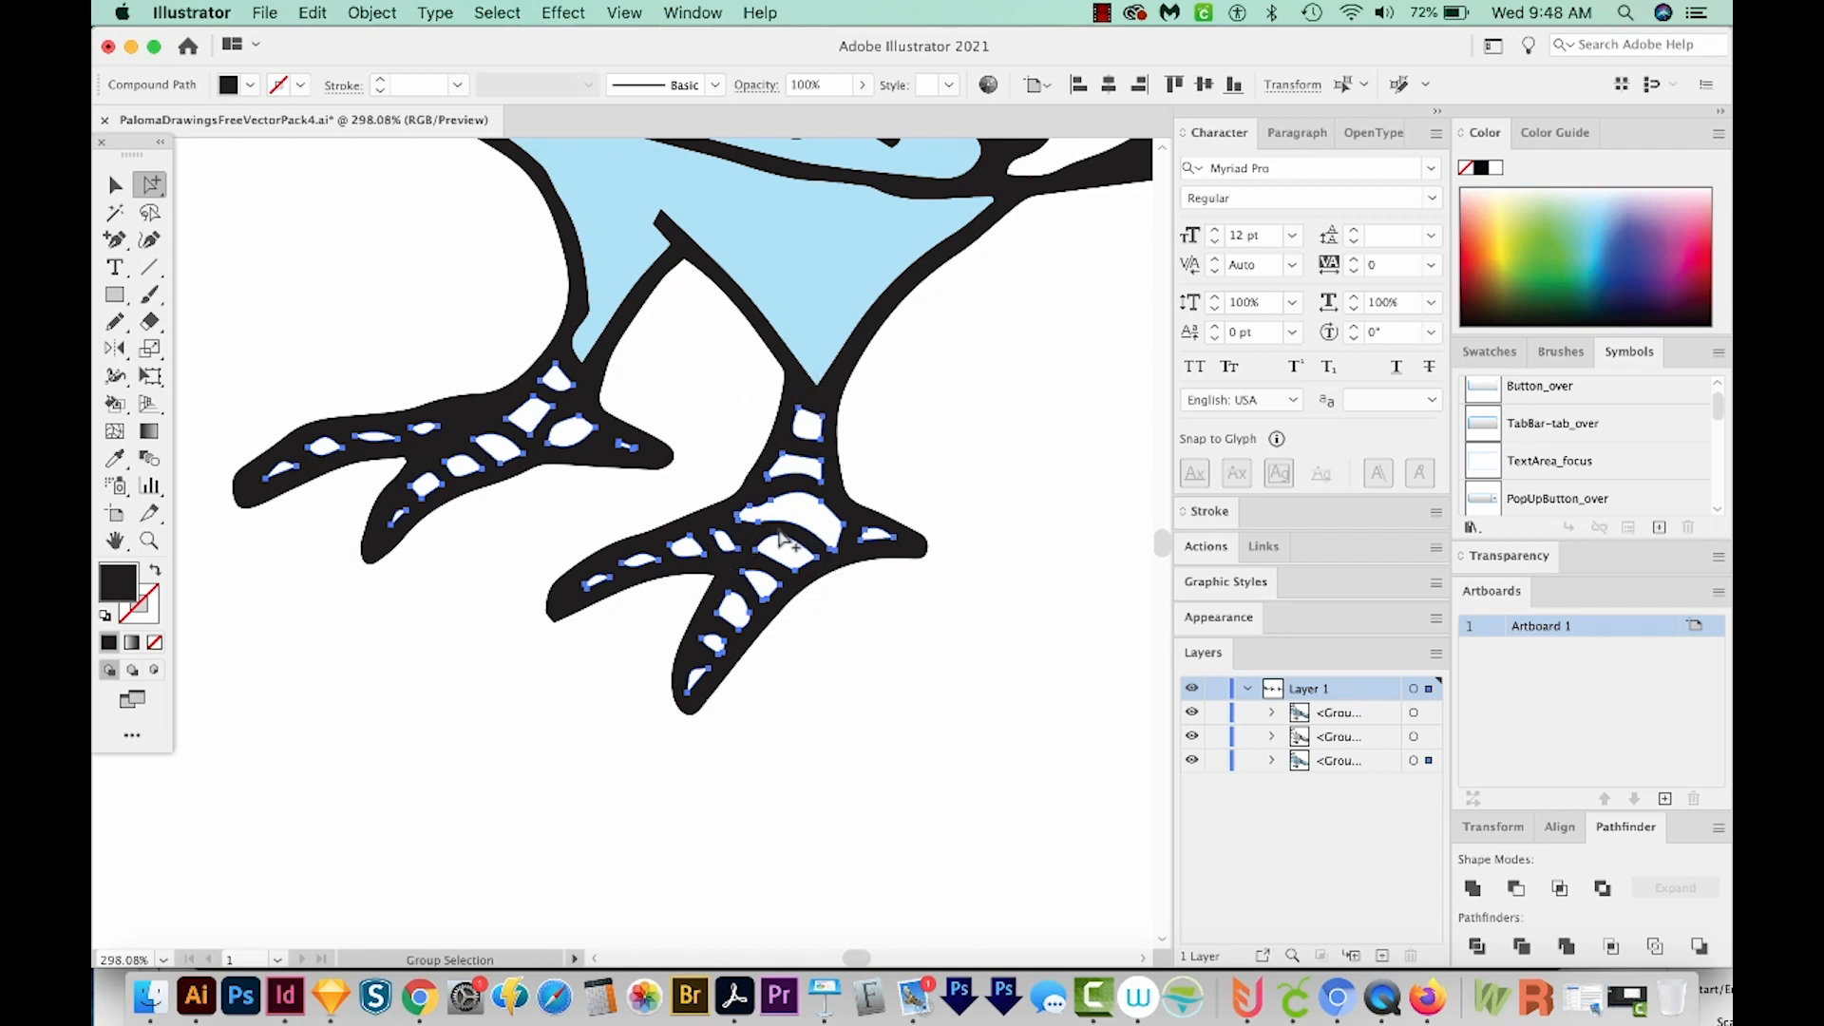
{"action": "mouse_move", "coordinate": [816, 565]}
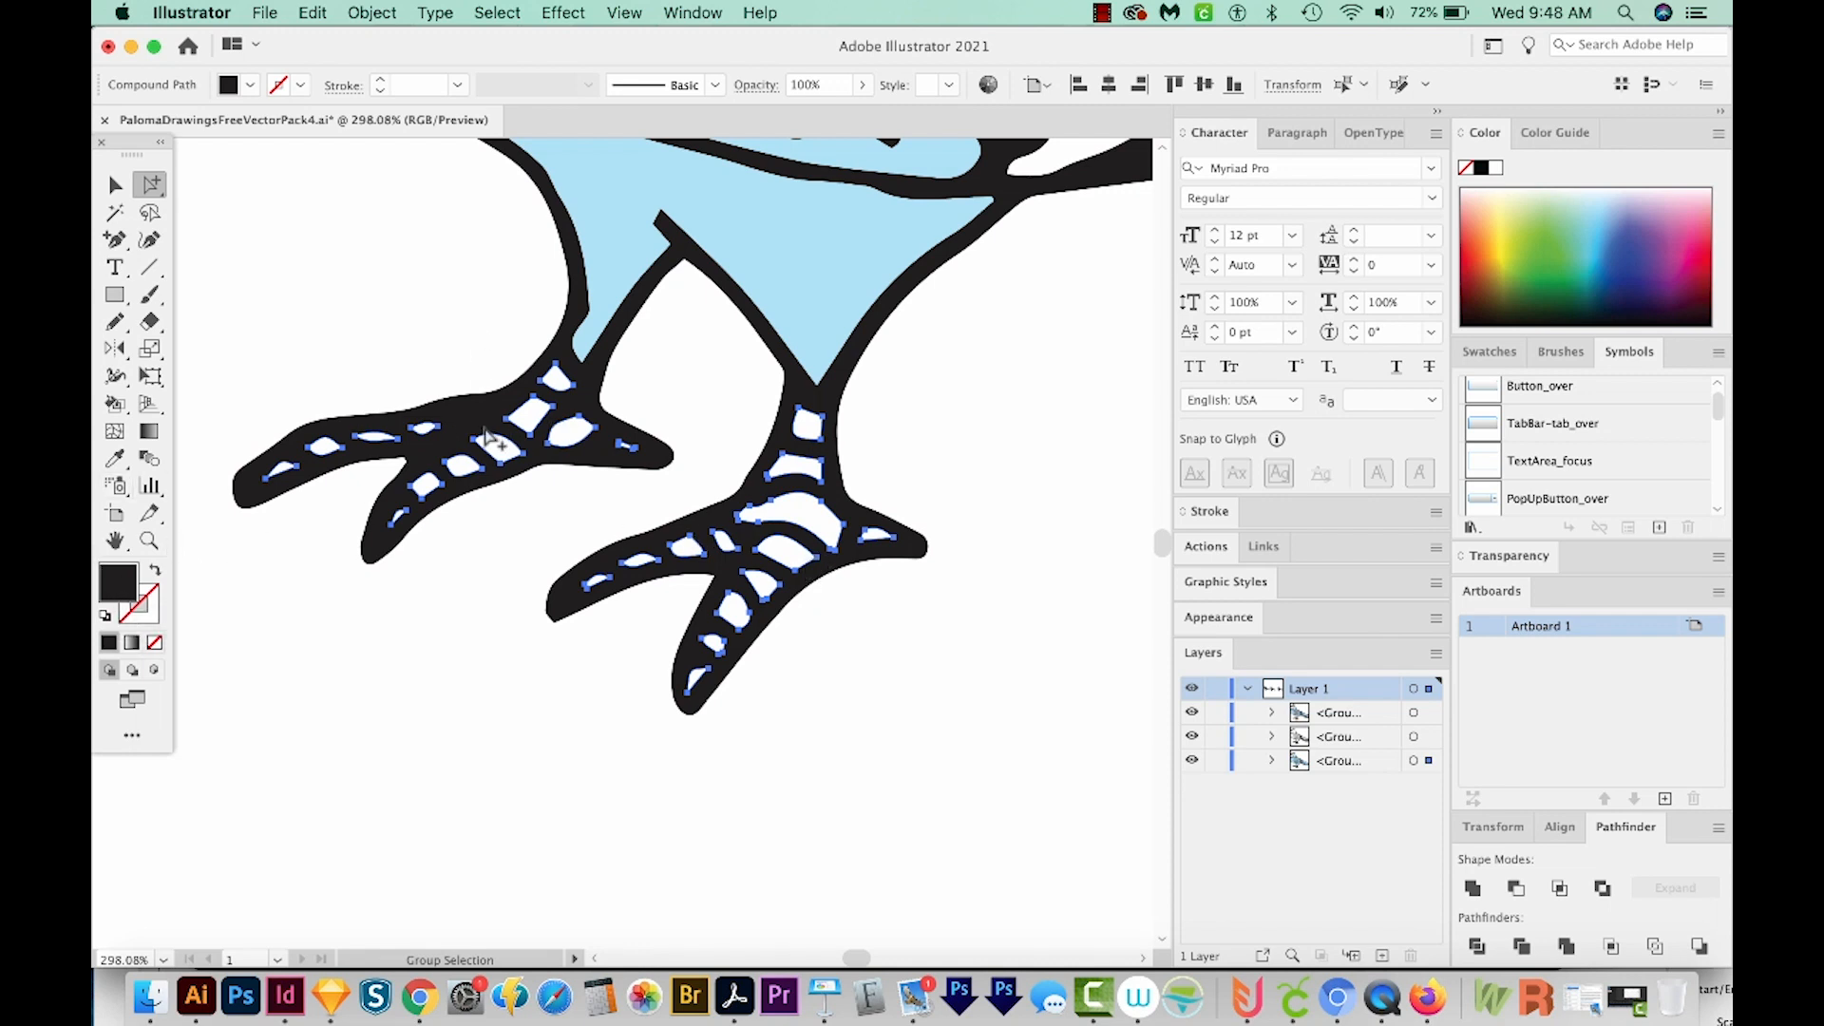
{"action": "mouse_move", "coordinate": [477, 431]}
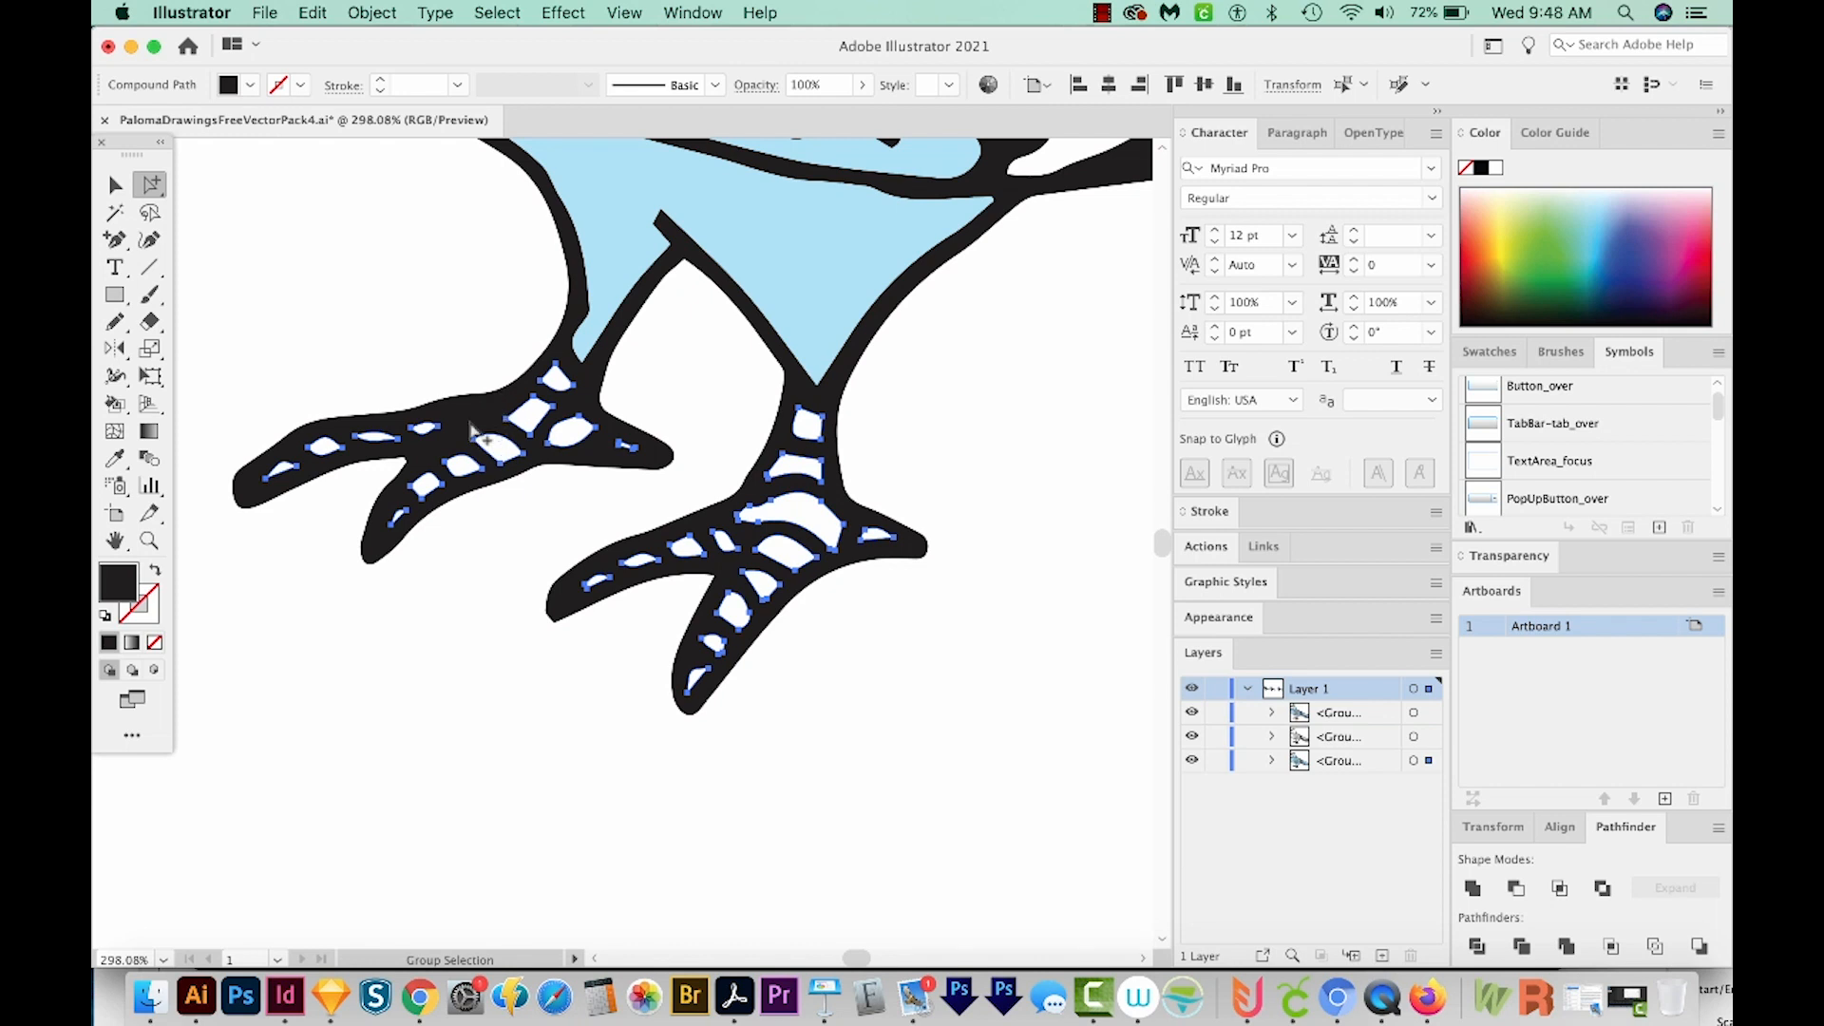
{"action": "mouse_move", "coordinate": [502, 424]}
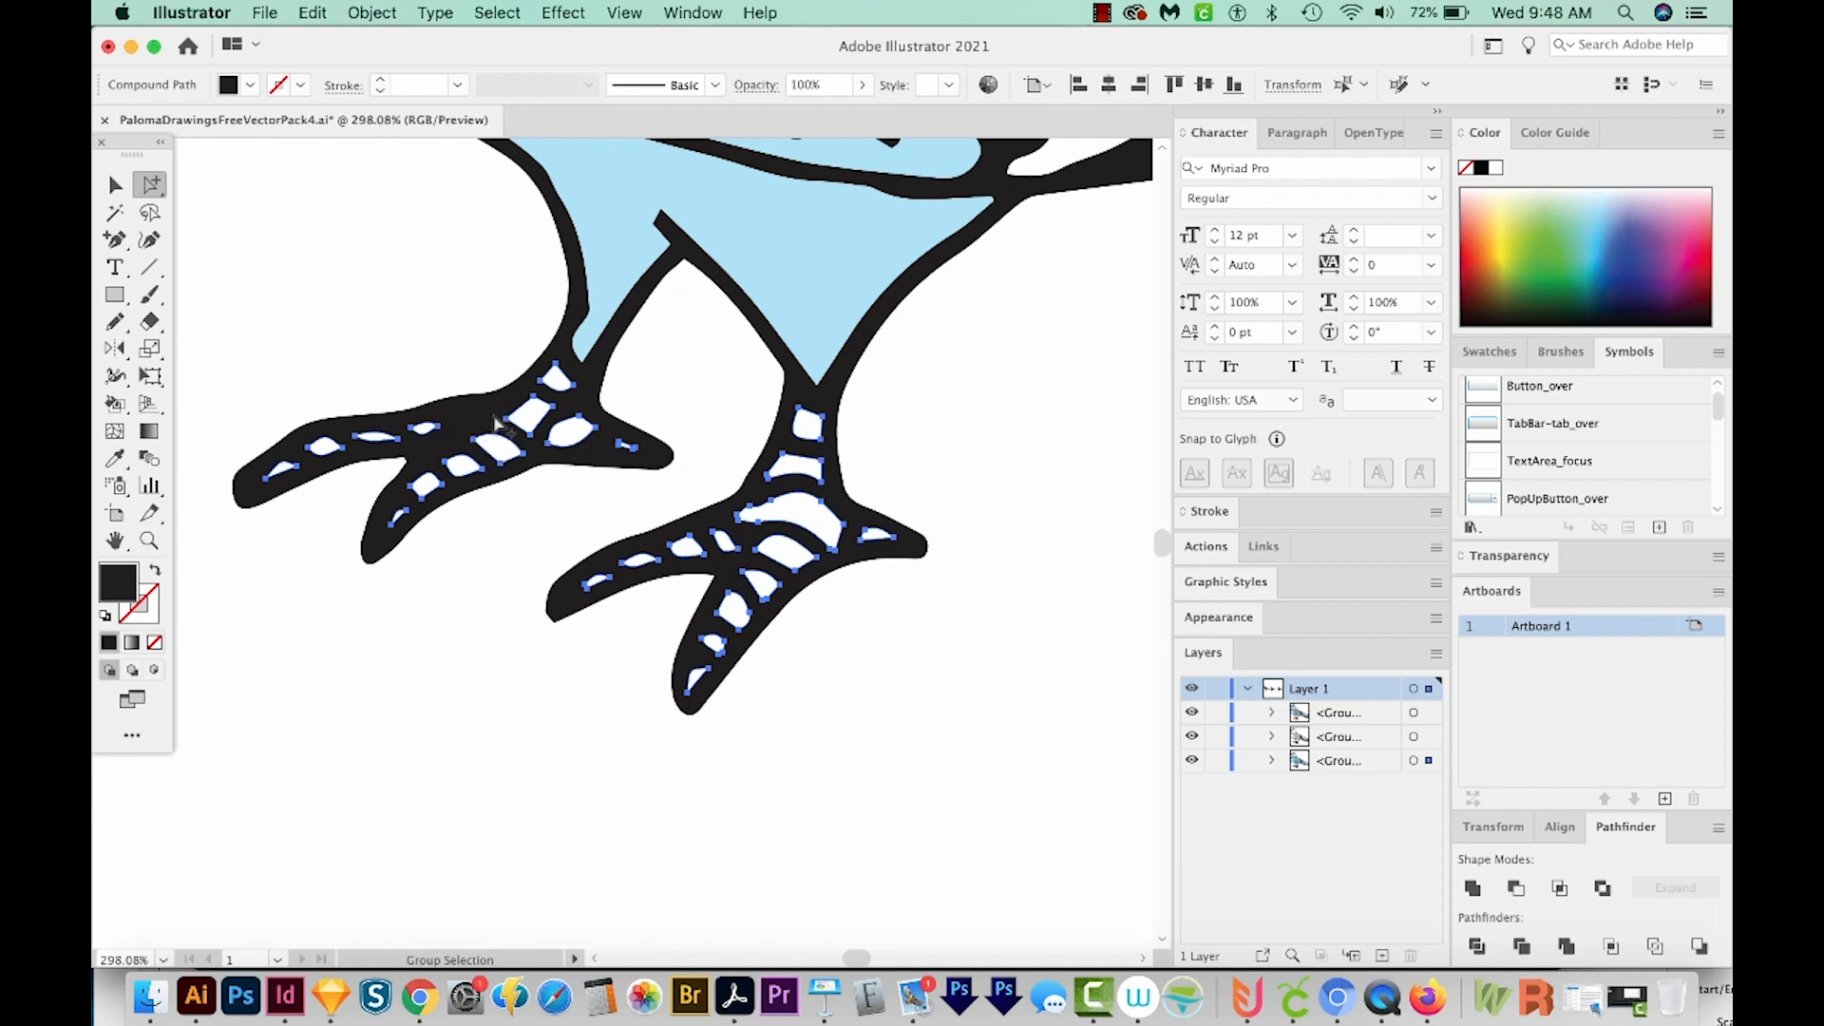
{"action": "mouse_move", "coordinate": [646, 418]}
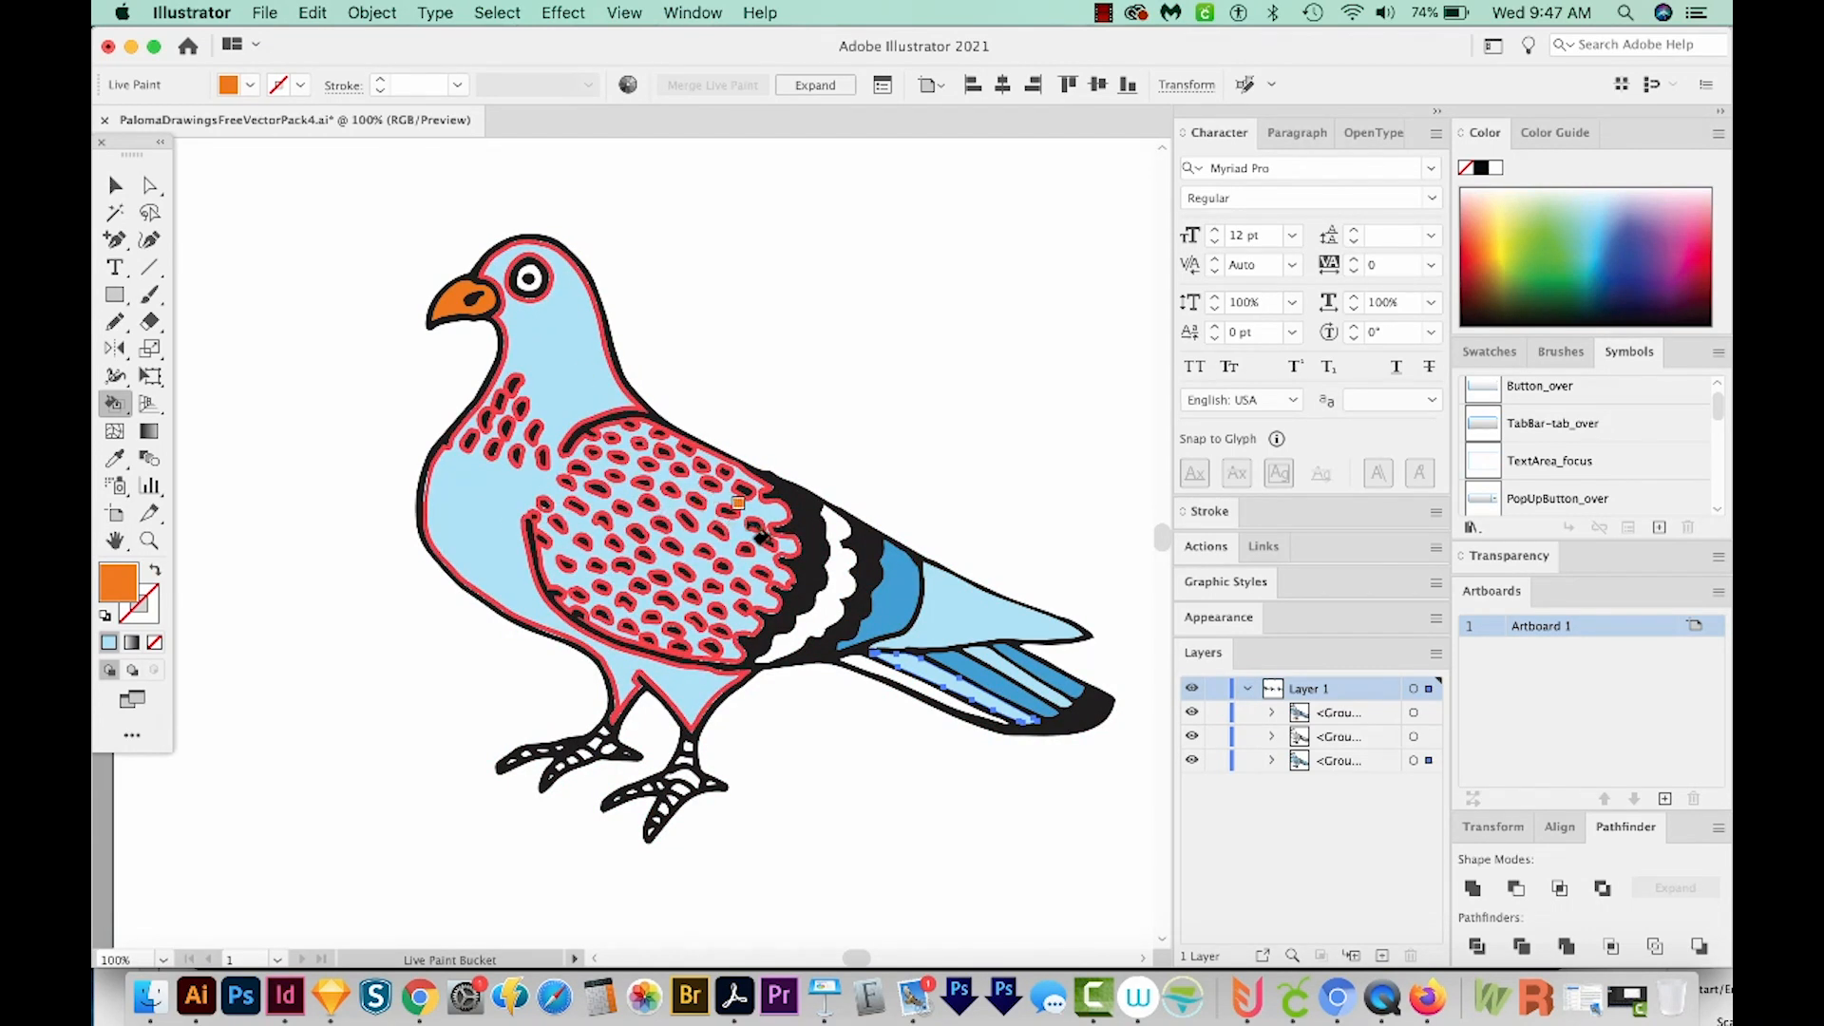
{"action": "mouse_move", "coordinate": [768, 517]}
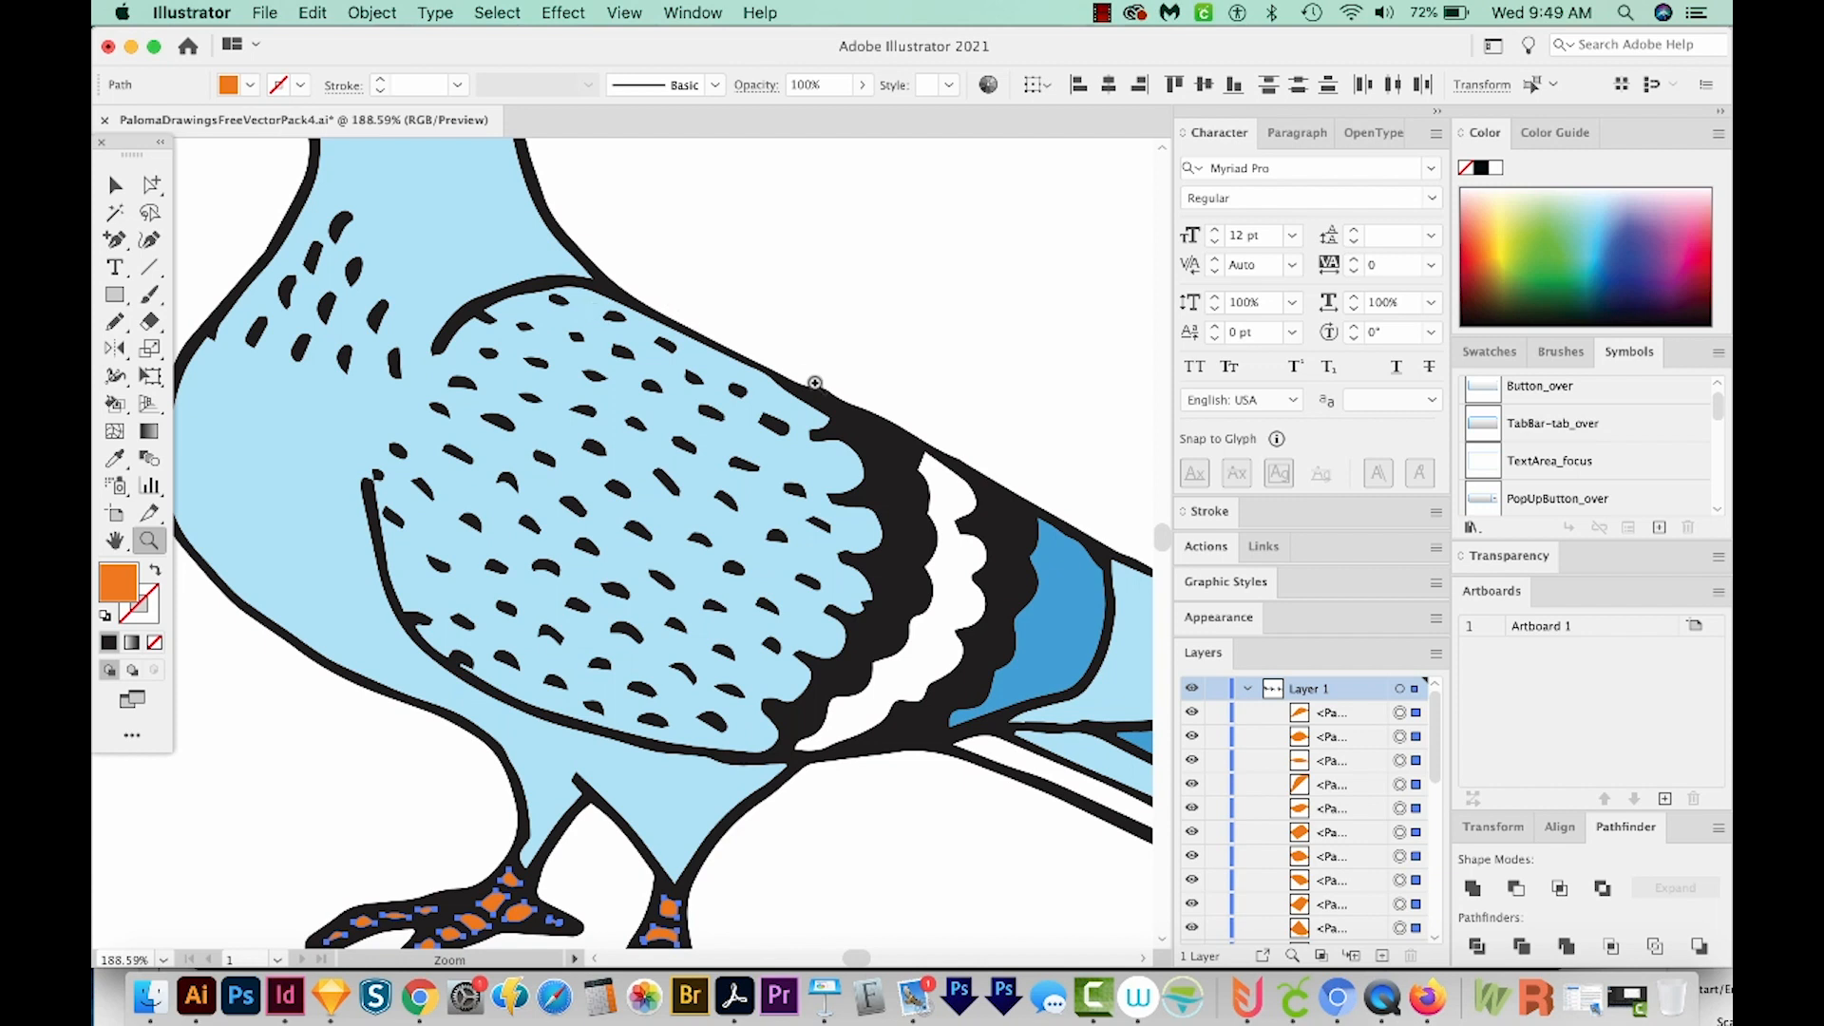
{"action": "mouse_move", "coordinate": [384, 479]}
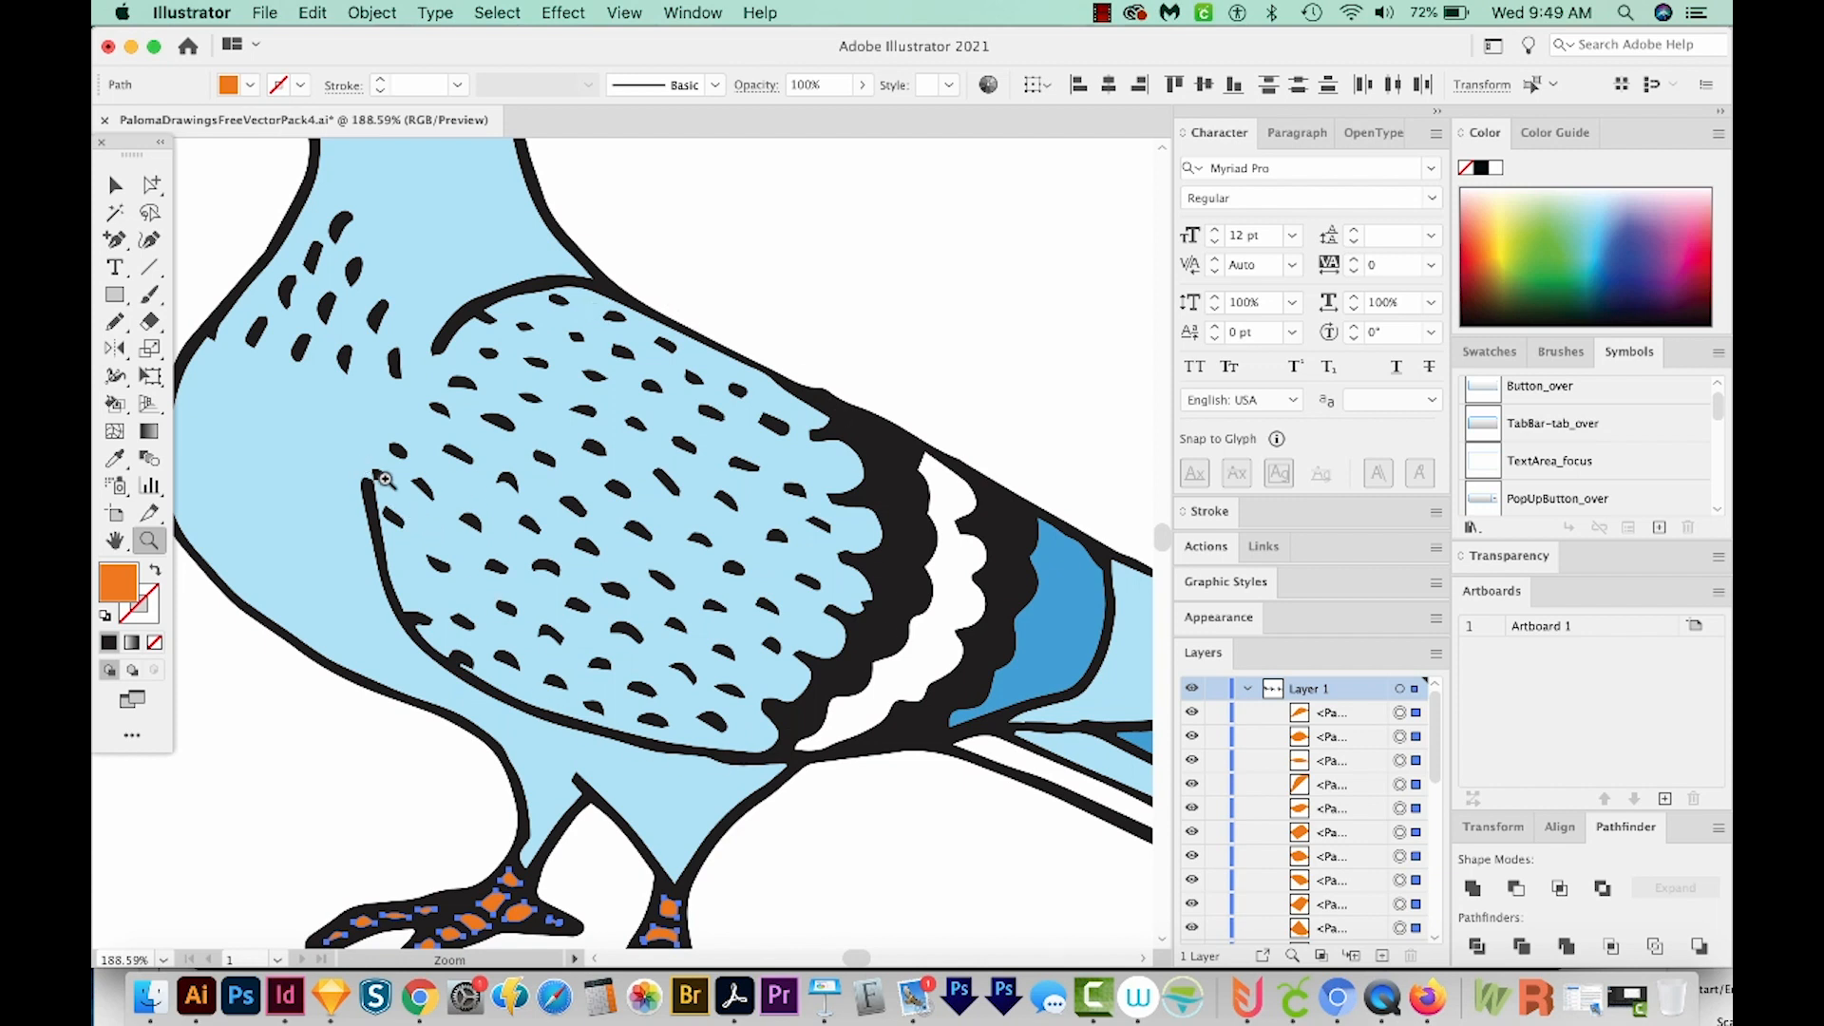
{"action": "mouse_move", "coordinate": [373, 486]}
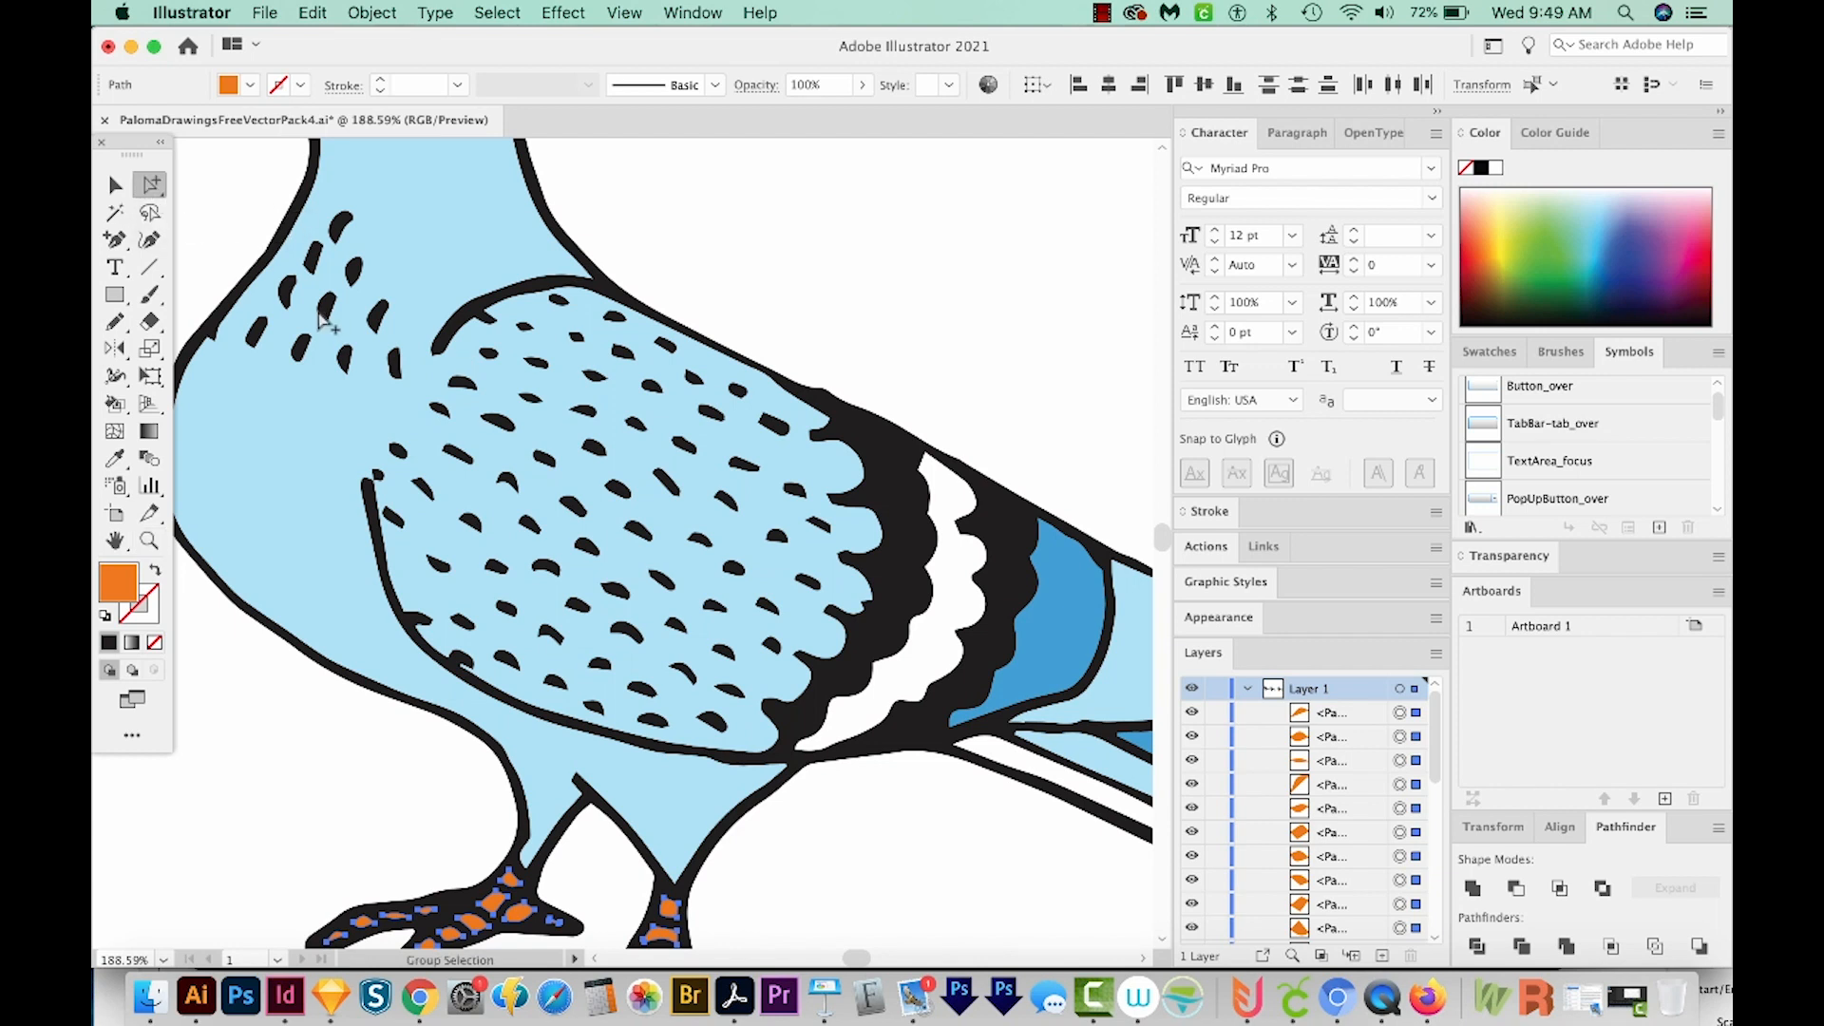
{"action": "mouse_move", "coordinate": [454, 361]}
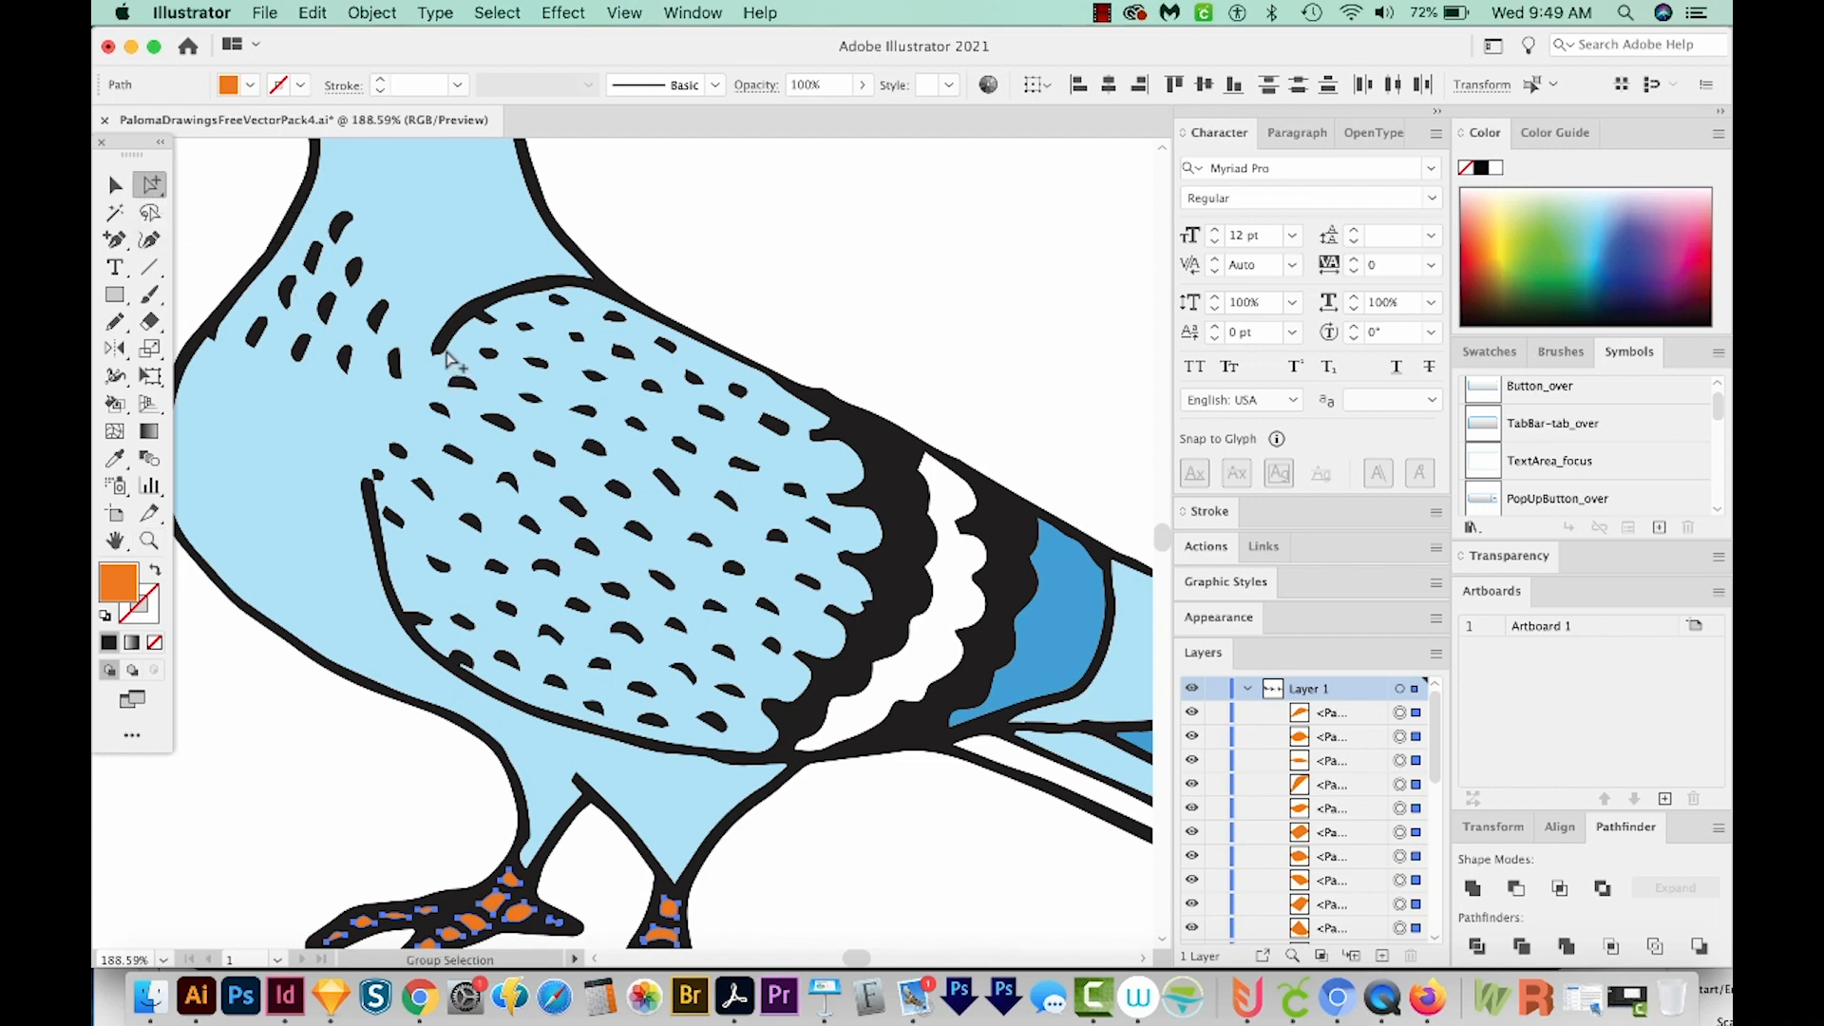
- Paint the toe gaps orange and select the black outline shape around the wing
{"action": "left_click", "coordinate": [582, 313]}
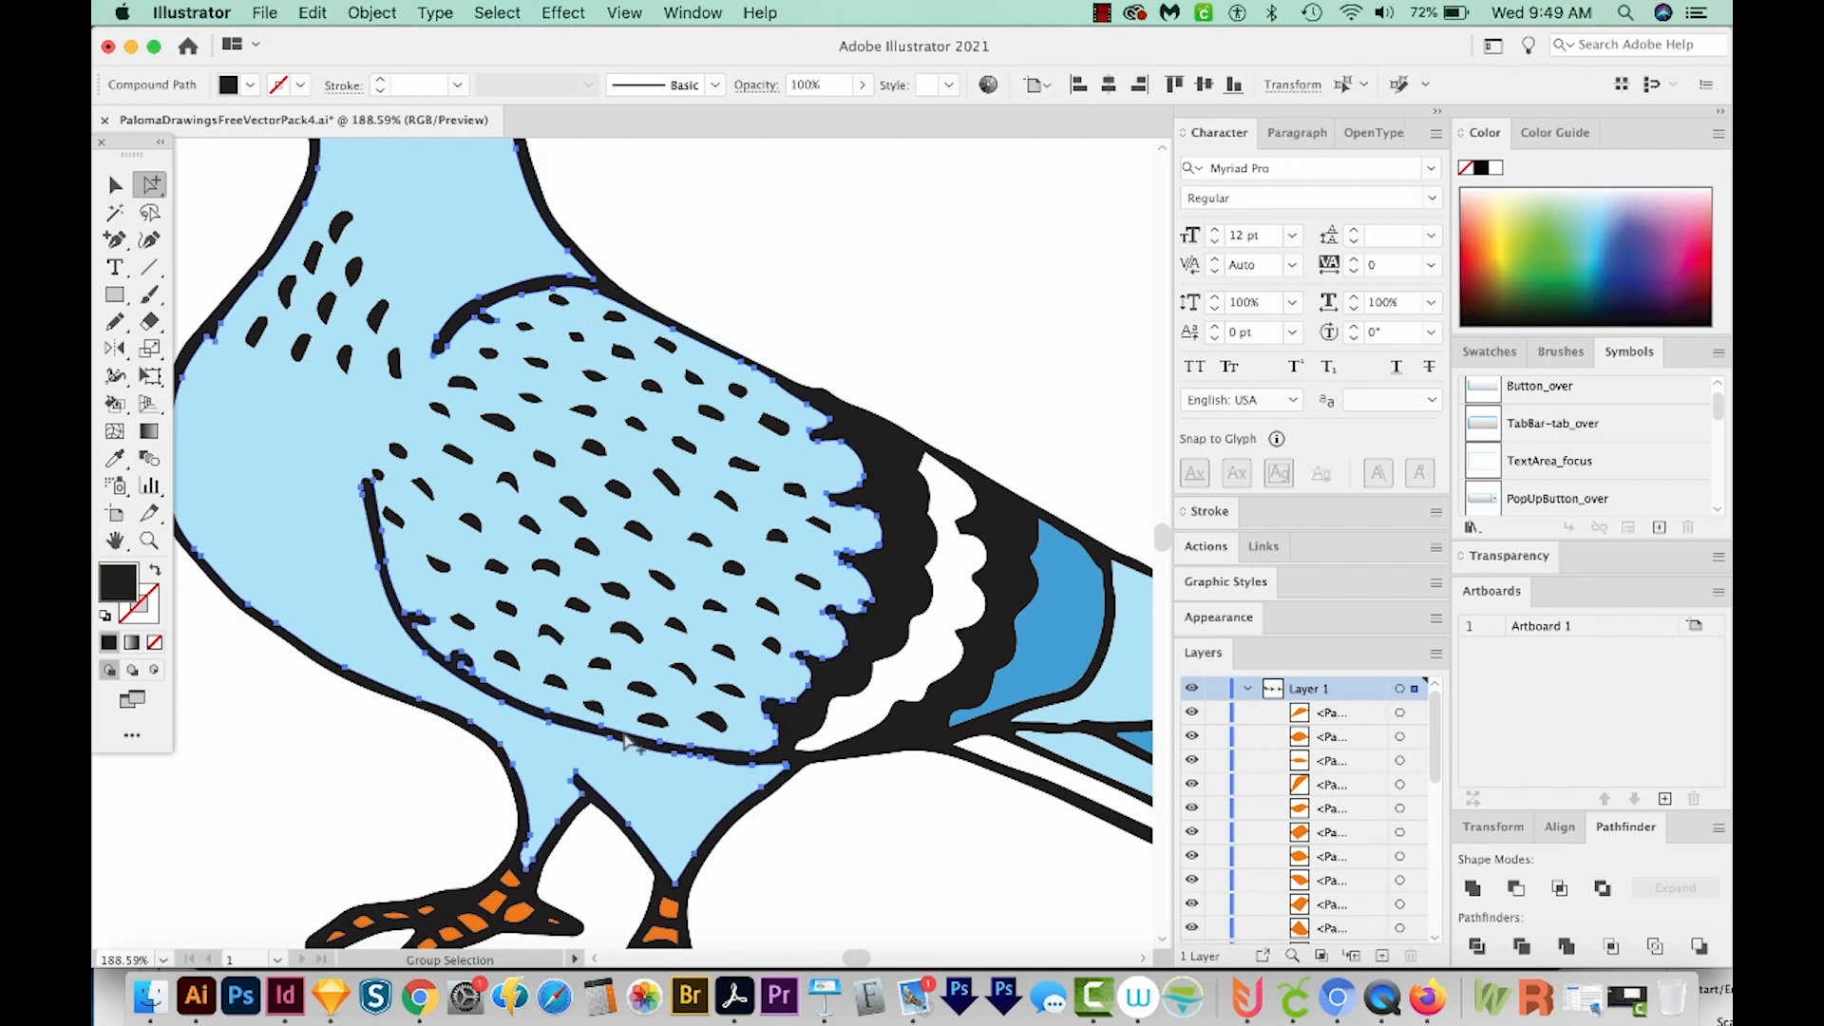
{"action": "mouse_move", "coordinate": [581, 757]}
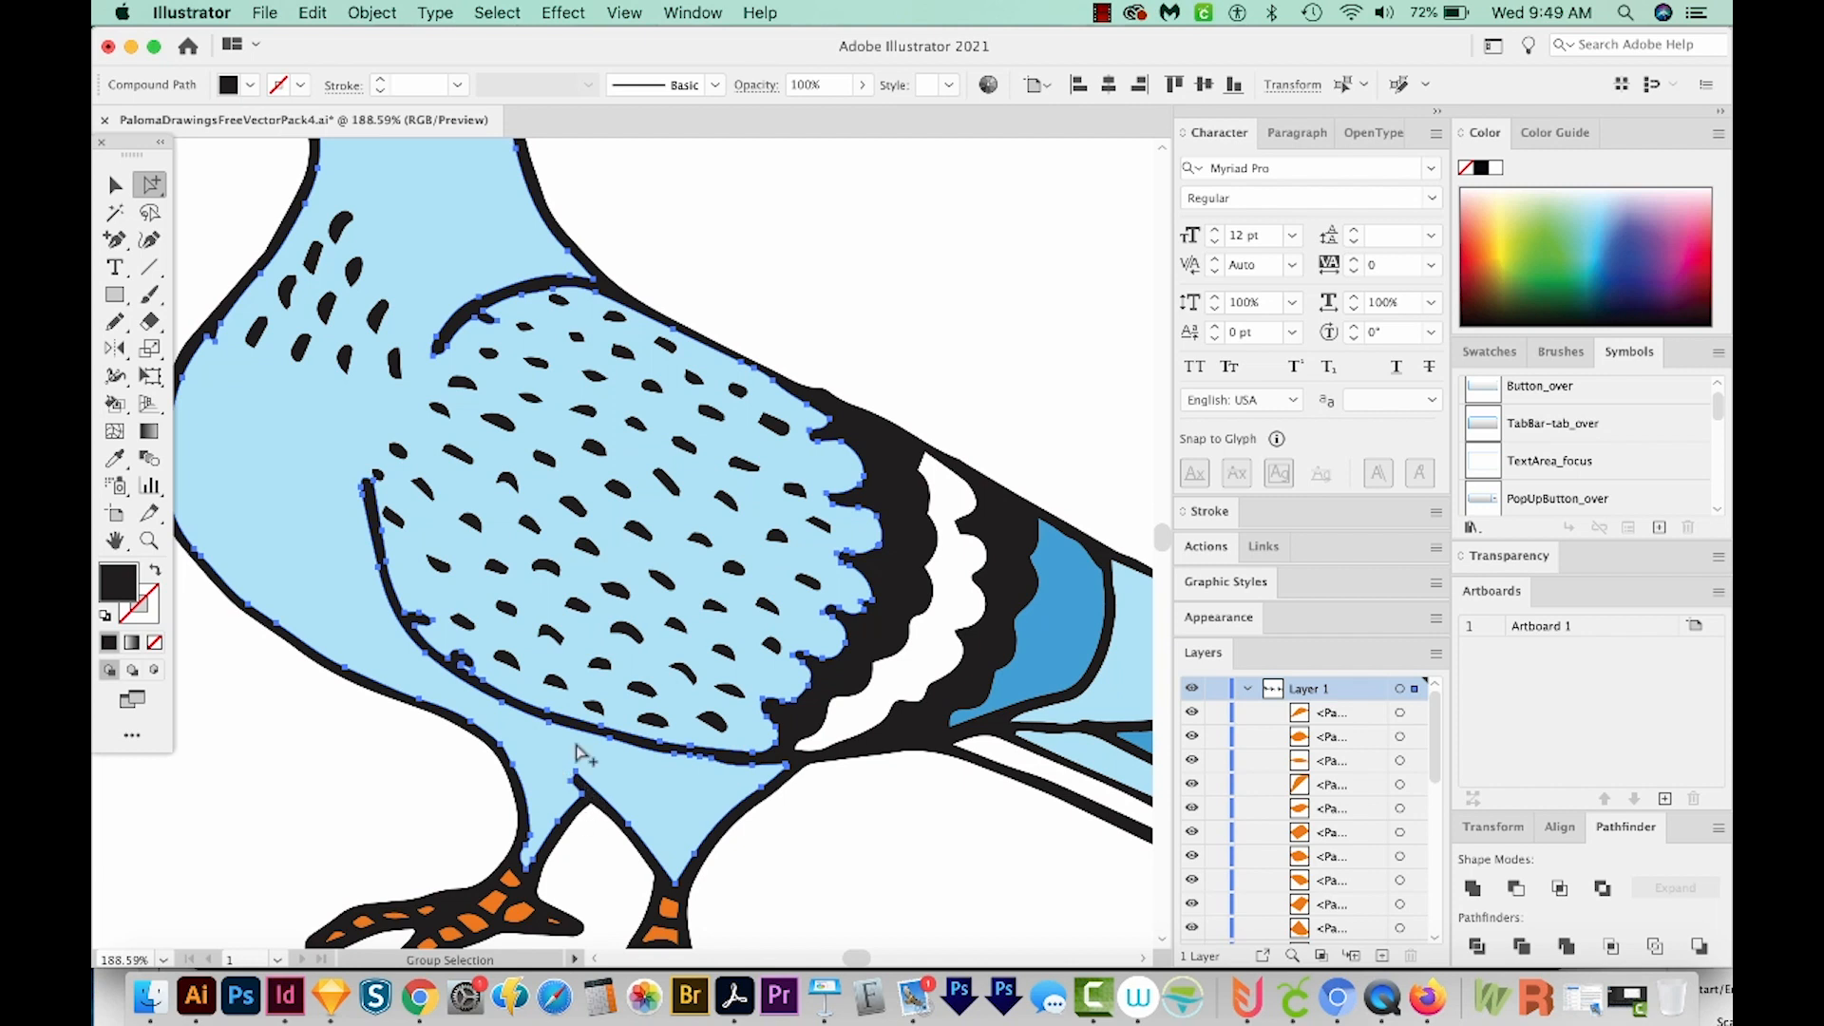
{"action": "left_click", "coordinate": [548, 604]}
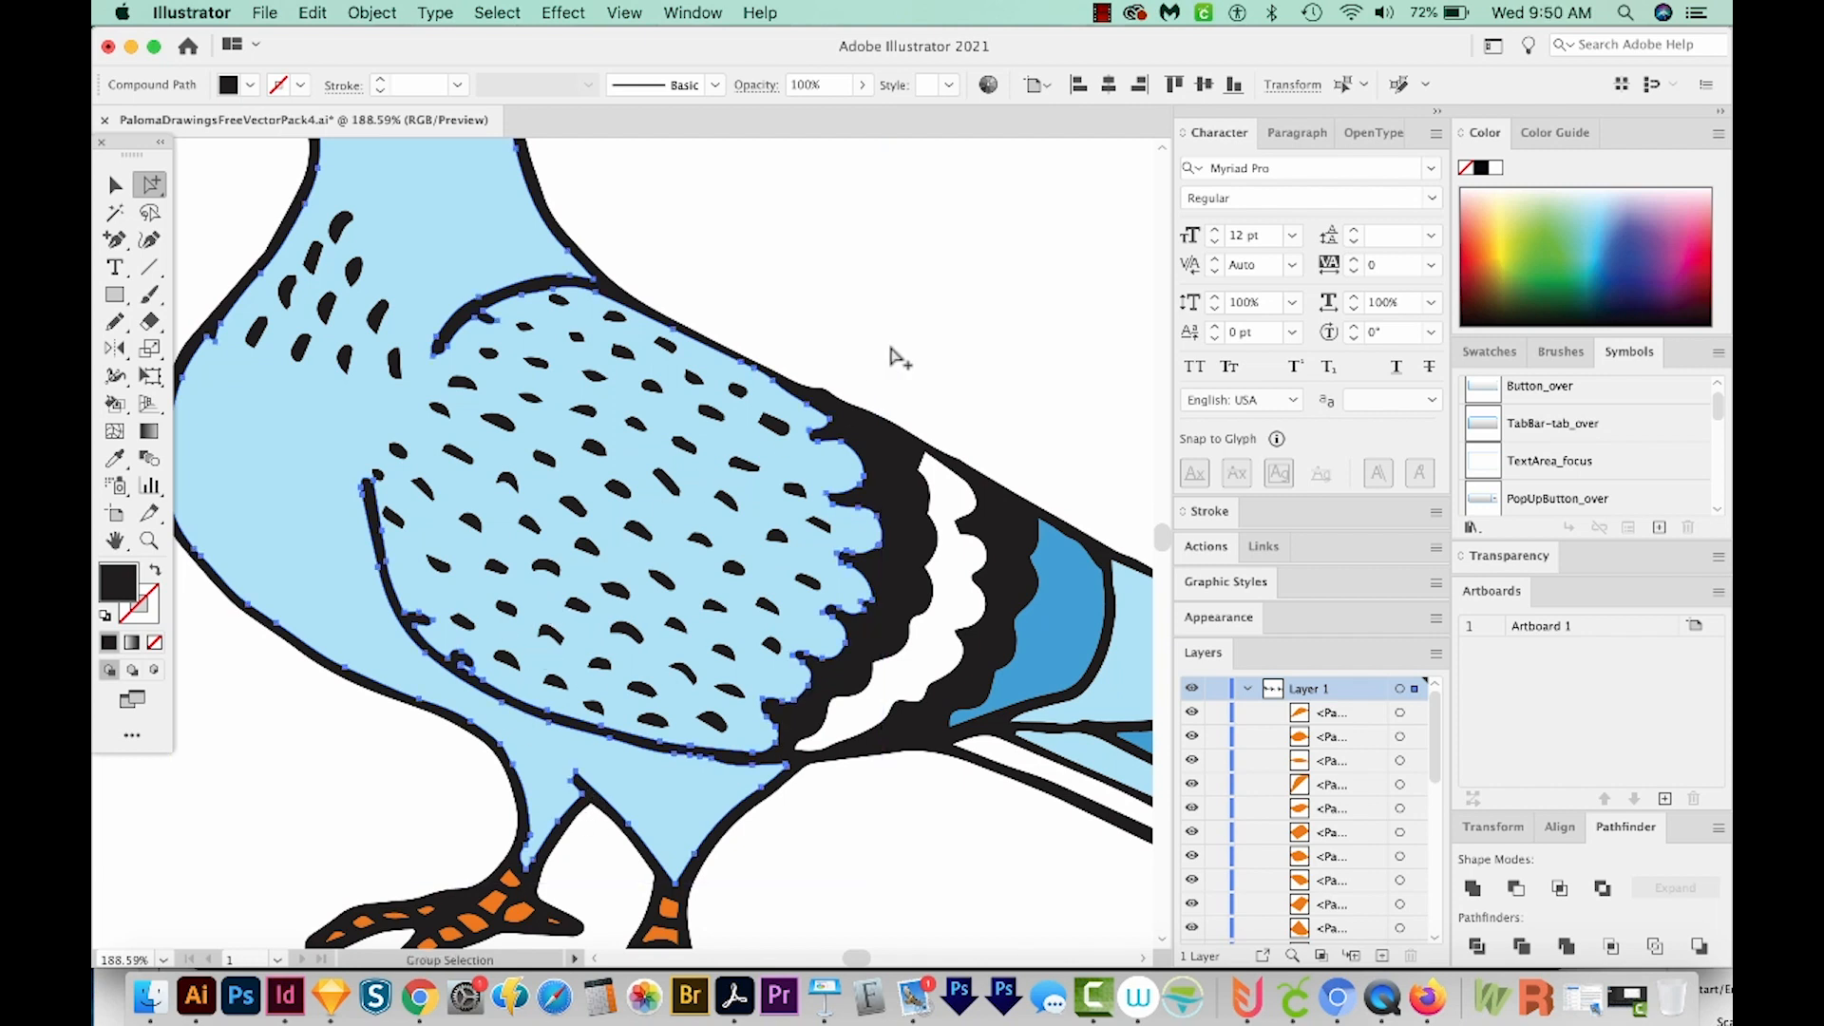
{"action": "mouse_move", "coordinate": [914, 290]}
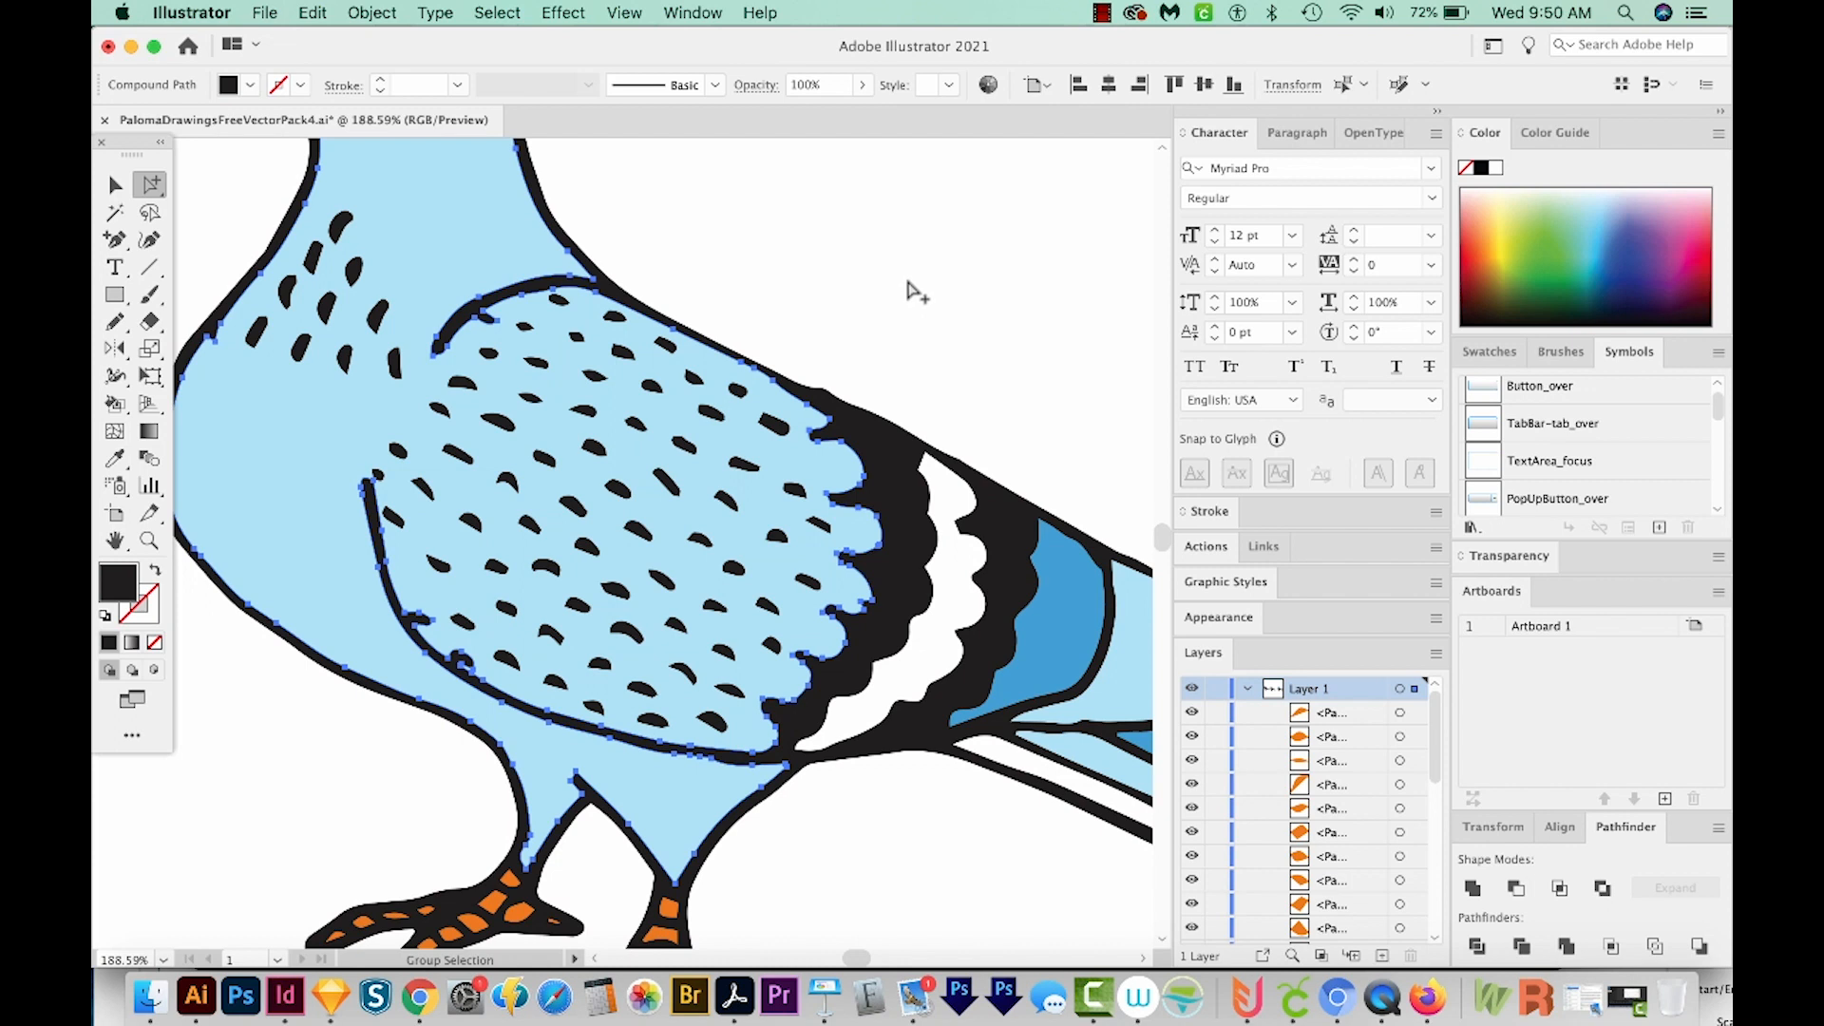
{"action": "mouse_move", "coordinate": [911, 289]}
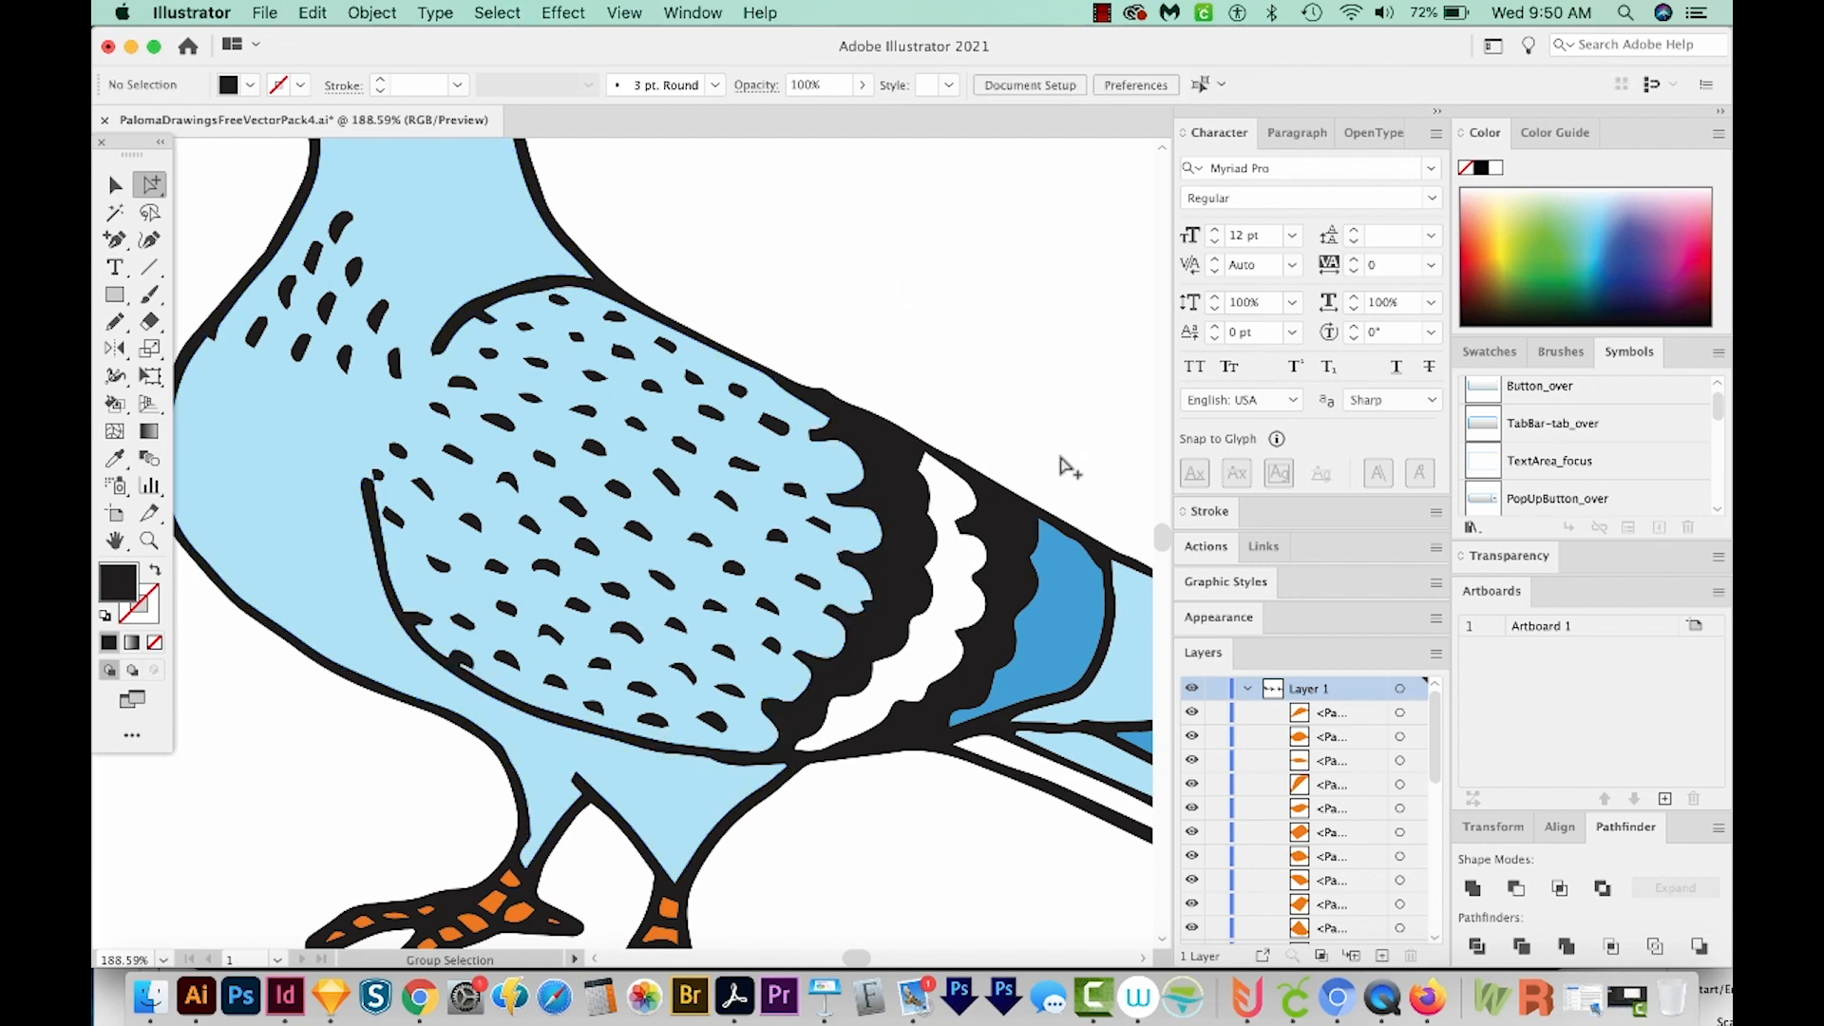
{"action": "mouse_move", "coordinate": [849, 433]}
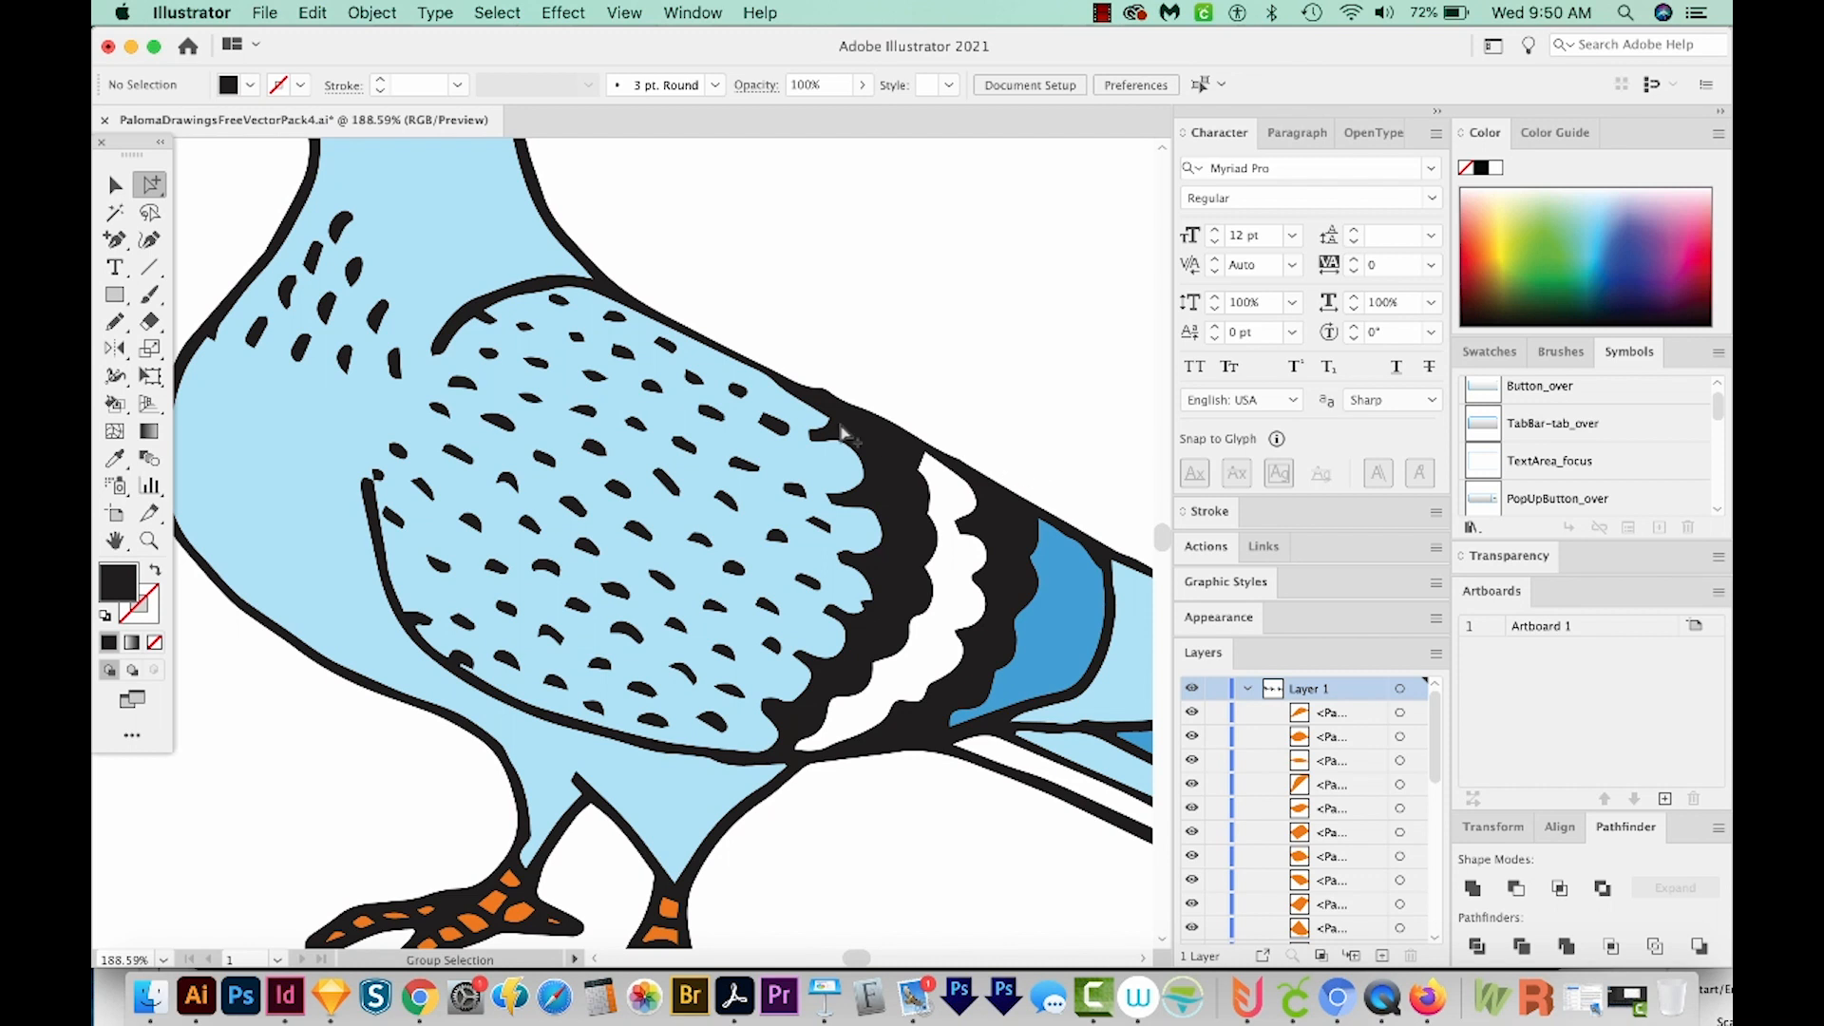
{"action": "mouse_move", "coordinate": [914, 401]}
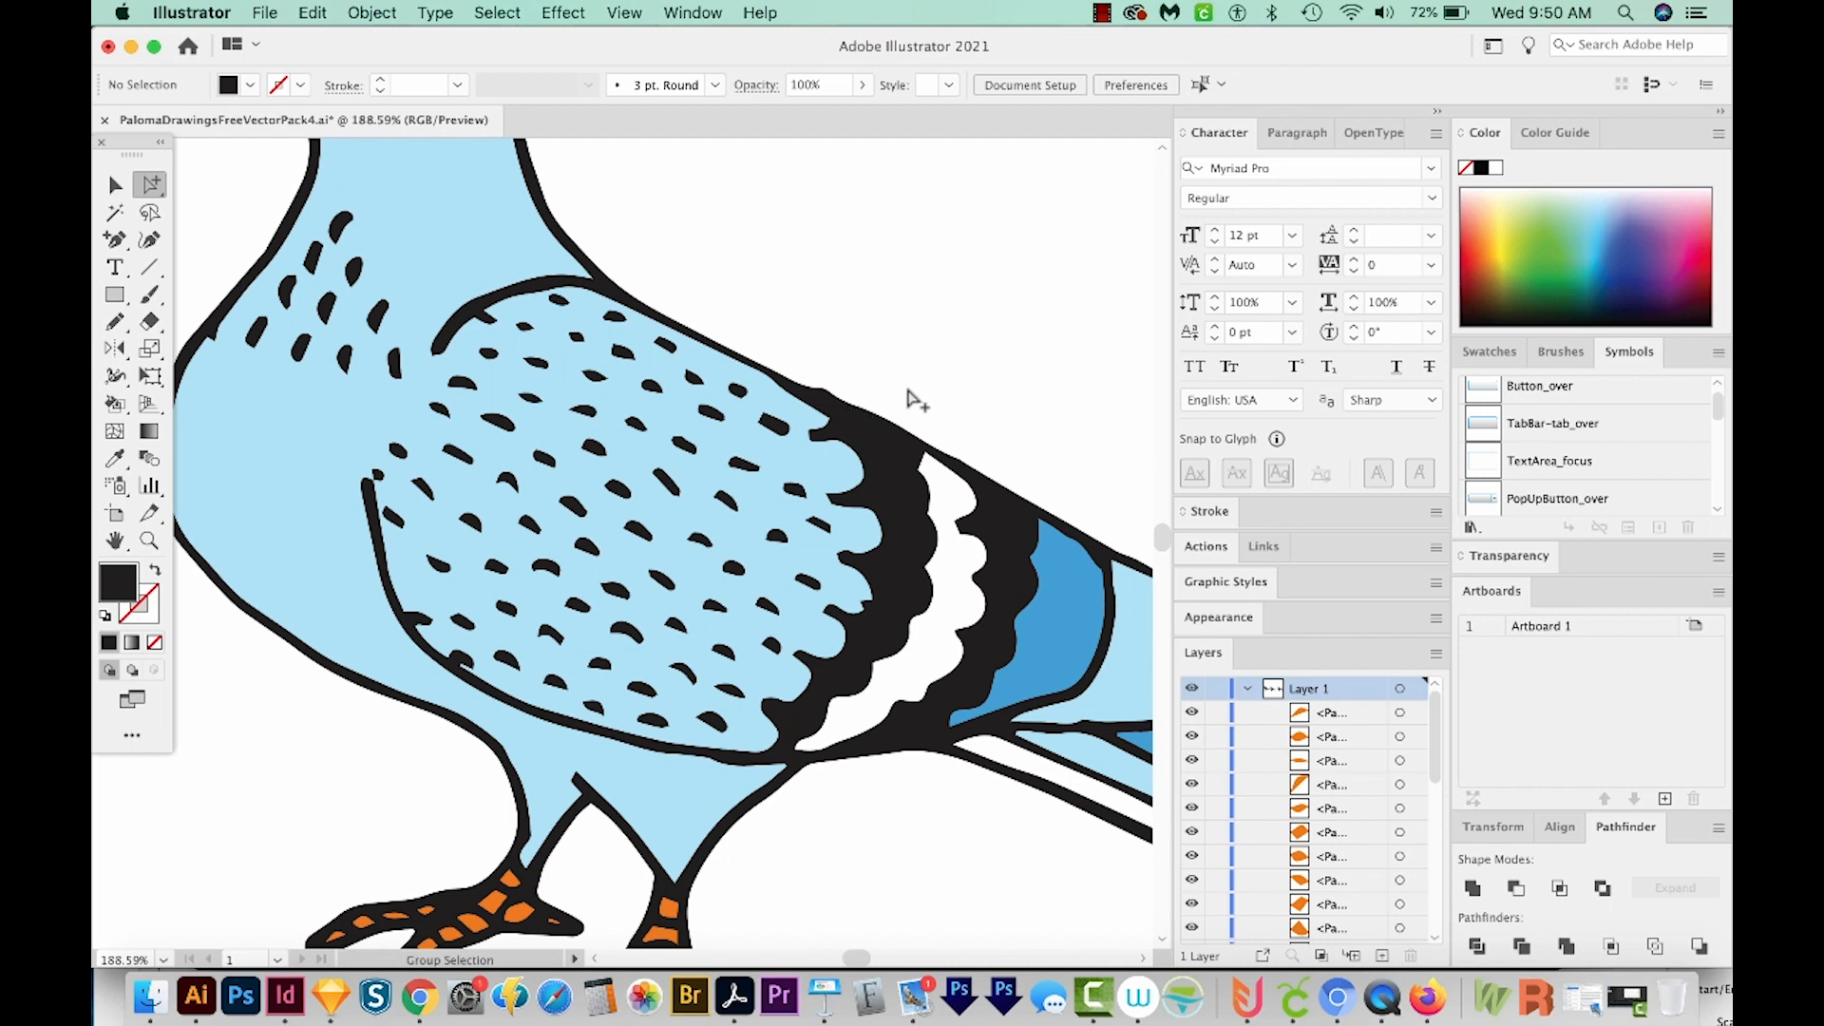
- Select the copied black wing shape, expose its anchor points and take the Pencil tool to redraw its edge
{"action": "left_click", "coordinate": [524, 465]}
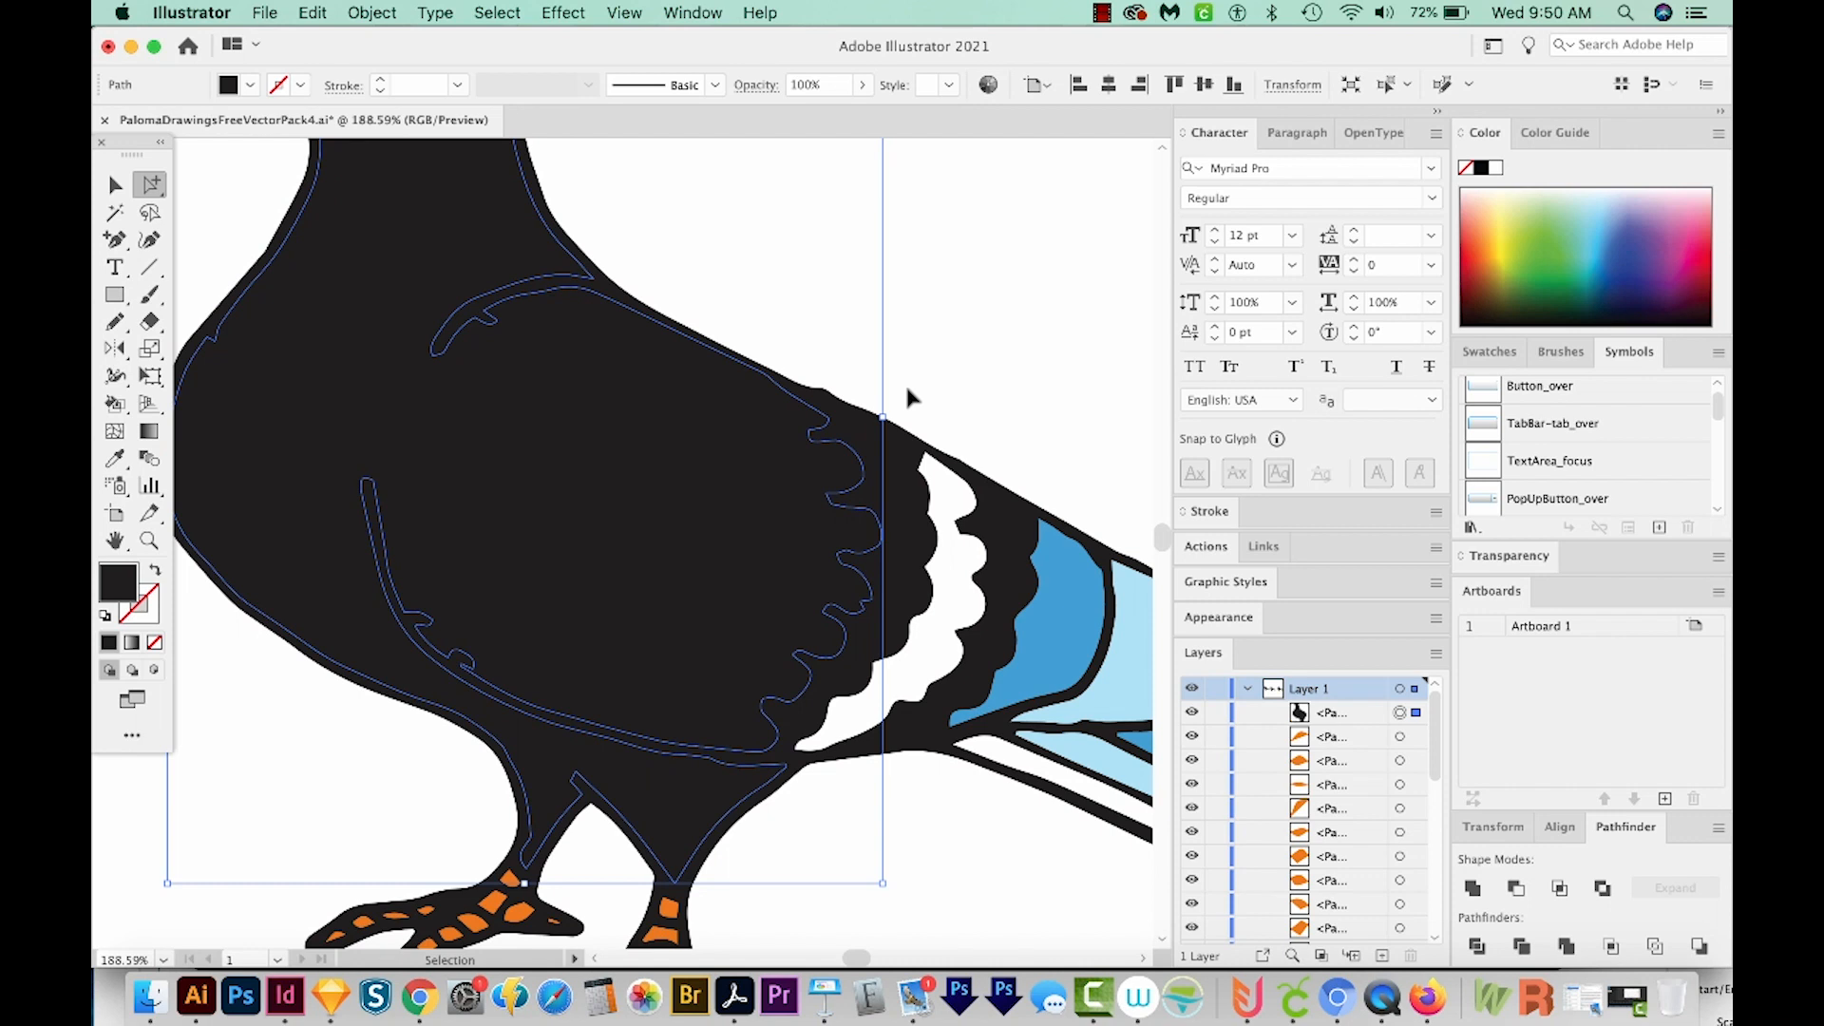
{"action": "left_click", "coordinate": [541, 307]}
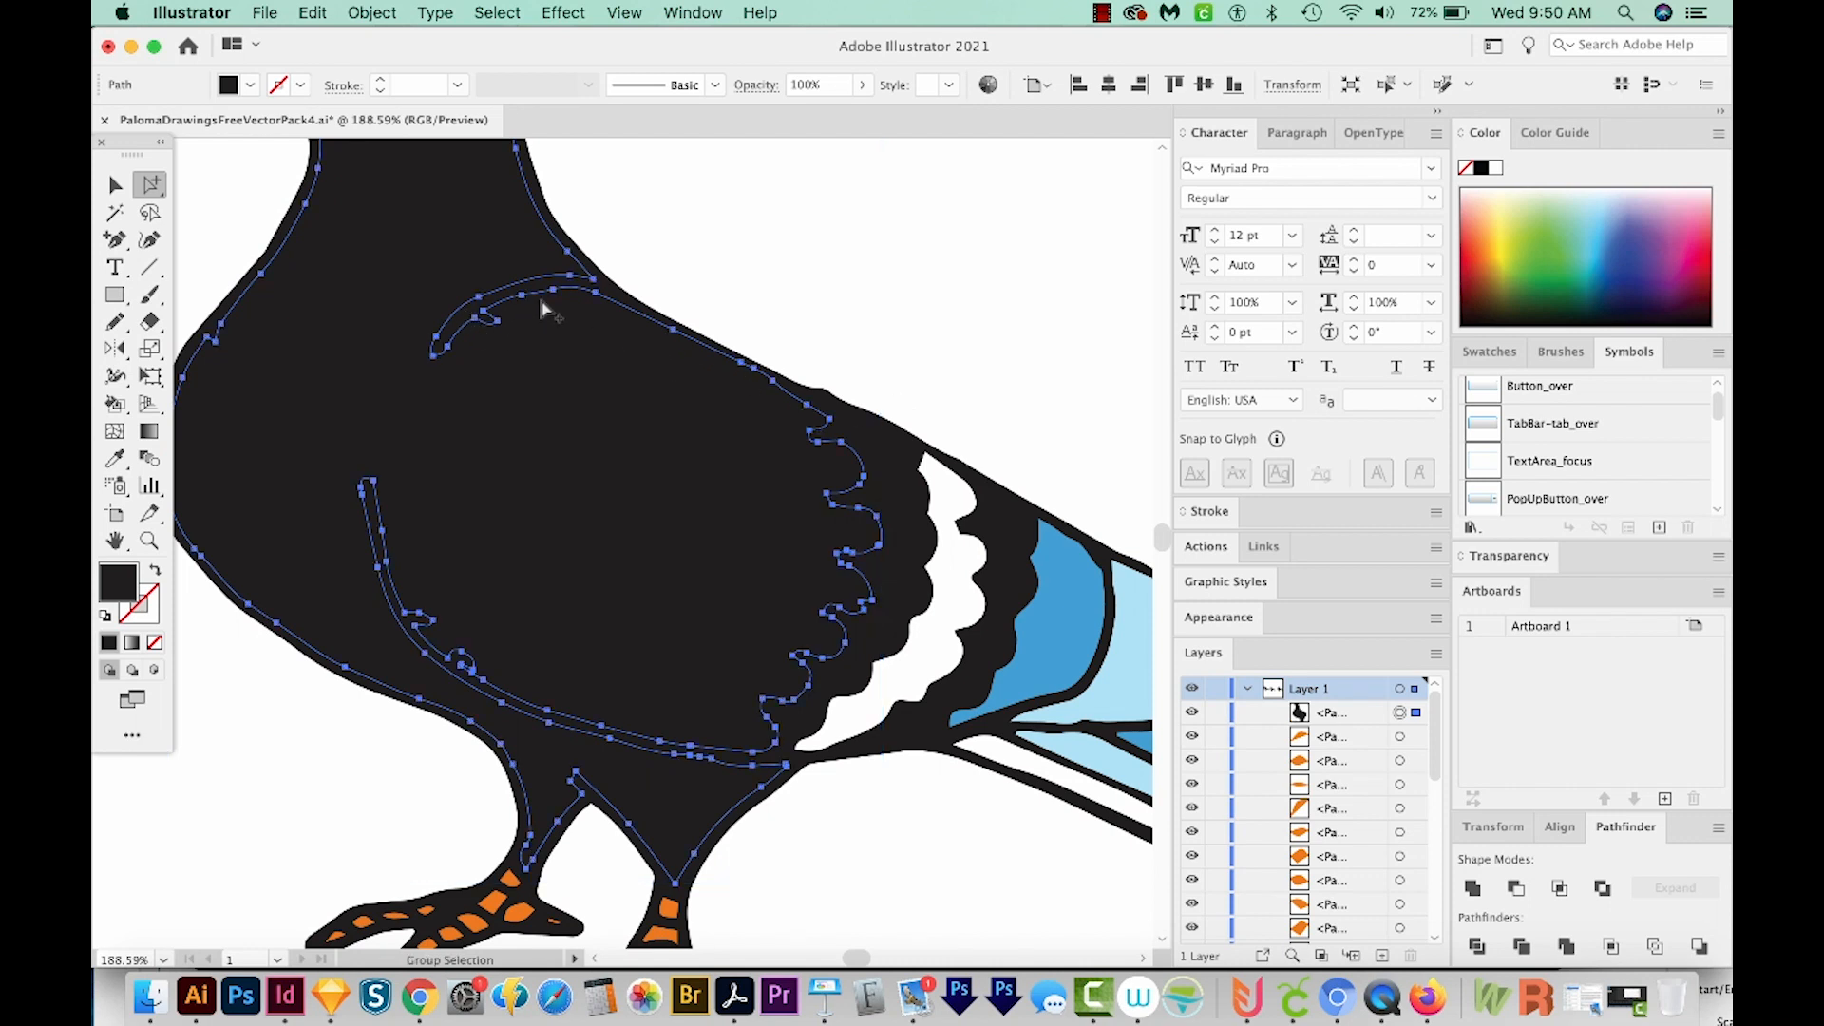
{"action": "mouse_move", "coordinate": [335, 488]}
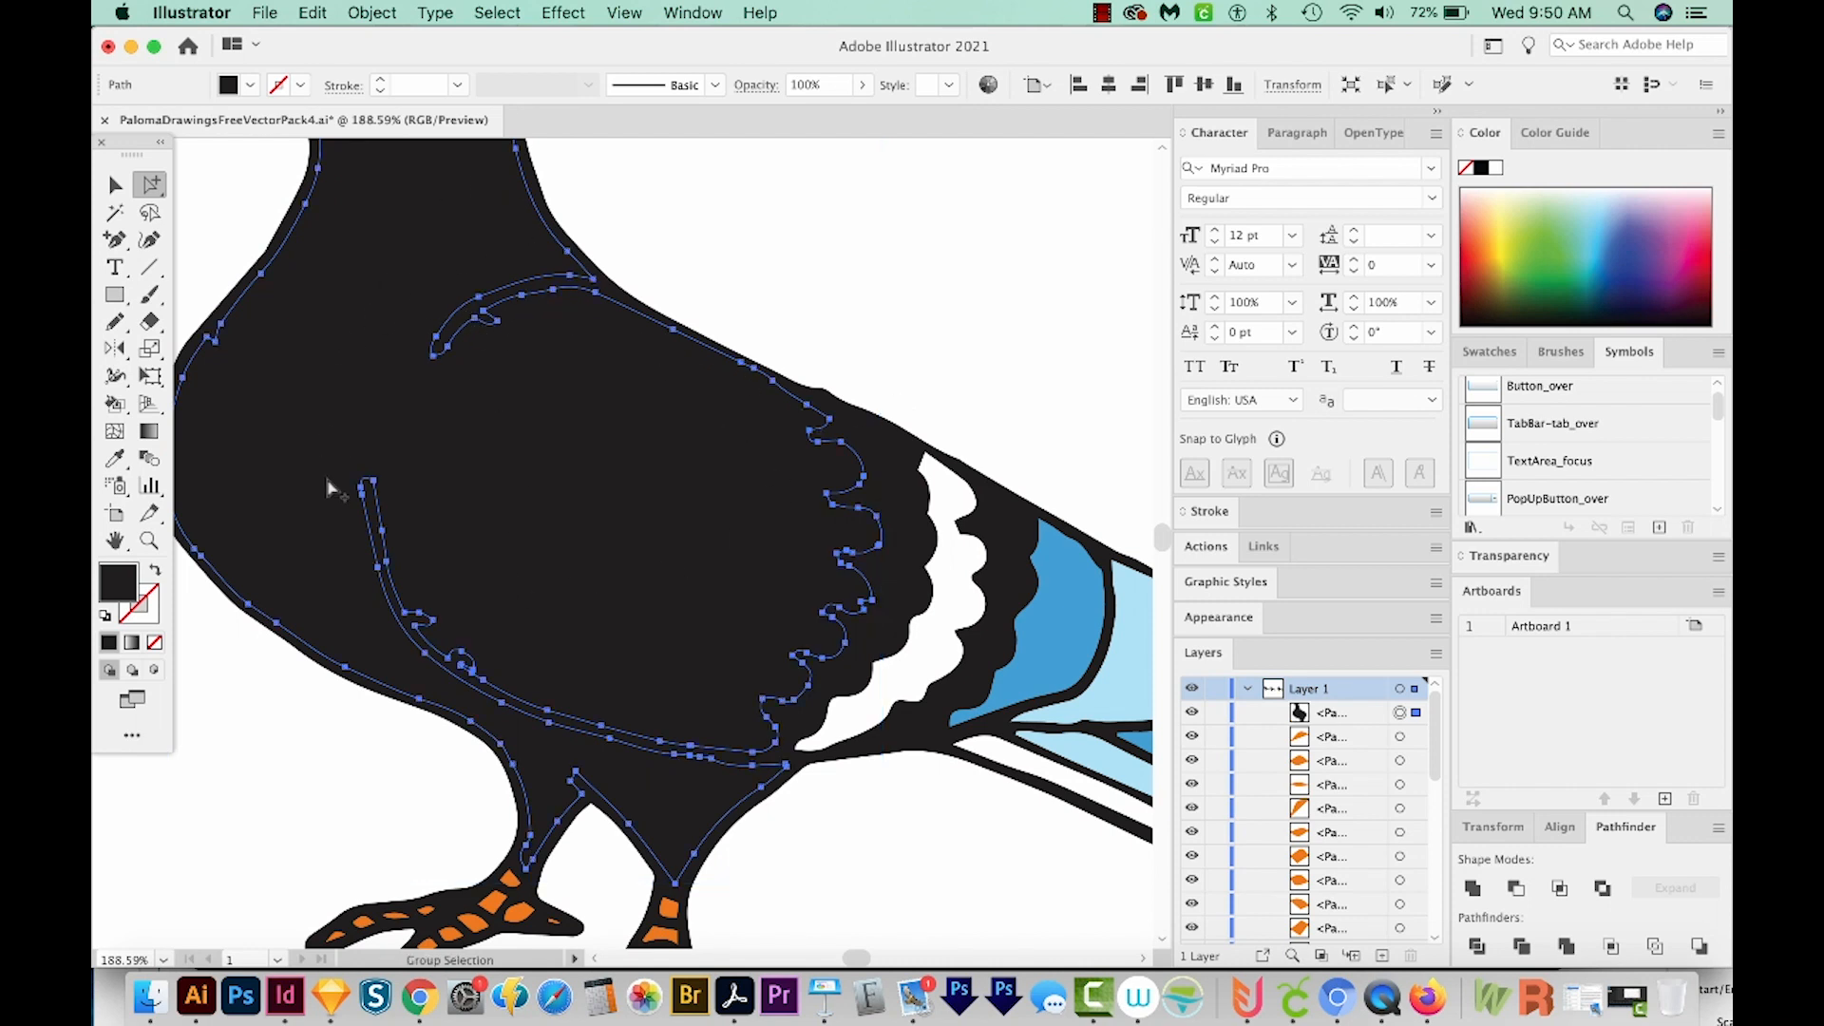
{"action": "mouse_move", "coordinate": [448, 570]}
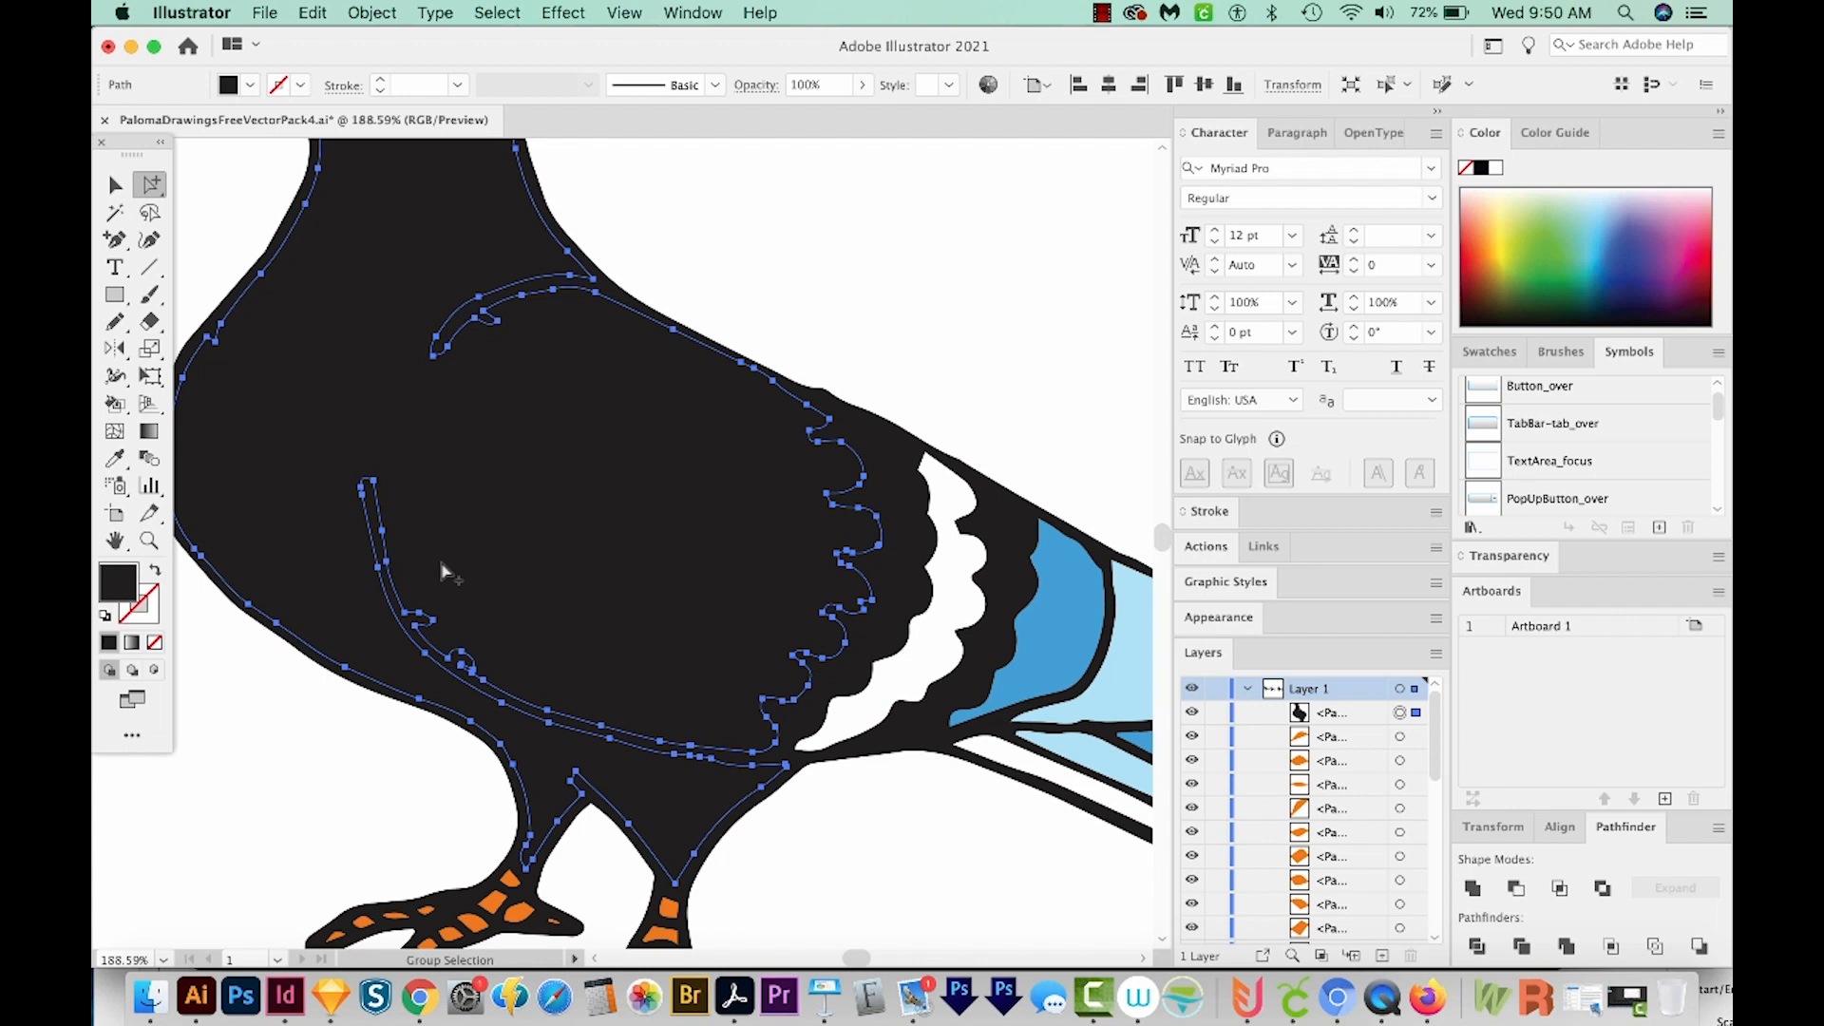
{"action": "left_click", "coordinate": [116, 323]}
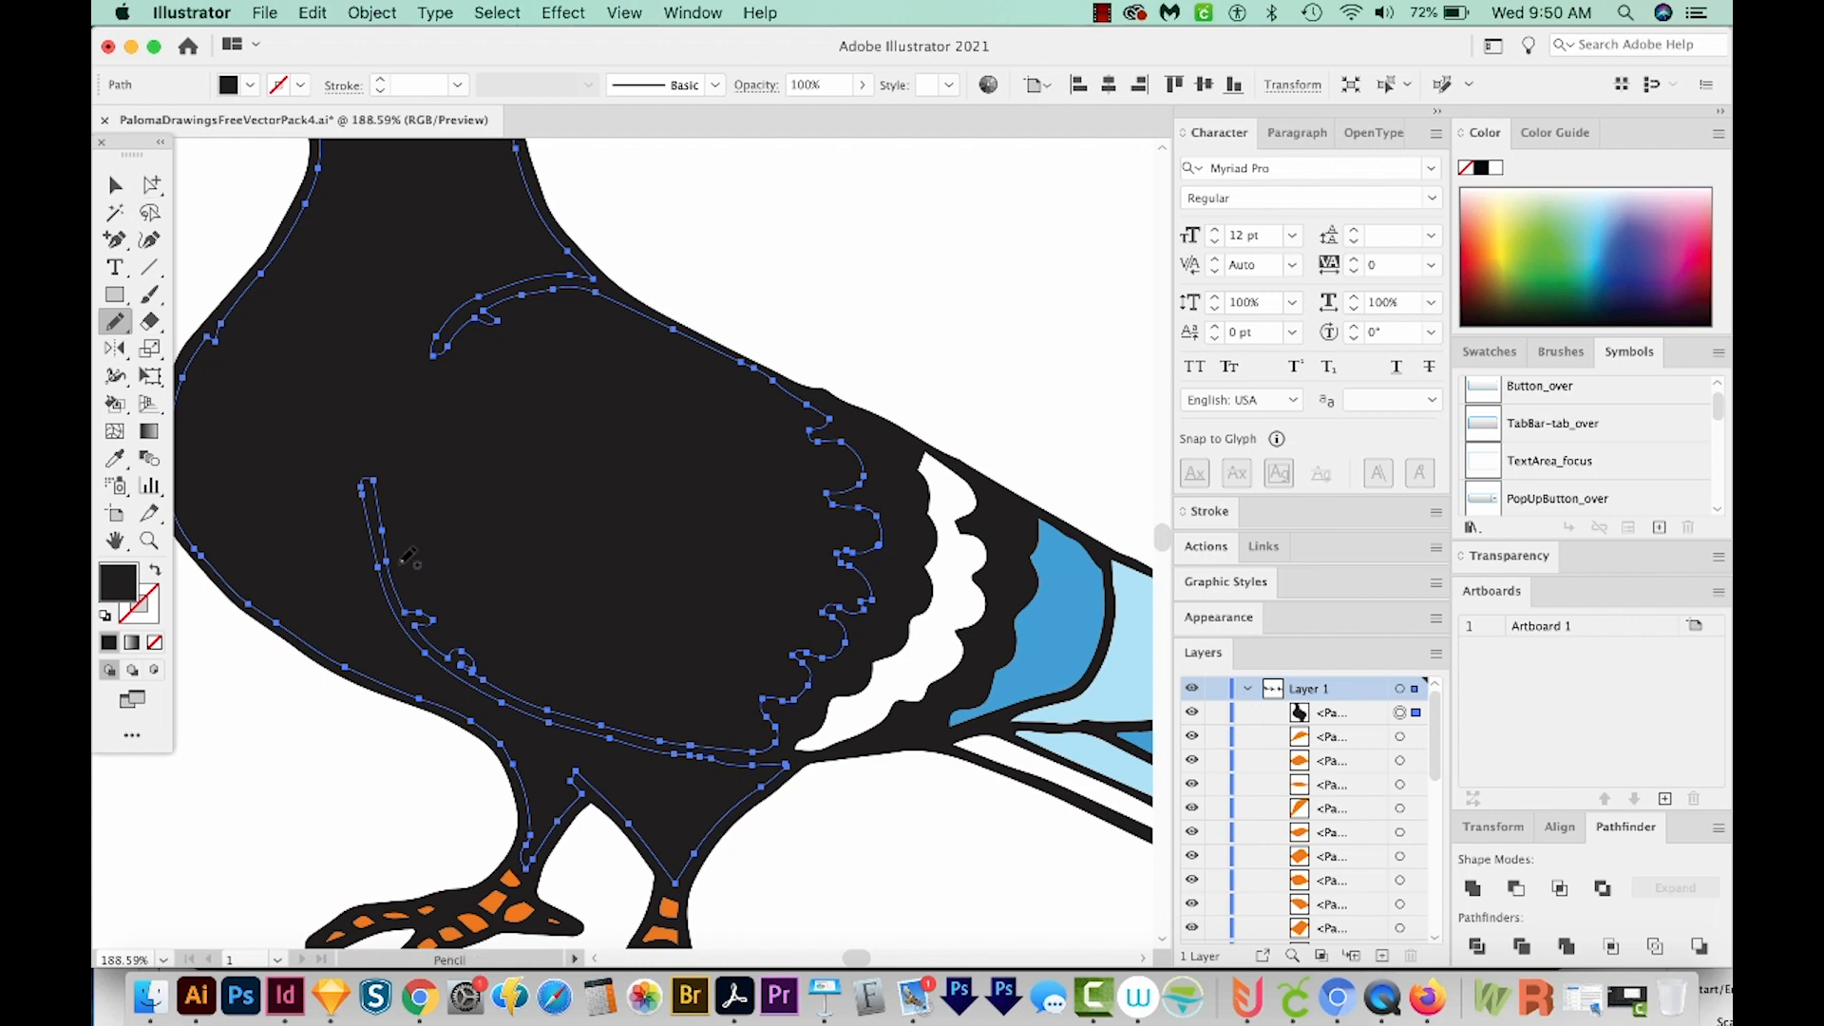
{"action": "mouse_move", "coordinate": [409, 487]}
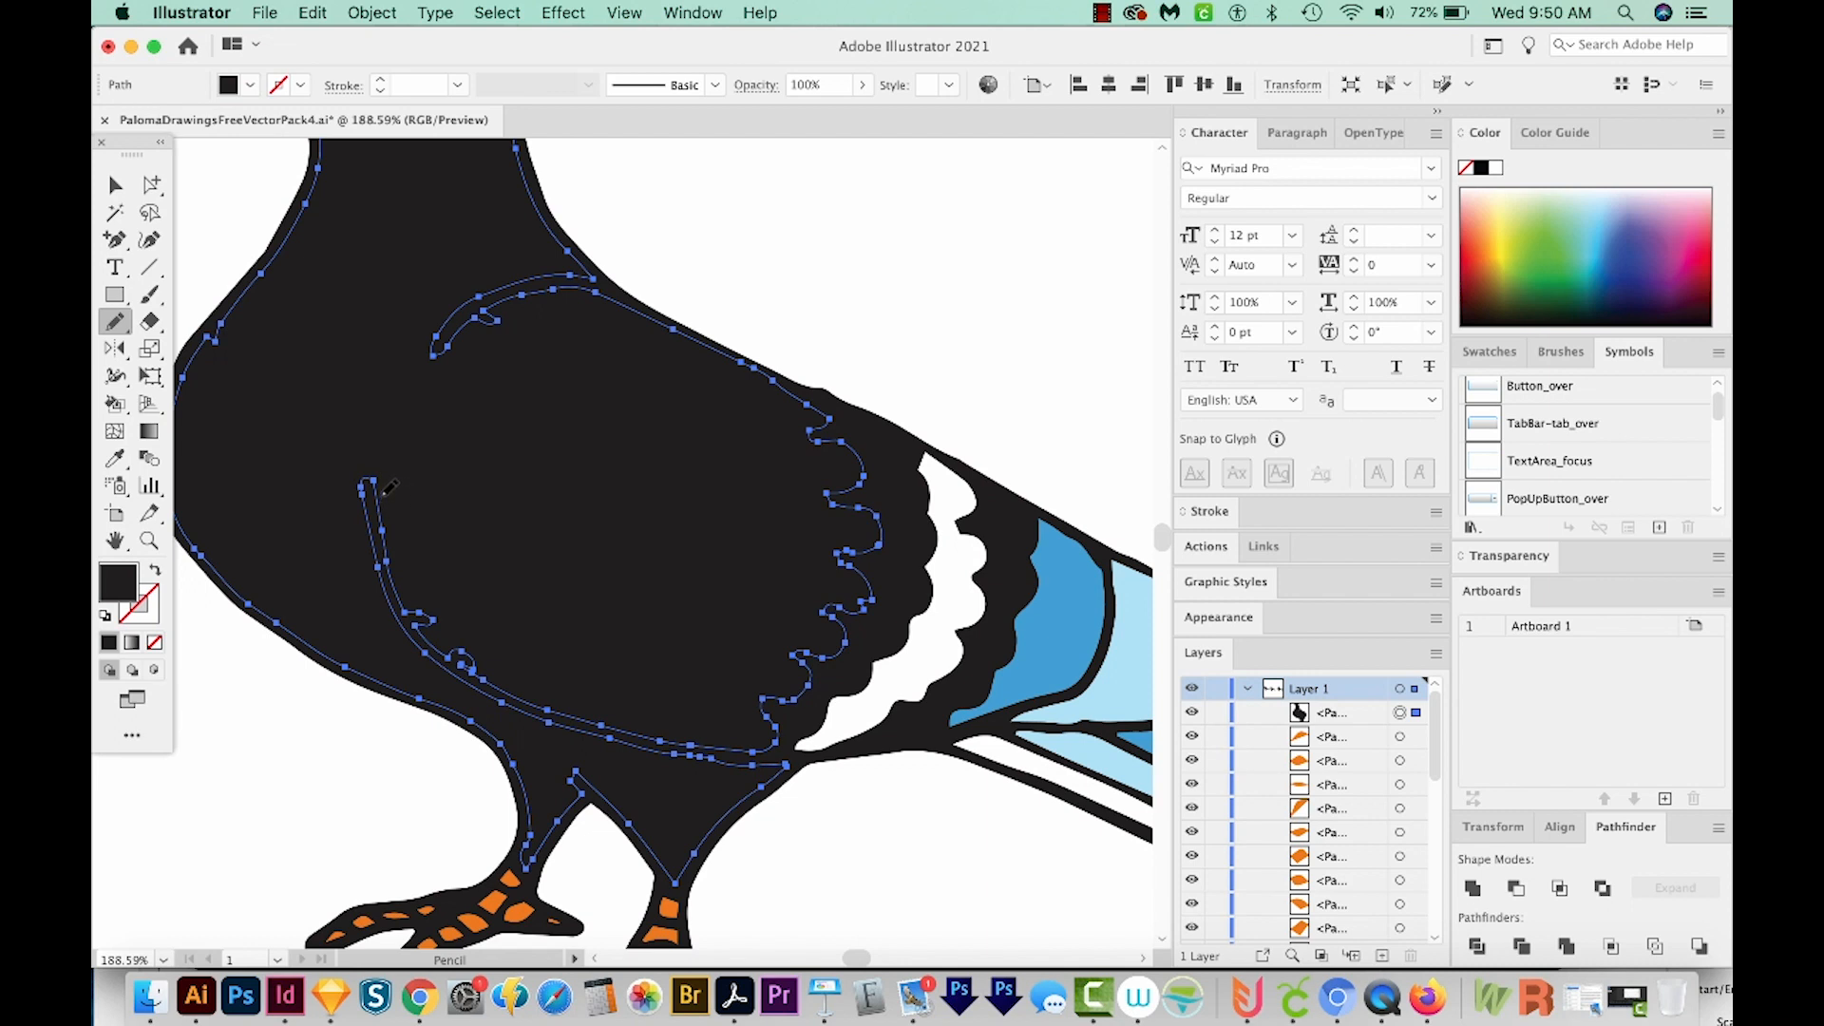
{"action": "mouse_move", "coordinate": [437, 367]}
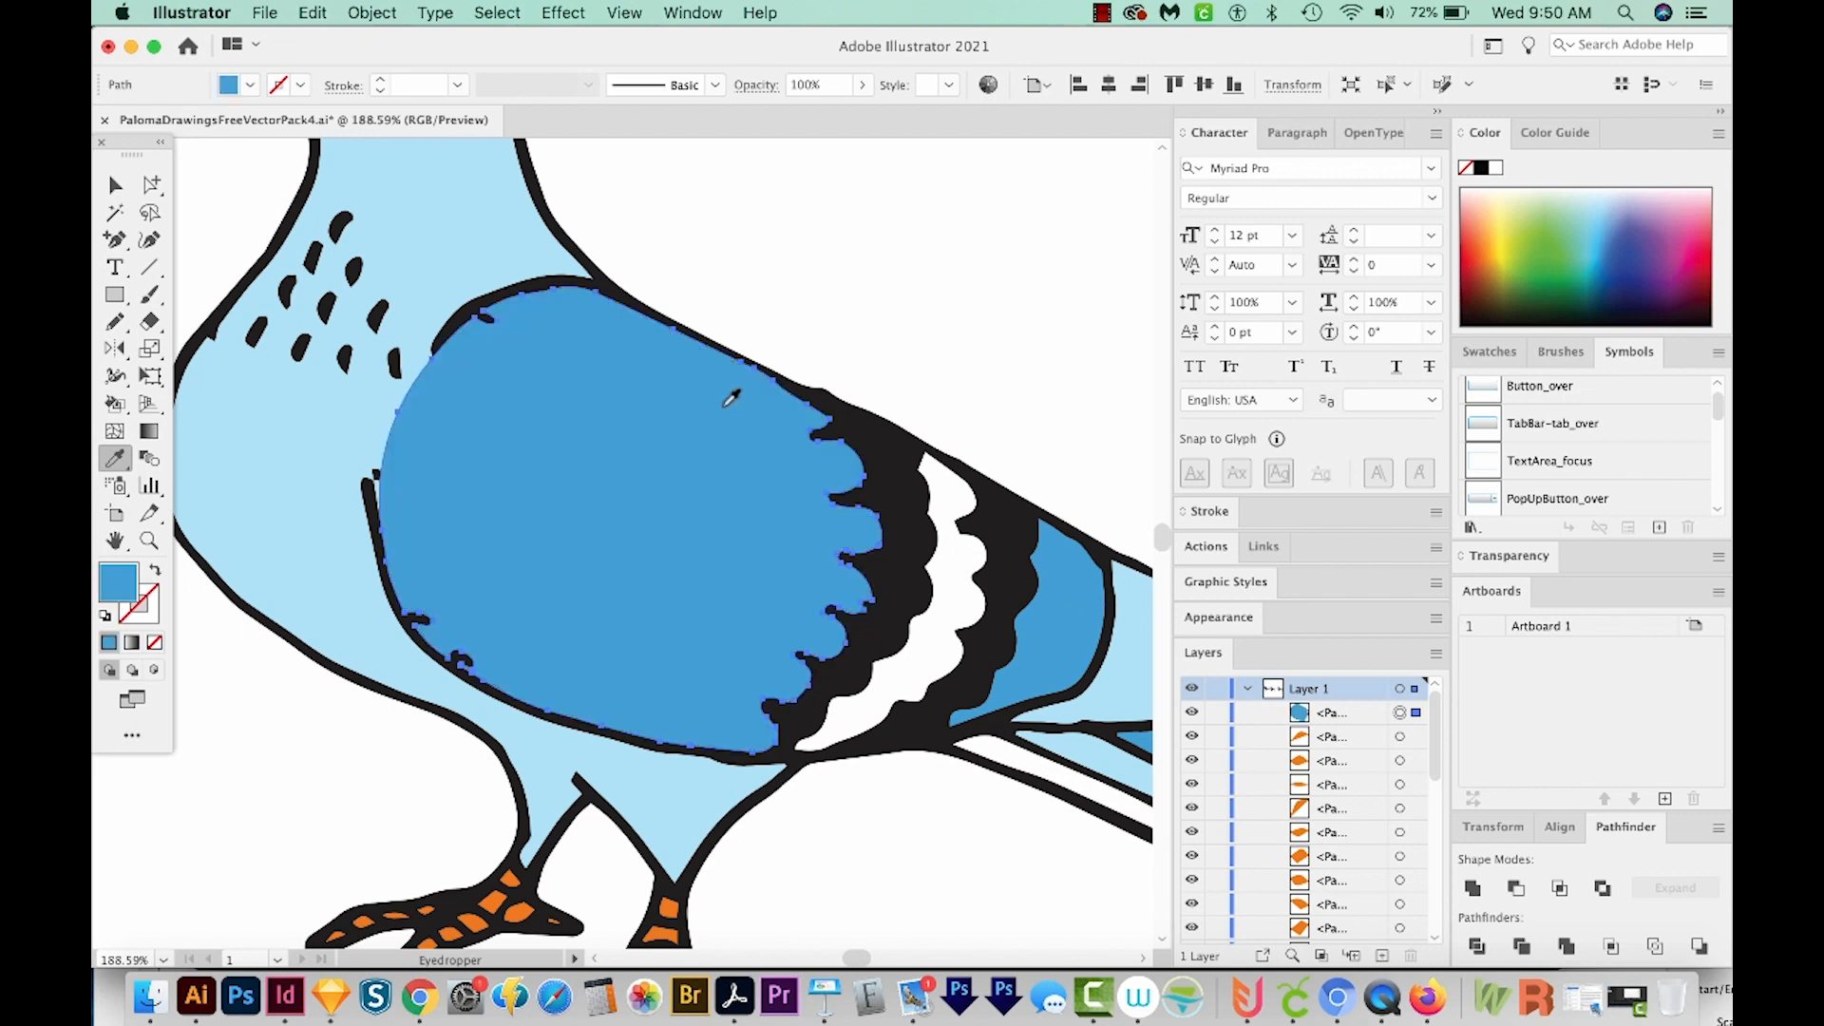
{"action": "mouse_move", "coordinate": [373, 313]}
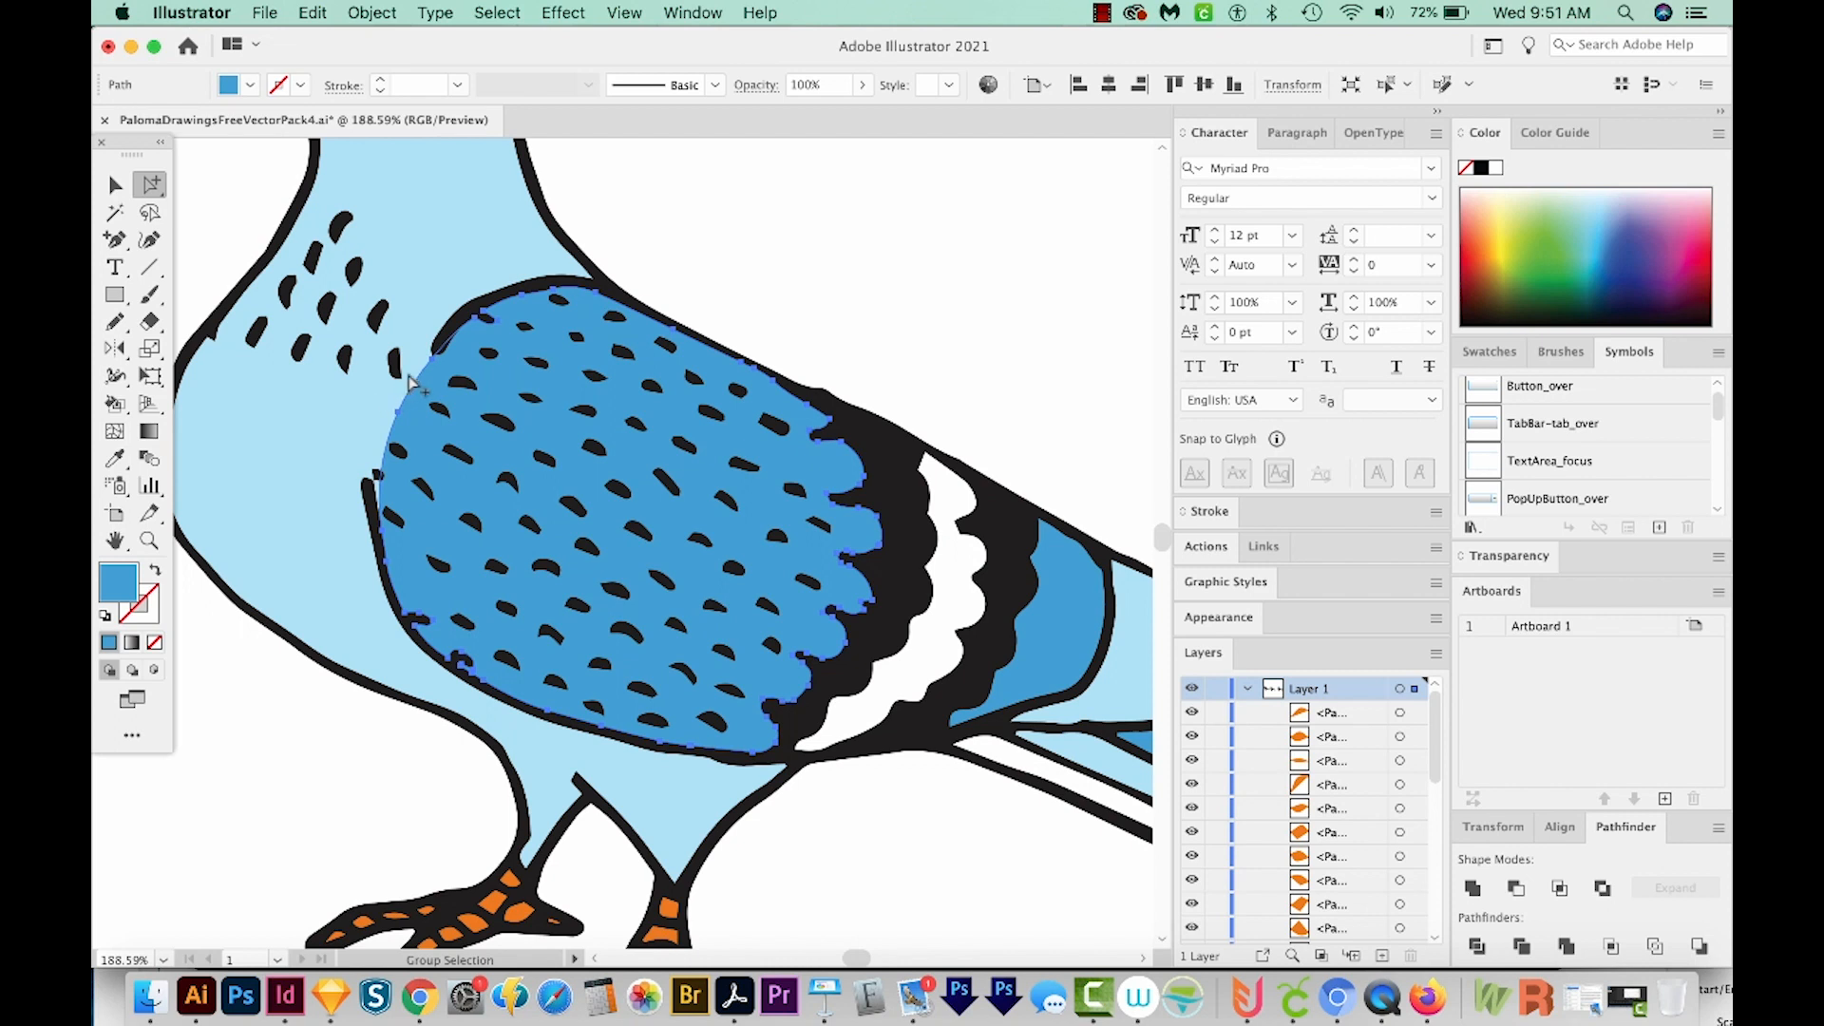
{"action": "mouse_move", "coordinate": [437, 407]}
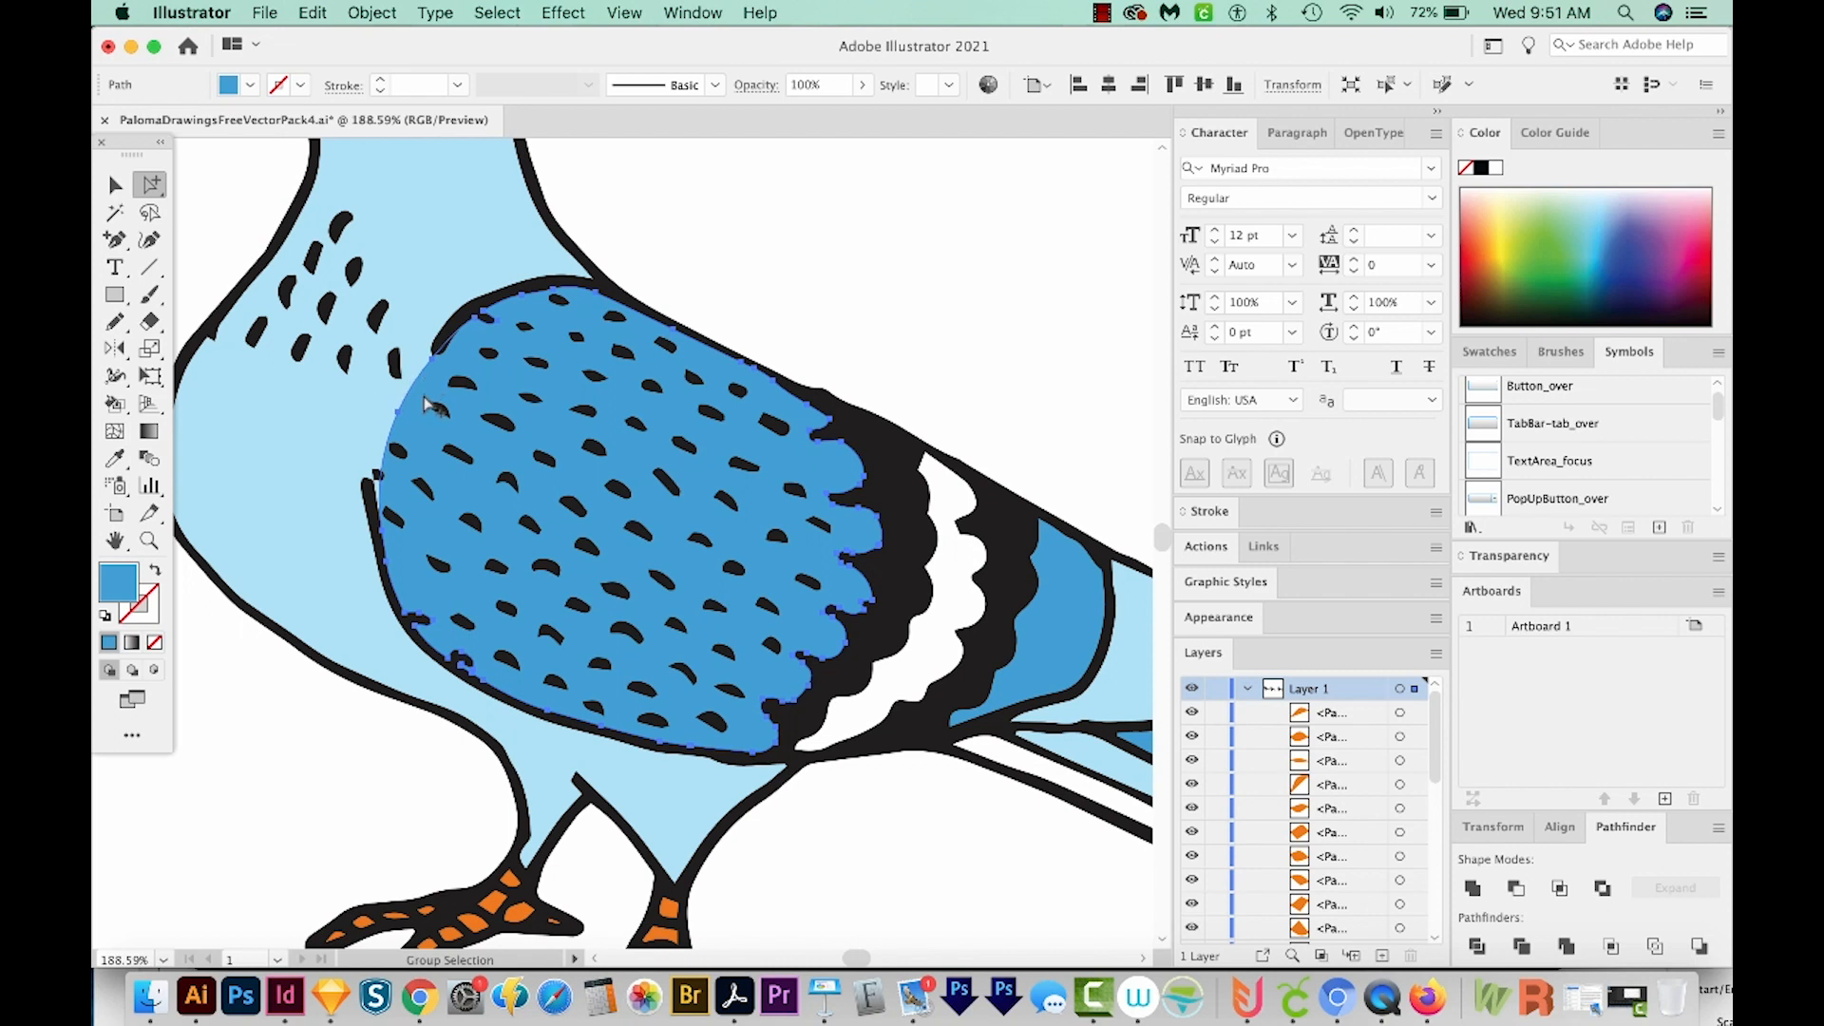
{"action": "mouse_move", "coordinate": [358, 422]}
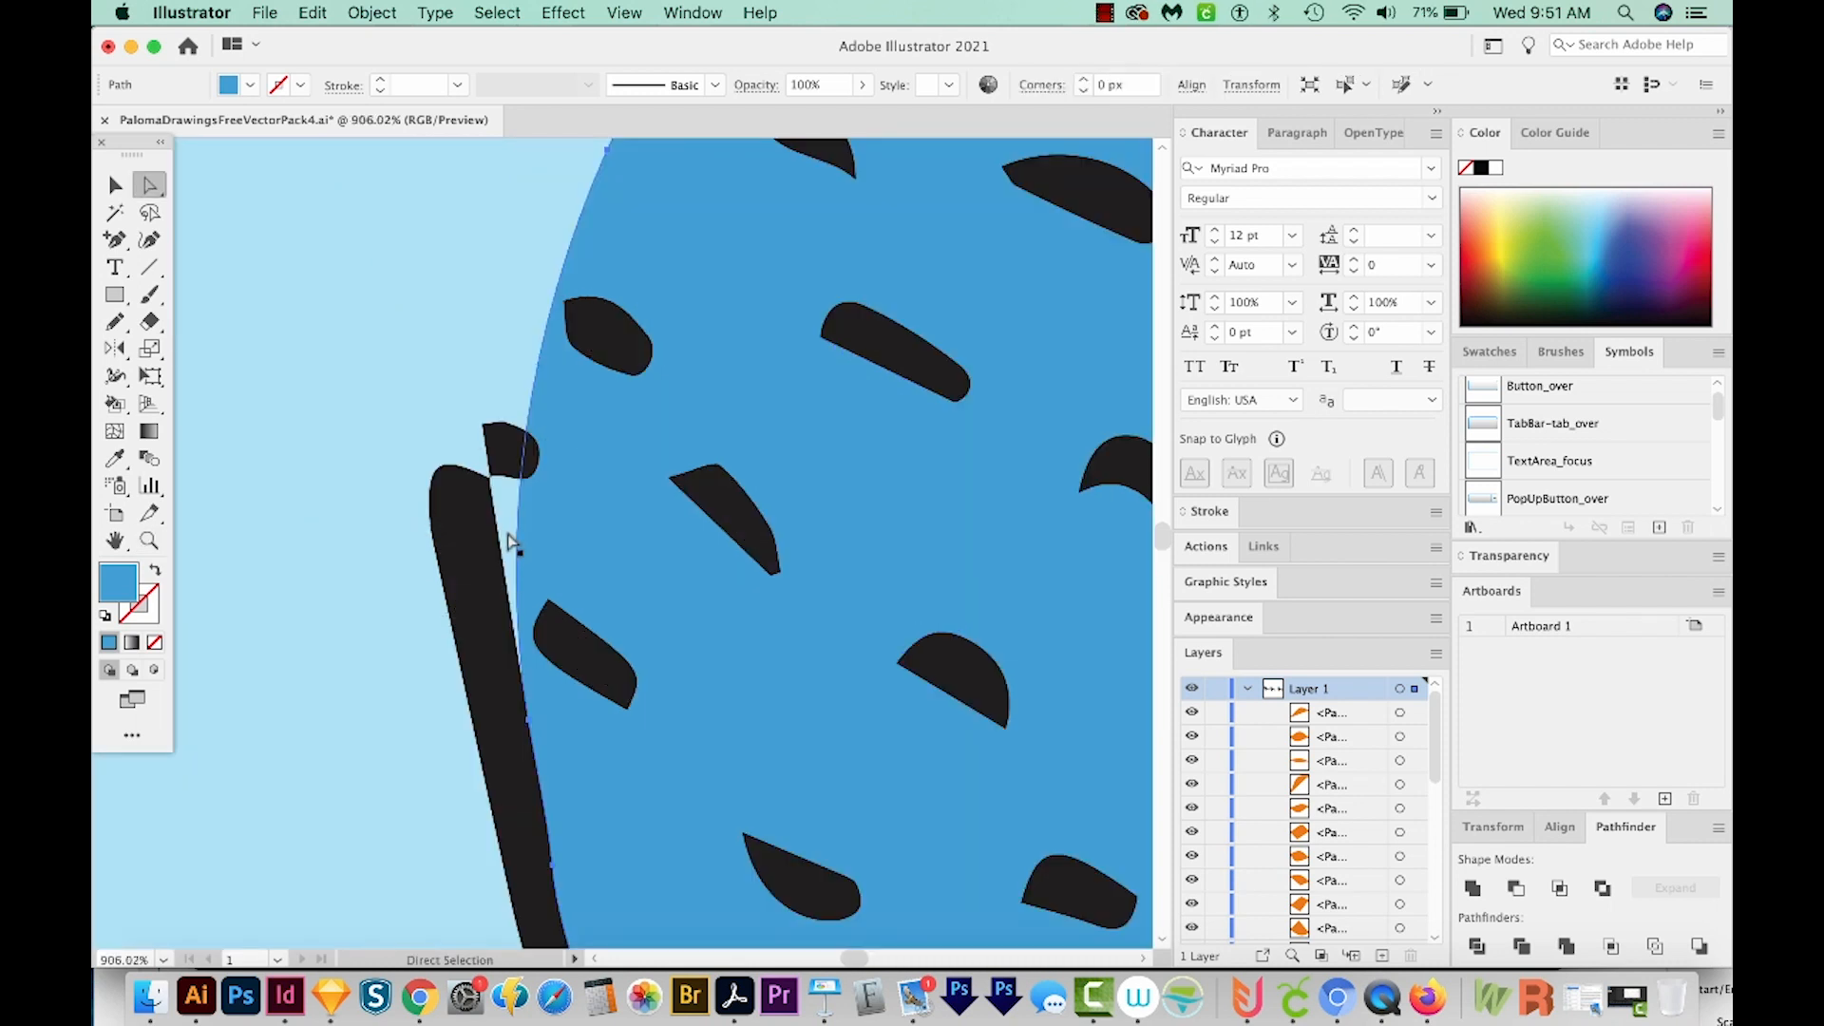
{"action": "mouse_move", "coordinate": [136, 152]}
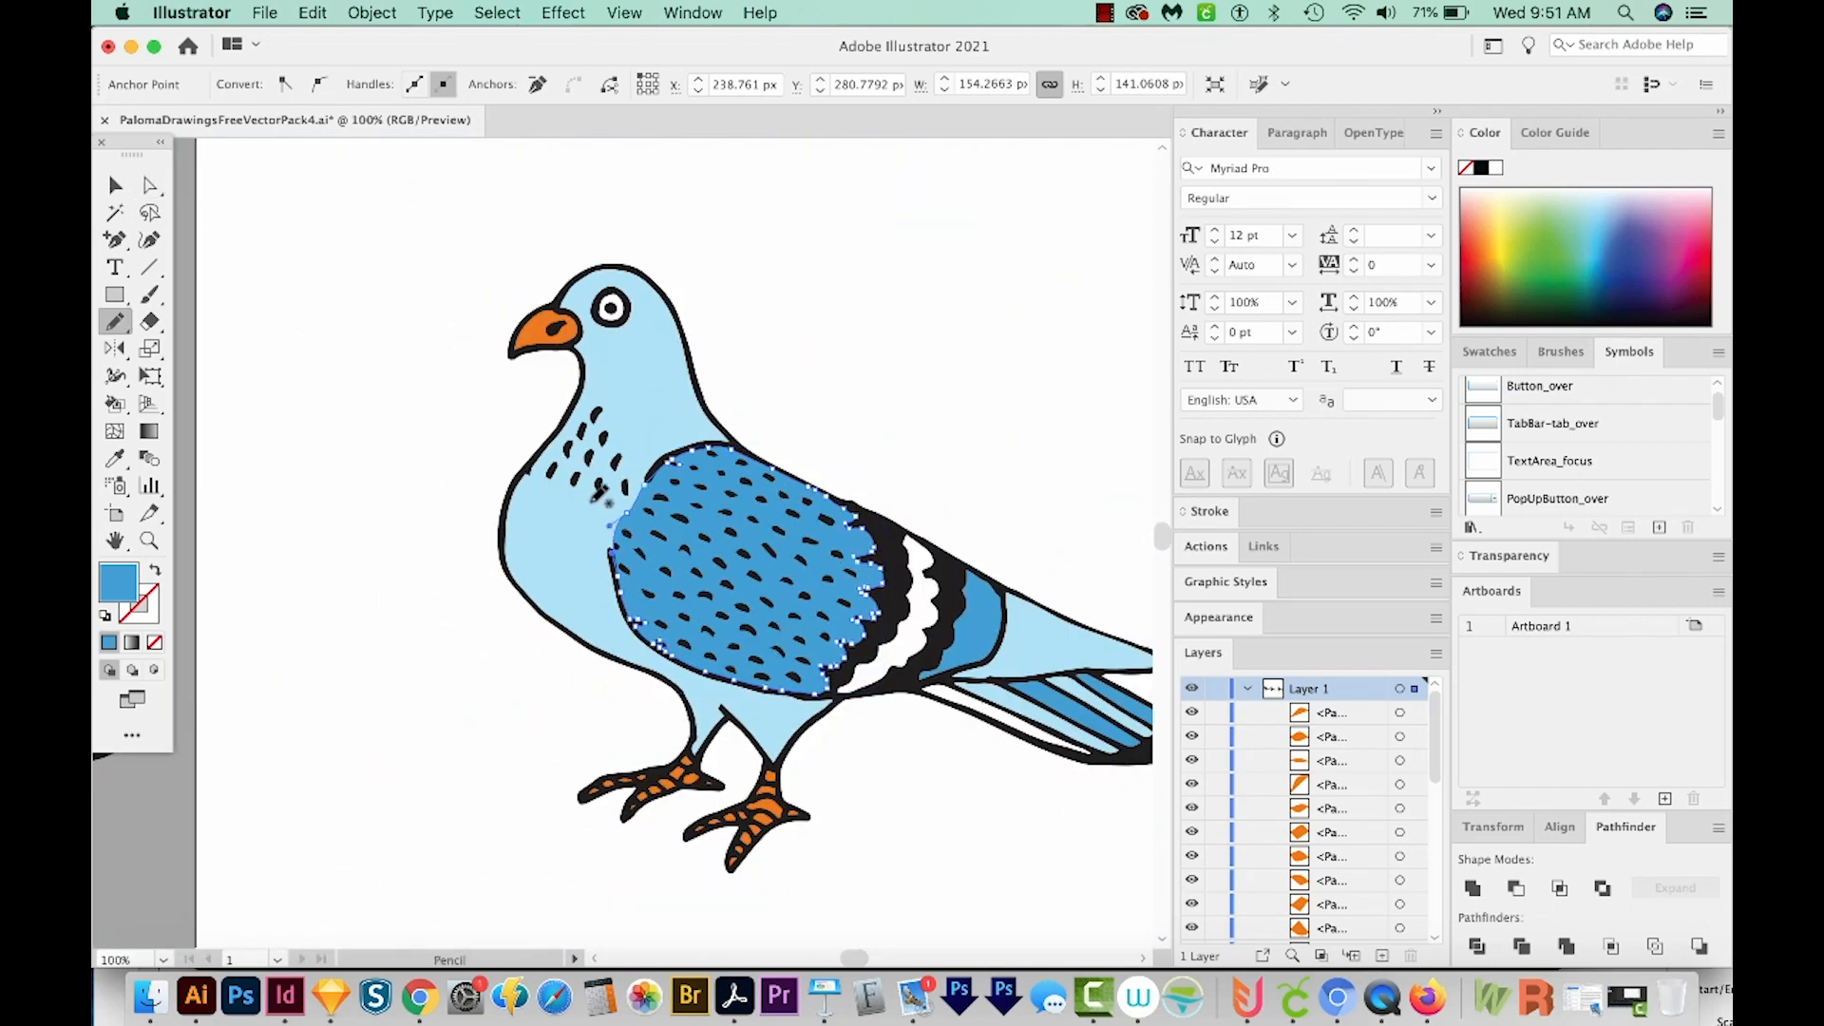
{"action": "mouse_move", "coordinate": [646, 553]}
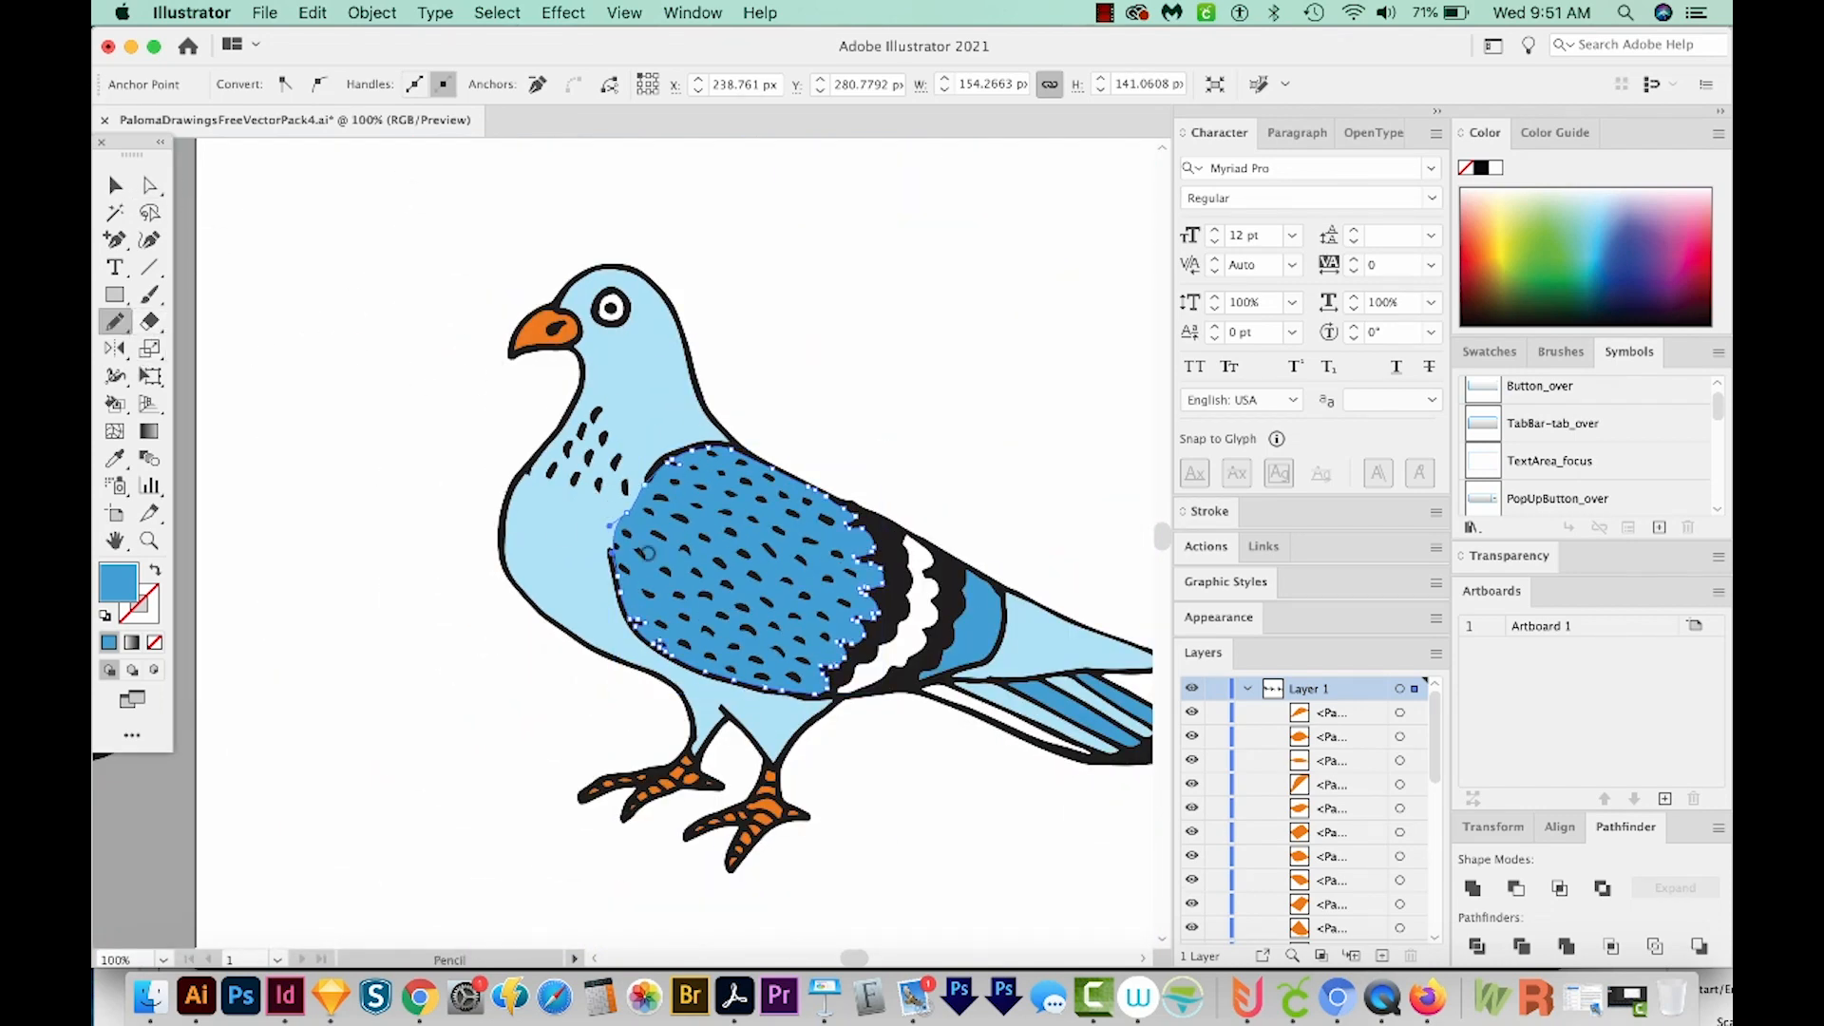